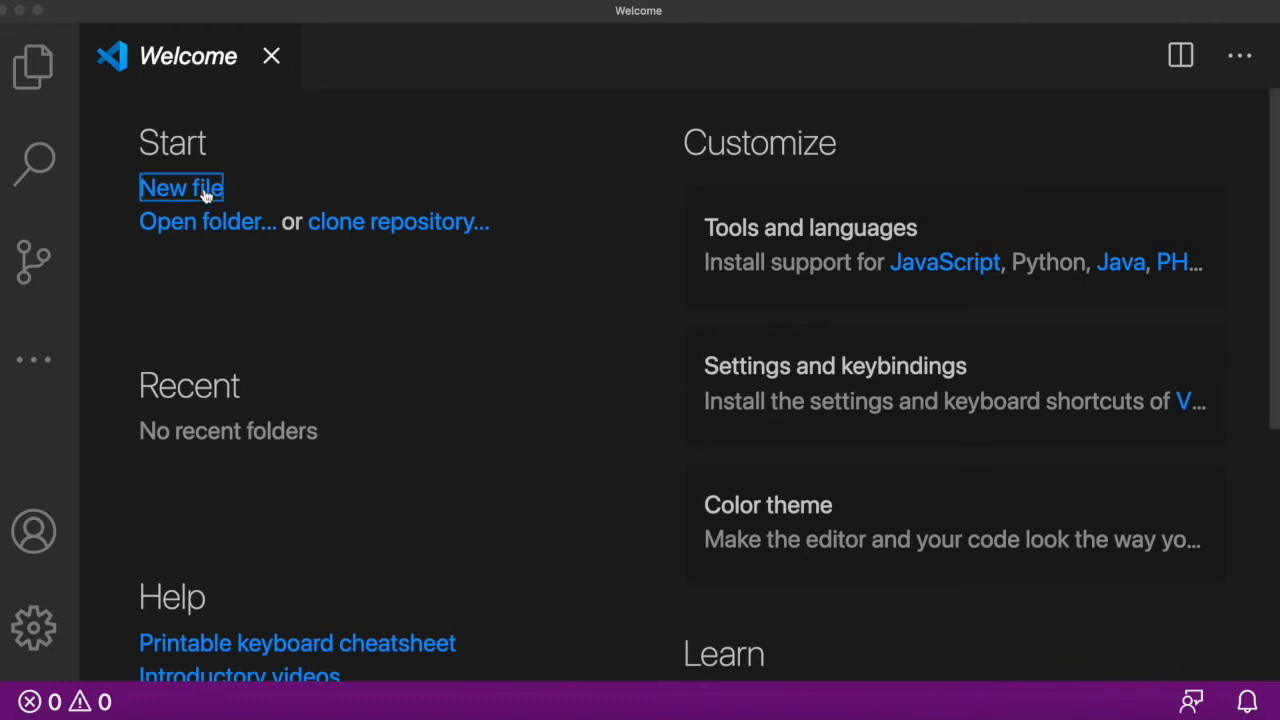
Step: Create a new file and save it as 'Strings_Lesson' without an extension
{"action": "left_click", "coordinate": [181, 187]}
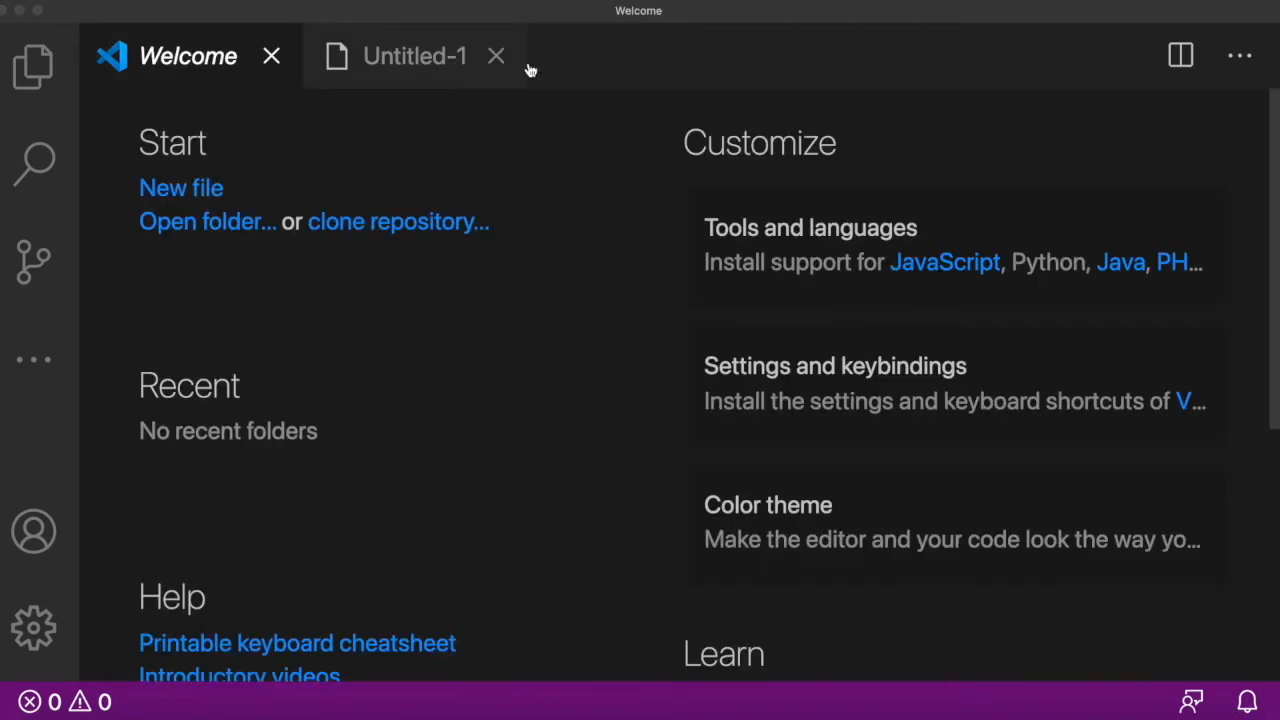
{"action": "left_click", "coordinate": [414, 55]}
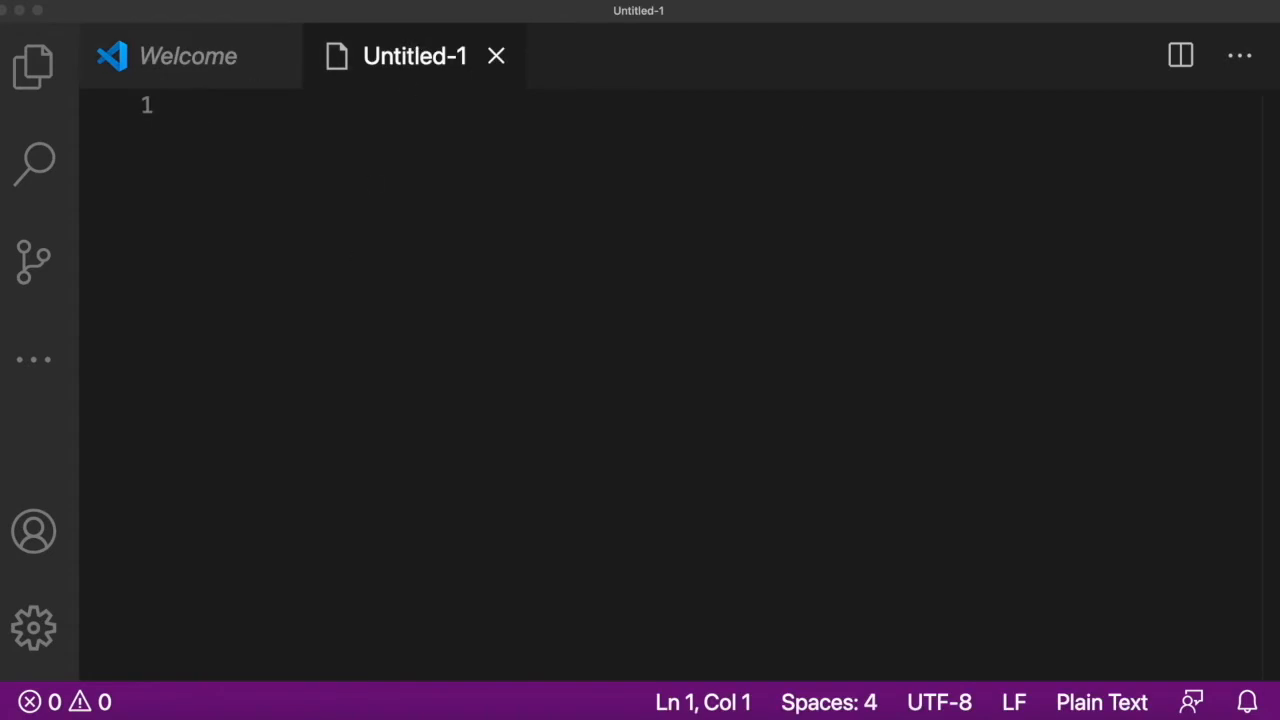
{"action": "mouse_move", "coordinate": [492, 194]}
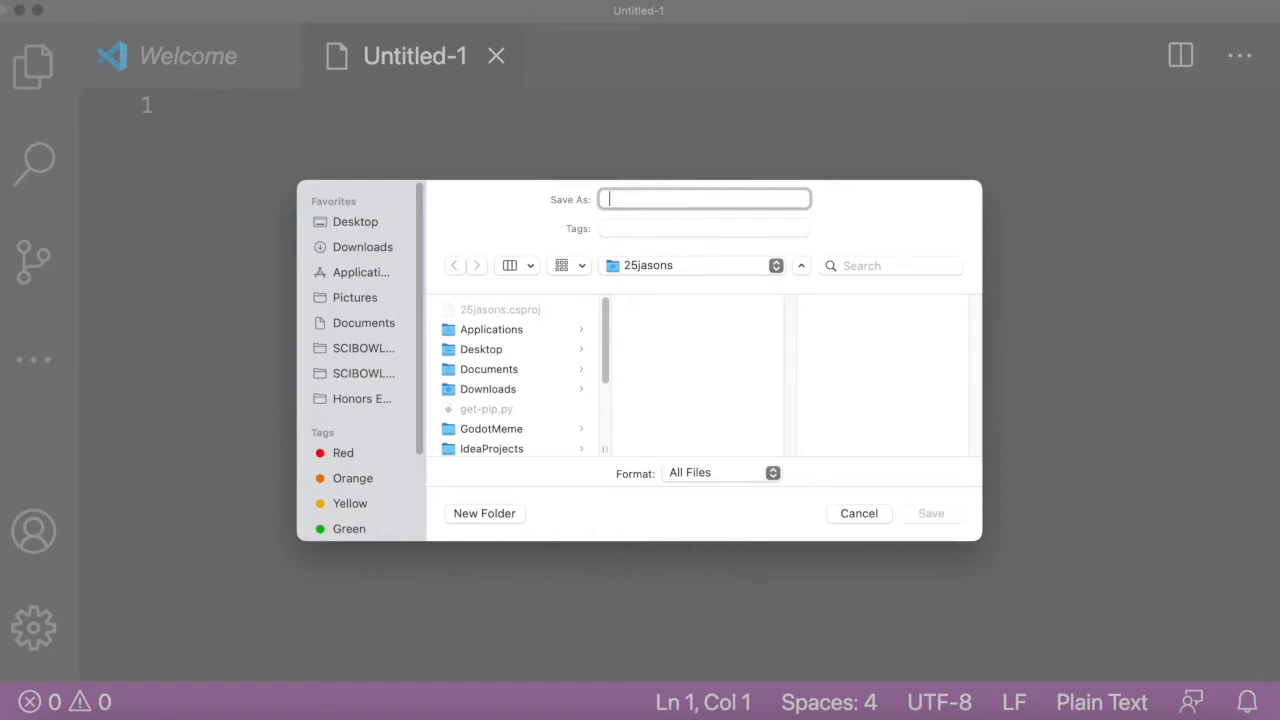
{"action": "type", "text": "Strings_Le"}
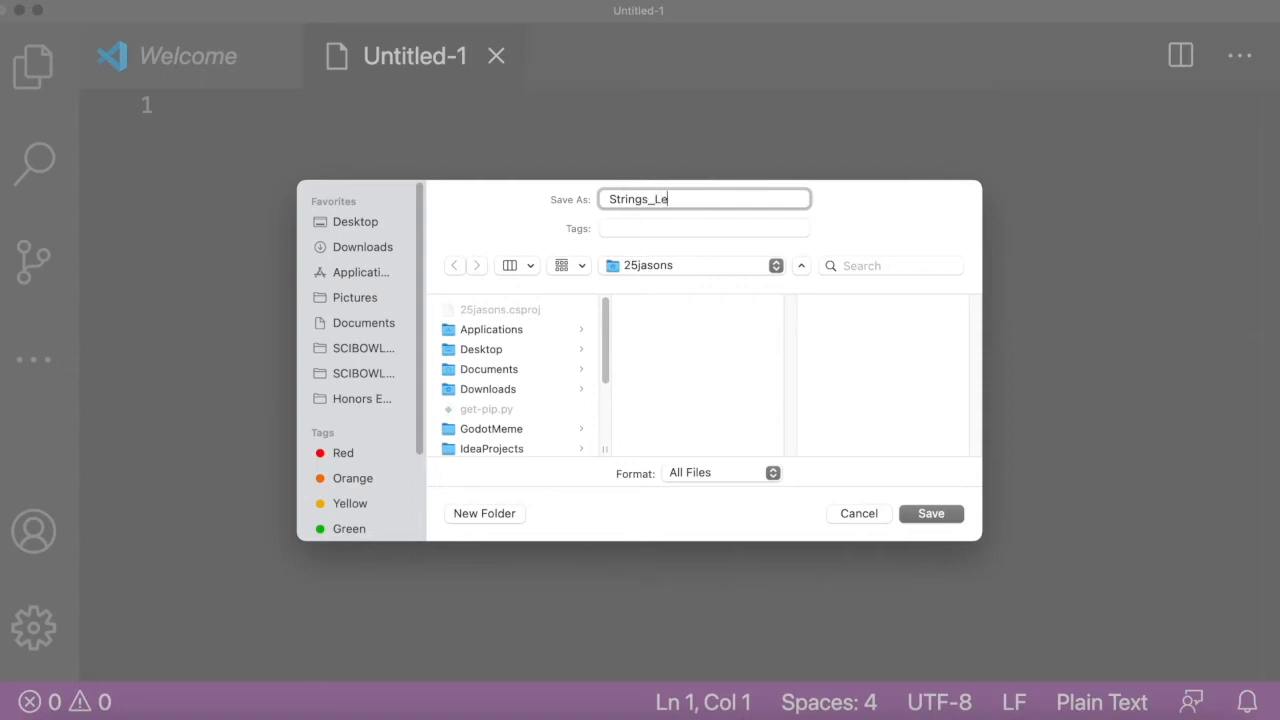
{"action": "type", "text": "sson_"}
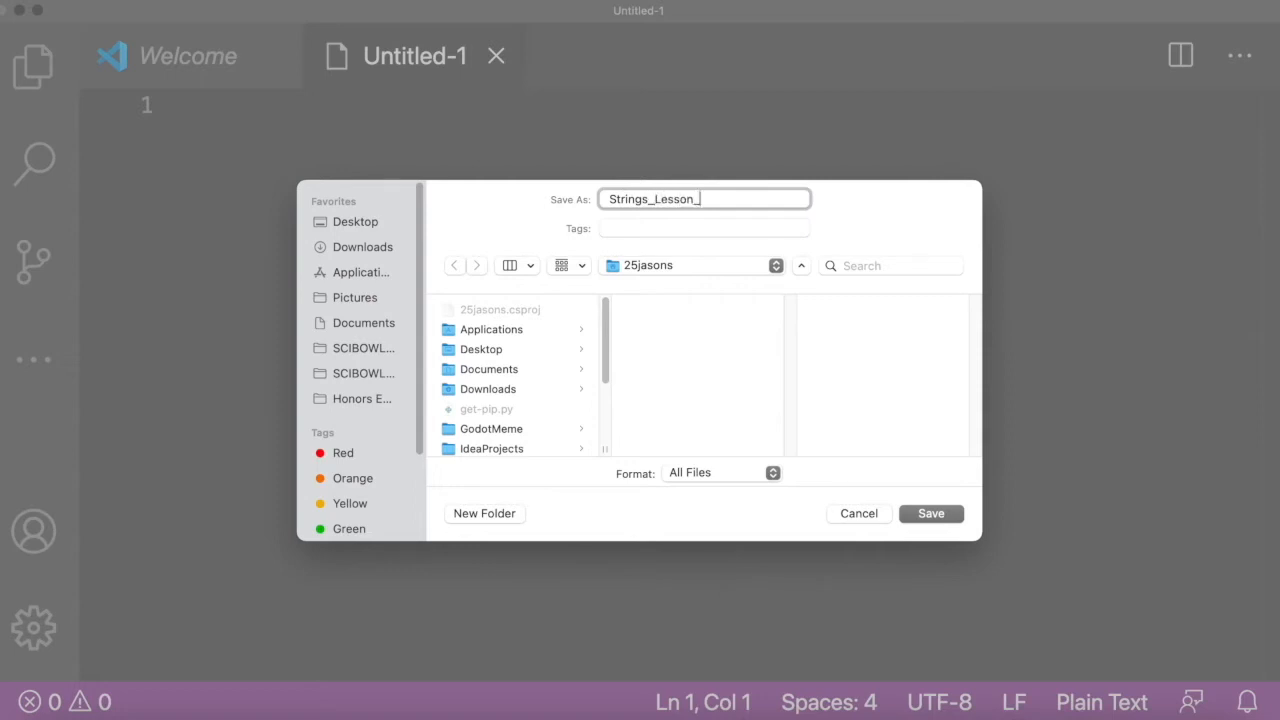
{"action": "key", "text": "backspace"}
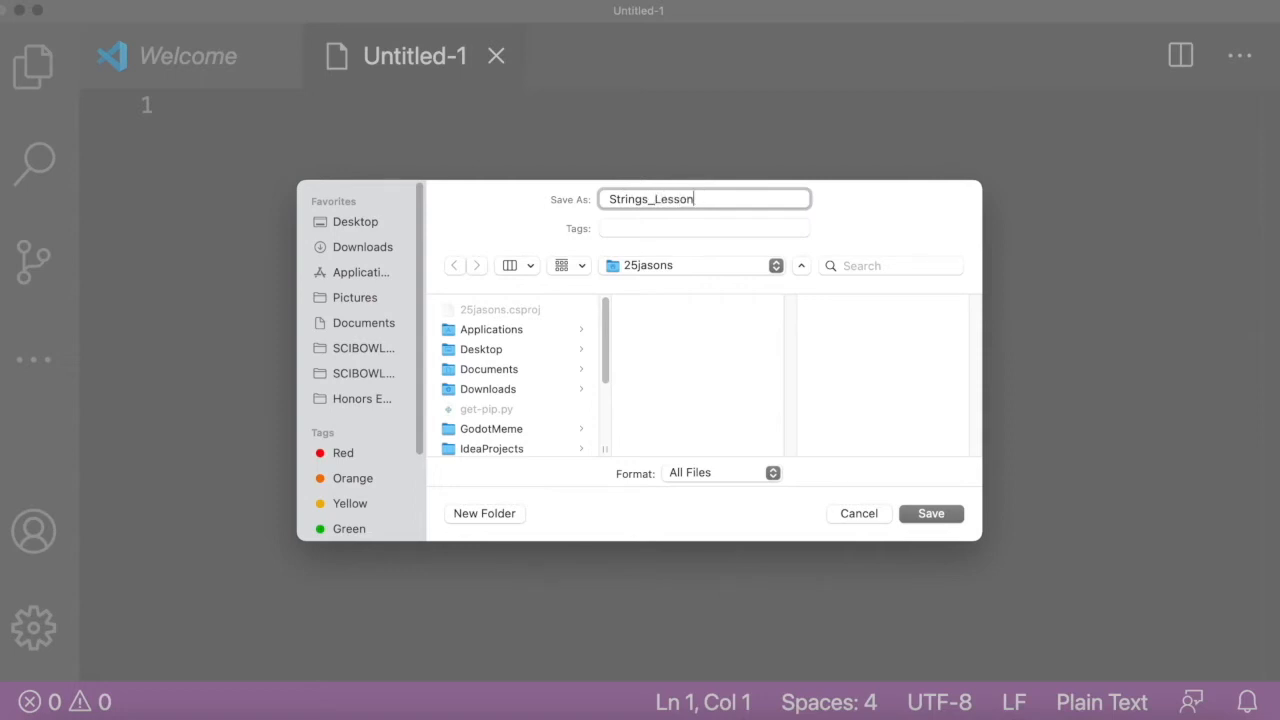
{"action": "left_click", "coordinate": [929, 513]}
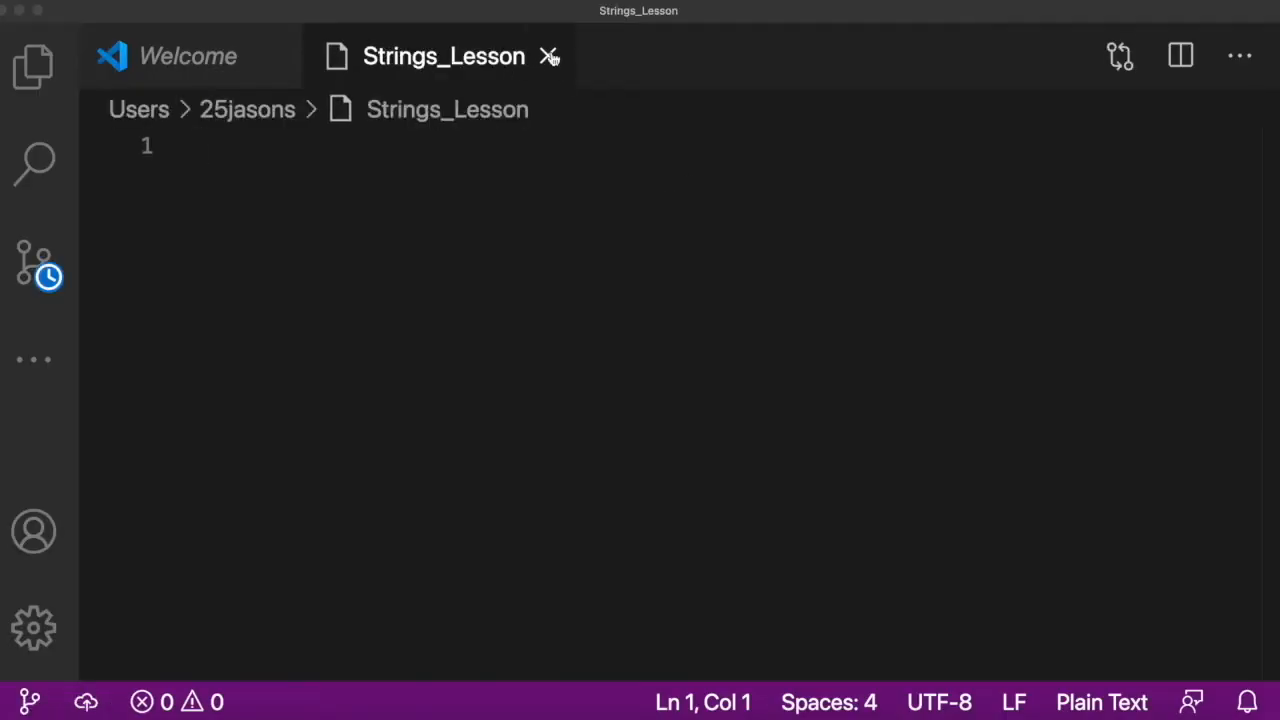
{"action": "mouse_move", "coordinate": [641, 286]}
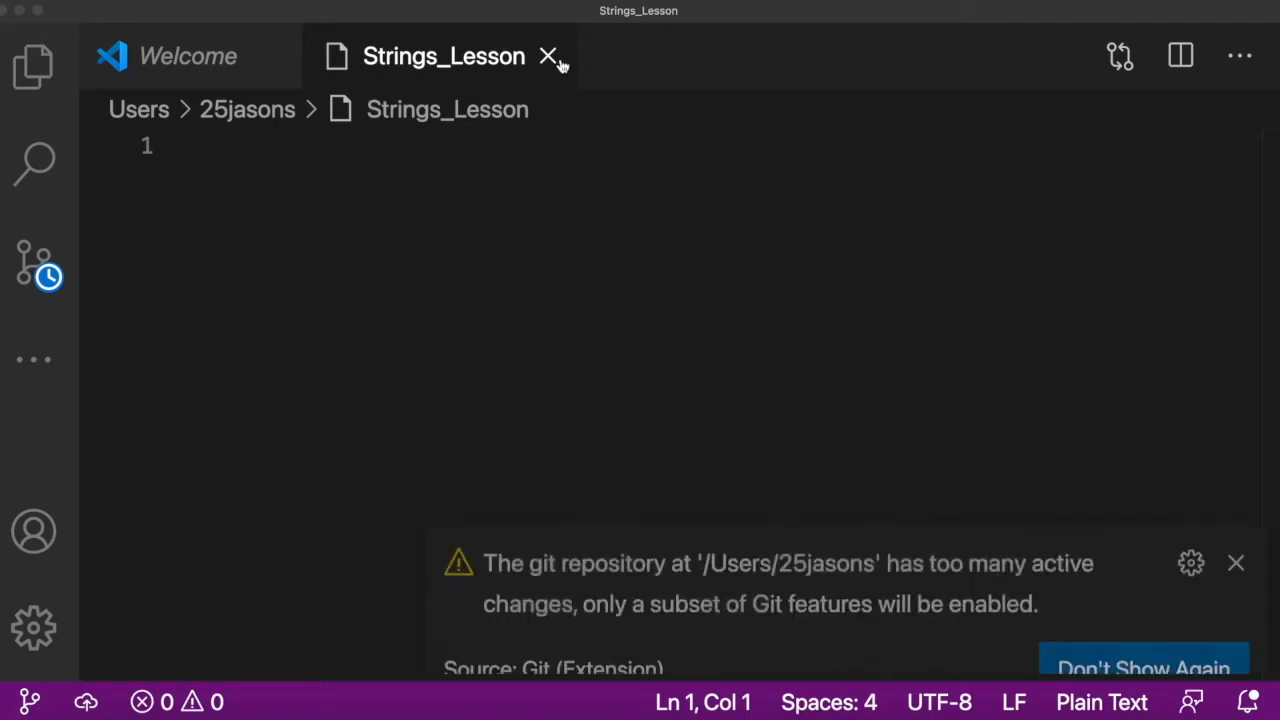
Step: Close that file and save a fresh new file as 'Strings_Lesson.py'
{"action": "left_click", "coordinate": [548, 56]}
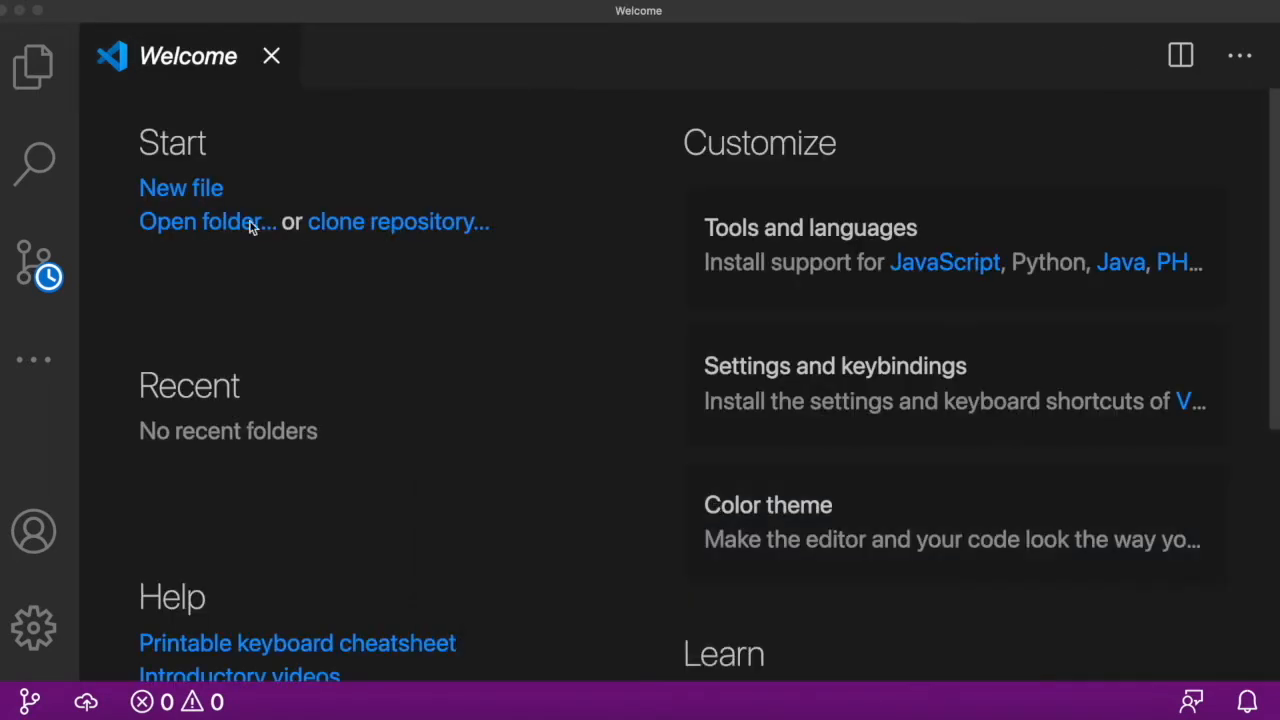
{"action": "left_click", "coordinate": [181, 187]}
{"action": "type", "text": "Strings_Le"}
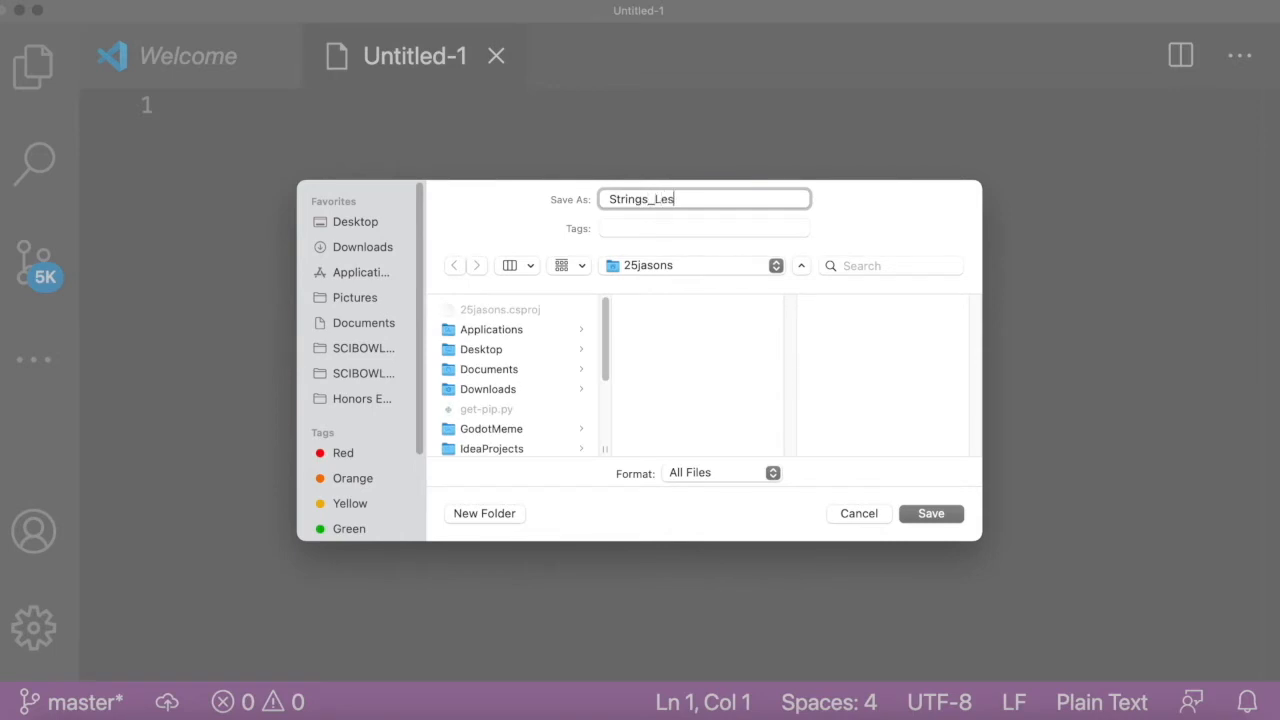
{"action": "type", "text": "son/p"}
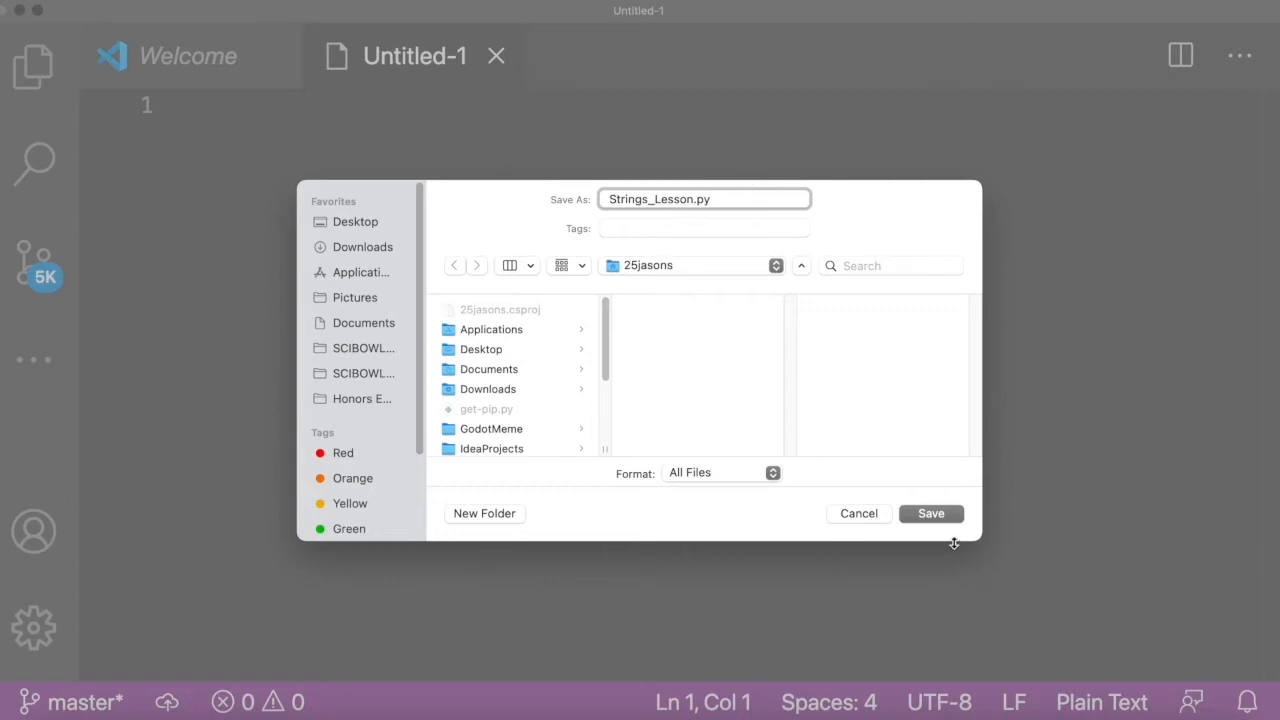
{"action": "left_click", "coordinate": [930, 513]}
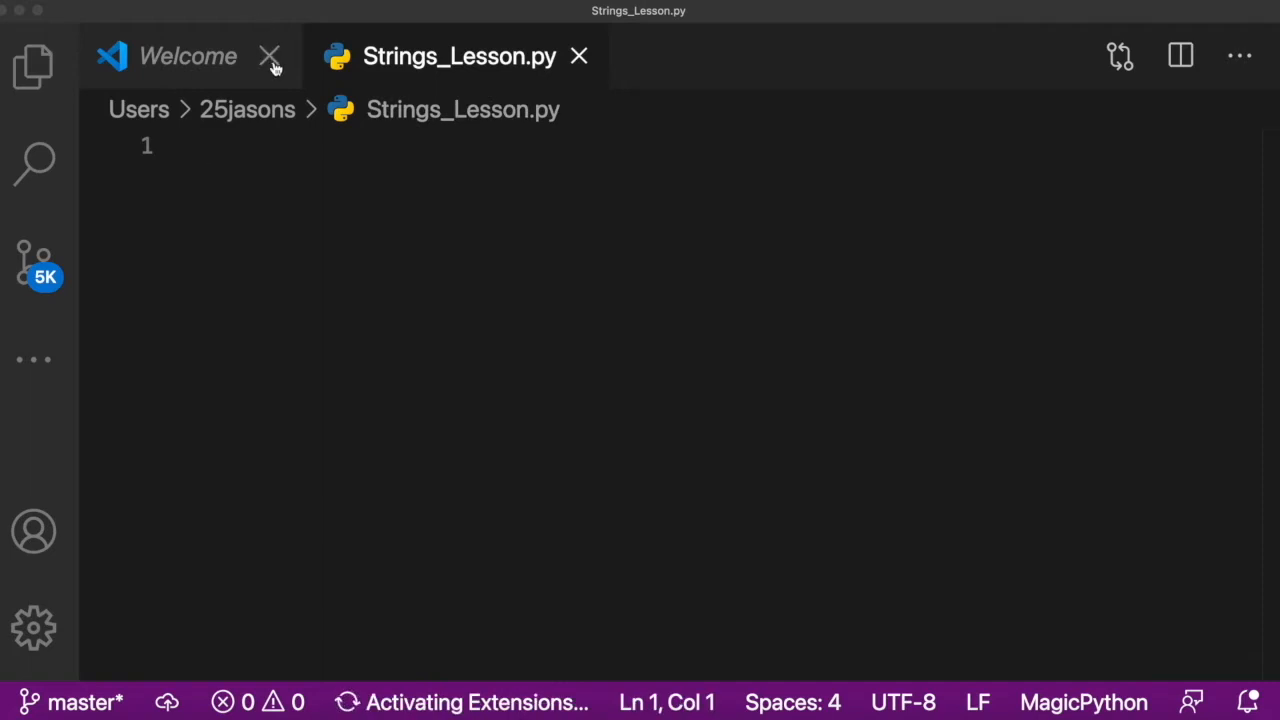
Step: Close the Welcome page, write new_string = "String" and print(new_string), then run it
{"action": "left_click", "coordinate": [269, 56]}
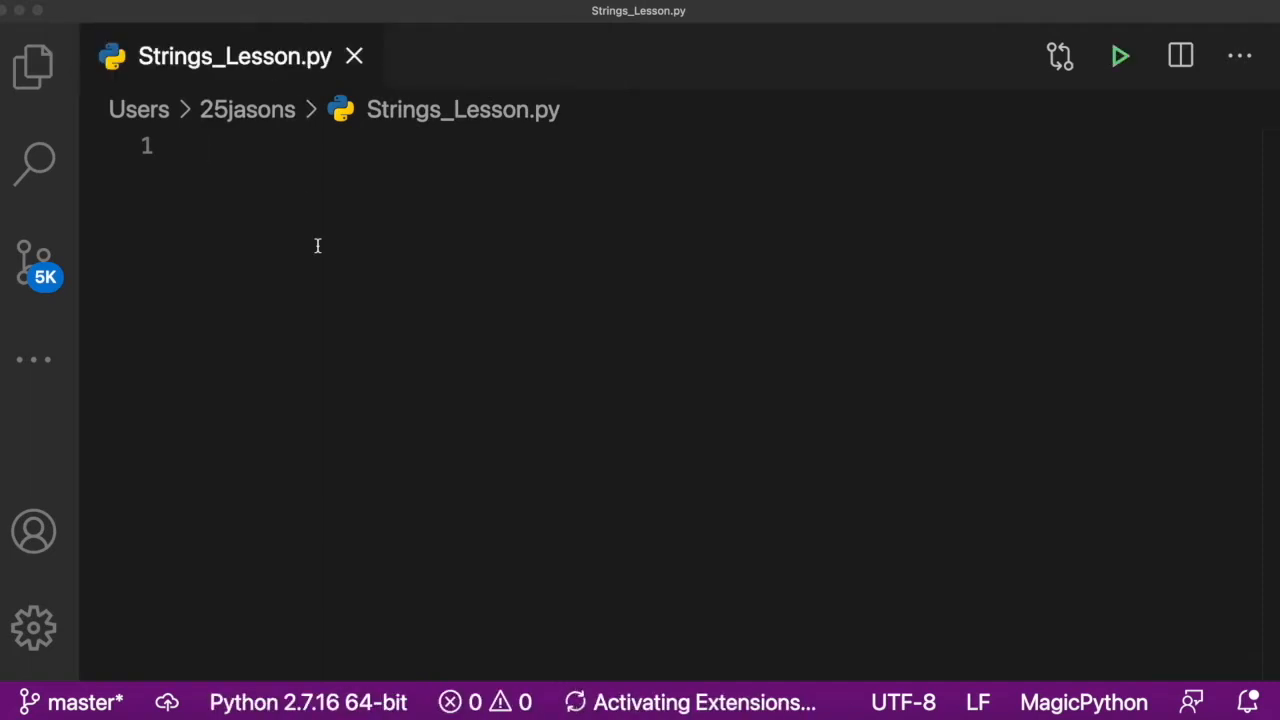
{"action": "type", "text": "new_str"}
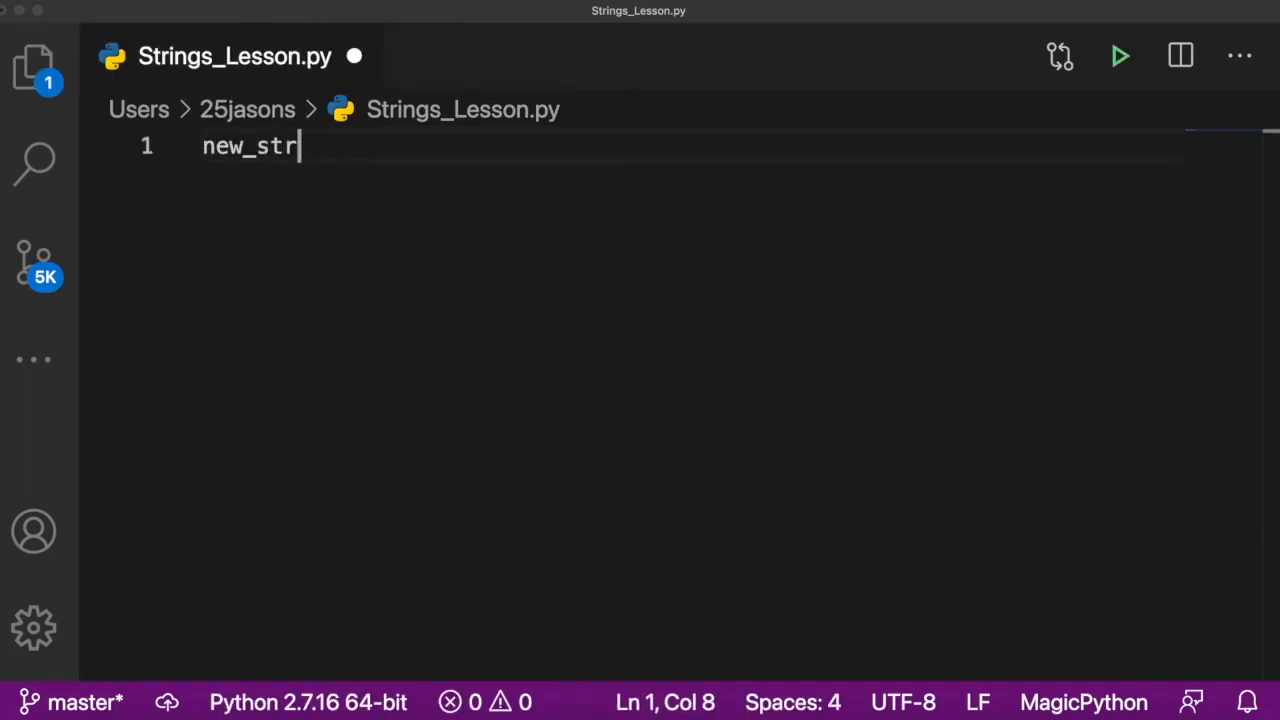
{"action": "type", "text": "ing = \""}
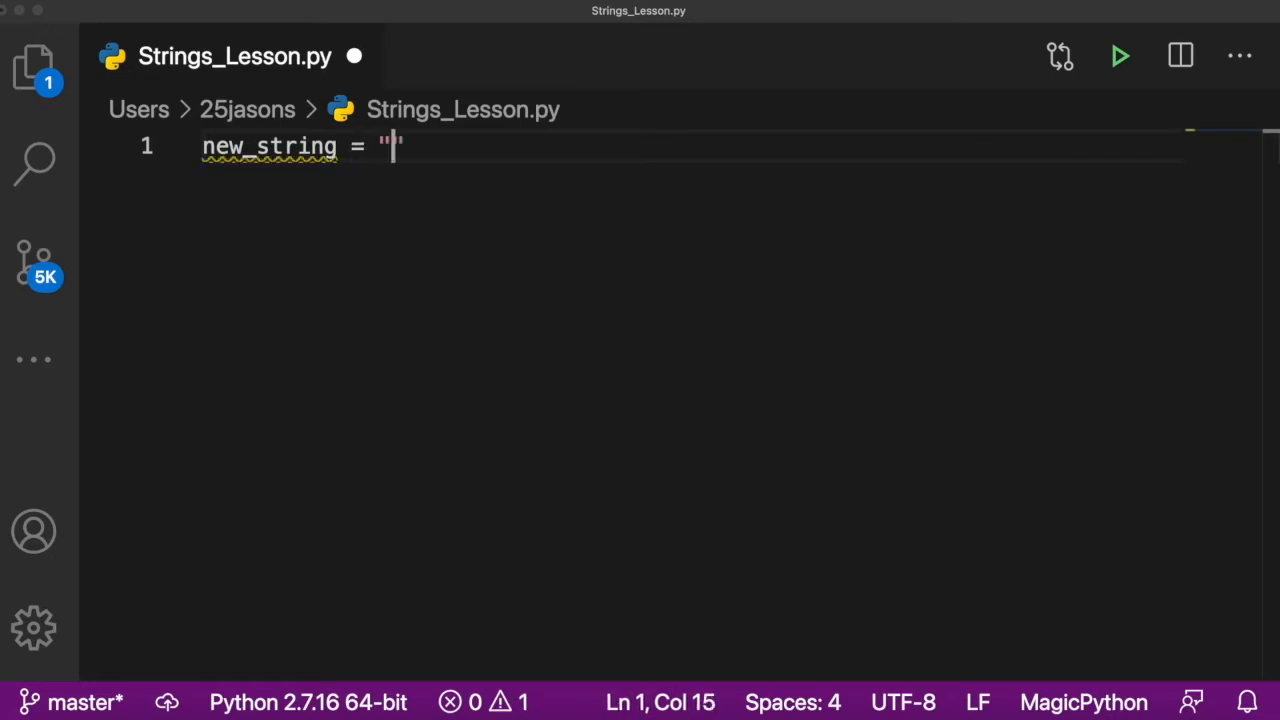
{"action": "type", "text": "String"}
{"action": "type", "text": "print"}
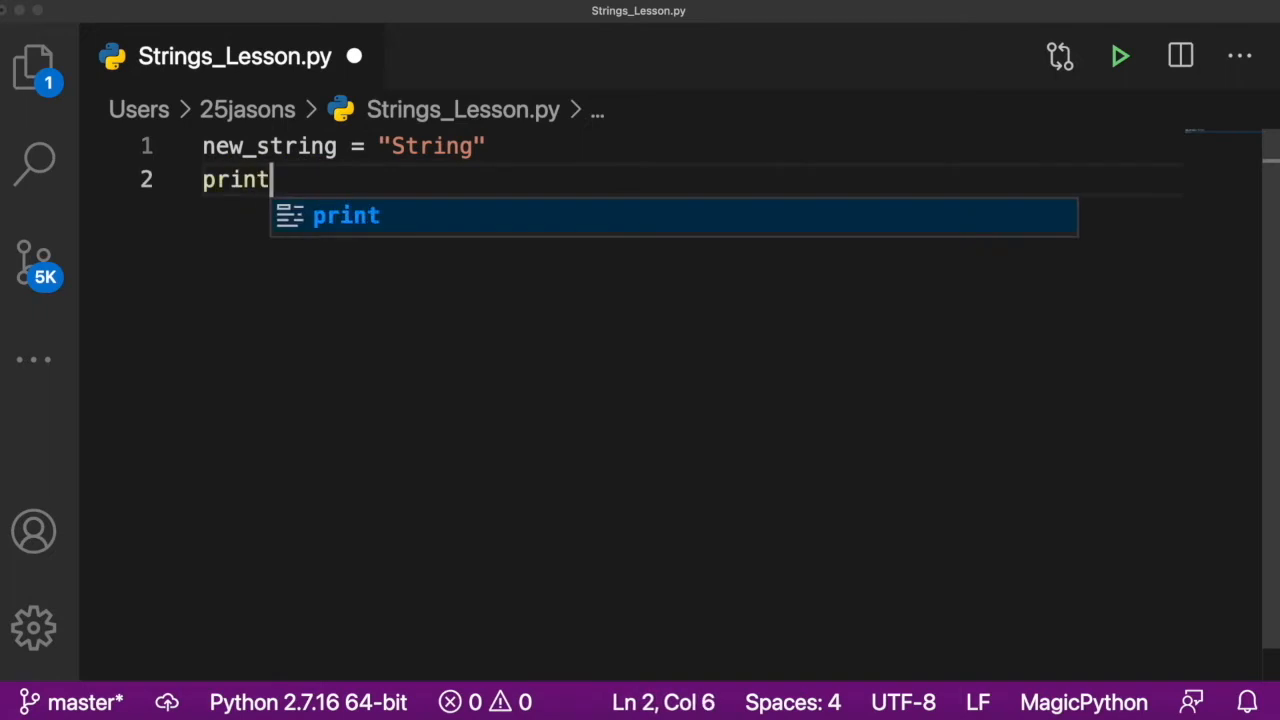
{"action": "type", "text": "(new_string)"}
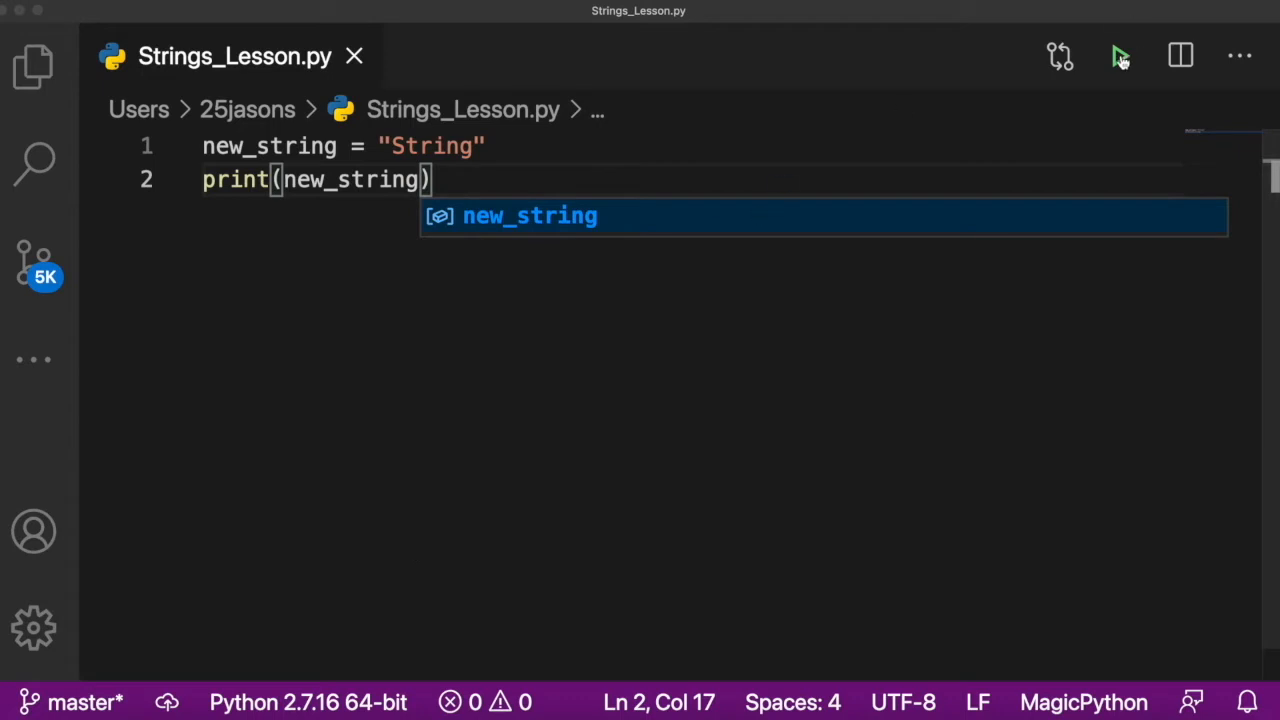
{"action": "left_click", "coordinate": [1119, 56]}
{"action": "type", "text": "snae"}
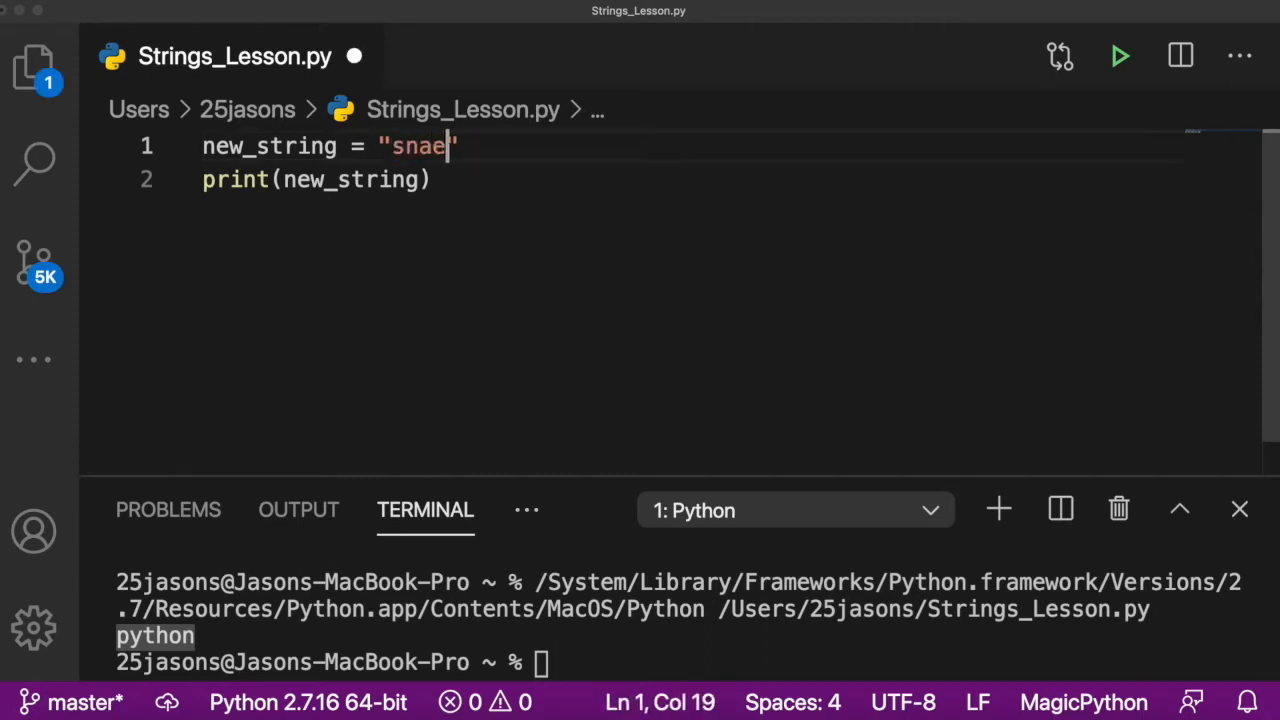
Step: Change the string value to 'snake', then 'pytohn', and start retyping it
{"action": "type", "text": "k"}
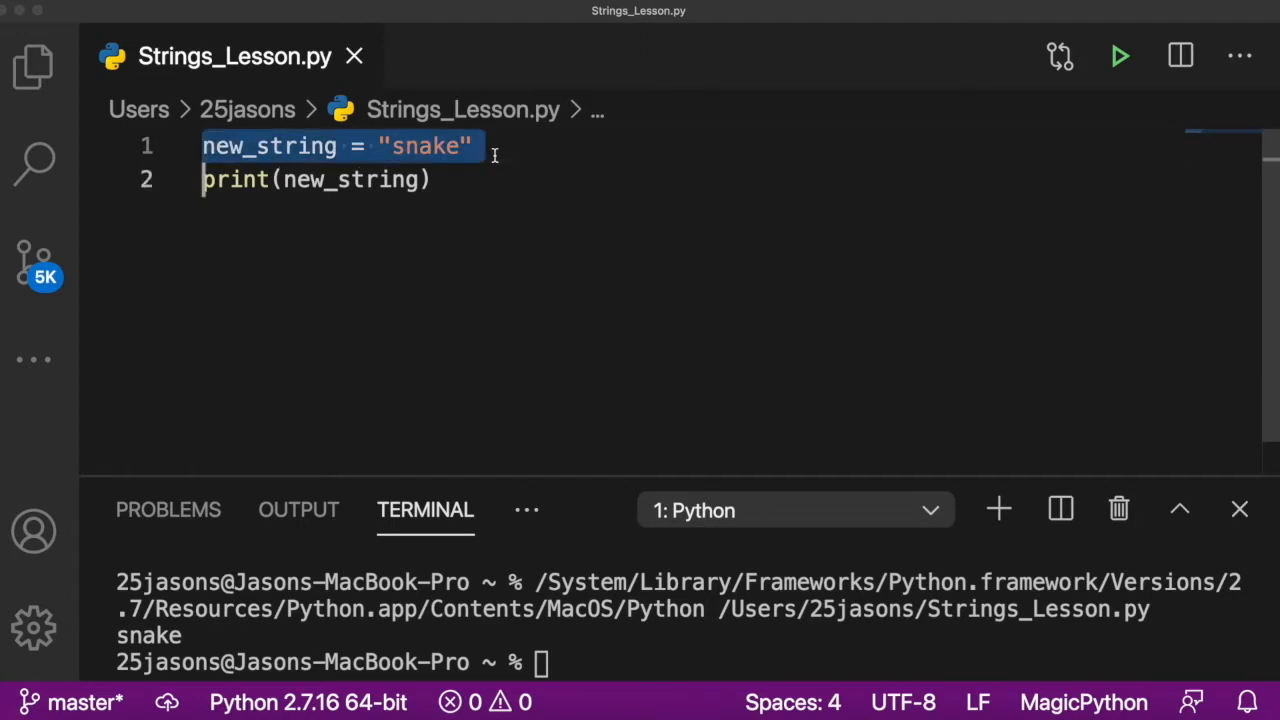
{"action": "left_click", "coordinate": [389, 146]}
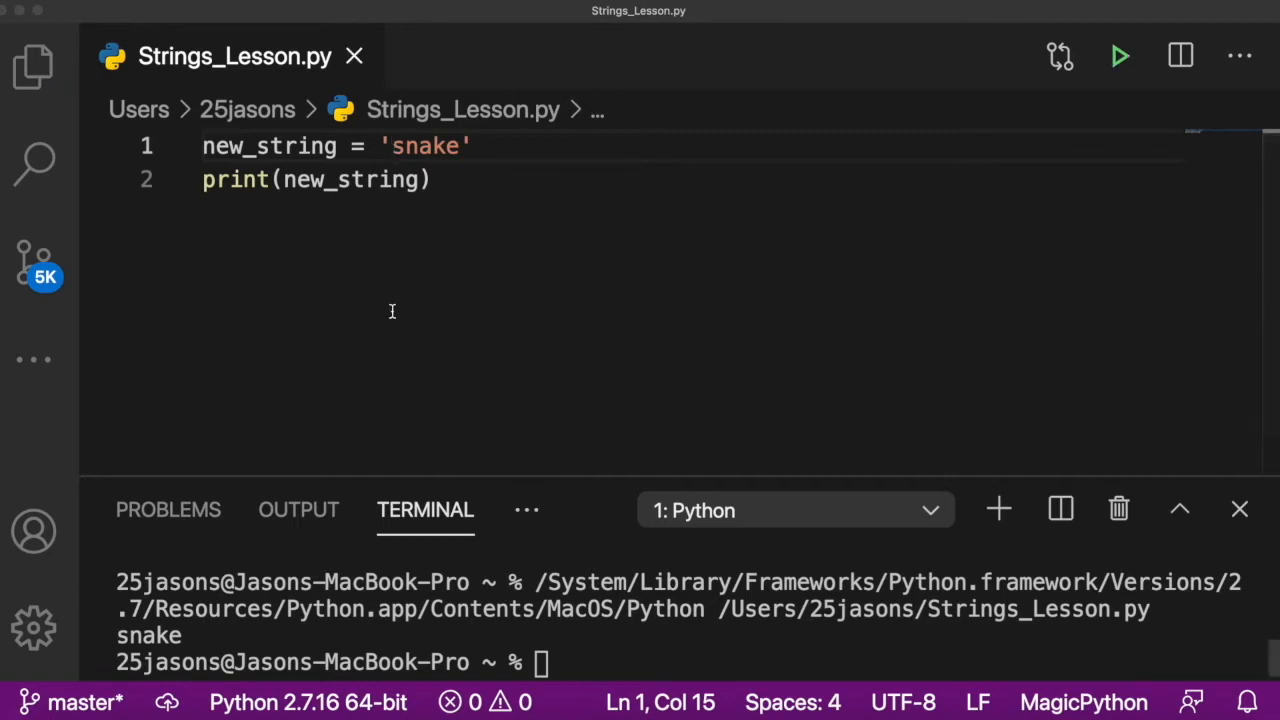
{"action": "type", "text": "pytohn"}
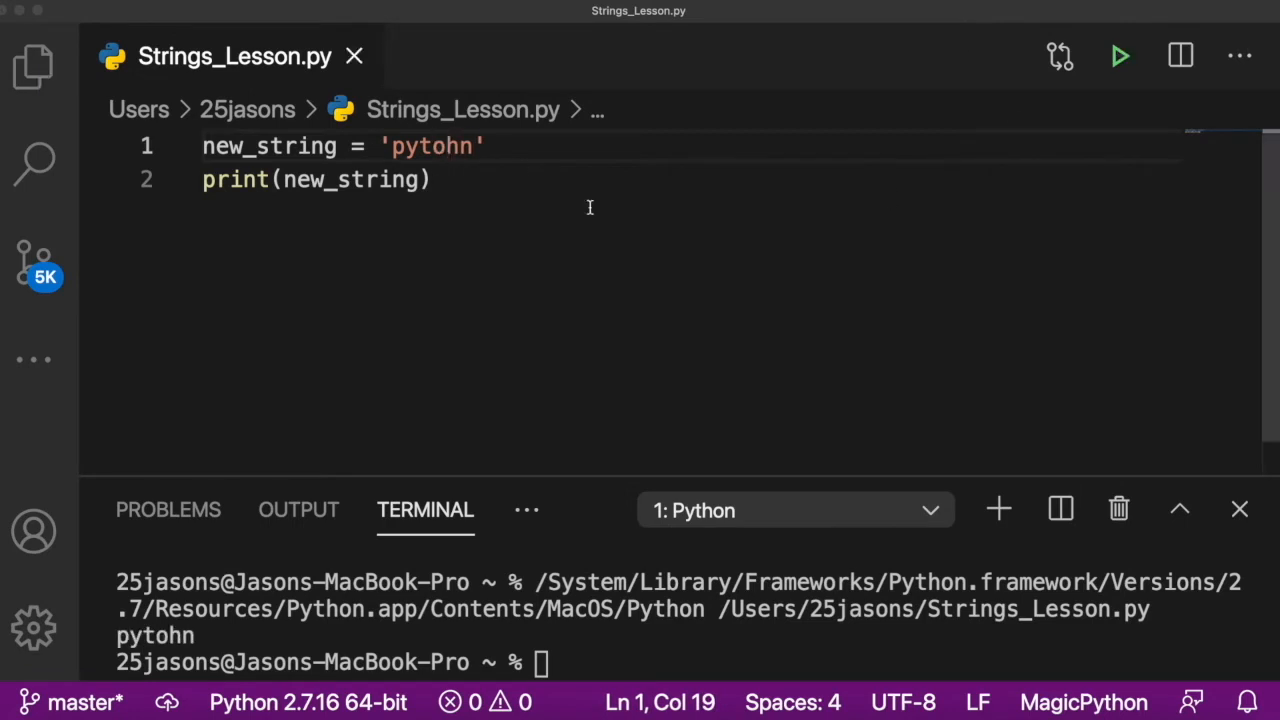
{"action": "double_click", "coordinate": [430, 146]}
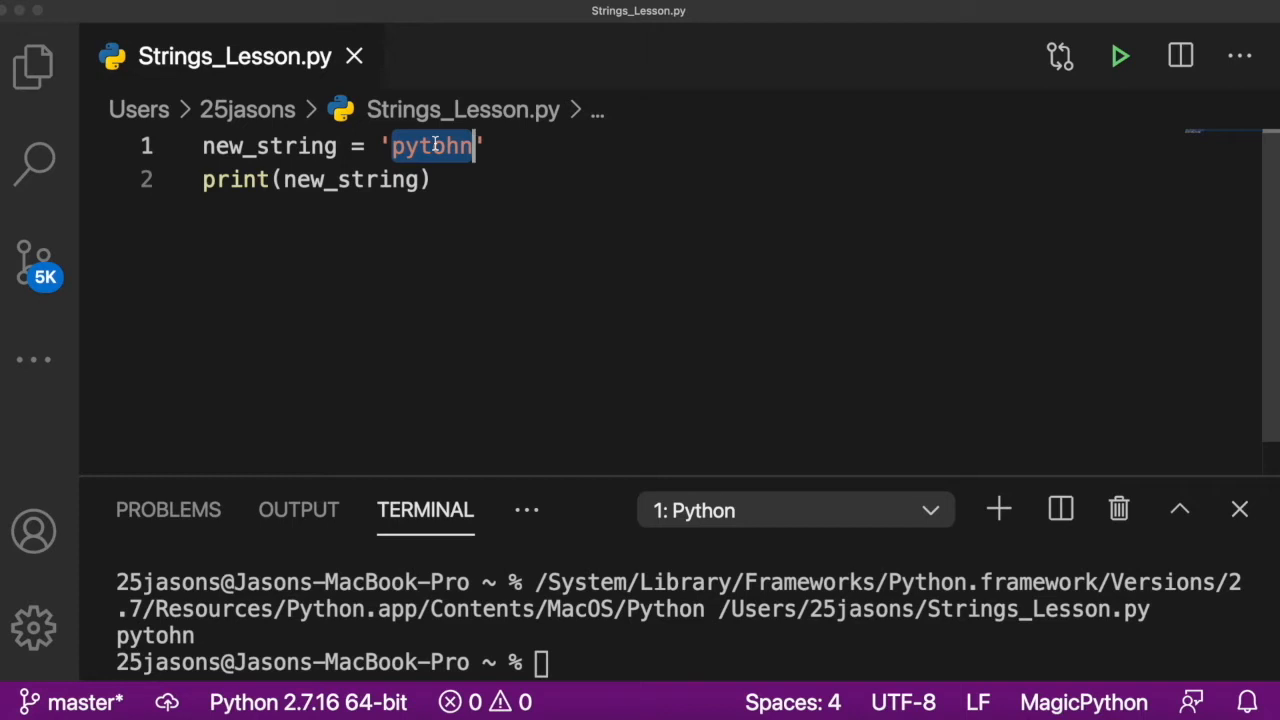
{"action": "type", "text": "Ar"}
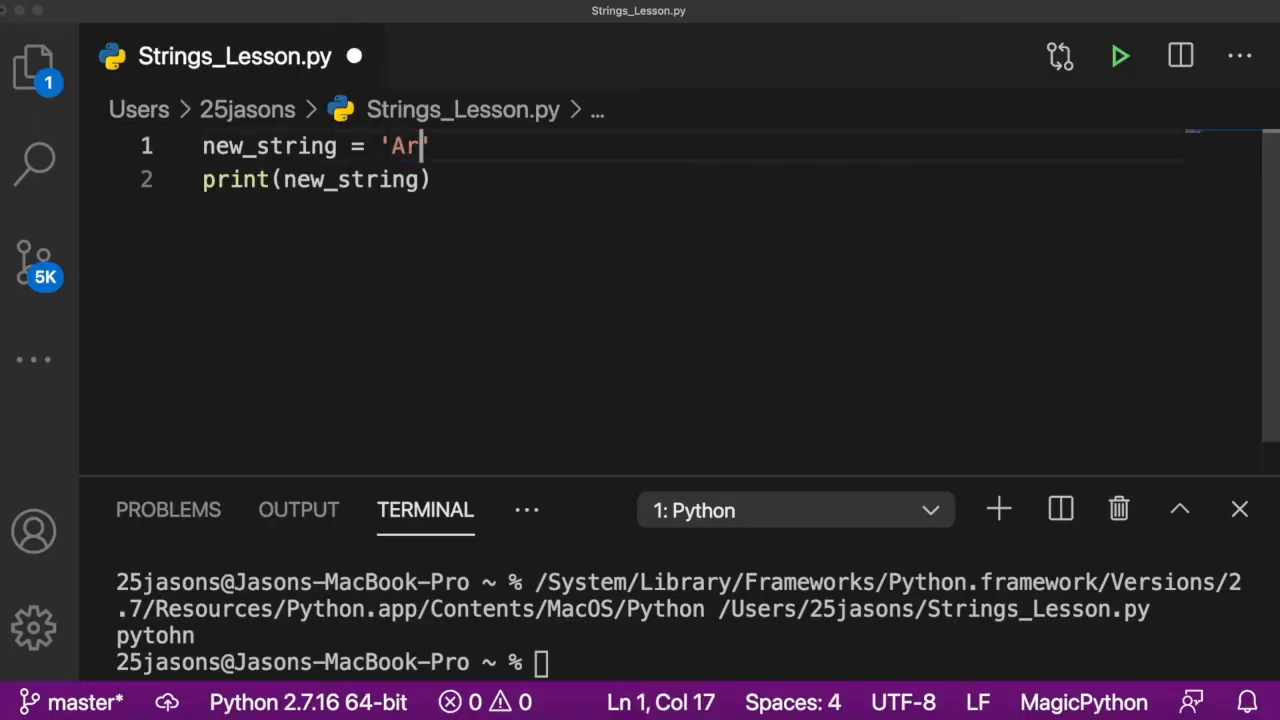
Step: Fill new_string with contractions like Aren't Can't Should and run, hitting a SyntaxError
{"action": "type", "text": "en't"}
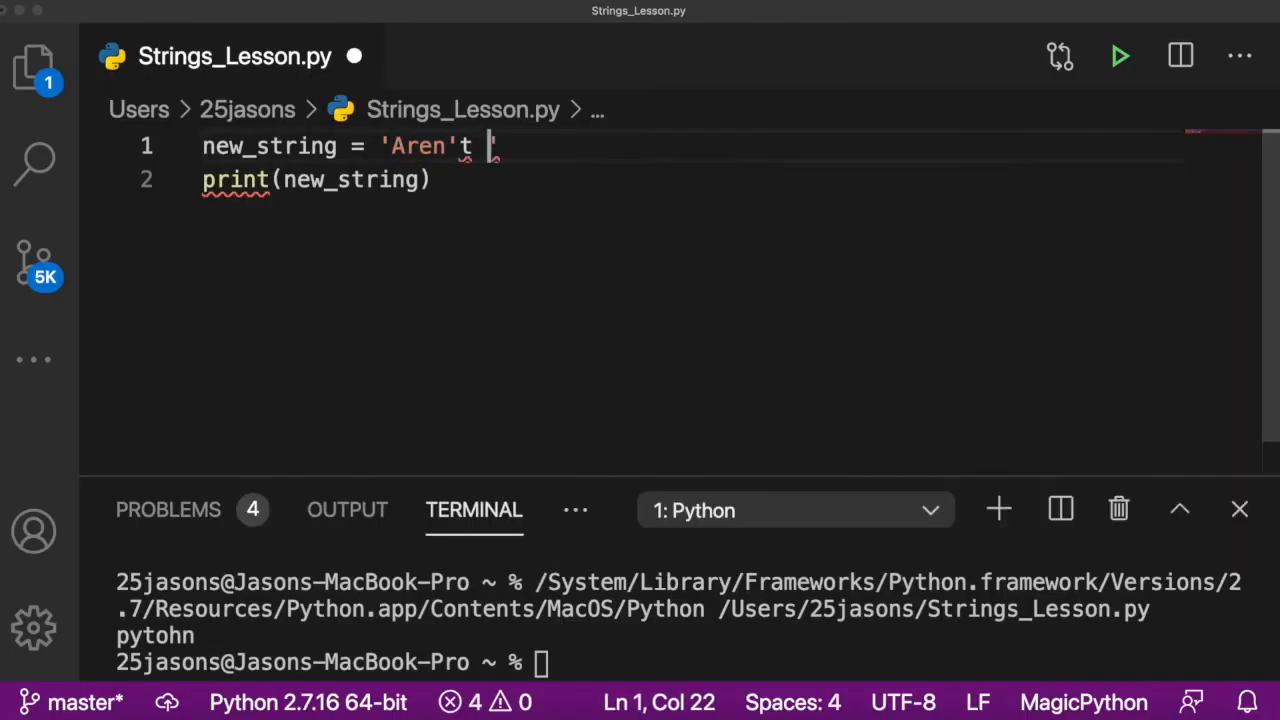
{"action": "type", "text": "Can't Shouldn't Wouldn't'"}
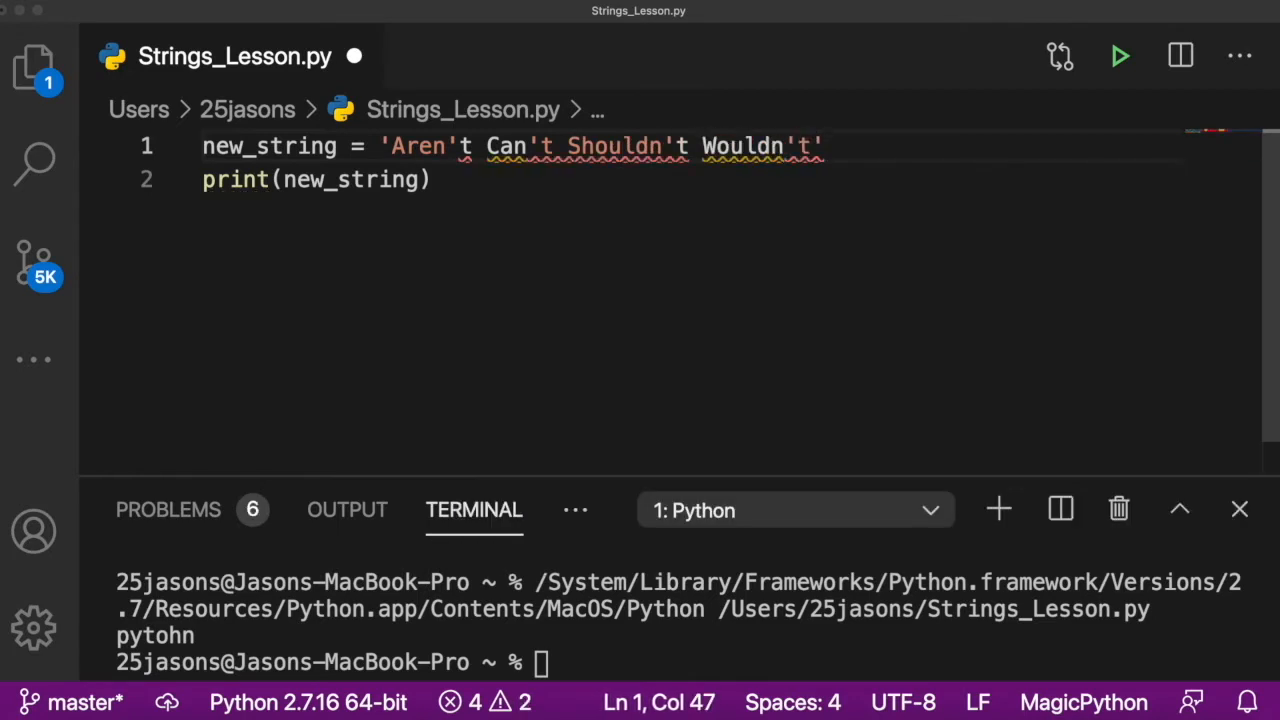
{"action": "mouse_move", "coordinate": [808, 84]}
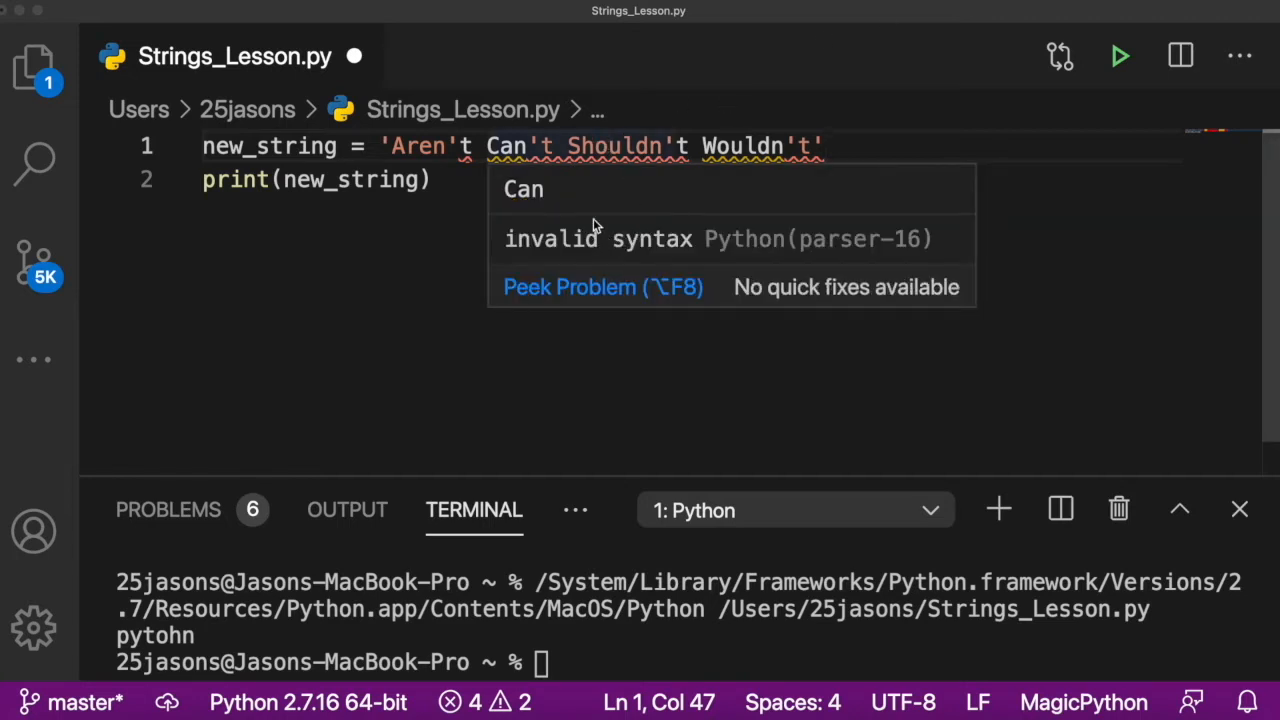
{"action": "left_click", "coordinate": [442, 153]}
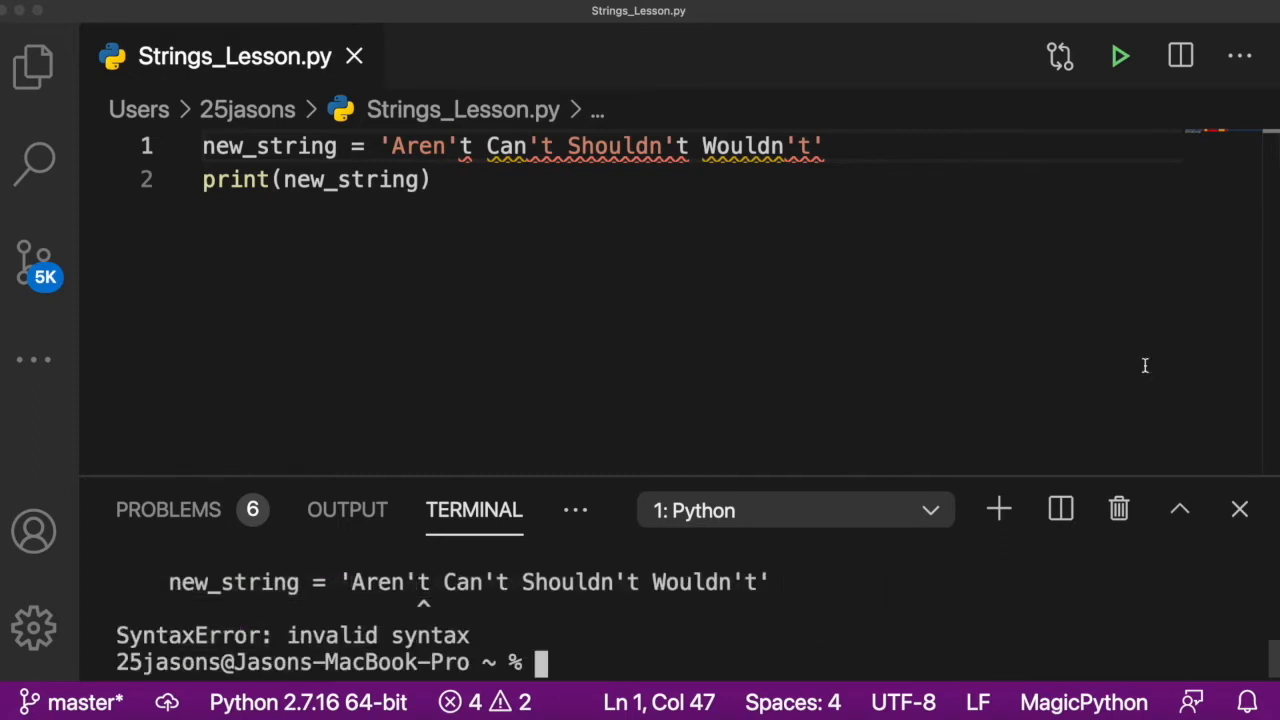
{"action": "mouse_move", "coordinate": [925, 108]}
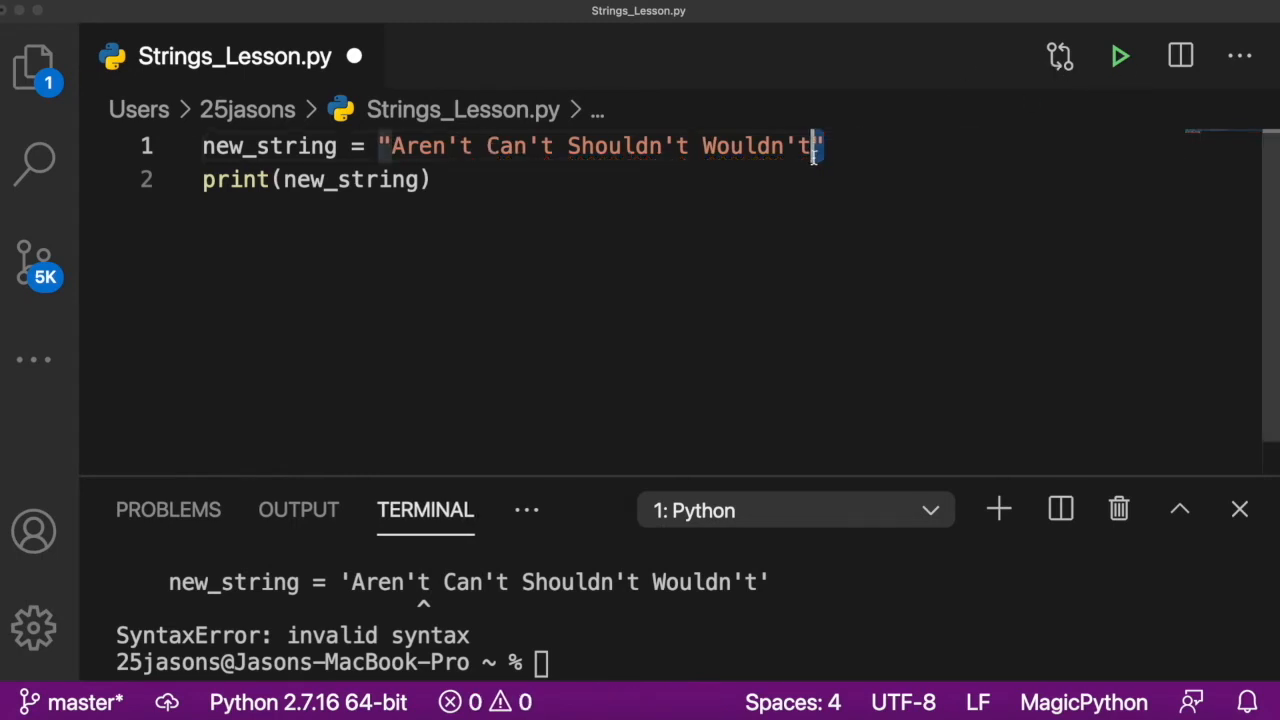
{"action": "left_click", "coordinate": [500, 146]}
{"action": "type", "text": "\""}
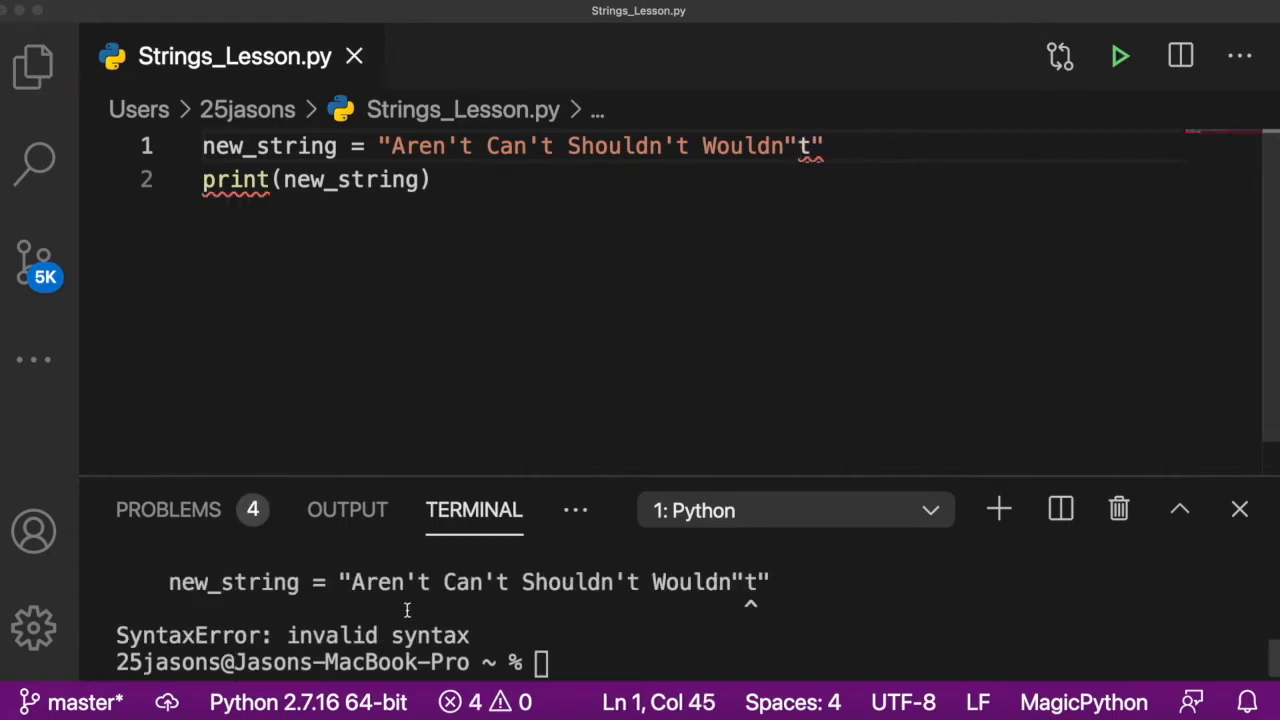
{"action": "left_click", "coordinate": [822, 146]}
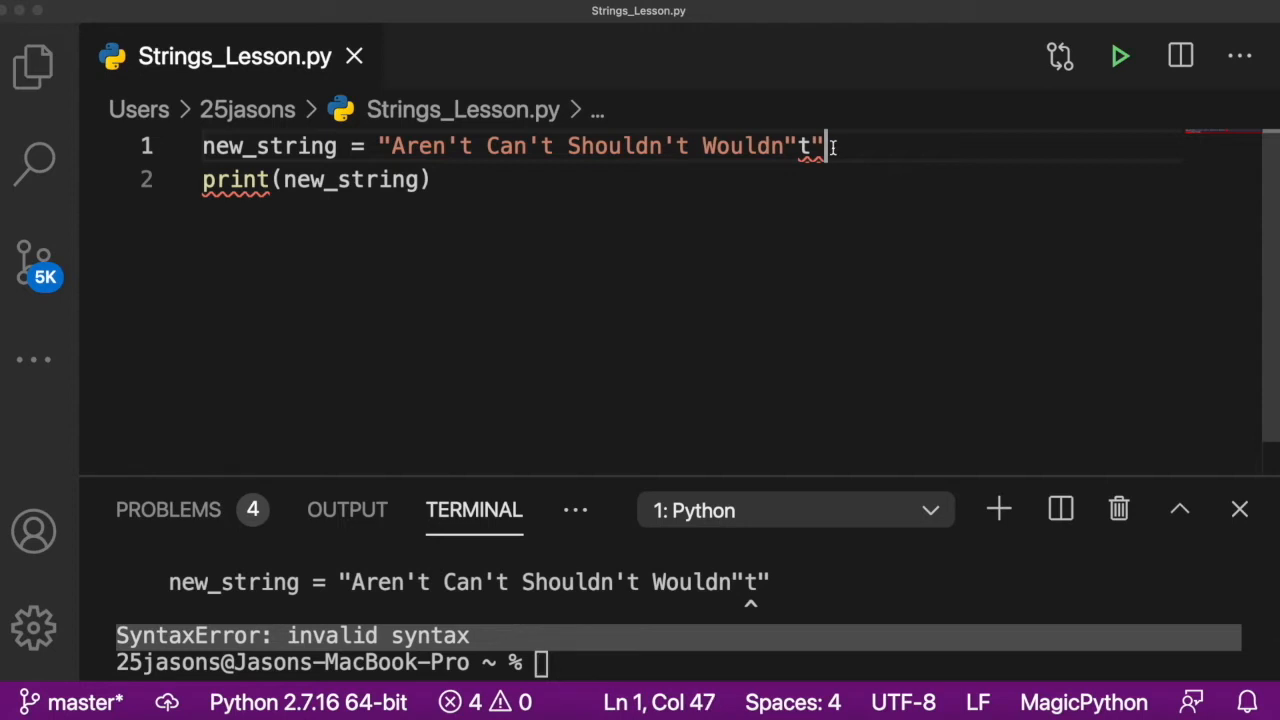
{"action": "mouse_move", "coordinate": [851, 69]}
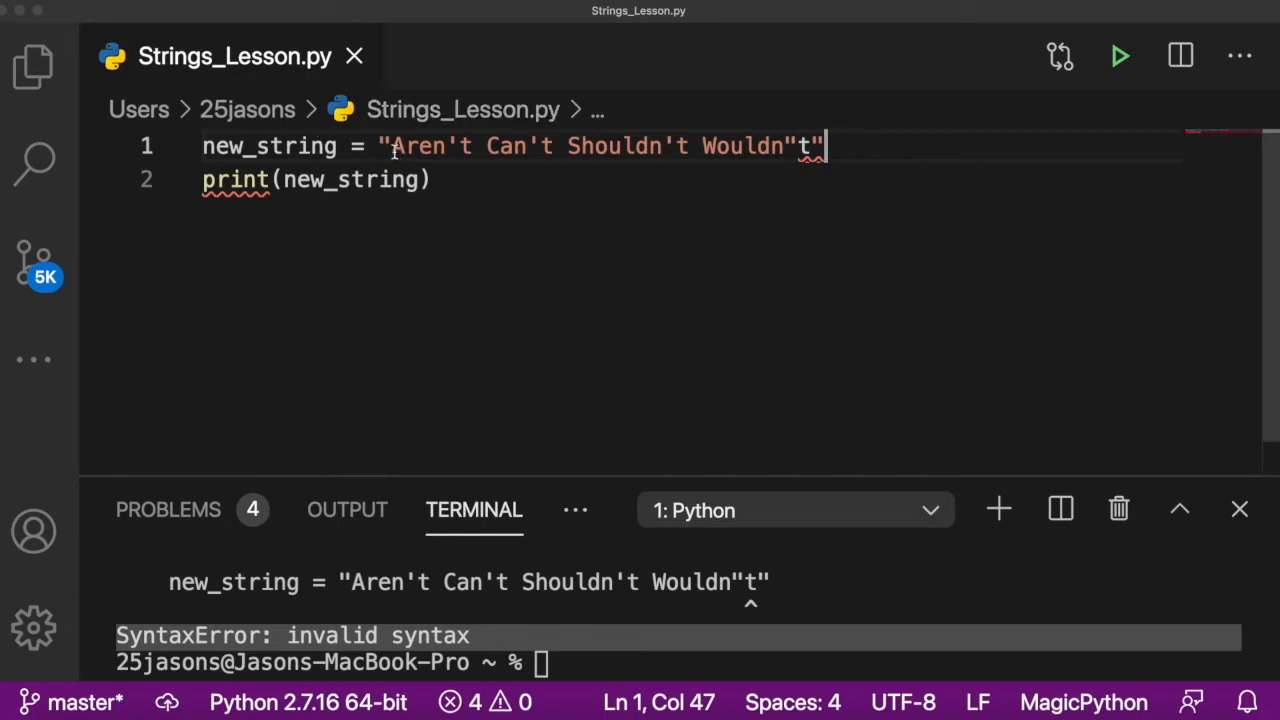
Step: Wrap the contractions string in triple quotes and run it without error
{"action": "type", "text": "'''"}
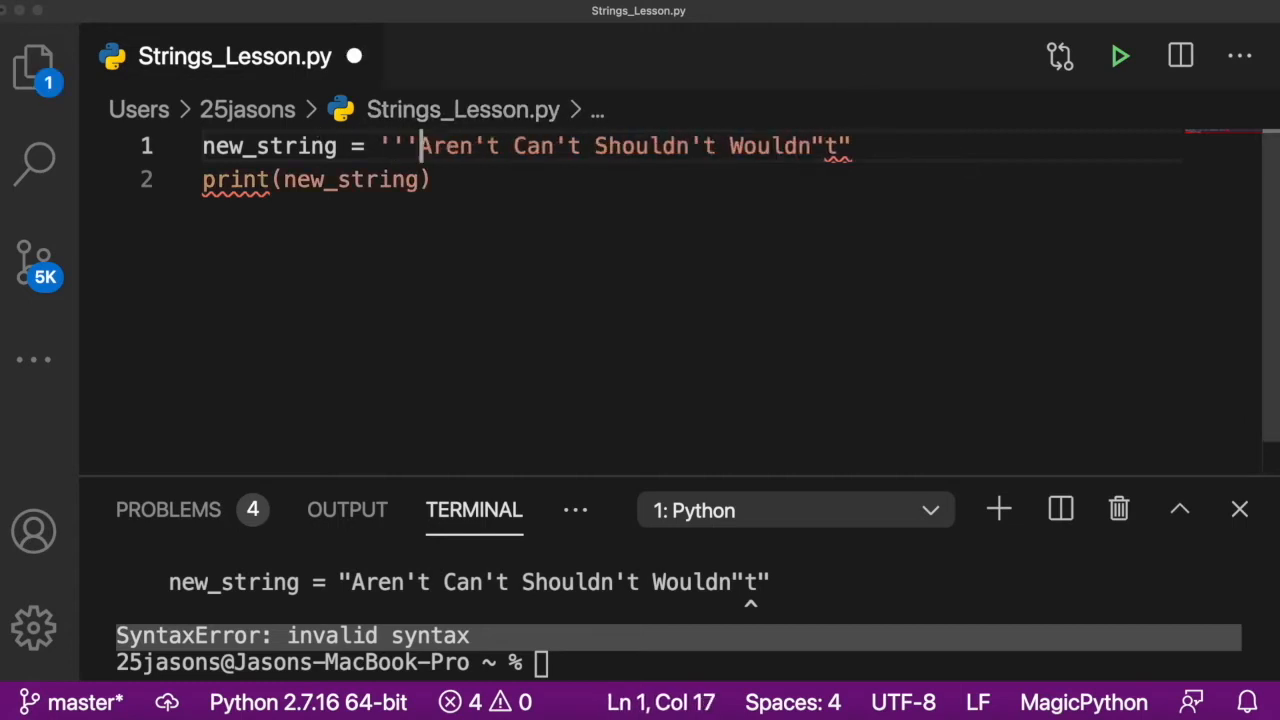
{"action": "left_click", "coordinate": [850, 146]}
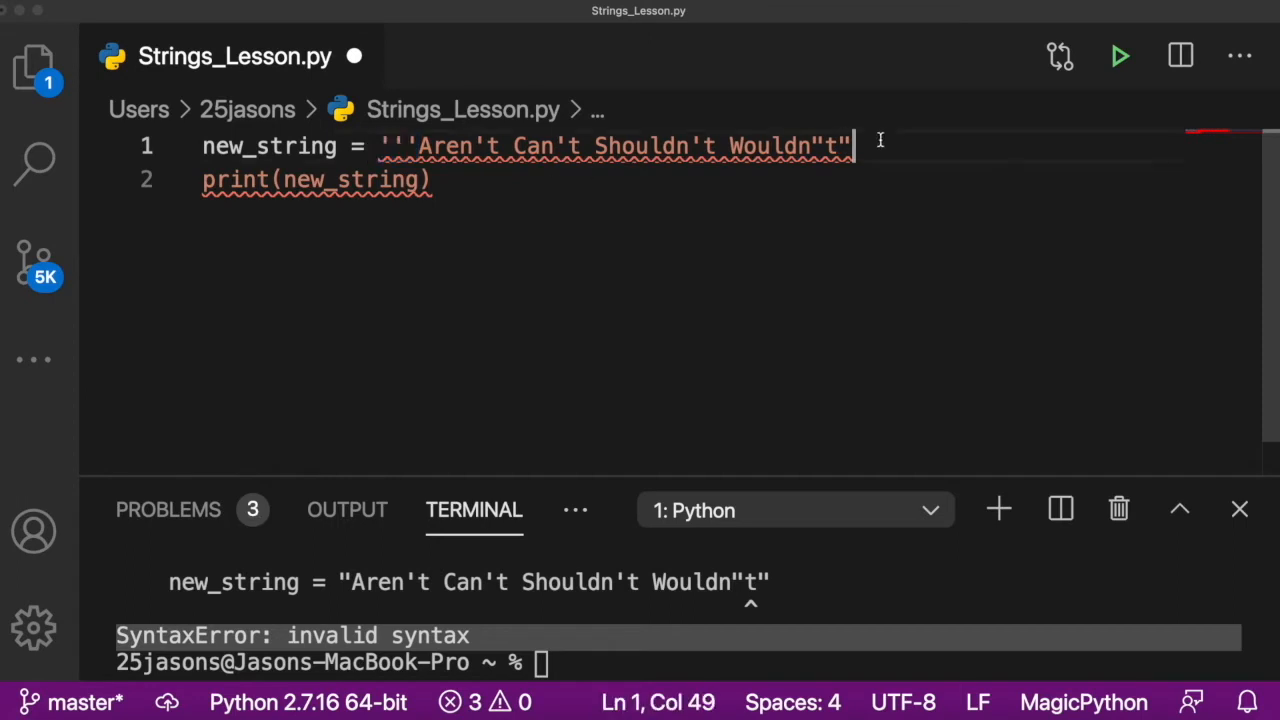
{"action": "type", "text": "''"}
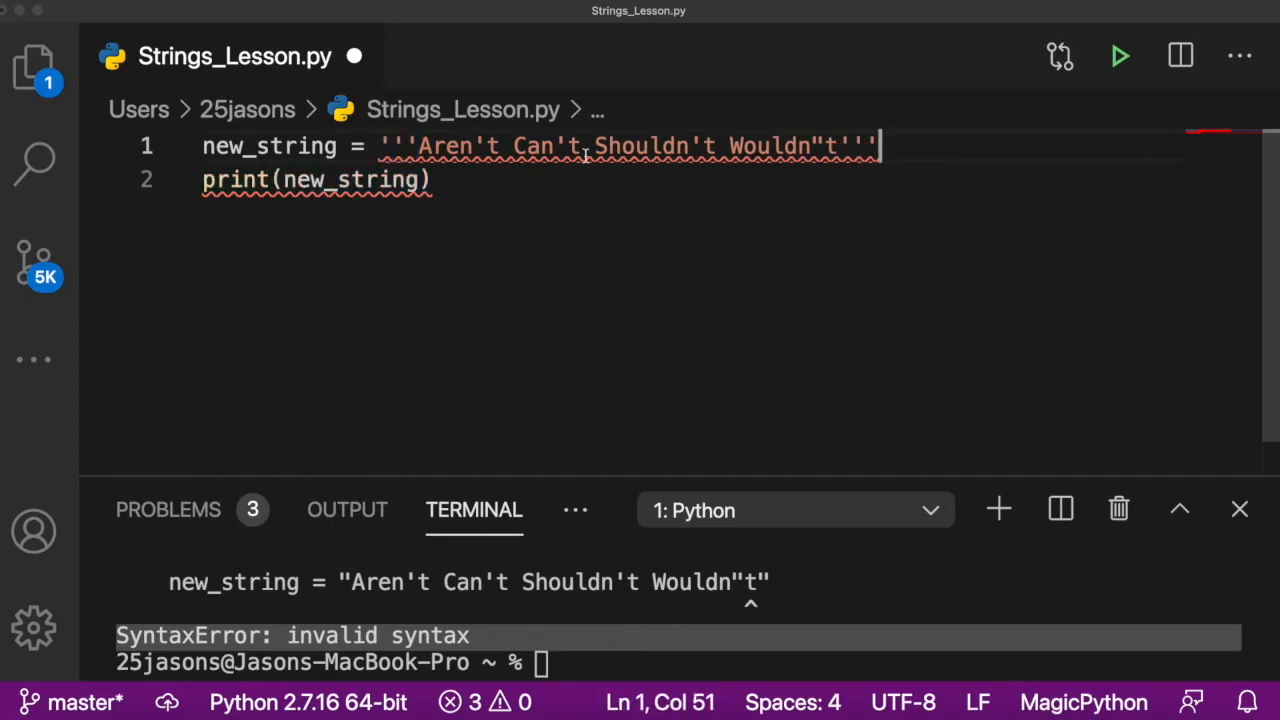
{"action": "left_click", "coordinate": [1120, 56]}
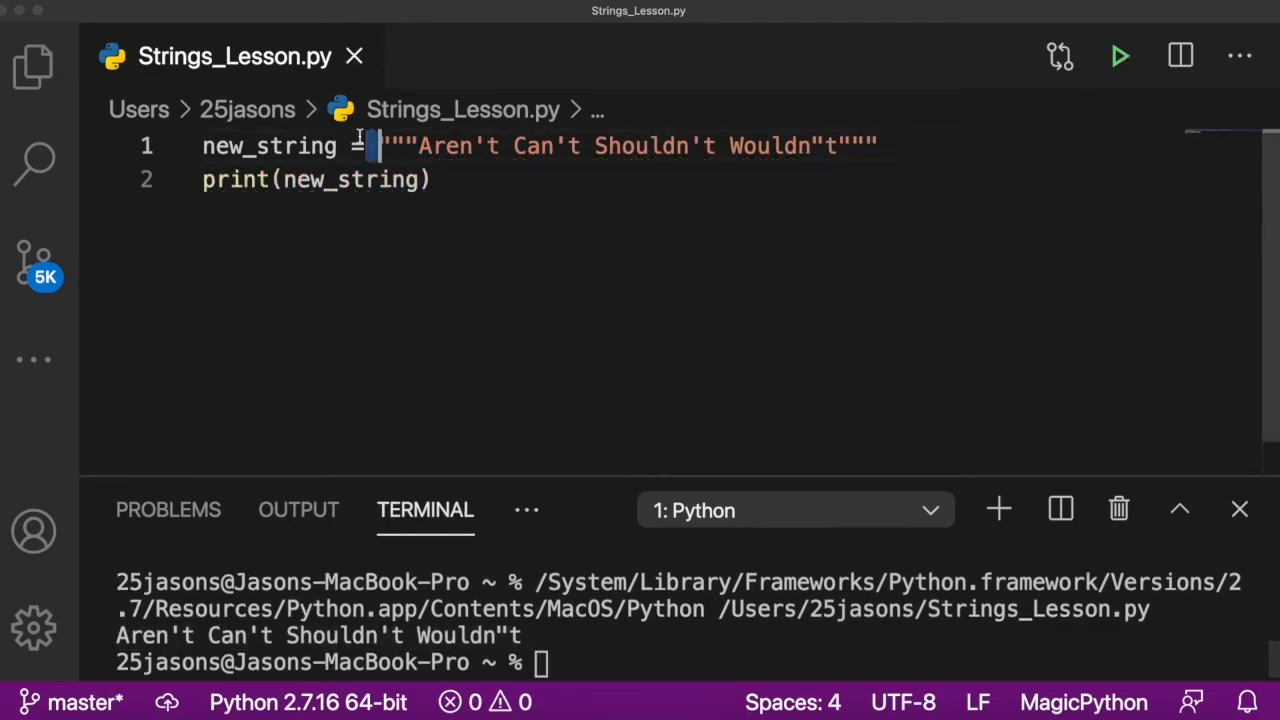
Step: Break the string before Wouldn't, run the two-line output, then rejoin the lines
{"action": "double_click", "coordinate": [642, 146]}
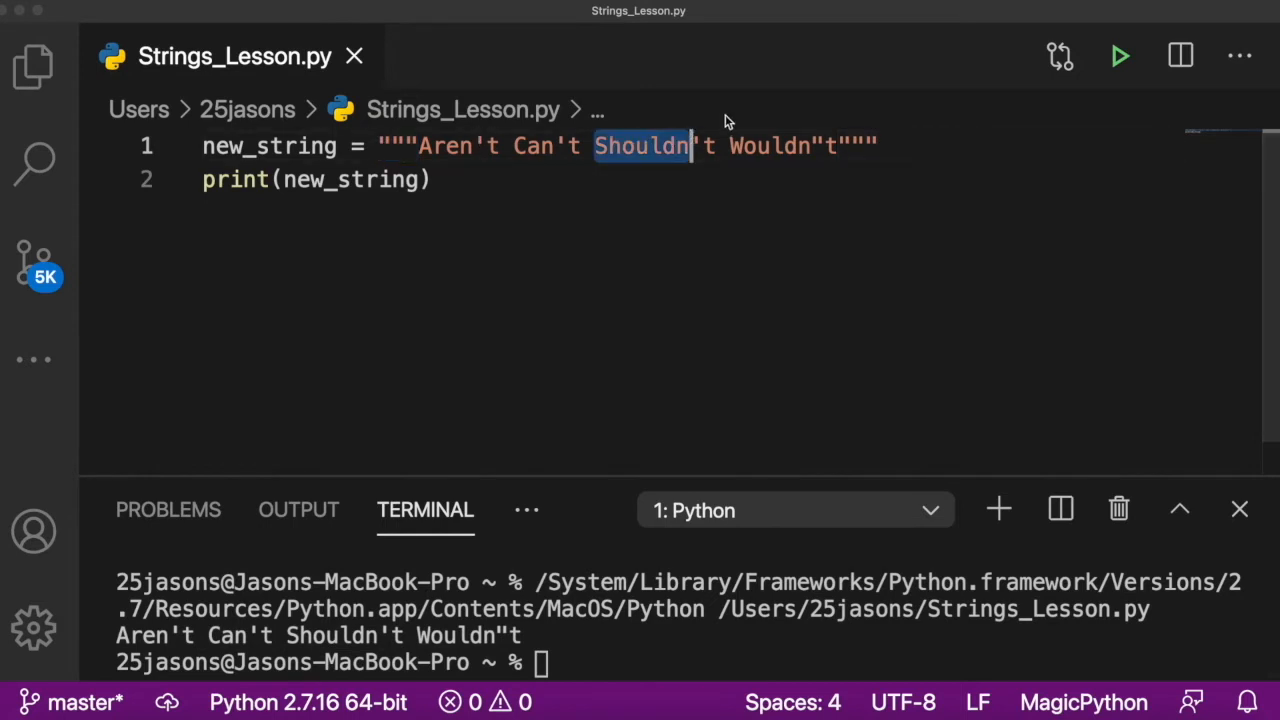
{"action": "left_click", "coordinate": [728, 145]}
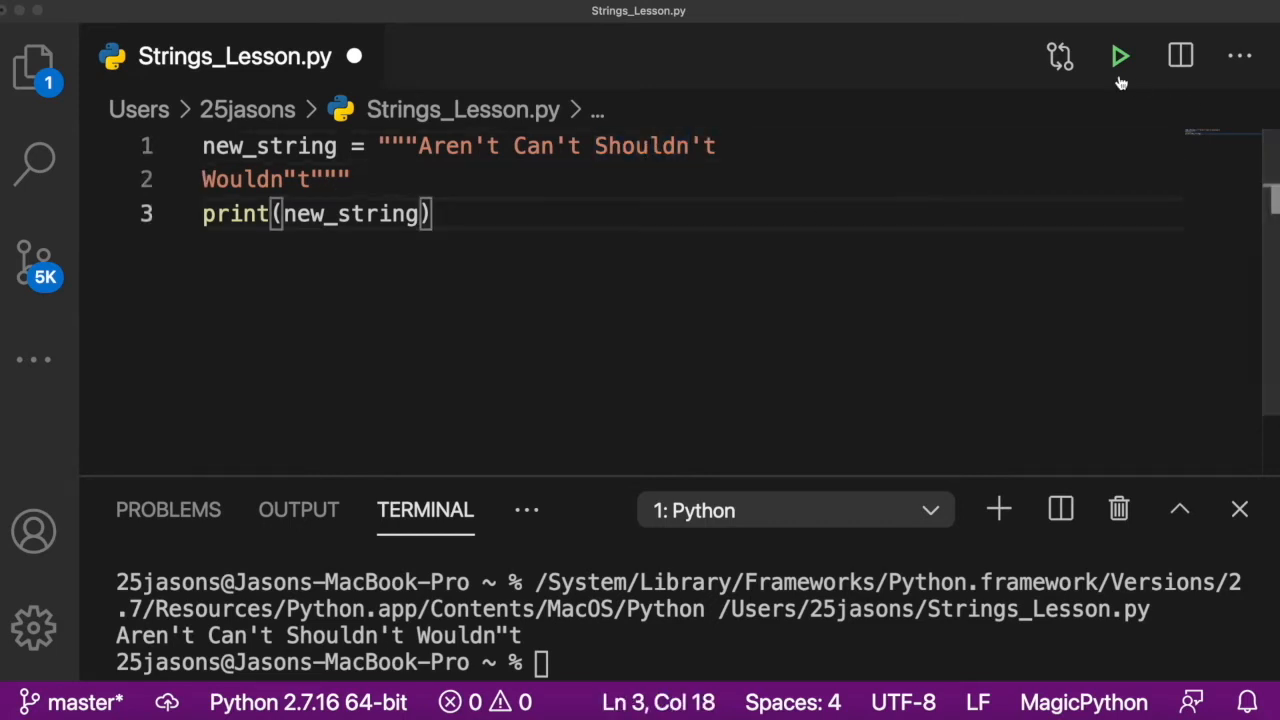
{"action": "left_click", "coordinate": [1120, 56]}
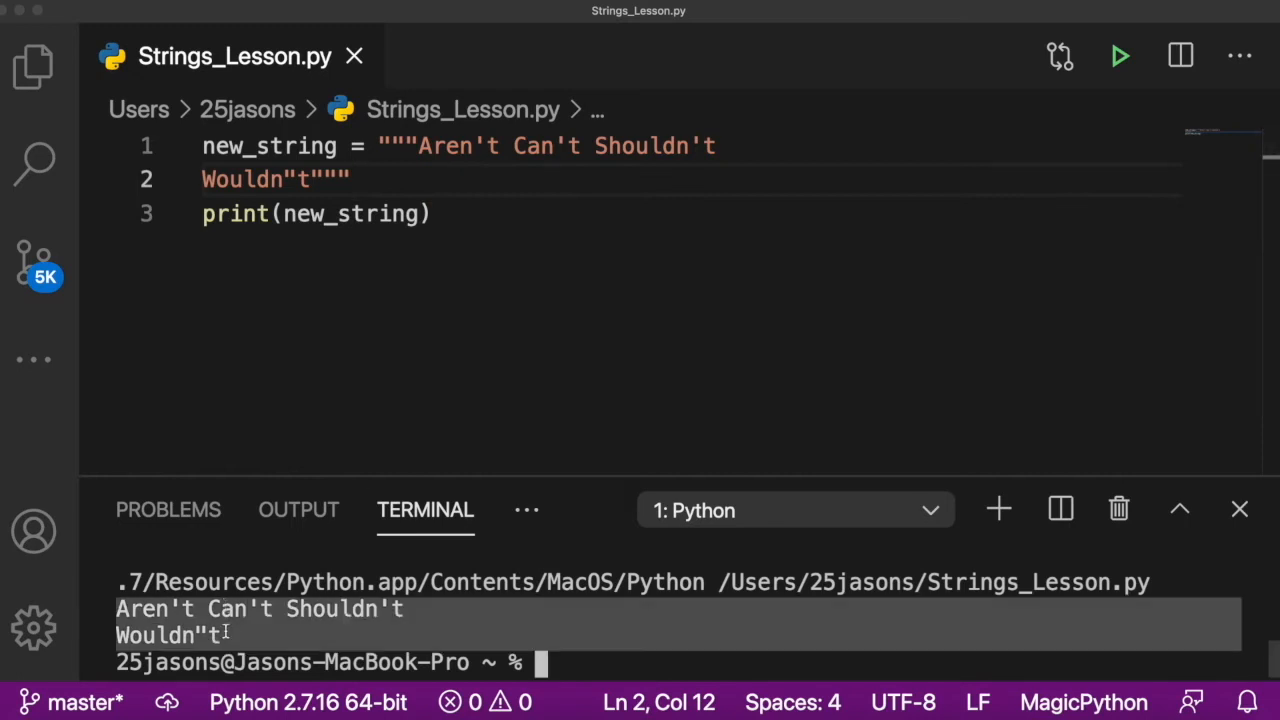
{"action": "left_click", "coordinate": [301, 179]}
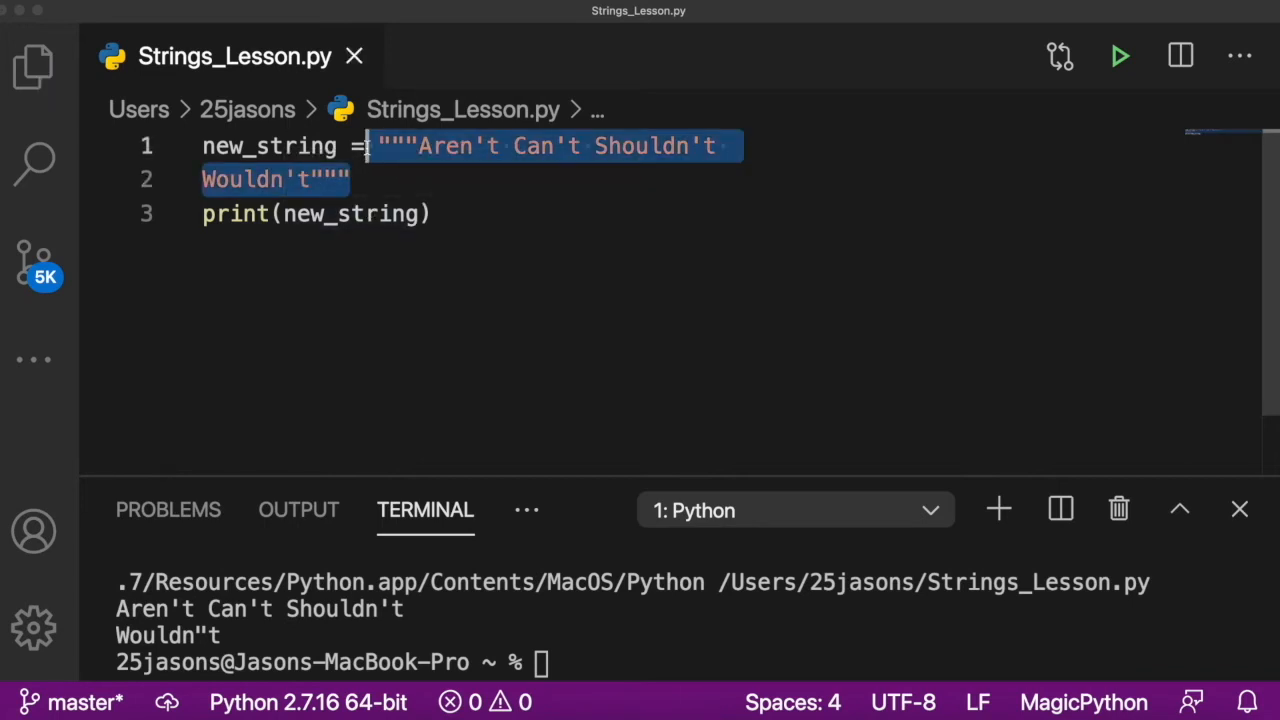
{"action": "key", "text": "Backspace"}
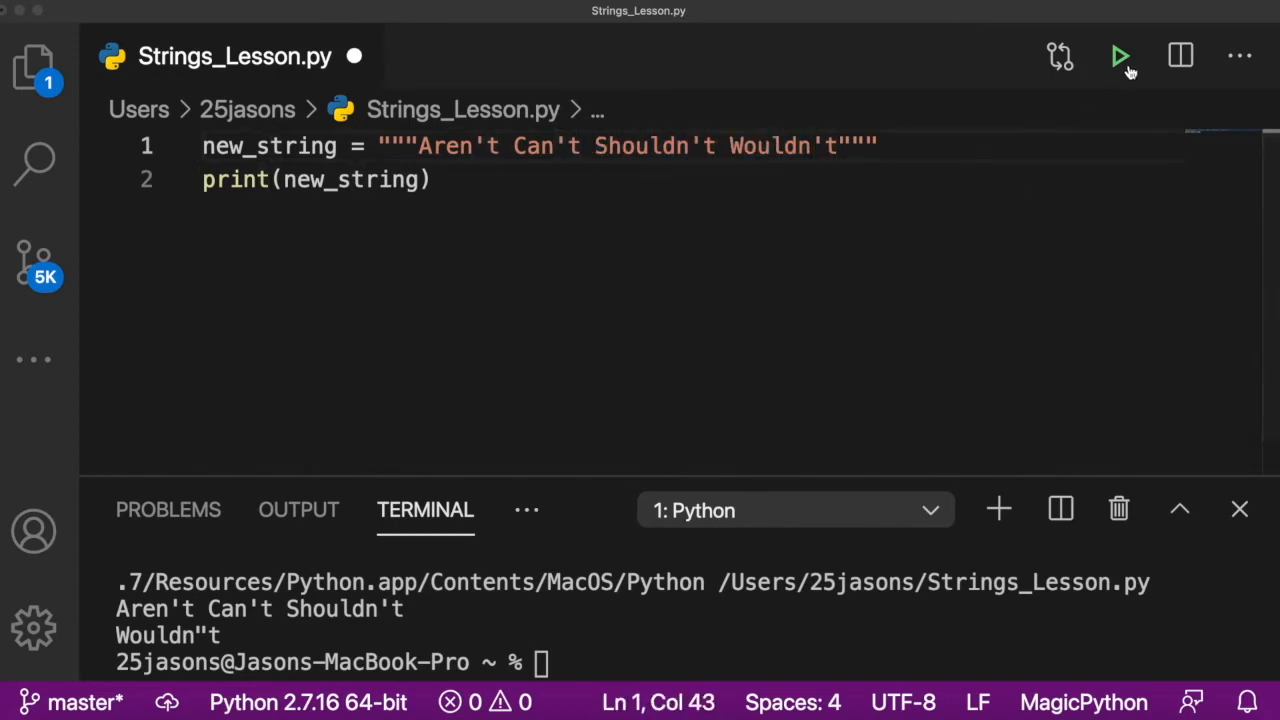
{"action": "mouse_move", "coordinate": [550, 283]}
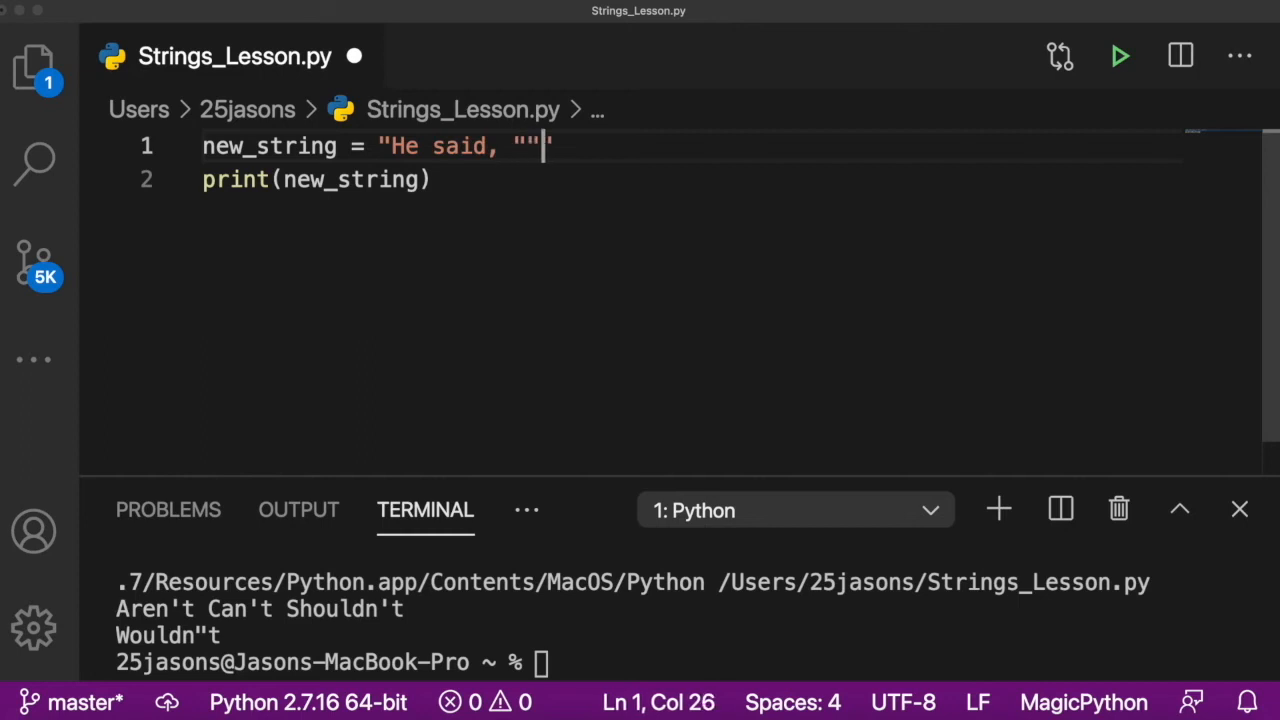
Step: Rewrite line 1 as He said, "Aren't couldn't shouldn't wouldn't."
{"action": "type", "text": "Are"}
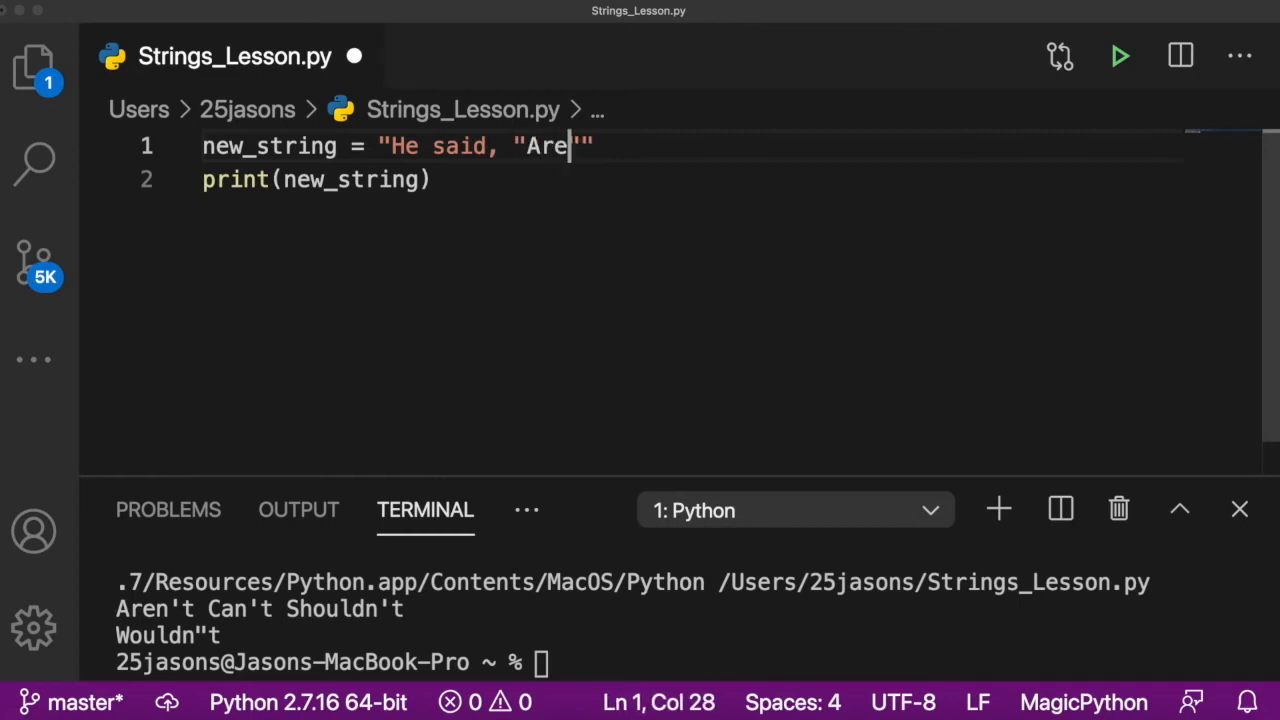
{"action": "type", "text": "n't can"}
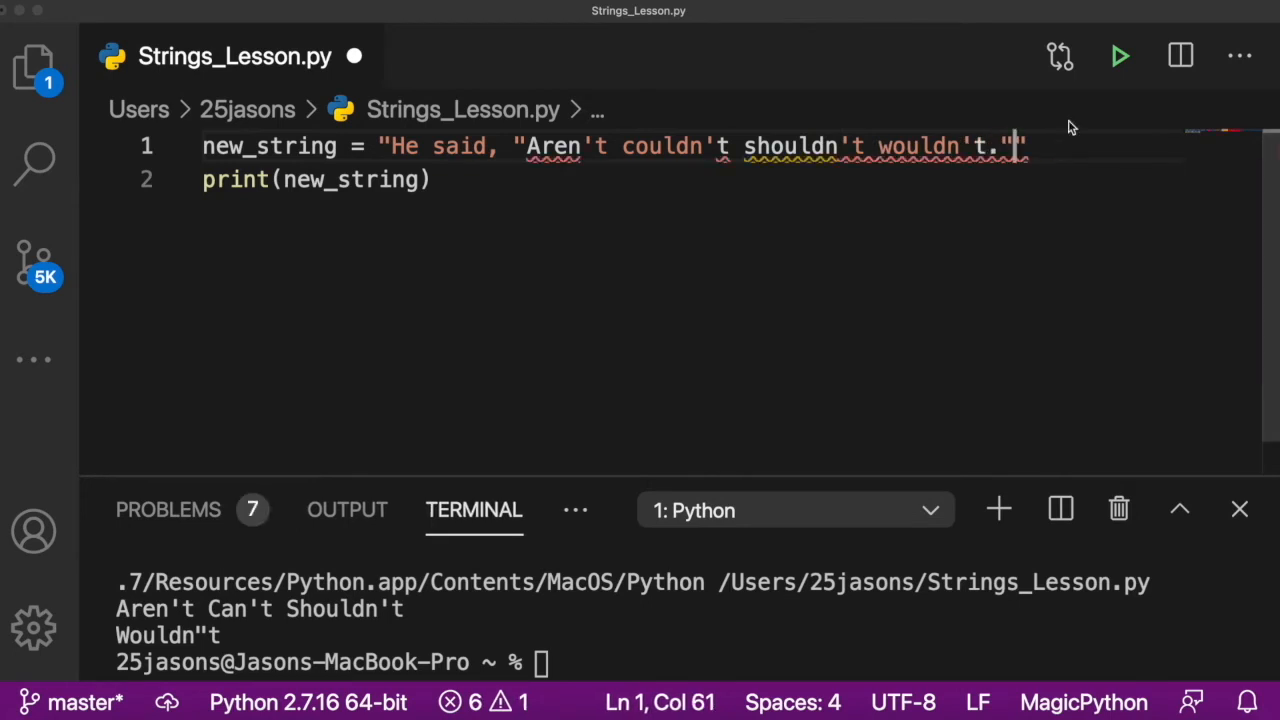
{"action": "left_click", "coordinate": [393, 146]}
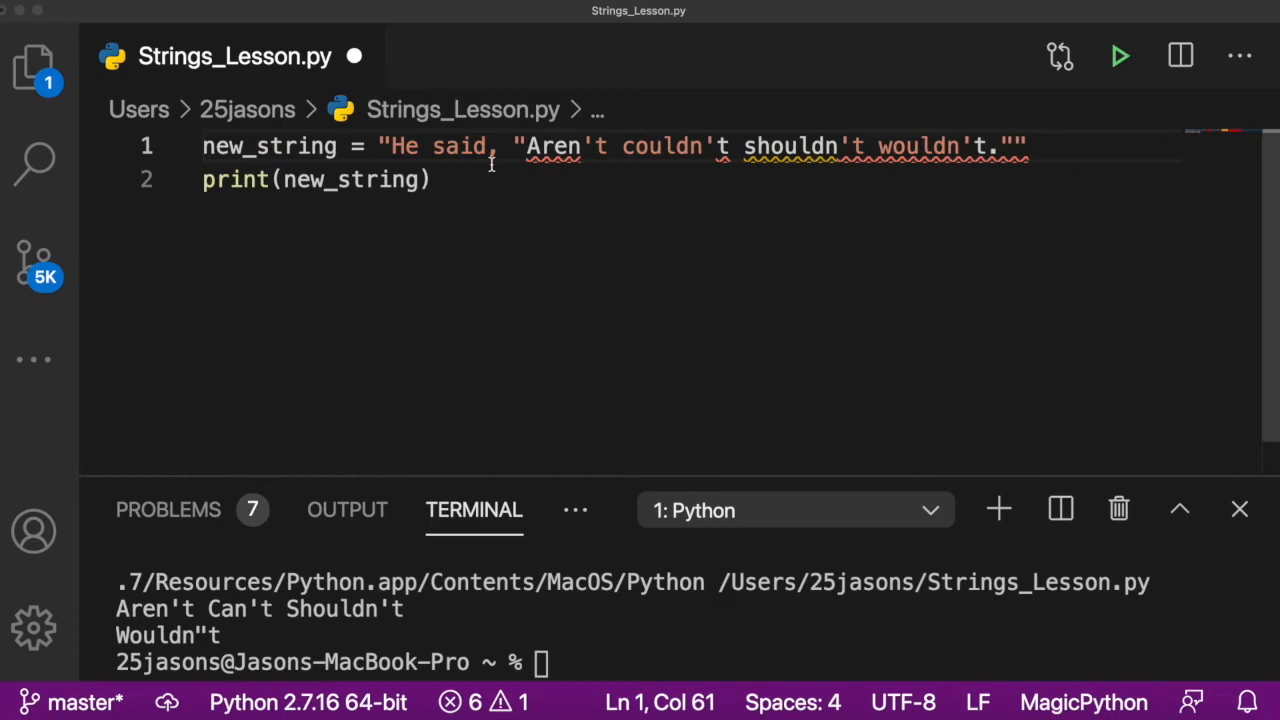
Step: Add backslashes before the inner double quotes and run to print the quotation
{"action": "left_click", "coordinate": [525, 146]}
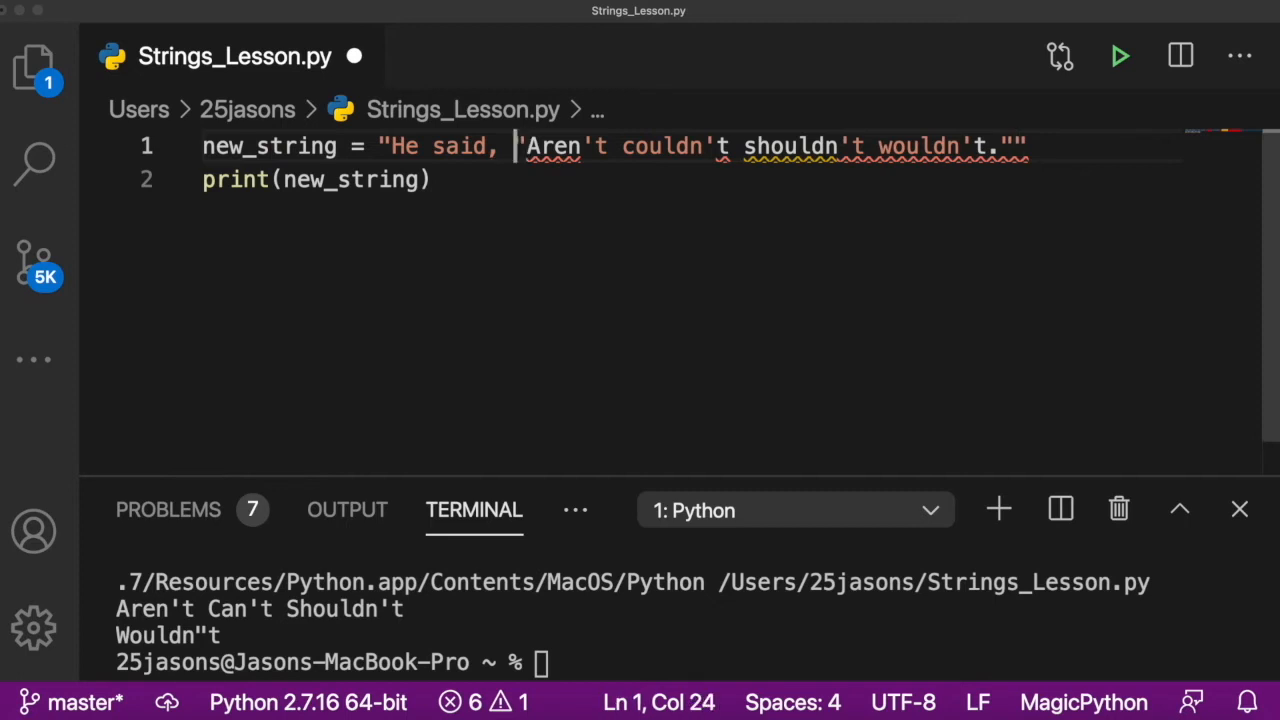
{"action": "type", "text": "\\"}
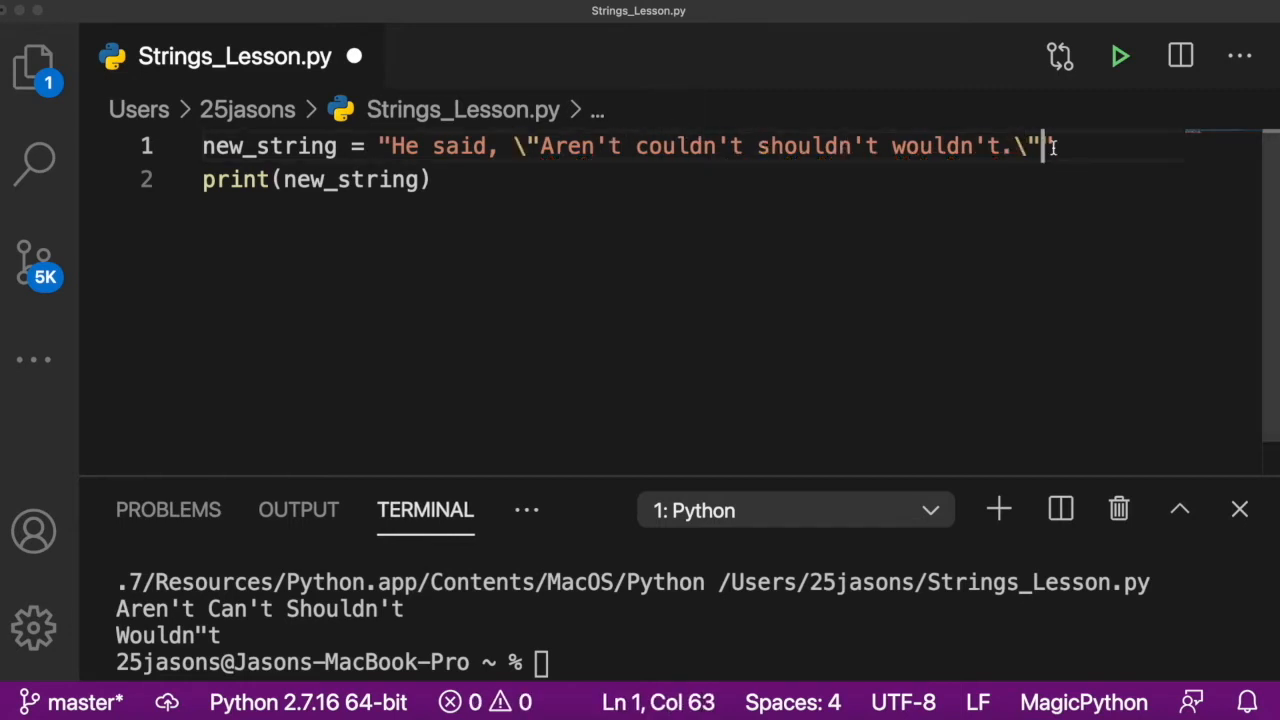
{"action": "type", "text": "\""}
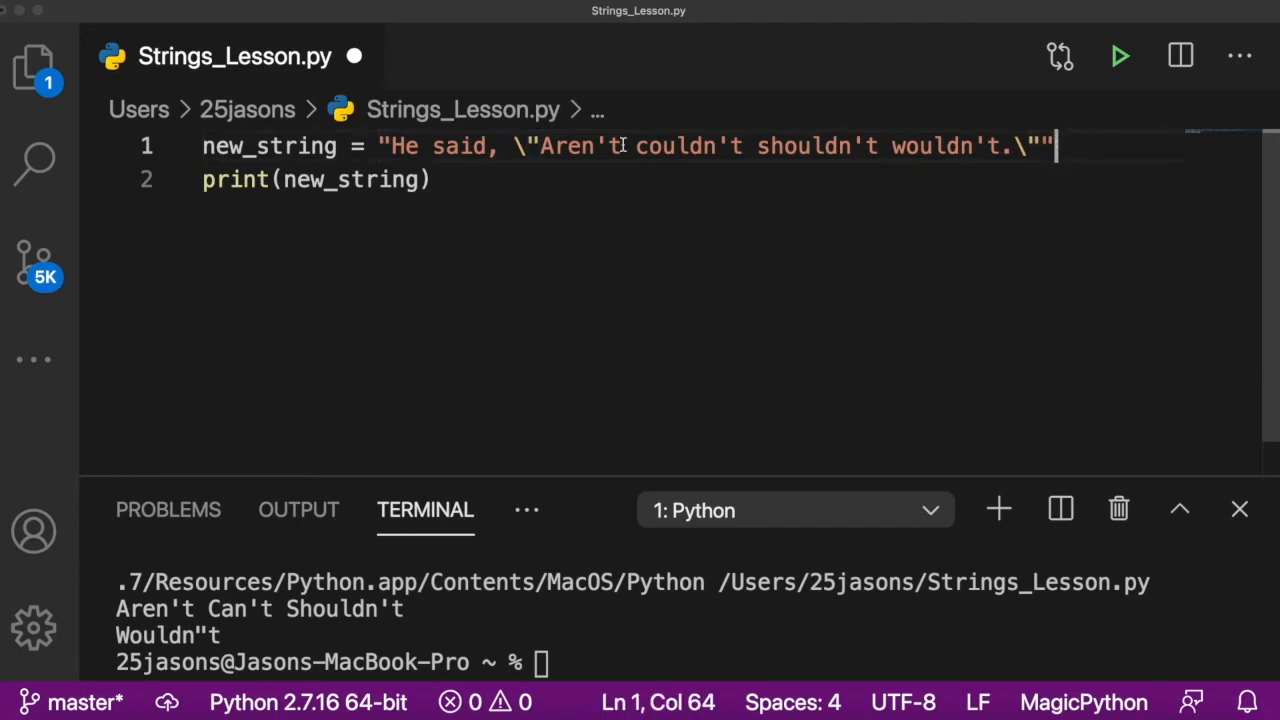
{"action": "left_click", "coordinate": [389, 146]}
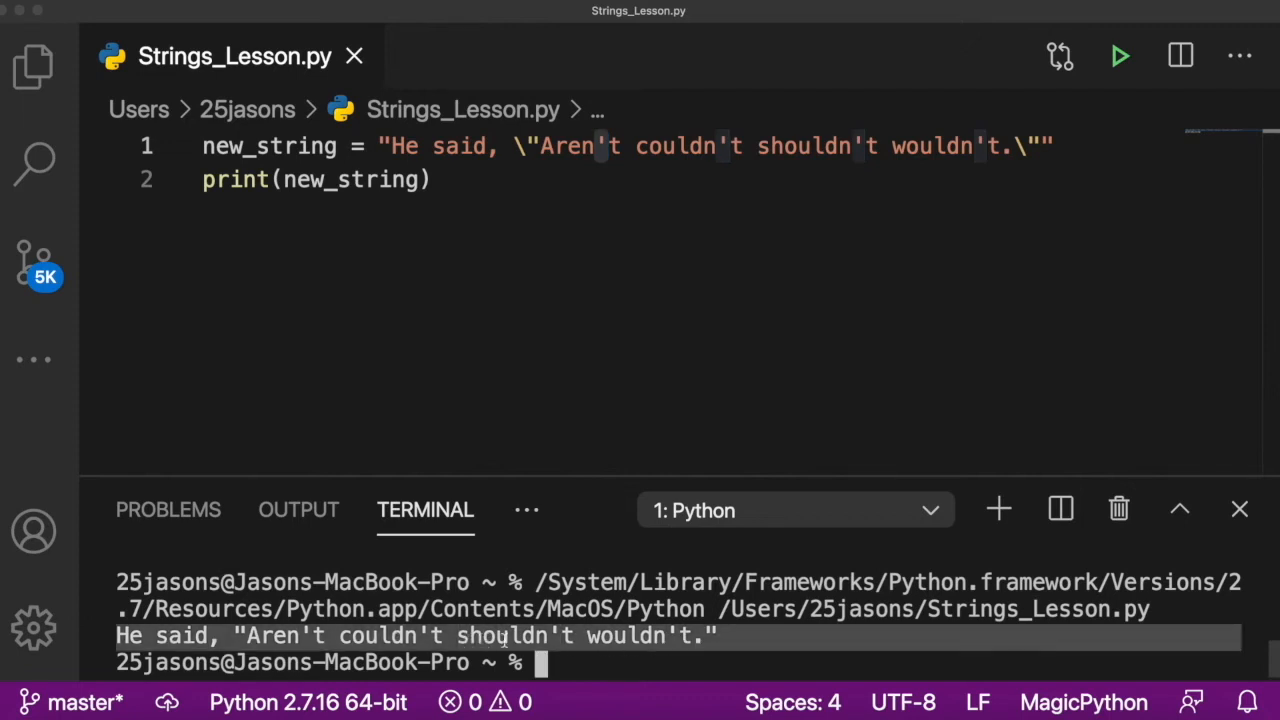
{"action": "left_click", "coordinate": [510, 146]}
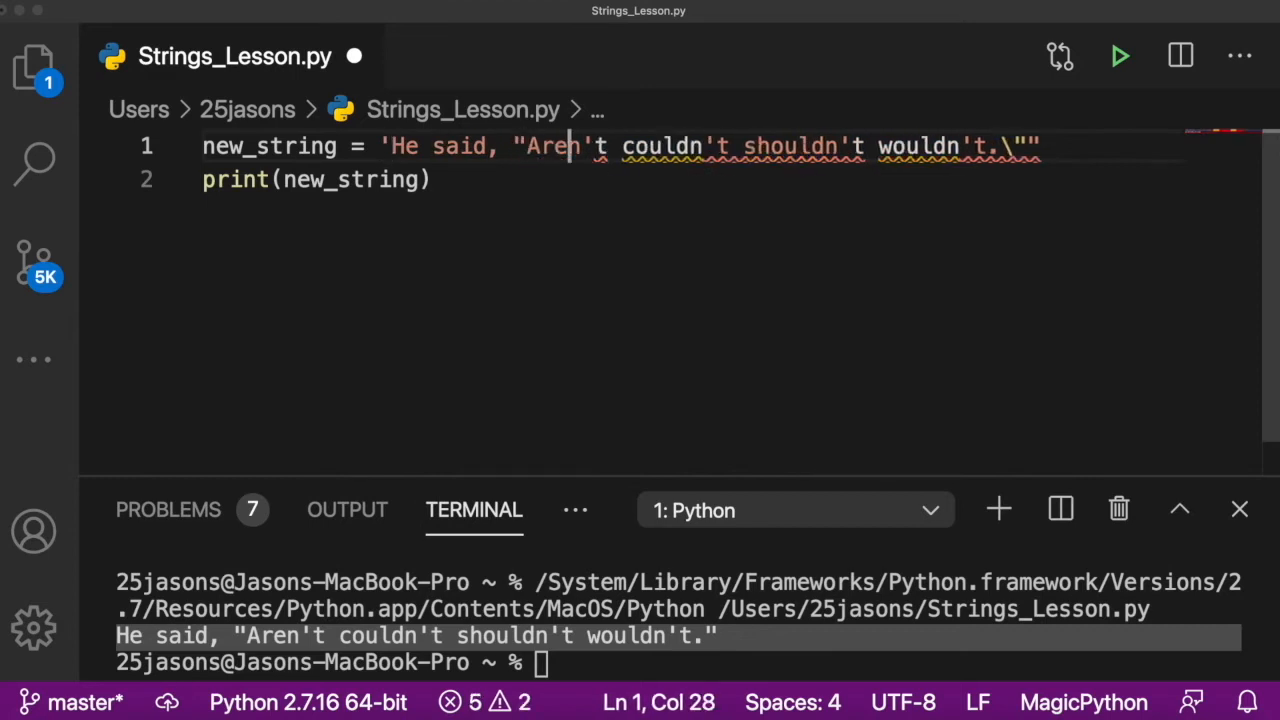
Step: Switch to single outer quotes with backslash-escaped apostrophes, dropping the double-quote escapes
{"action": "type", "text": "\\"}
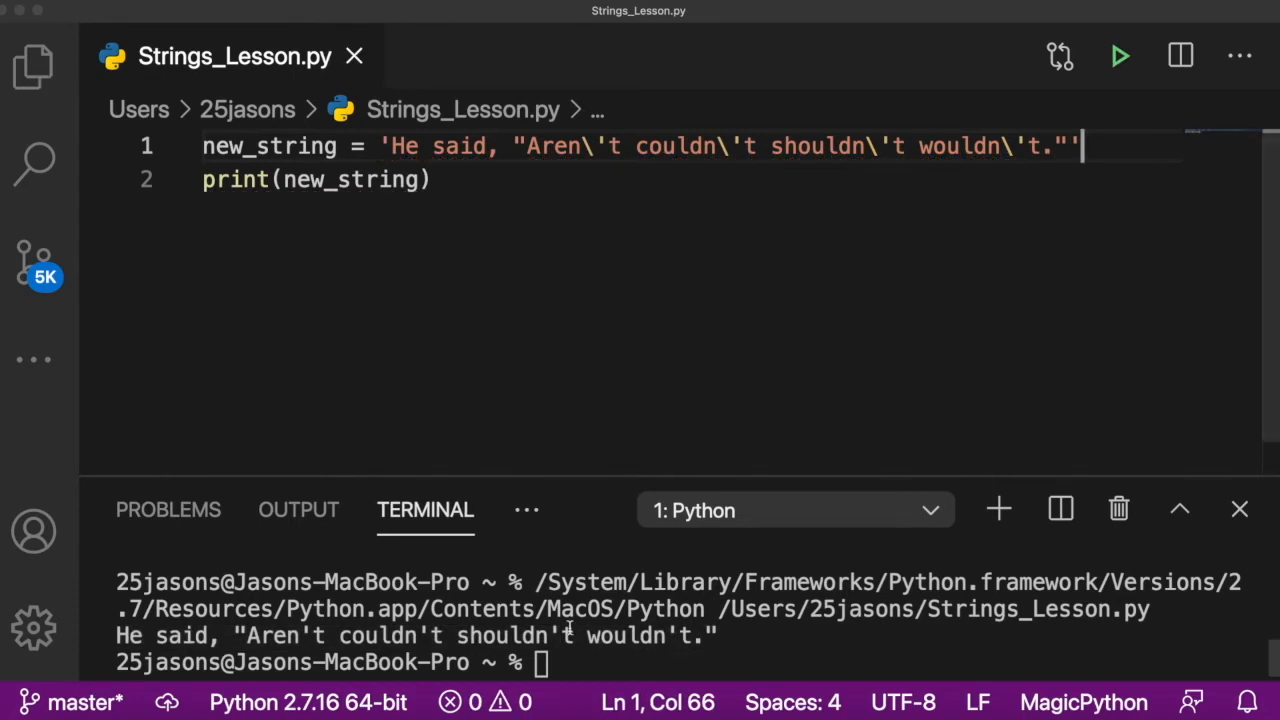
{"action": "left_click", "coordinate": [631, 146]}
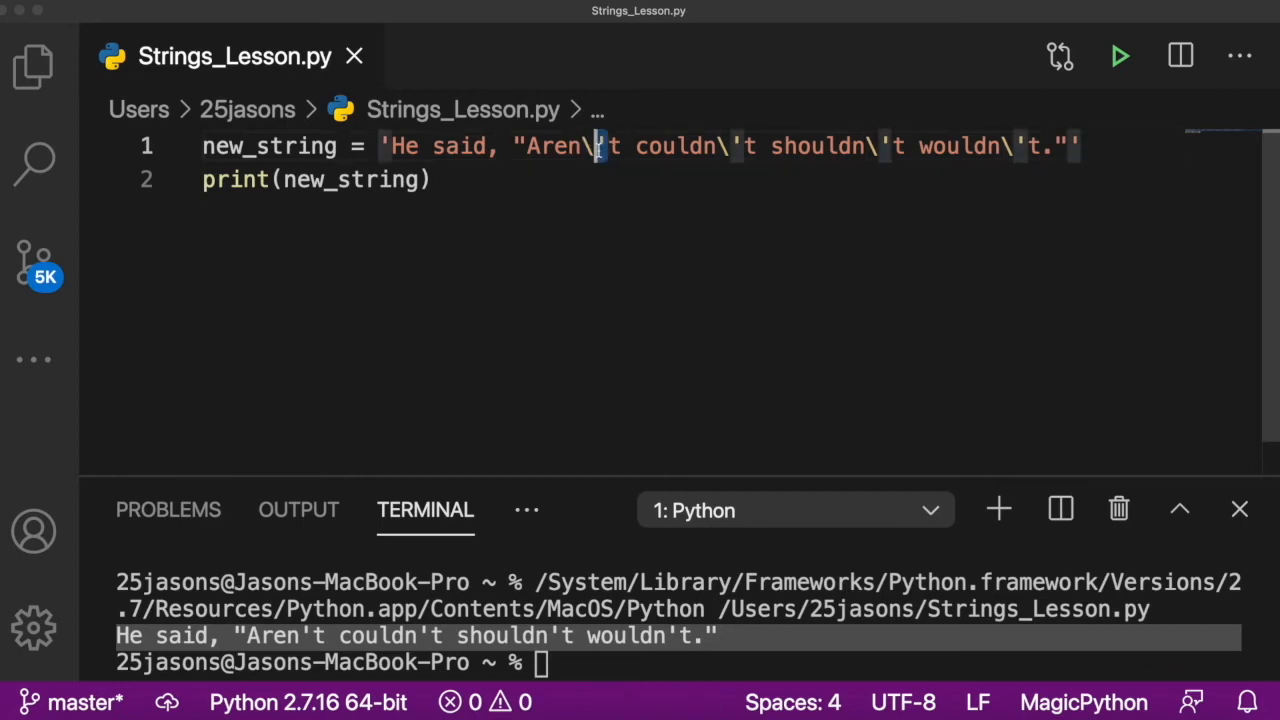
{"action": "left_click", "coordinate": [1085, 146]}
{"action": "type", "text": "#"}
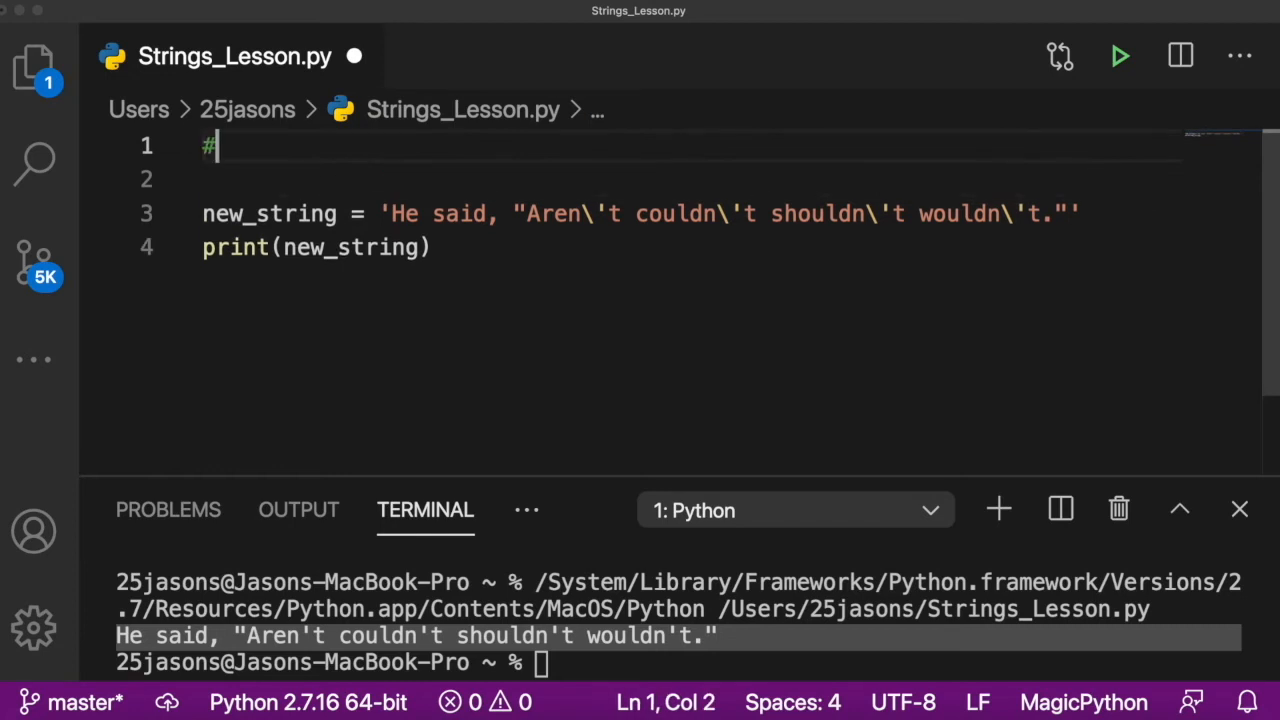
Step: Add a # String heading, comment the quotation, and write message = 'My name is Jeff.' with print
{"action": "type", "text": "String"}
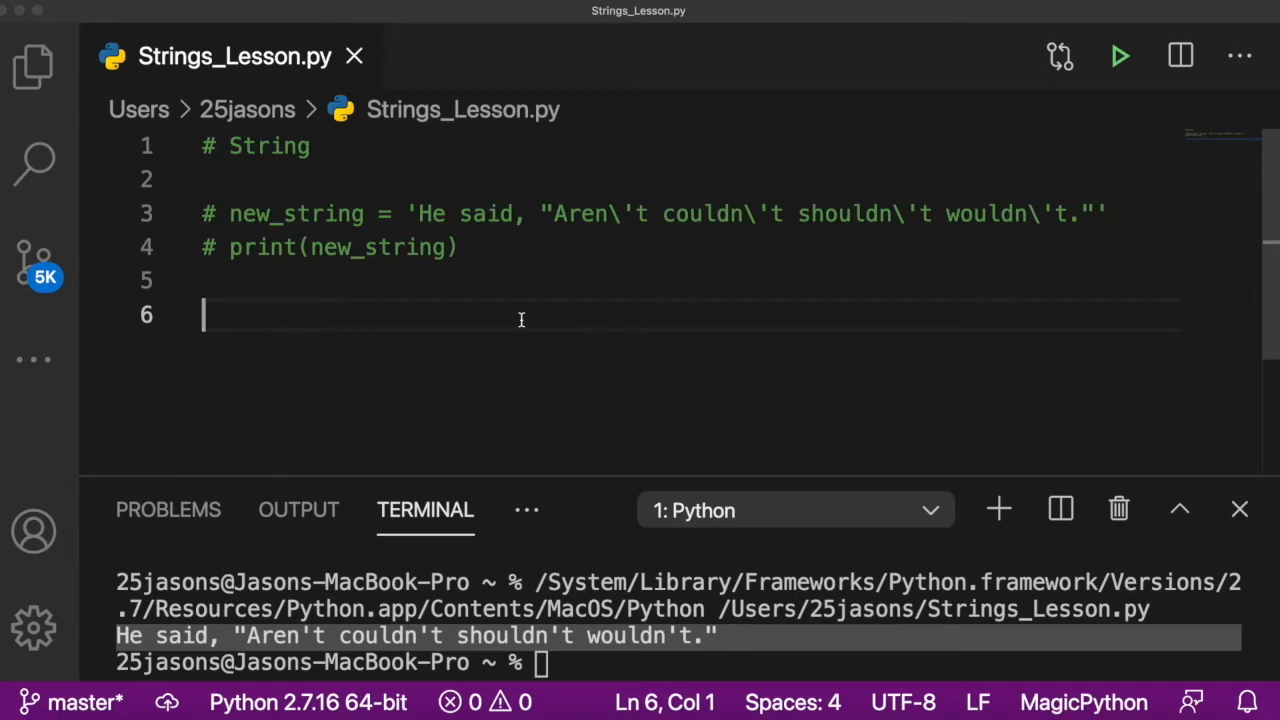
{"action": "type", "text": "name1"}
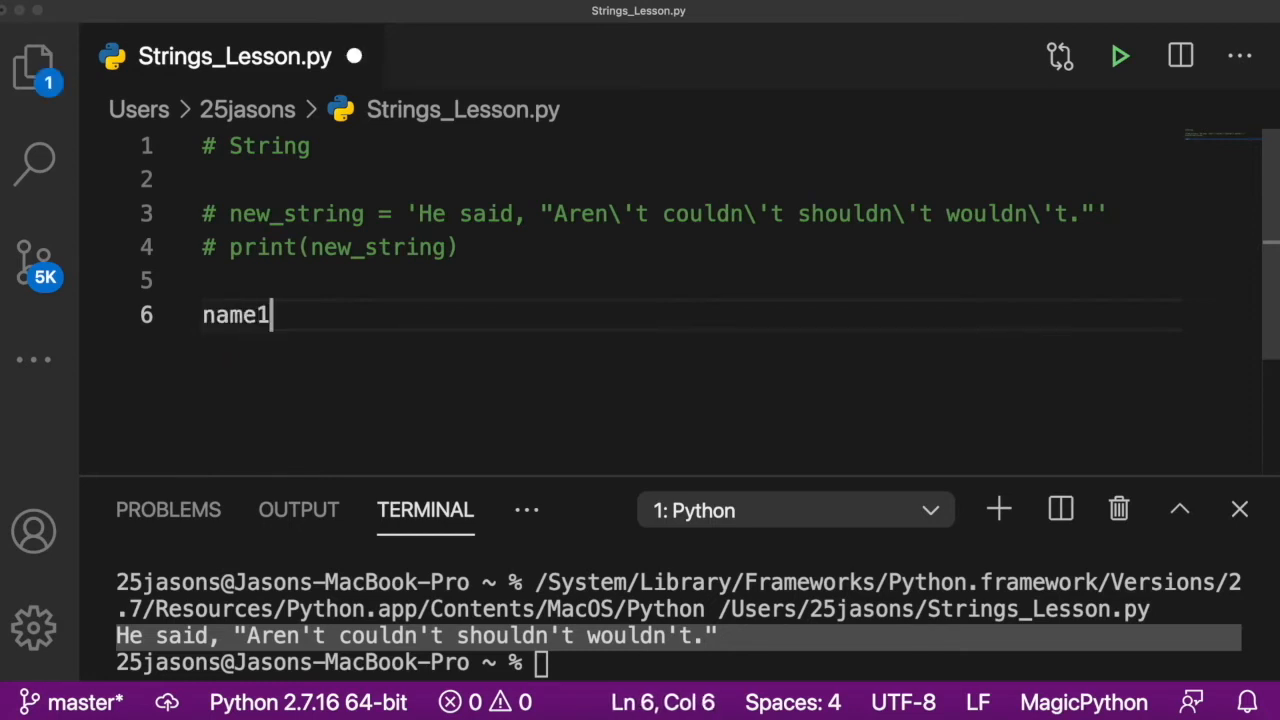
{"action": "type", "text": "= Jeff"}
{"action": "type", "text": "m"}
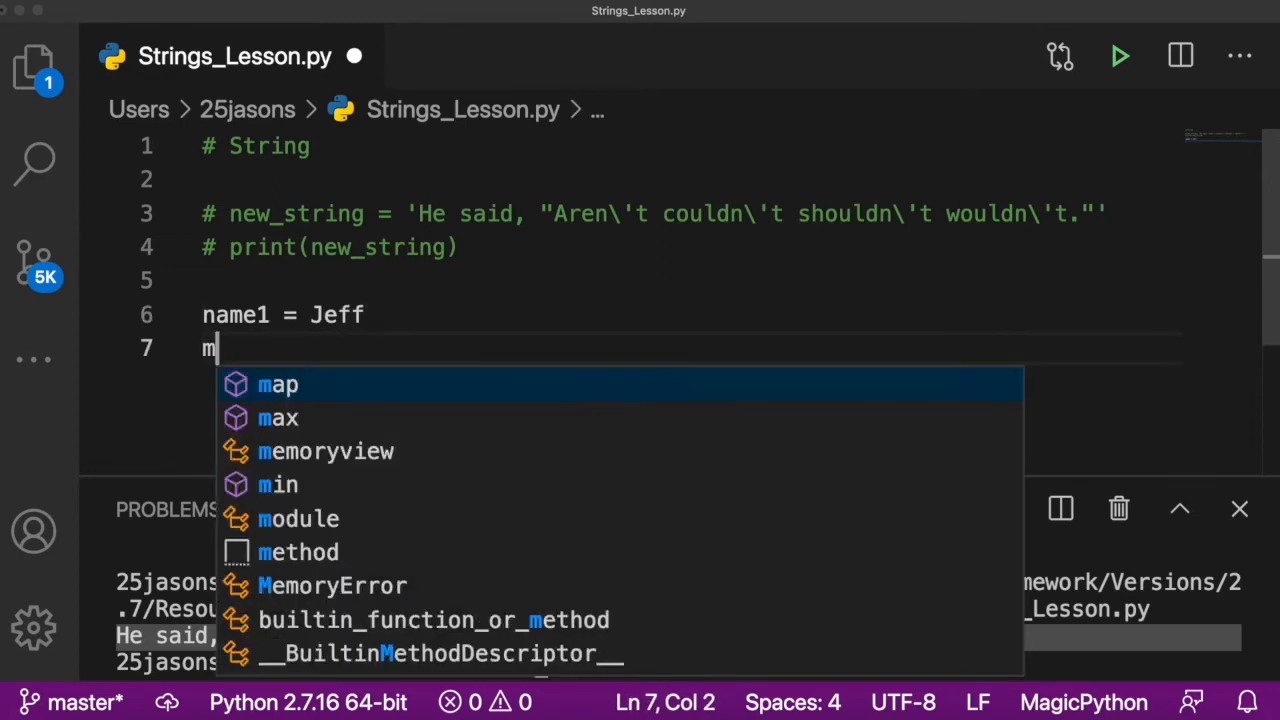
{"action": "type", "text": "essage = '"}
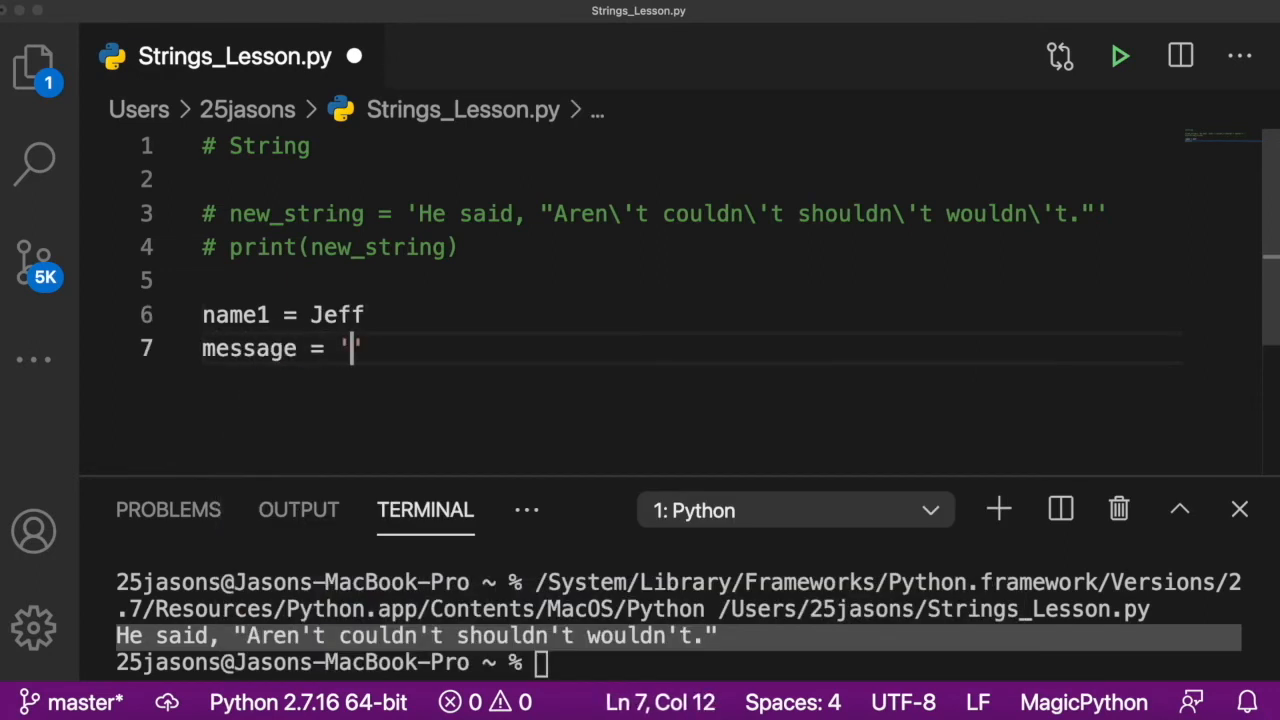
{"action": "type", "text": "My name is Jeff."}
{"action": "type", "text": "print(message)"}
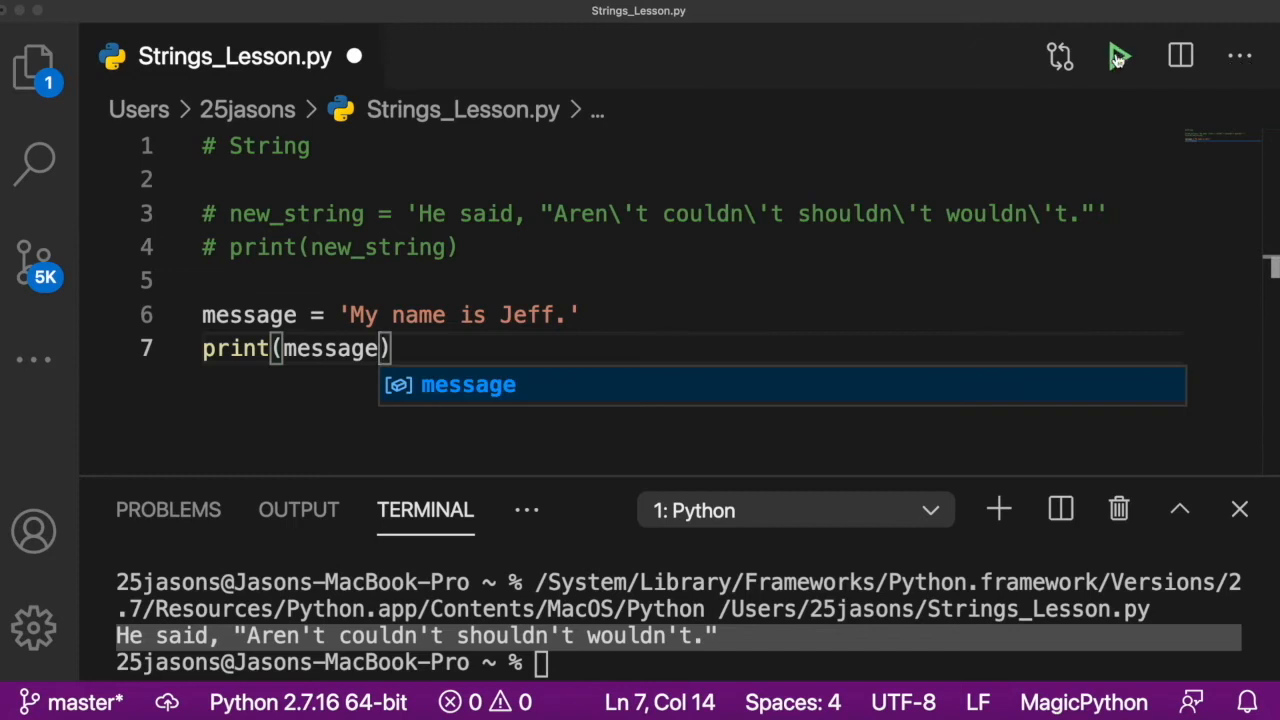
Step: Add message1 = 'My name is Jeffette.', print and run both messages, then select the first message line
{"action": "left_click", "coordinate": [1119, 56]}
{"action": "type", "text": "message = 'My name is Jeffette.'"}
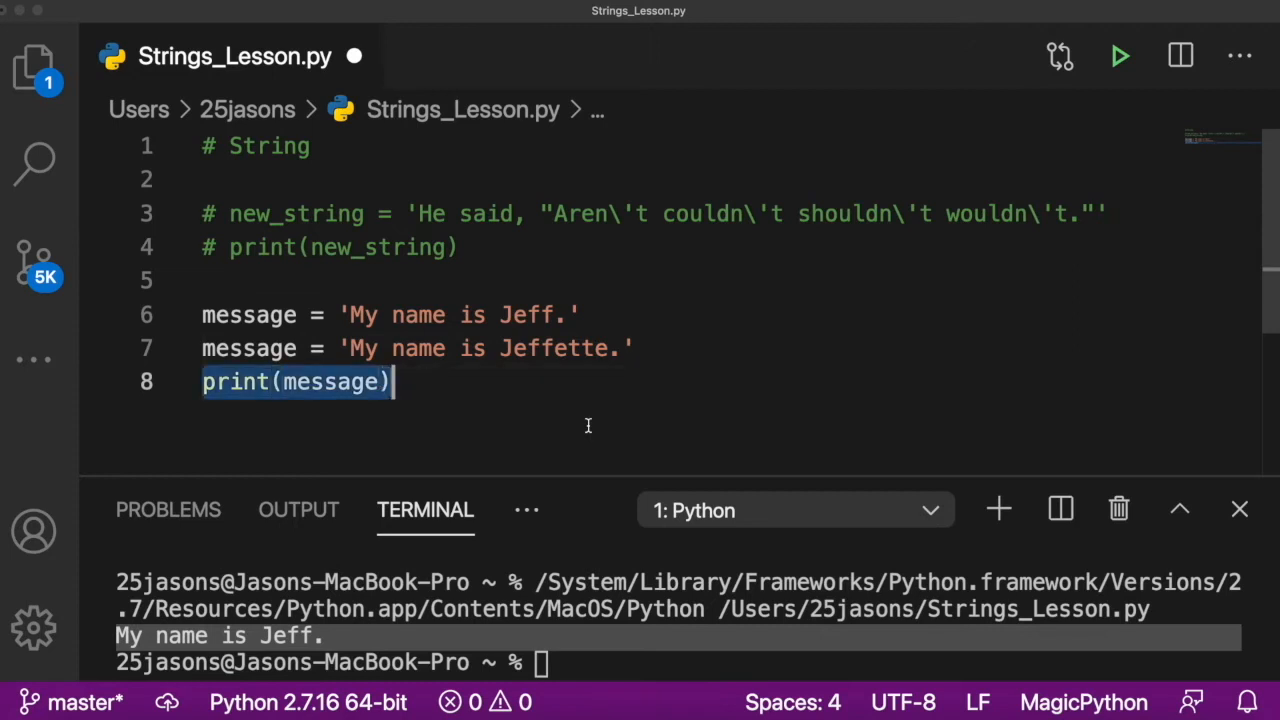
{"action": "key", "text": "Enter"}
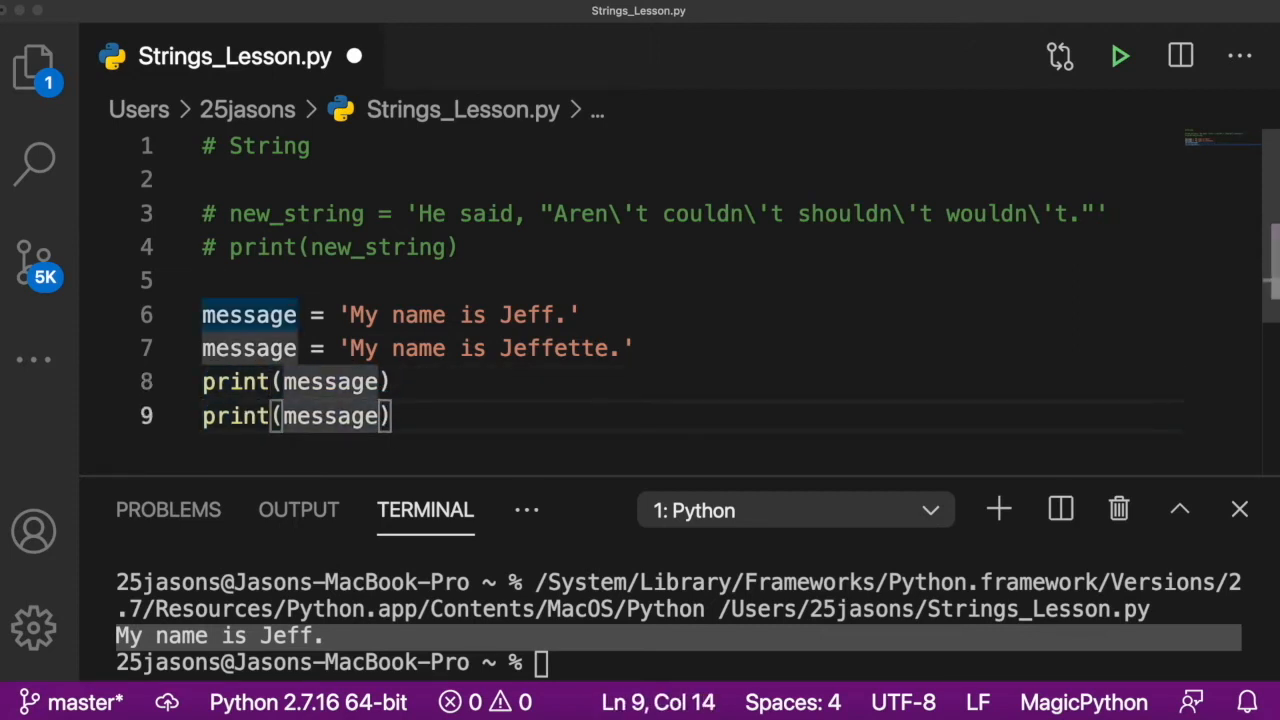
{"action": "type", "text": "1"}
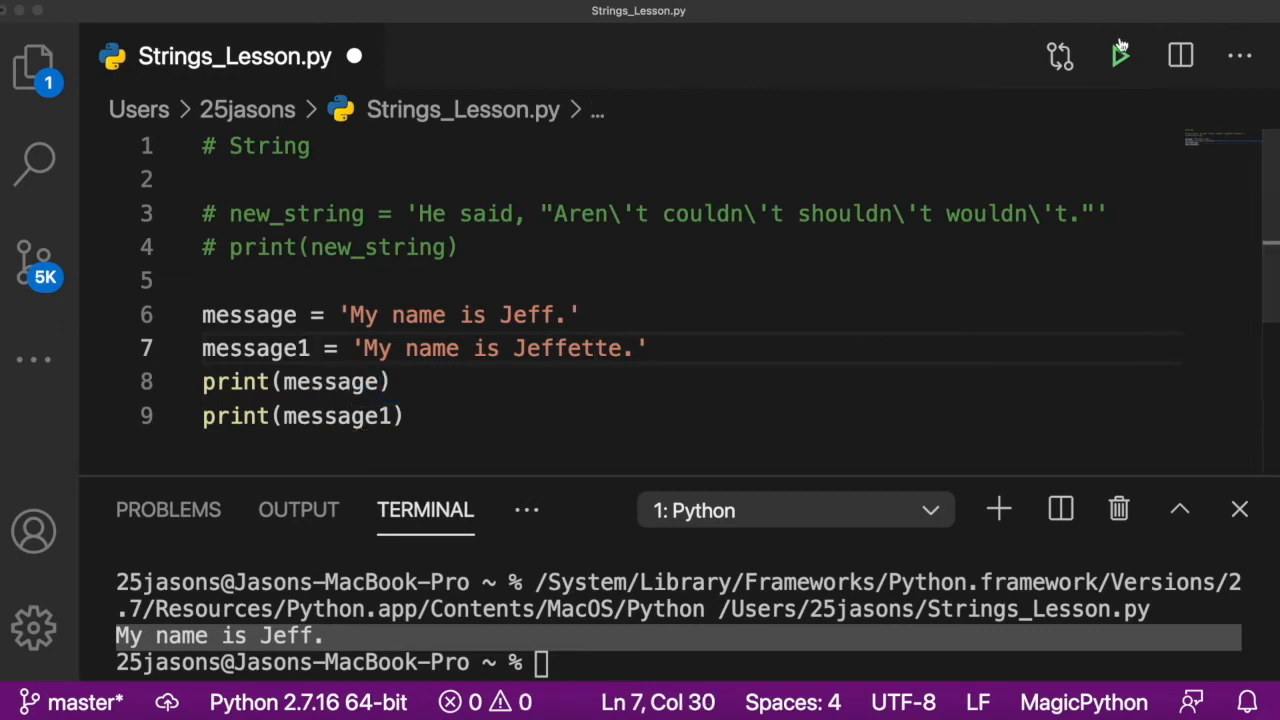
{"action": "left_click", "coordinate": [1120, 55]}
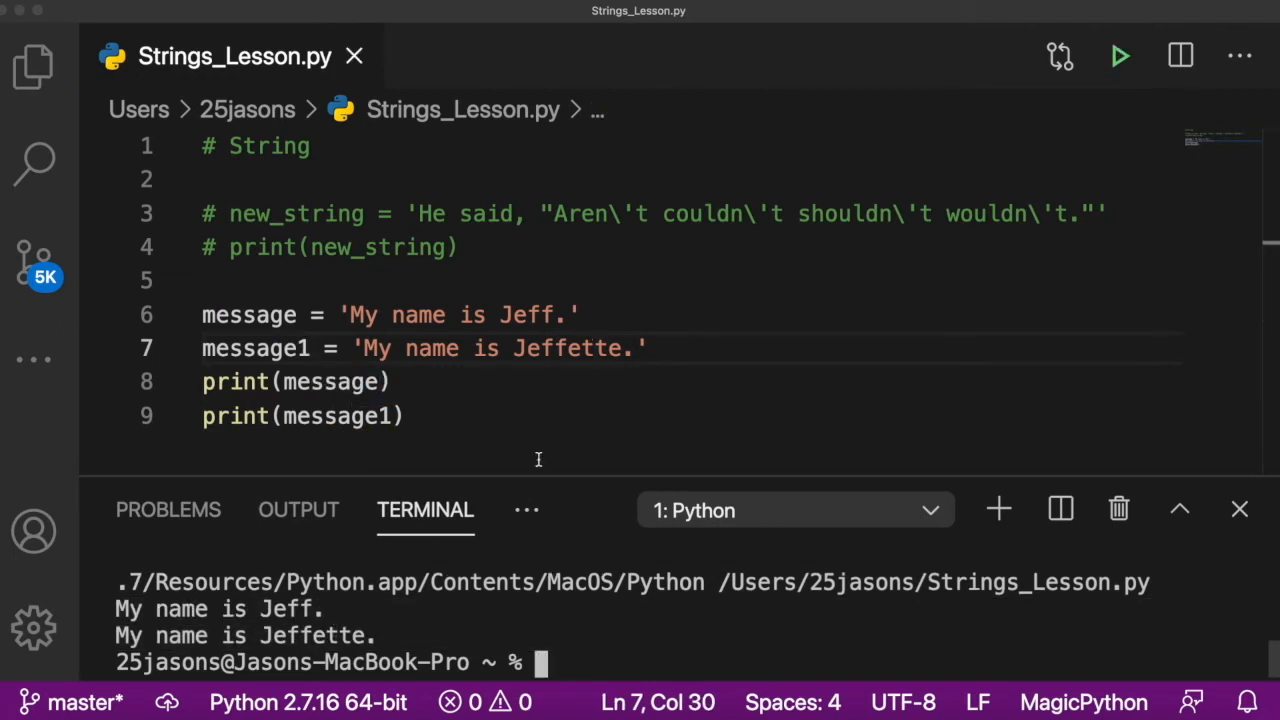
{"action": "left_click_drag", "start_coordinate": [202, 314], "coordinate": [404, 416]}
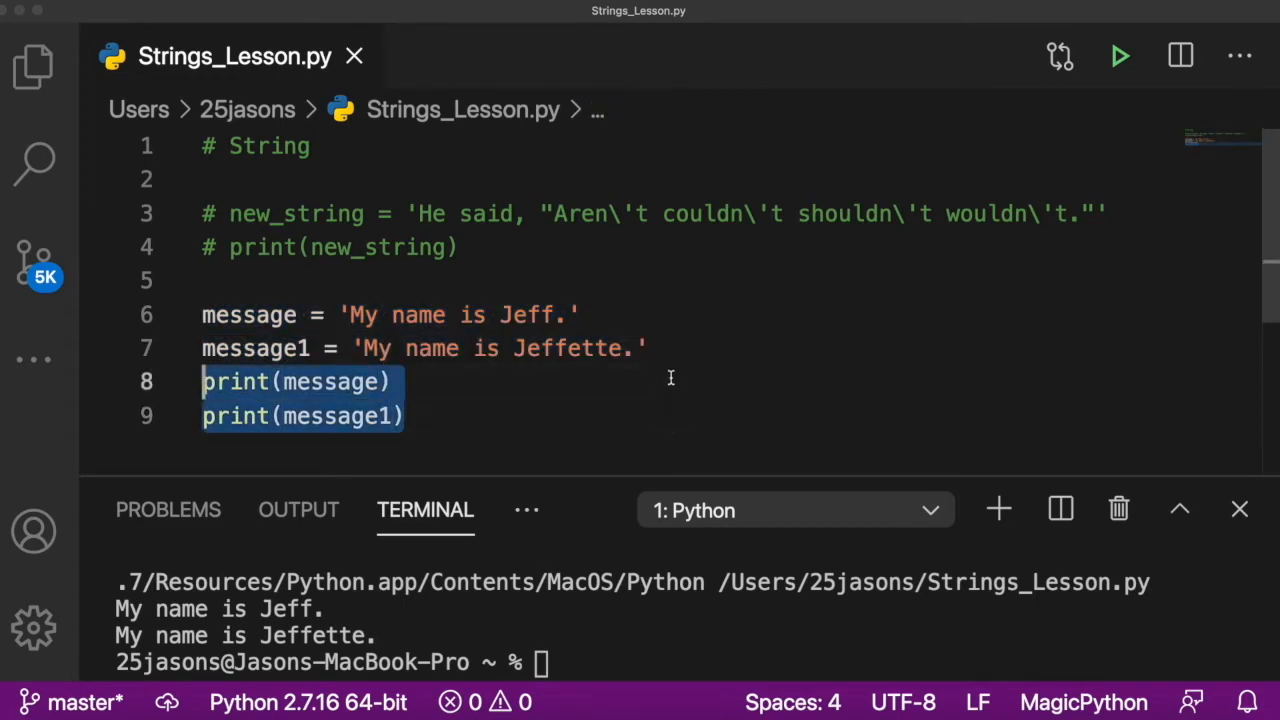
{"action": "left_click", "coordinate": [385, 381]}
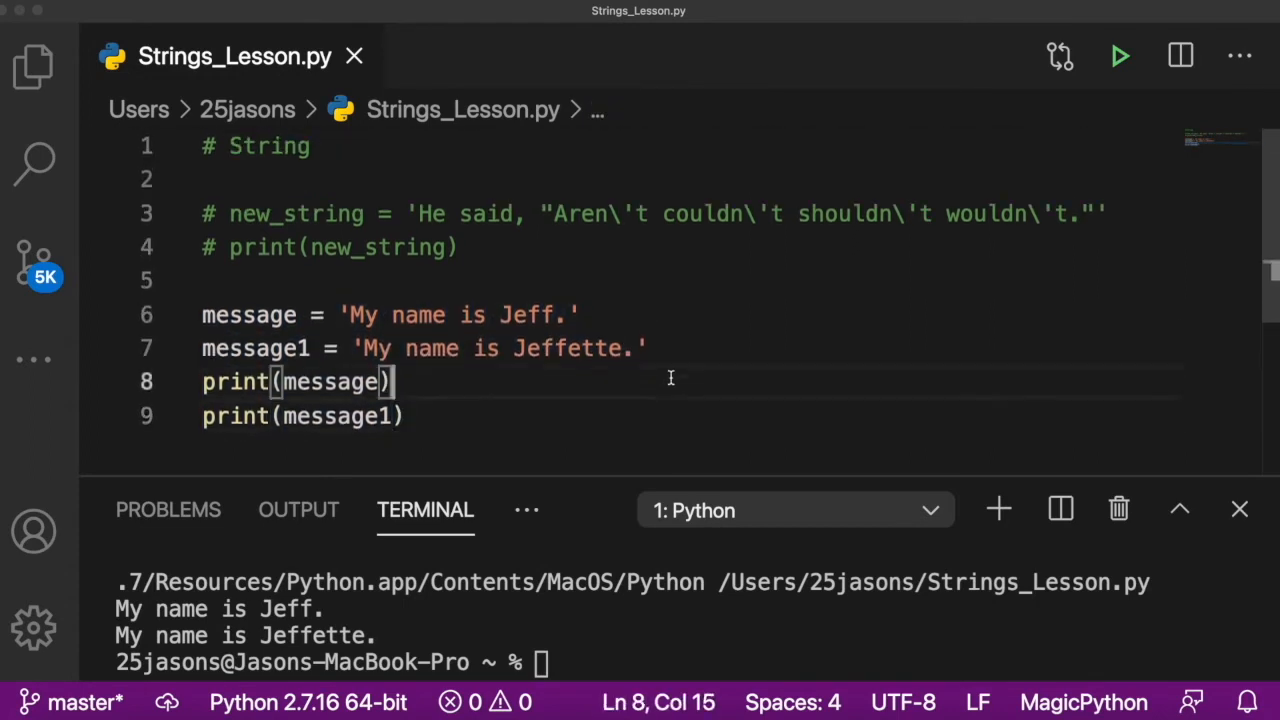
{"action": "left_click", "coordinate": [648, 348]}
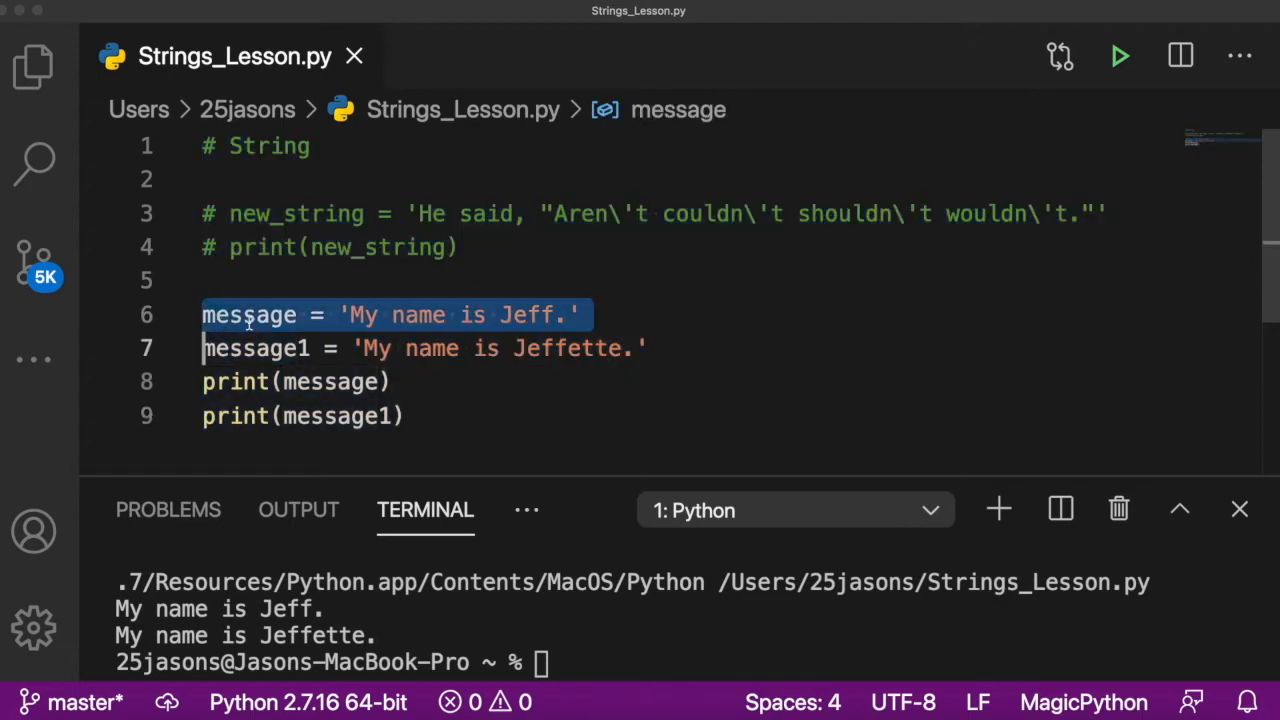
Step: Replace the first message line with name1 = 'Jeff' and name2 = 'Jeffette'
{"action": "key", "text": "Delete"}
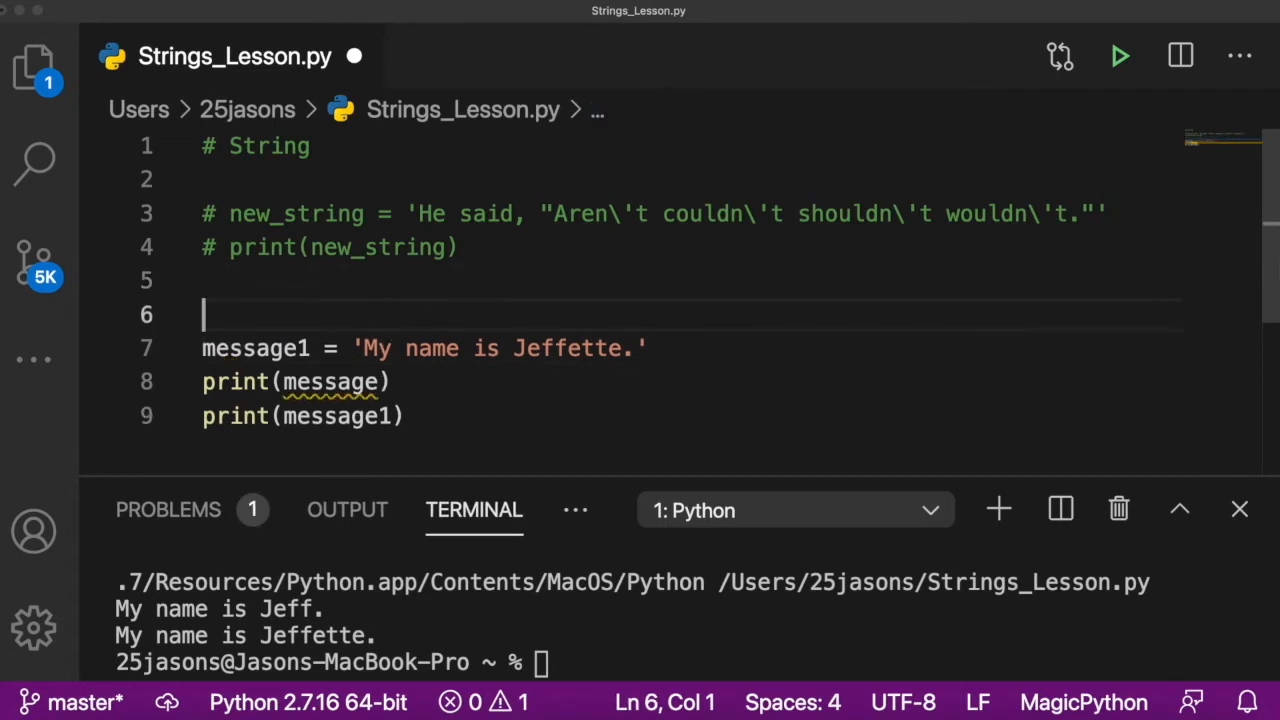
{"action": "type", "text": "name1 ="}
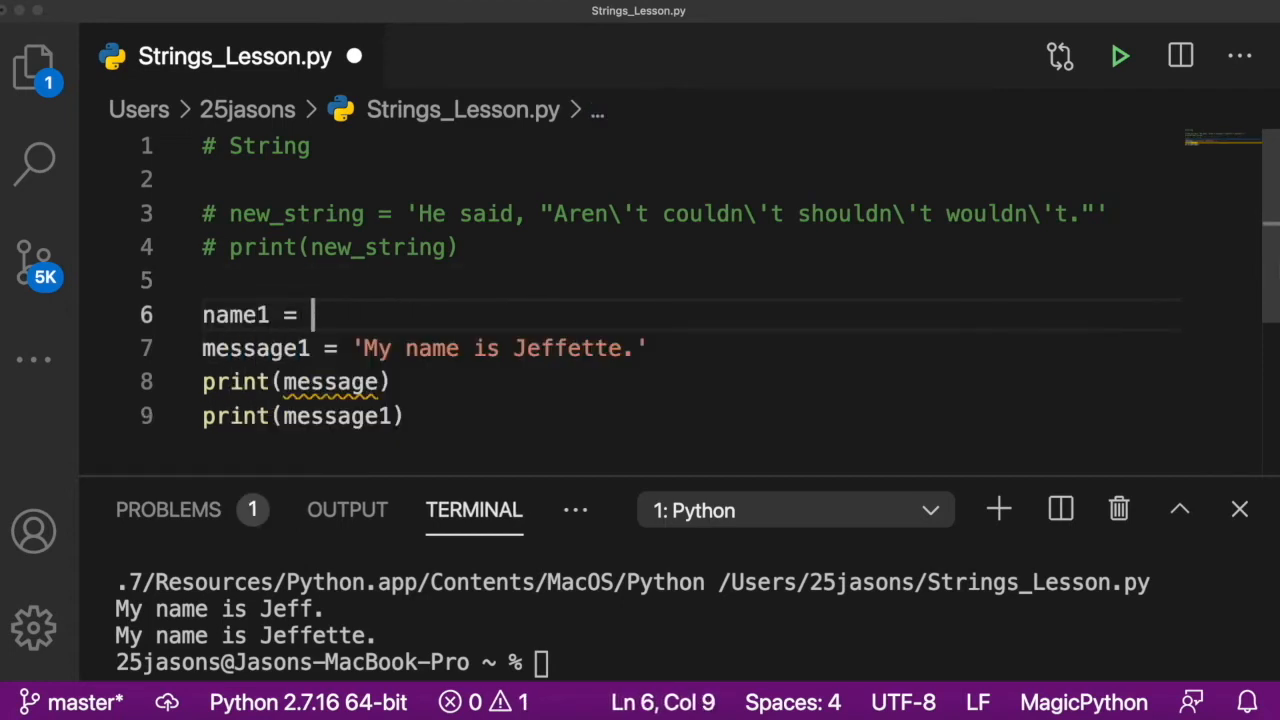
{"action": "type", "text": "Jeff'"}
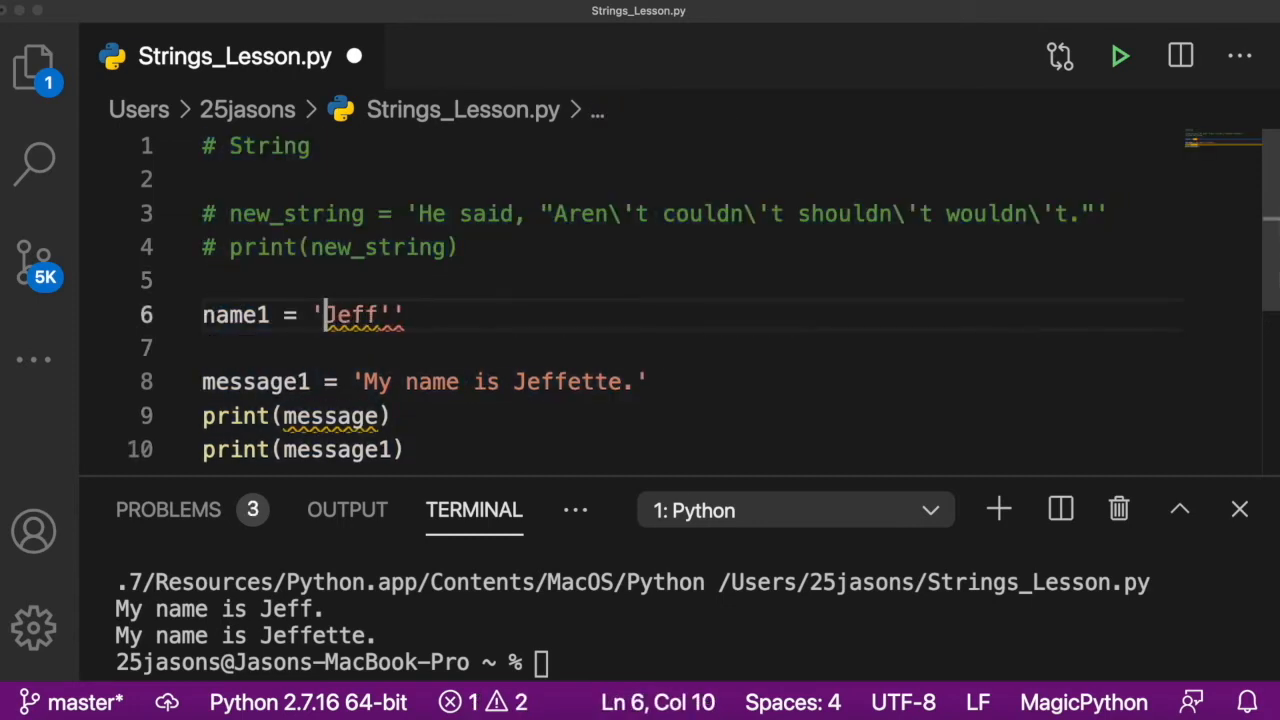
{"action": "type", "text": "name1 = Jeff"}
{"action": "left_click", "coordinate": [693, 348]}
{"action": "type", "text": "name2 = 'Jeffette'"}
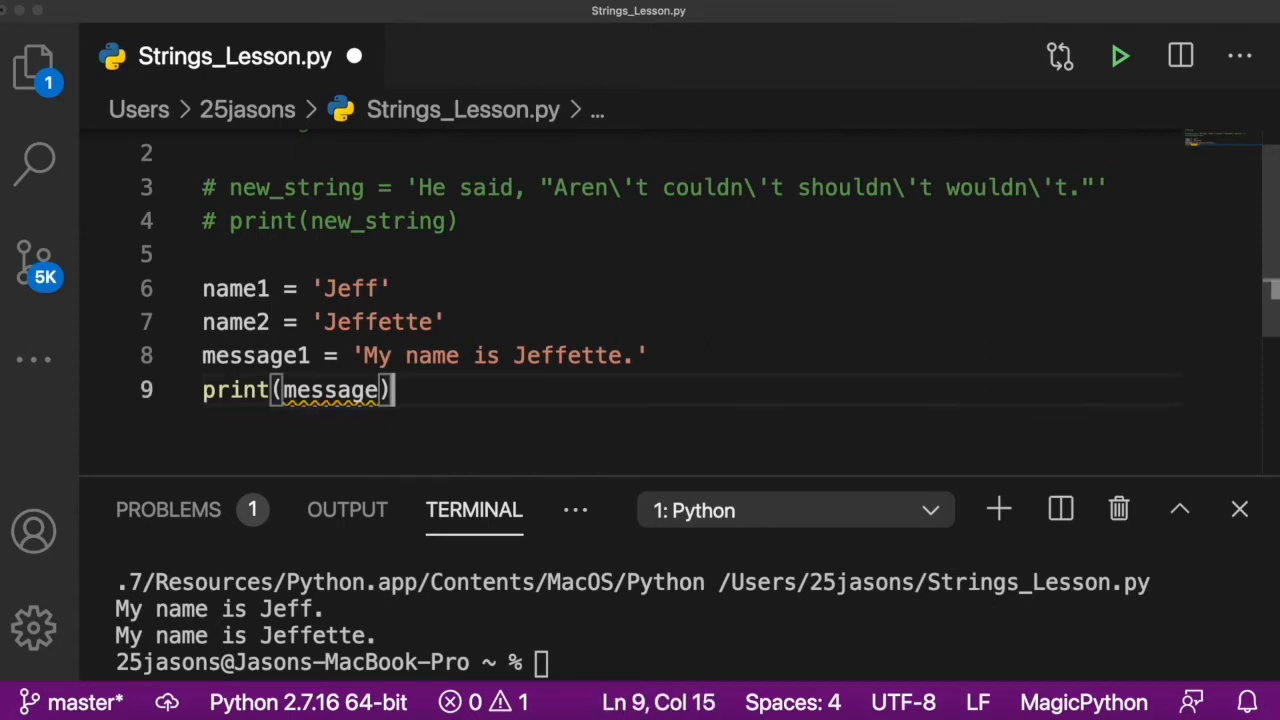
Step: Make message 'My name is %s.' and print it as message % name1
{"action": "double_click", "coordinate": [568, 355]}
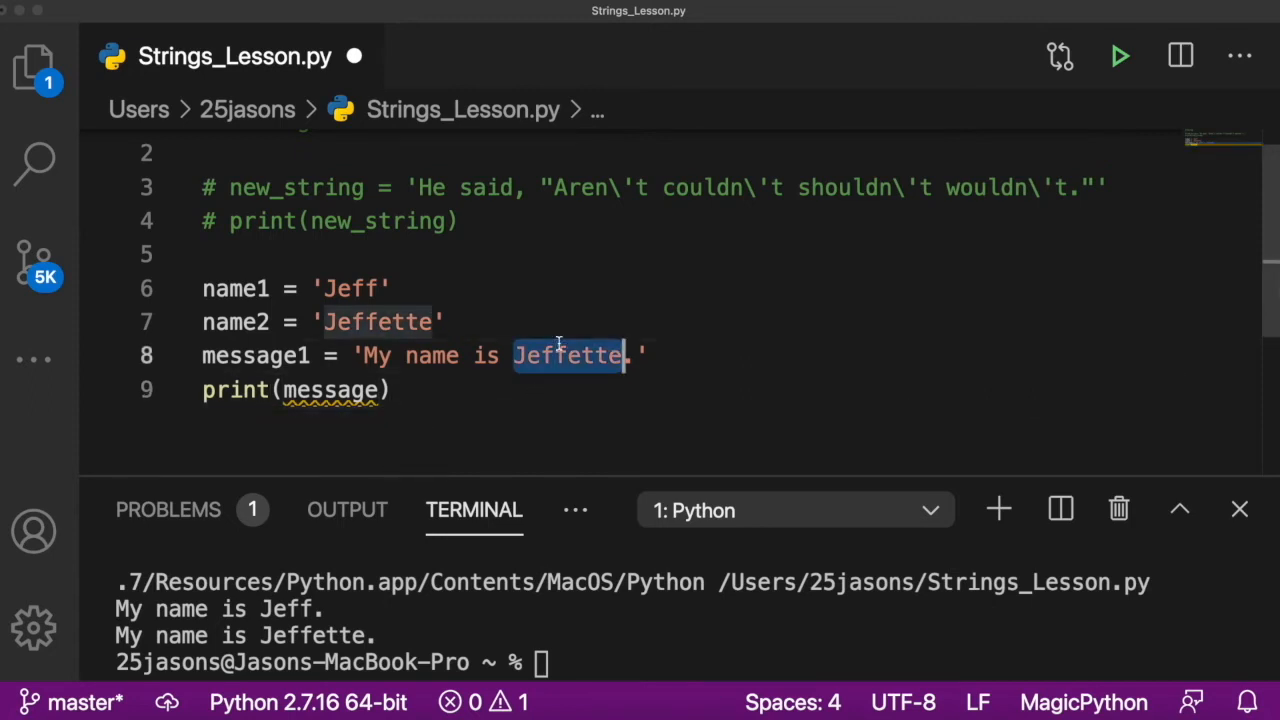
{"action": "type", "text": "%s"}
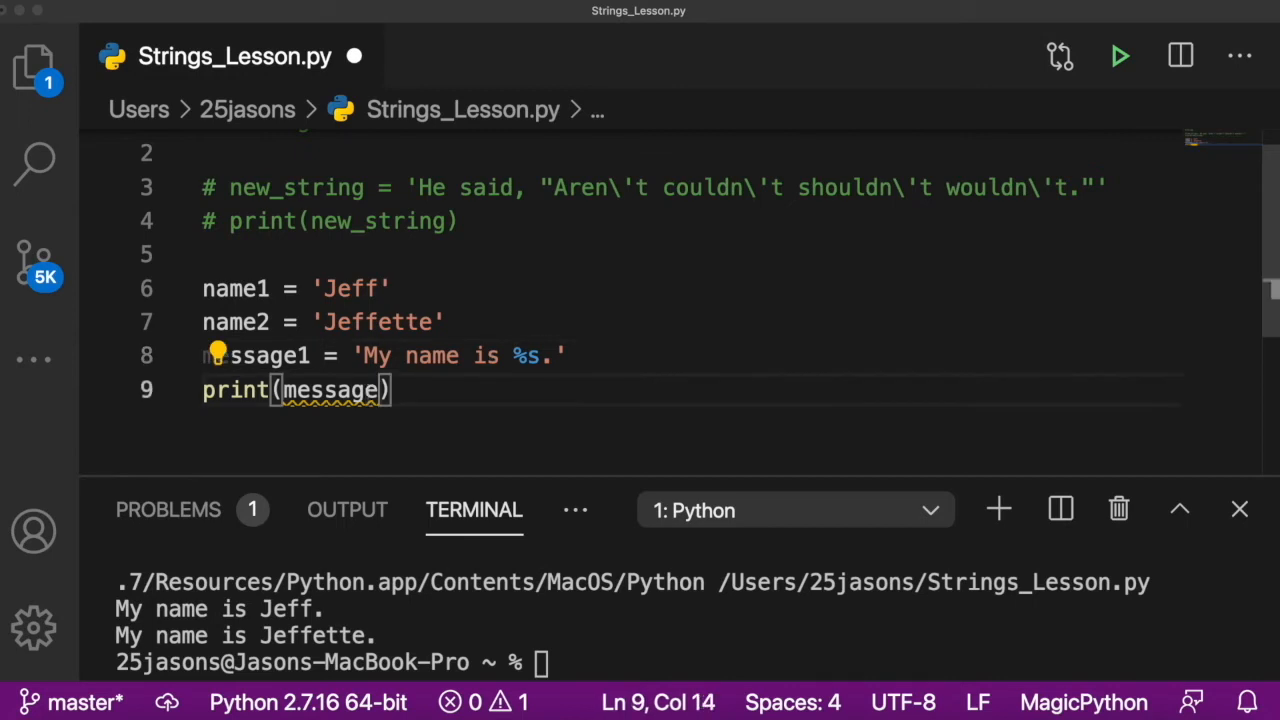
{"action": "type", "text": "%I"}
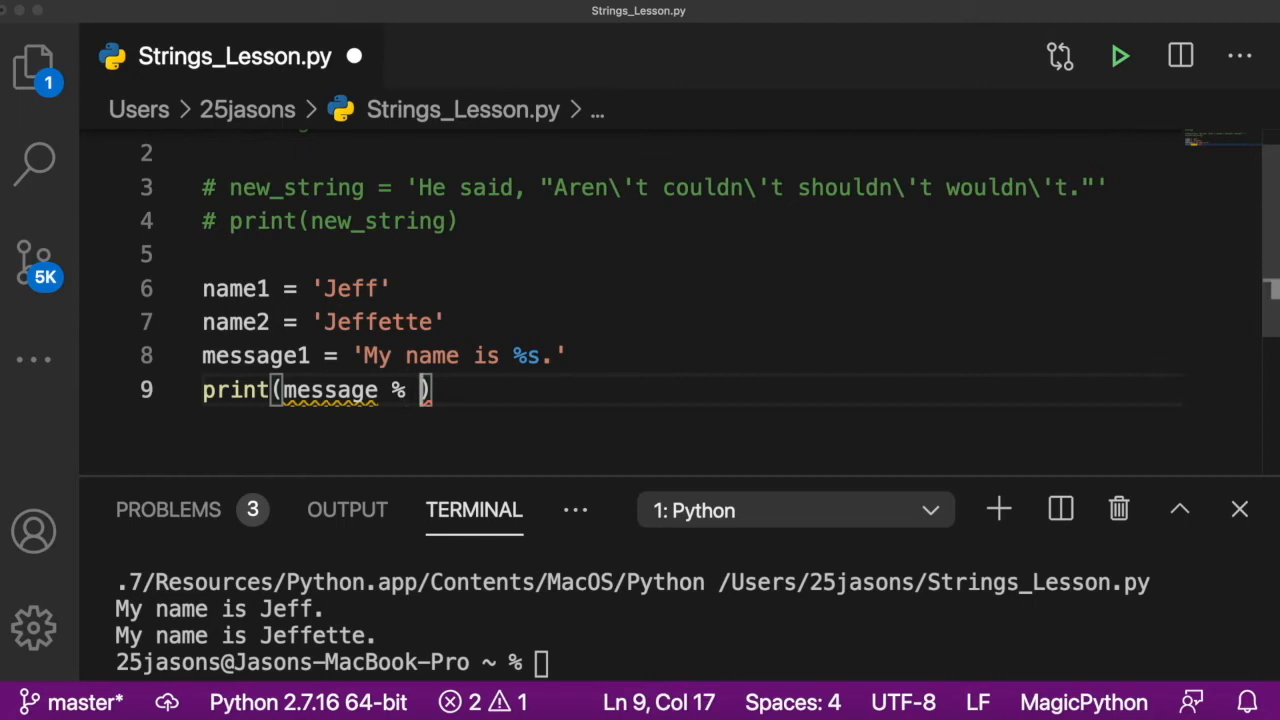
{"action": "type", "text": "n"}
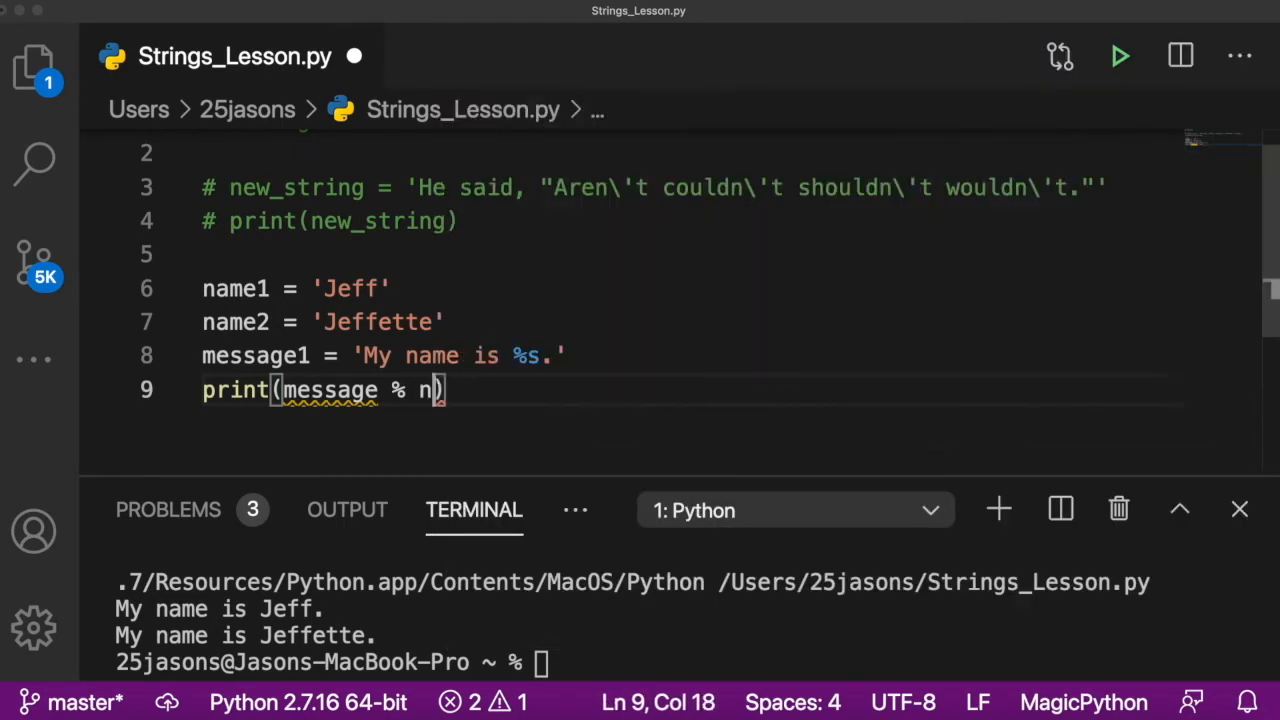
{"action": "type", "text": "ame1"}
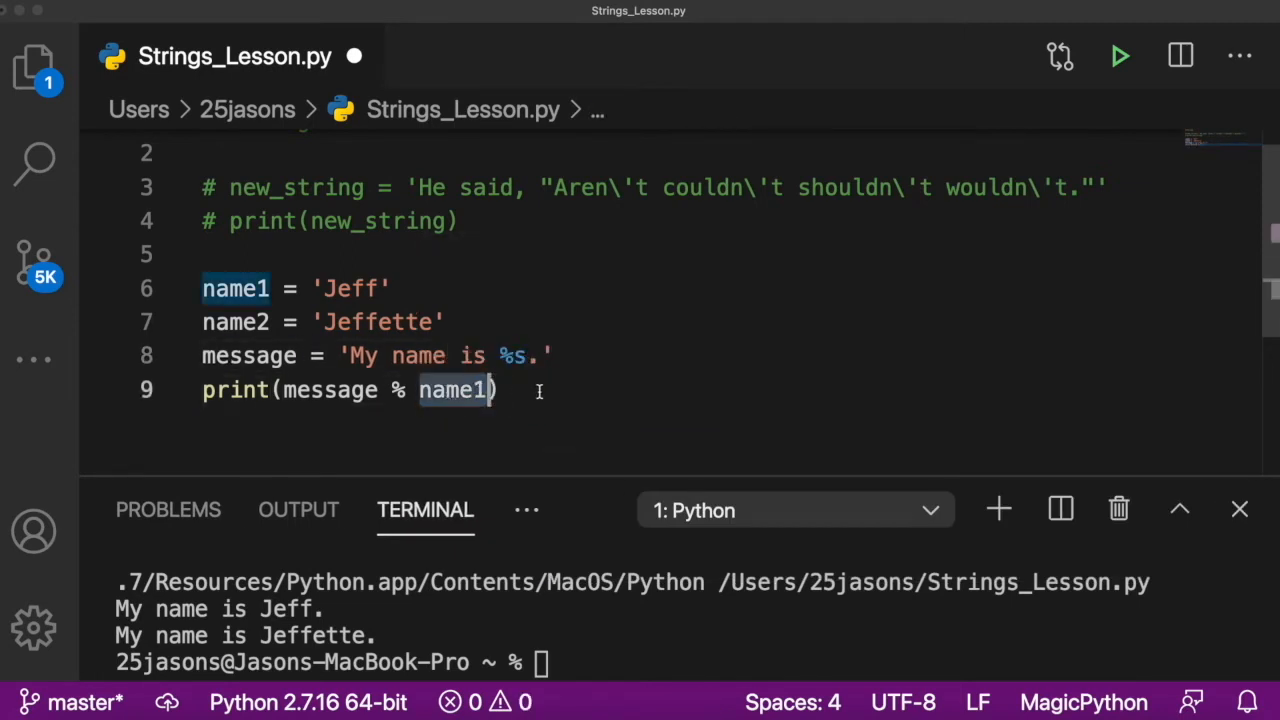
{"action": "left_click", "coordinate": [500, 390]}
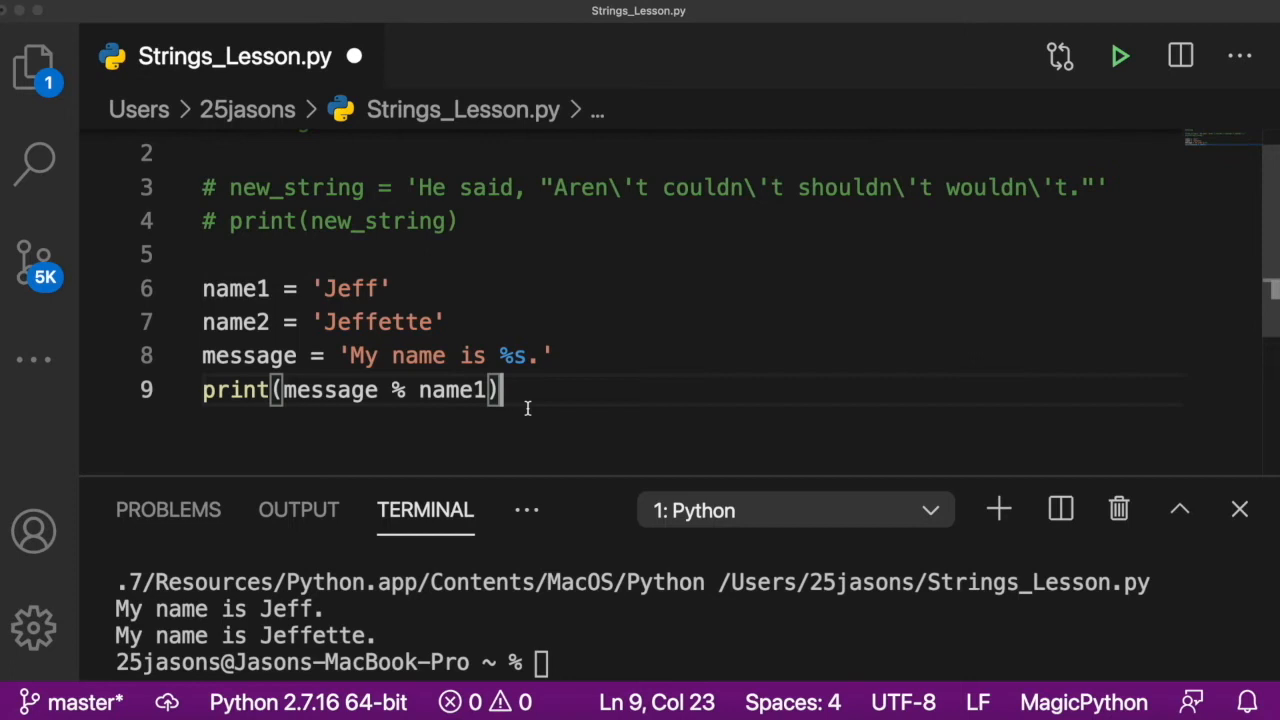
Step: Duplicate the name print using name2 and comment out the message and name lines
{"action": "key", "text": "Enter"}
{"action": "type", "text": "print(message % name2)"}
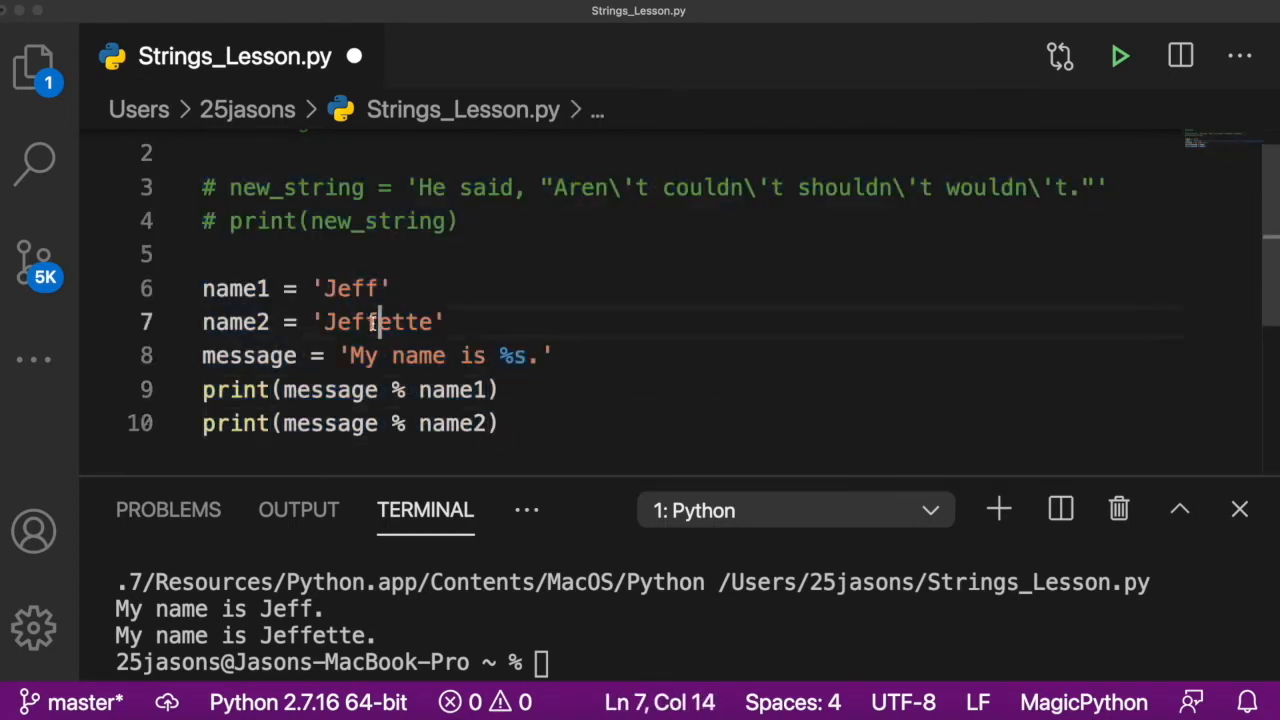
{"action": "double_click", "coordinate": [378, 321]}
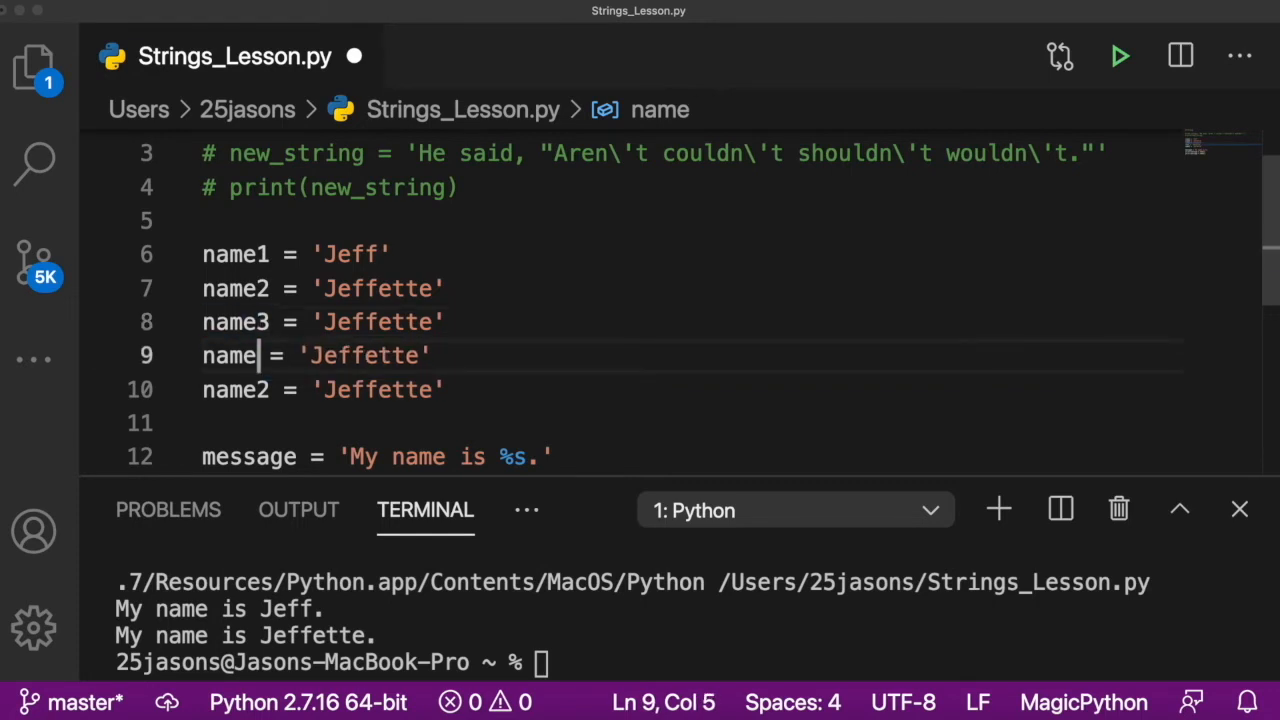
{"action": "scroll", "scroll_direction": "down", "scroll_amount": 3}
{"action": "type", "text": "4"}
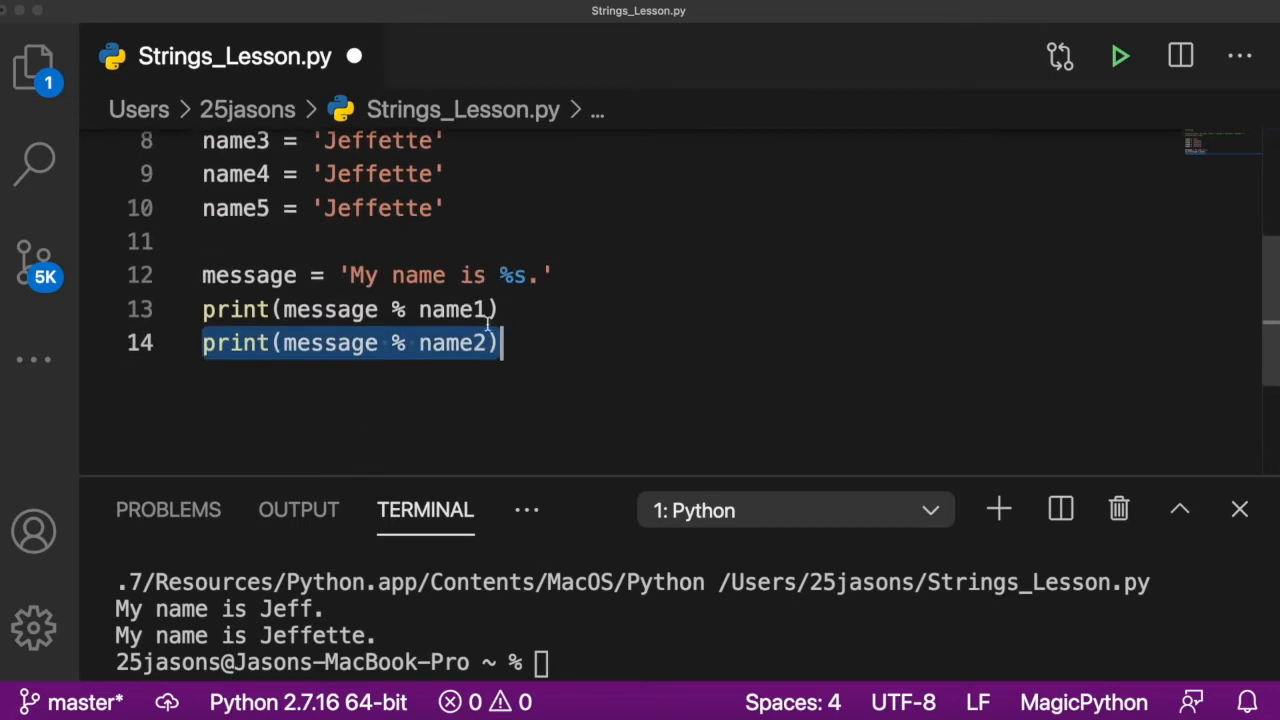
{"action": "left_click", "coordinate": [606, 342]}
{"action": "type", "text": "joke"}
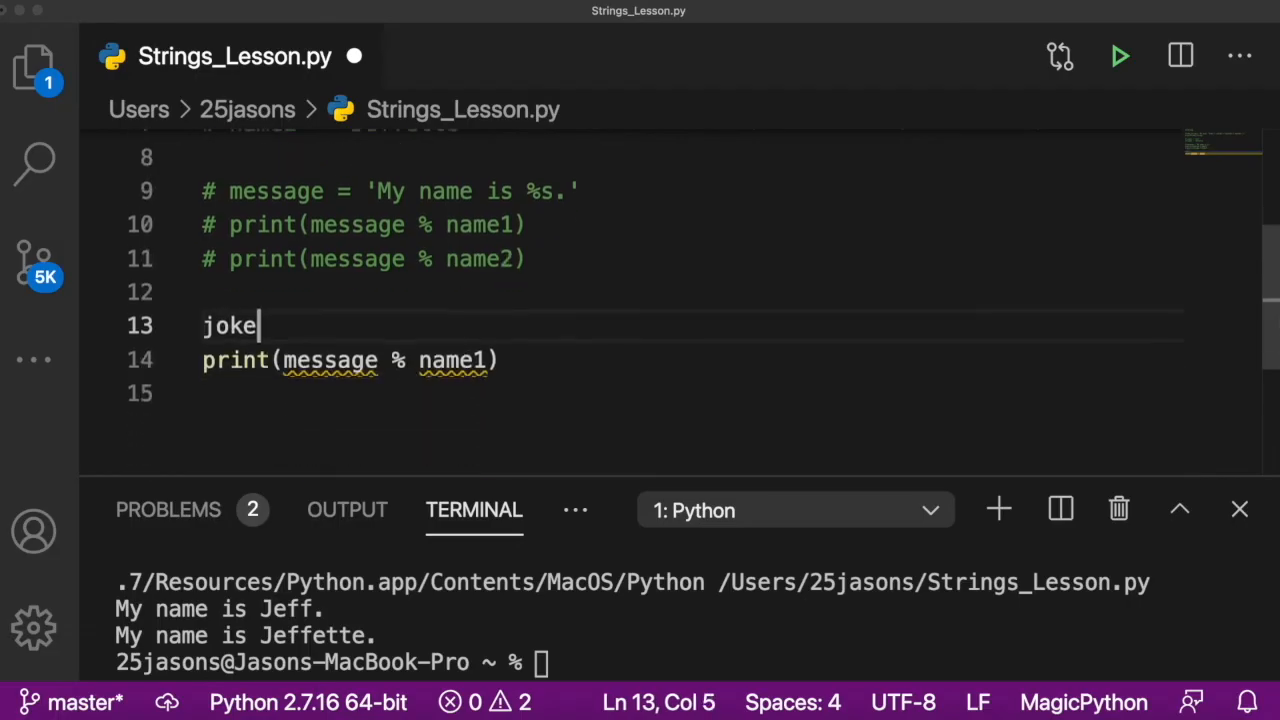
Step: Define joke = 'What did the number %s say to the number %s? Nice belt!'
{"action": "type", "text": "="}
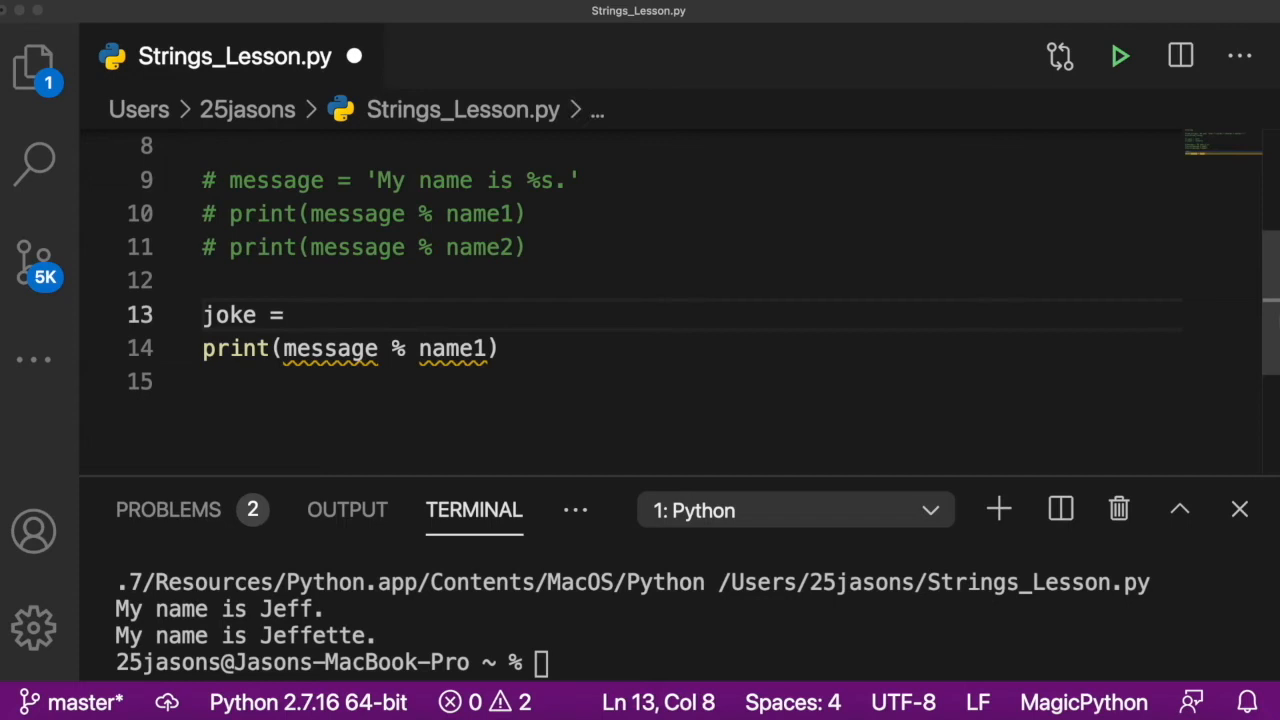
{"action": "type", "text": "''"}
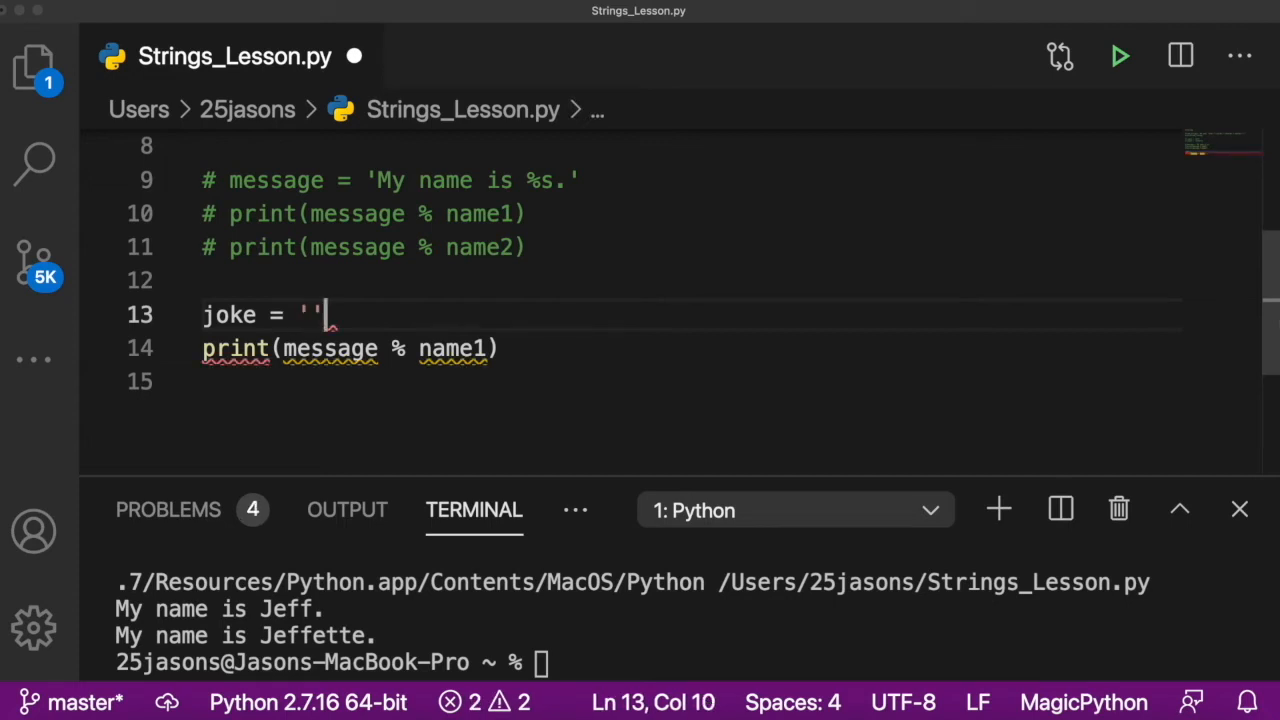
{"action": "type", "text": "What di"}
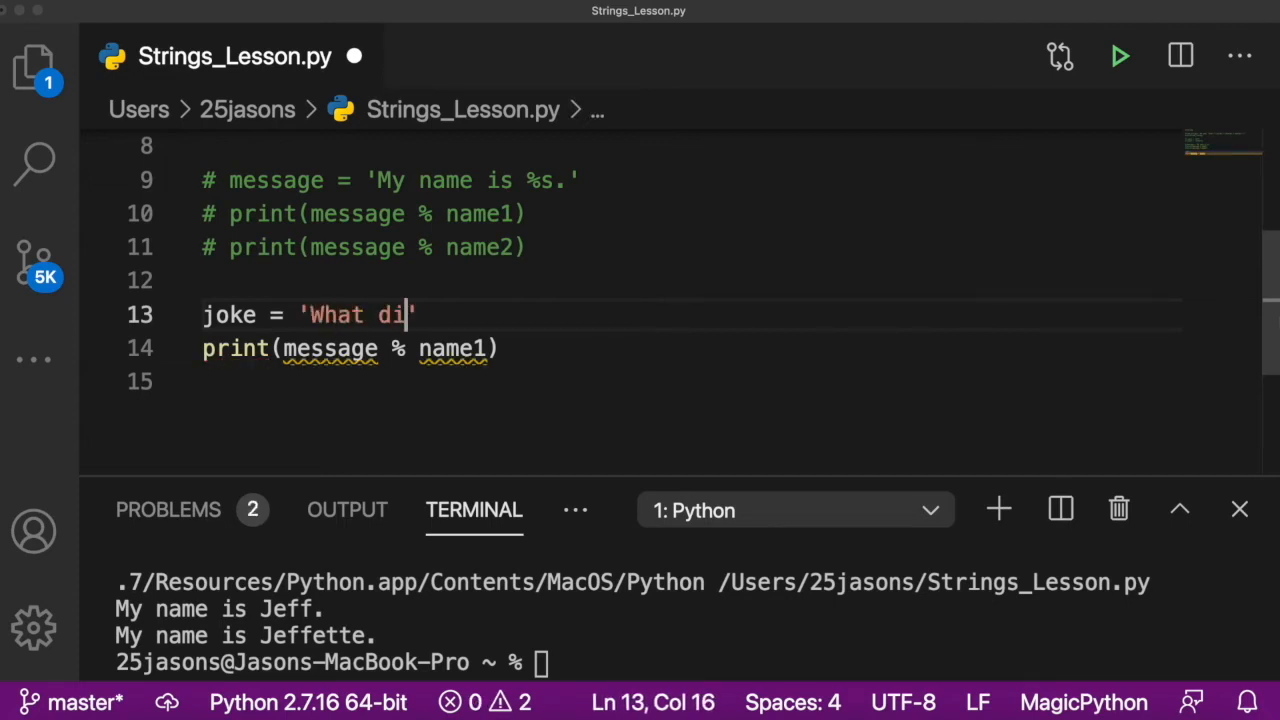
{"action": "type", "text": "d the number"}
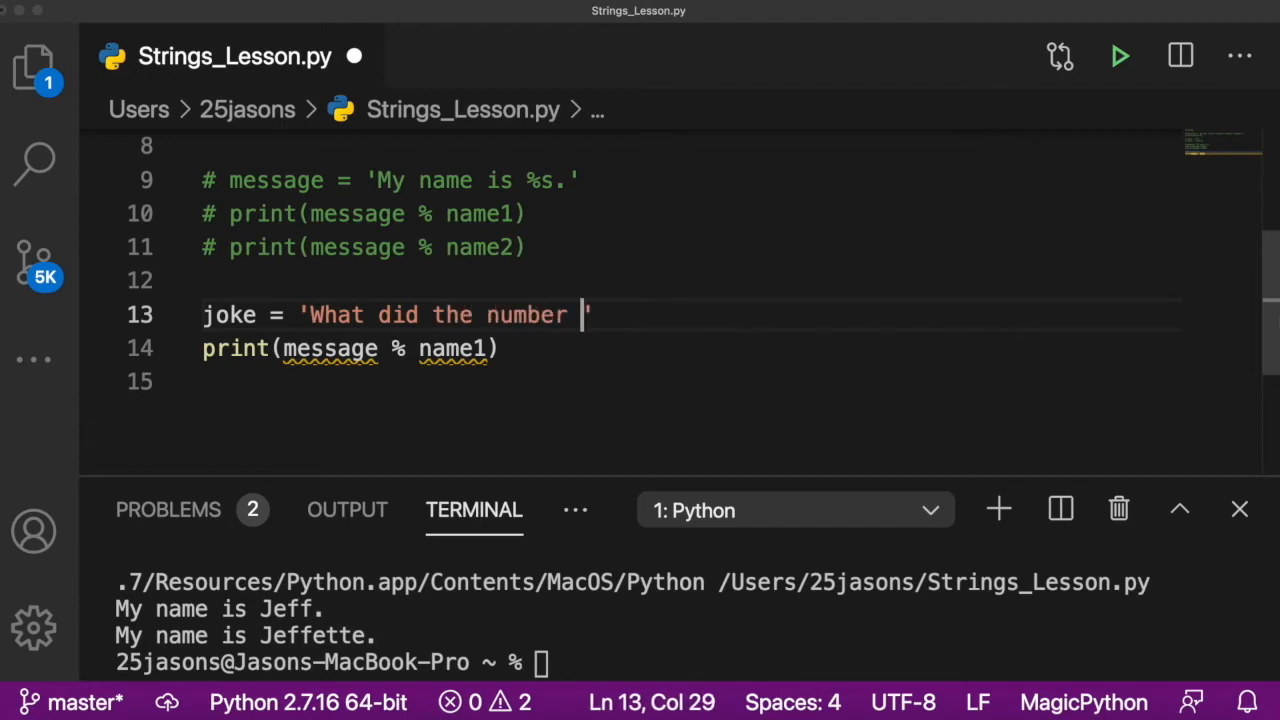
{"action": "type", "text": "%s say to the number"}
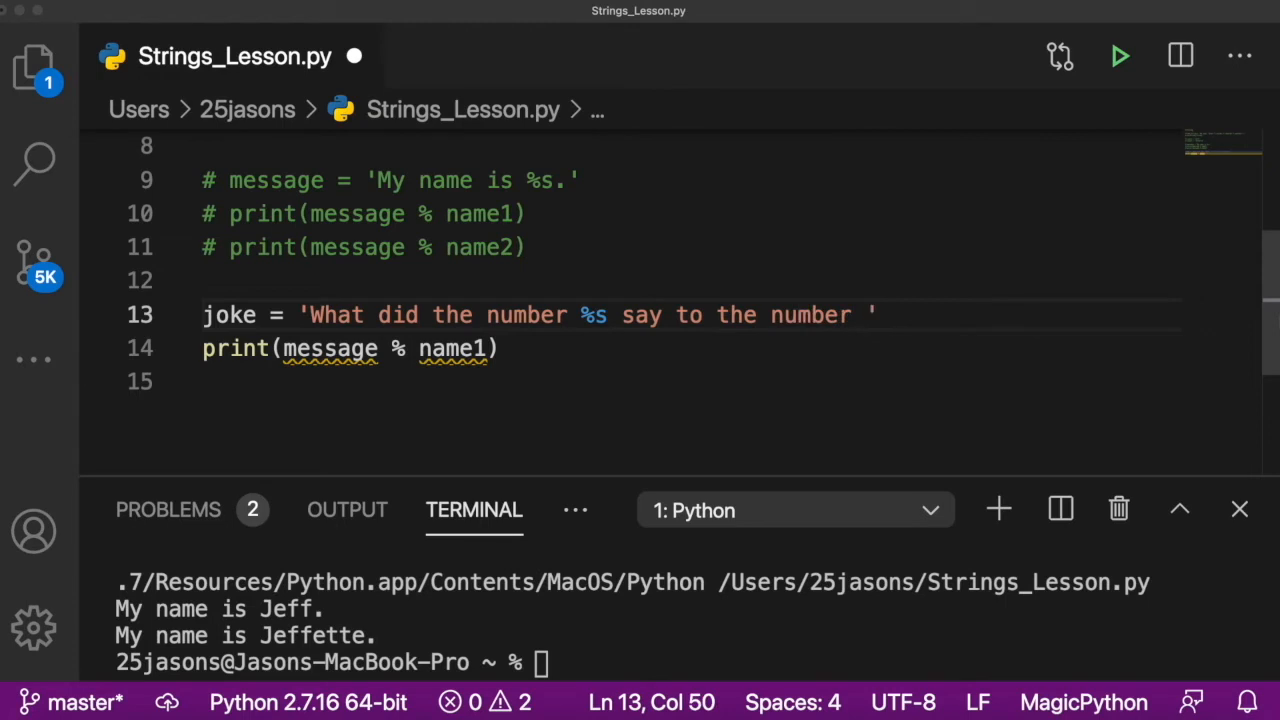
{"action": "type", "text": "%s?"}
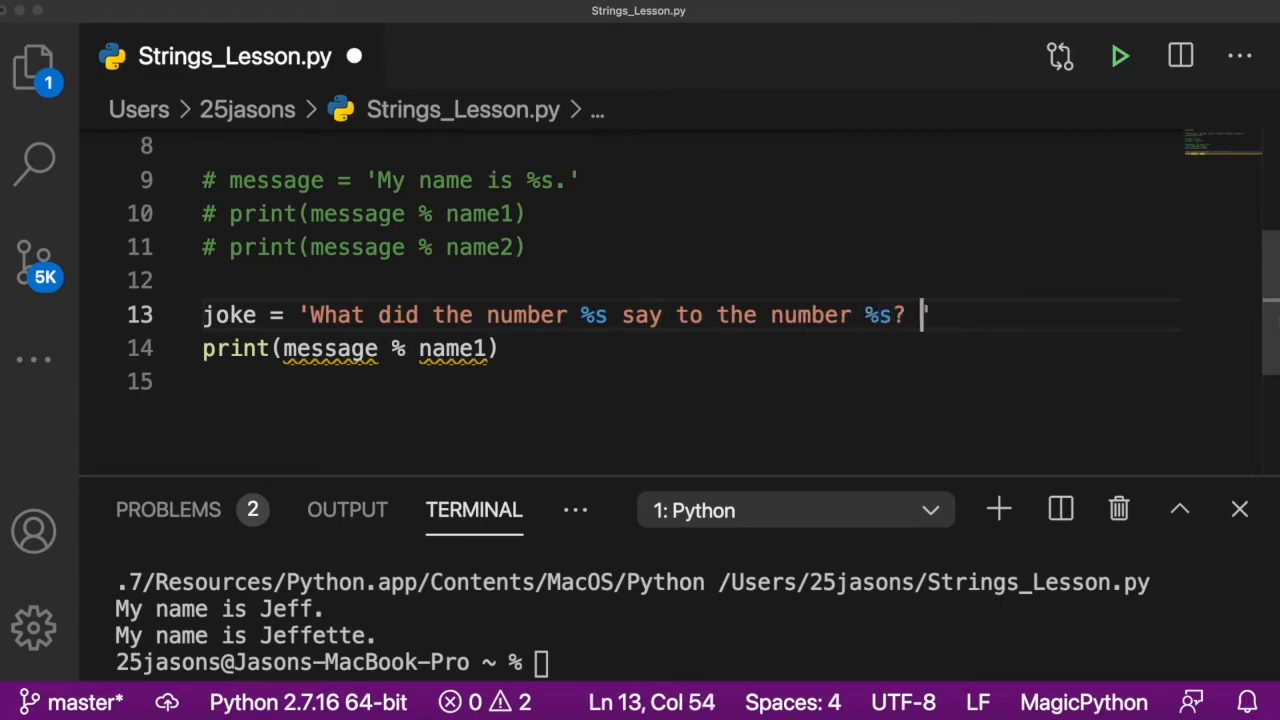
{"action": "type", "text": "Nice belt!"}
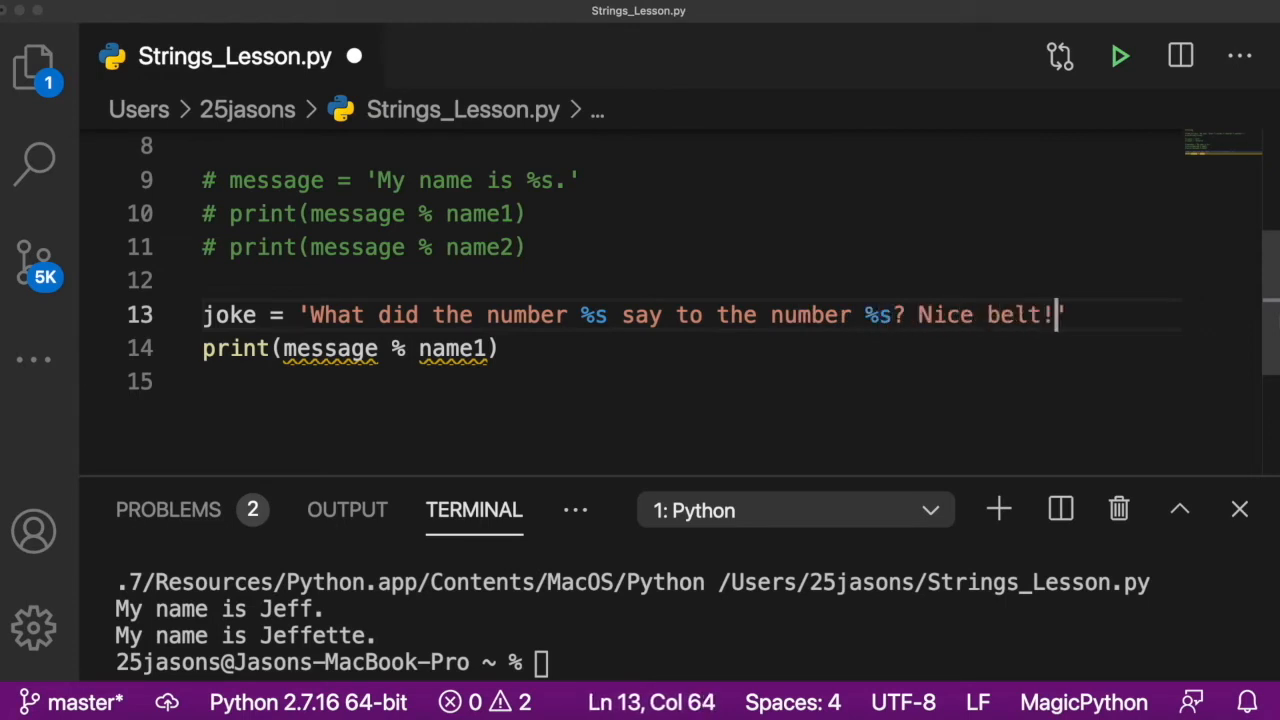
Step: Print joke formatted with (0, 8), then comment out the joke lines
{"action": "double_click", "coordinate": [454, 348]}
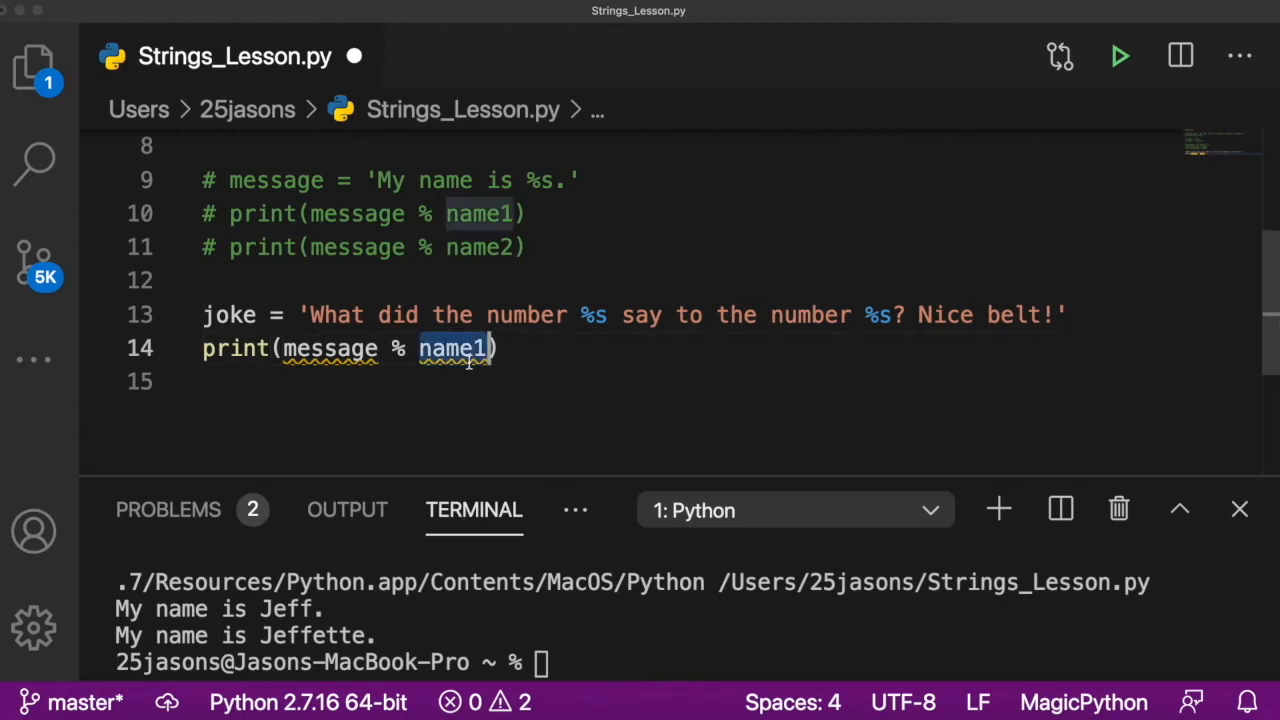
{"action": "key", "text": "Backspace"}
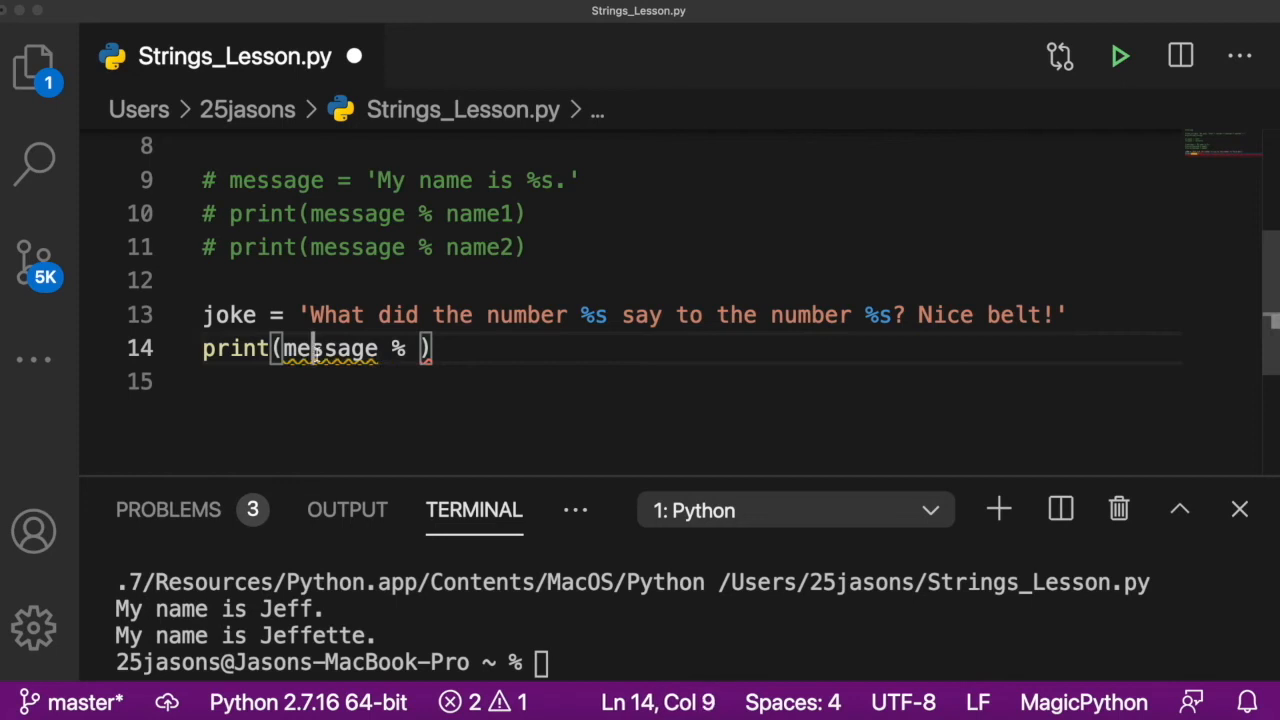
{"action": "type", "text": "joke"}
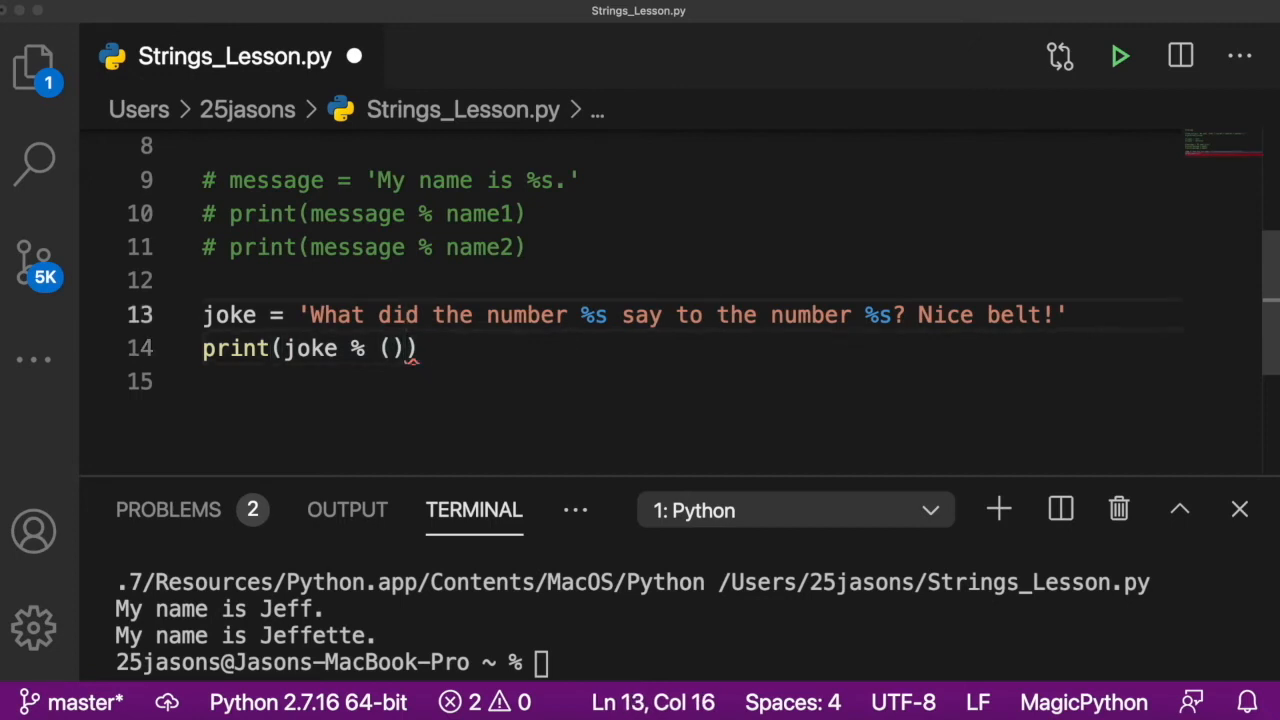
{"action": "type", "text": "0,"}
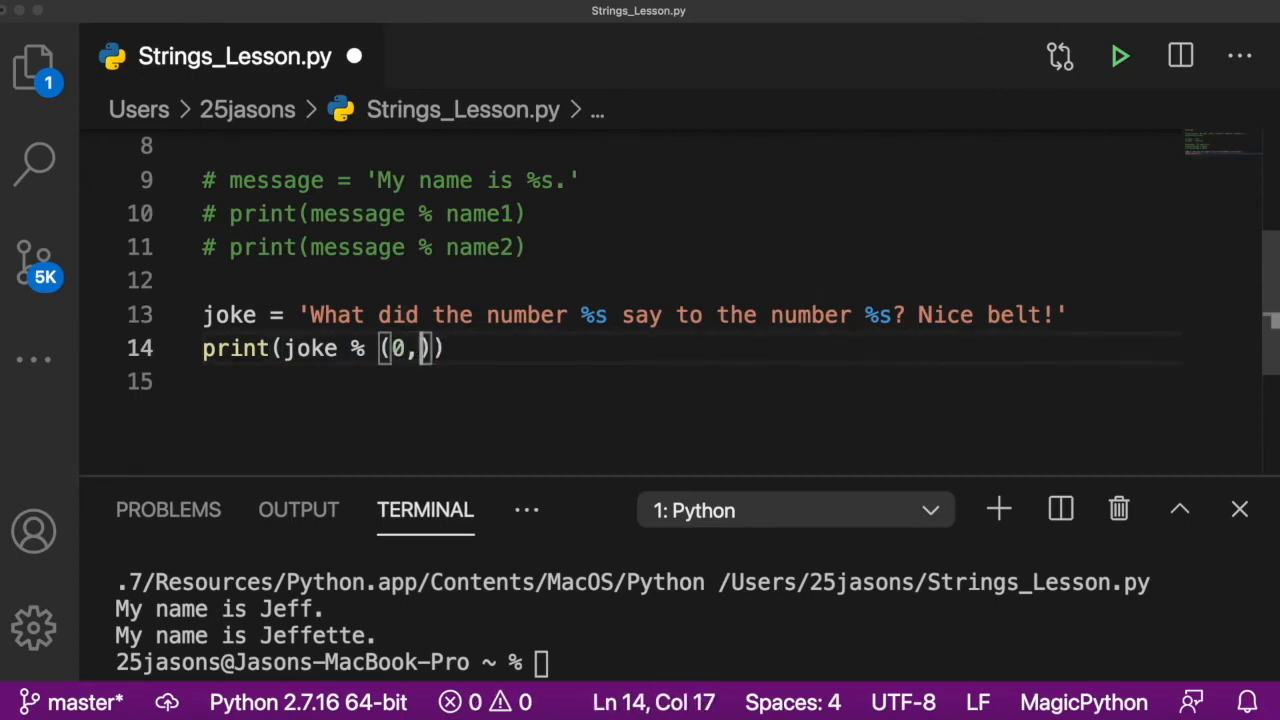
{"action": "type", "text": "8"}
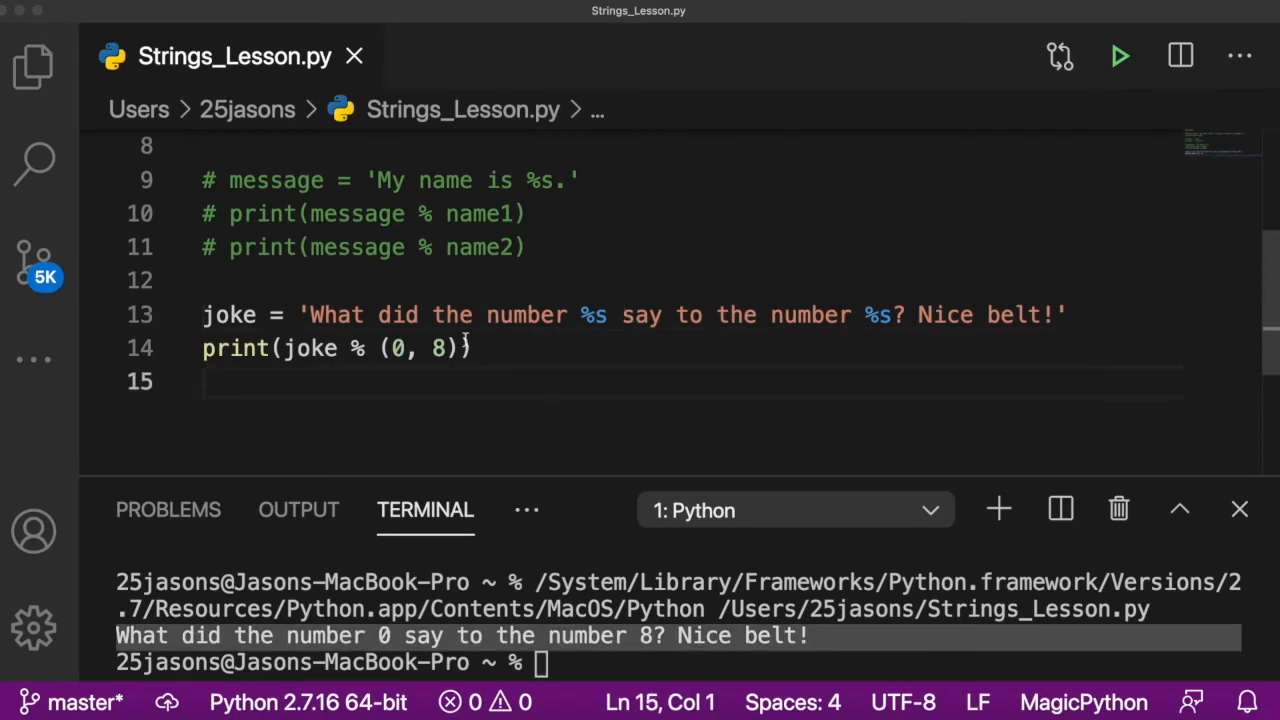
{"action": "type", "text": "#"}
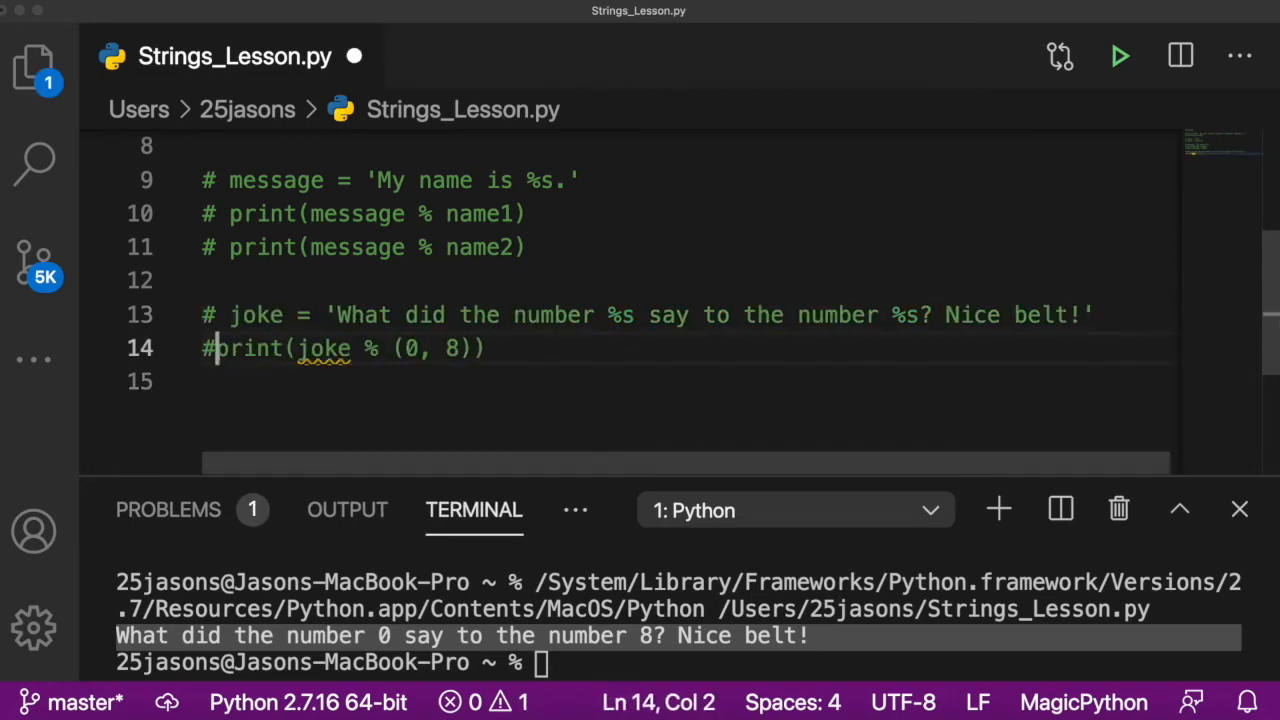
Step: Print 'a' * 10 and ' ' * 100, running the script after each
{"action": "type", "text": "print()"}
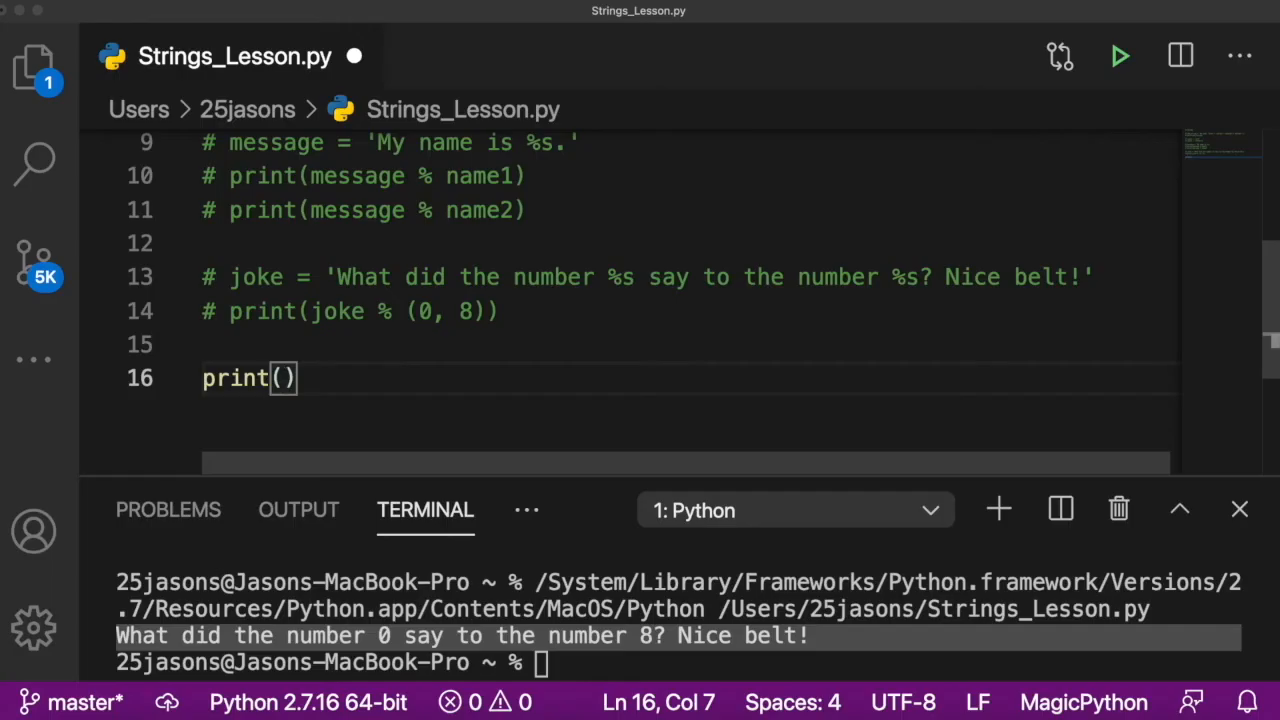
{"action": "type", "text": "'a'"}
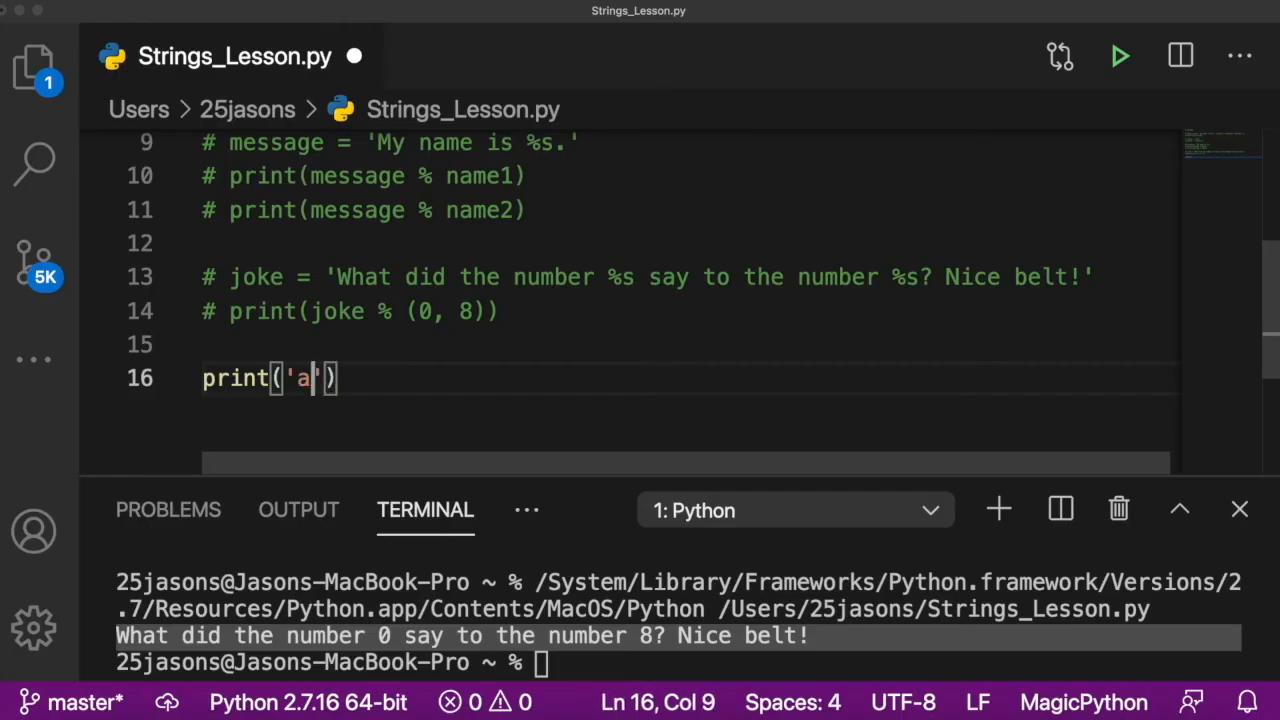
{"action": "type", "text": "* 10"}
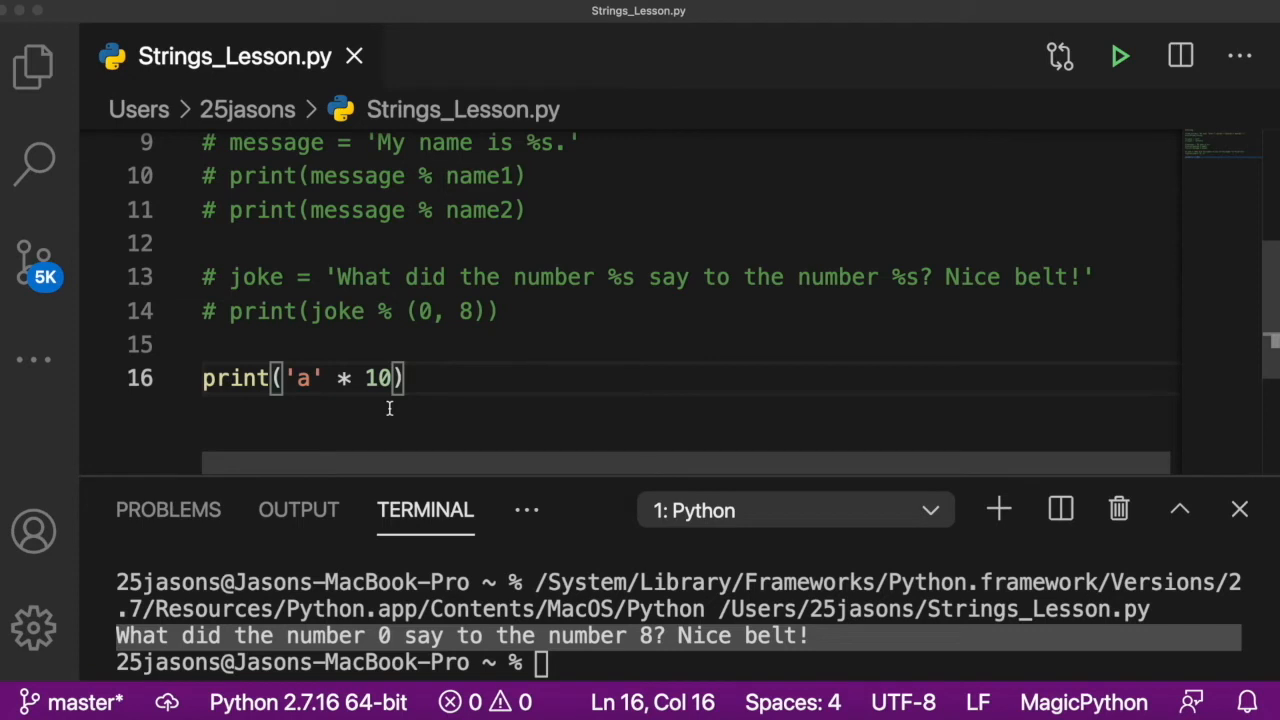
{"action": "mouse_move", "coordinate": [1121, 56]}
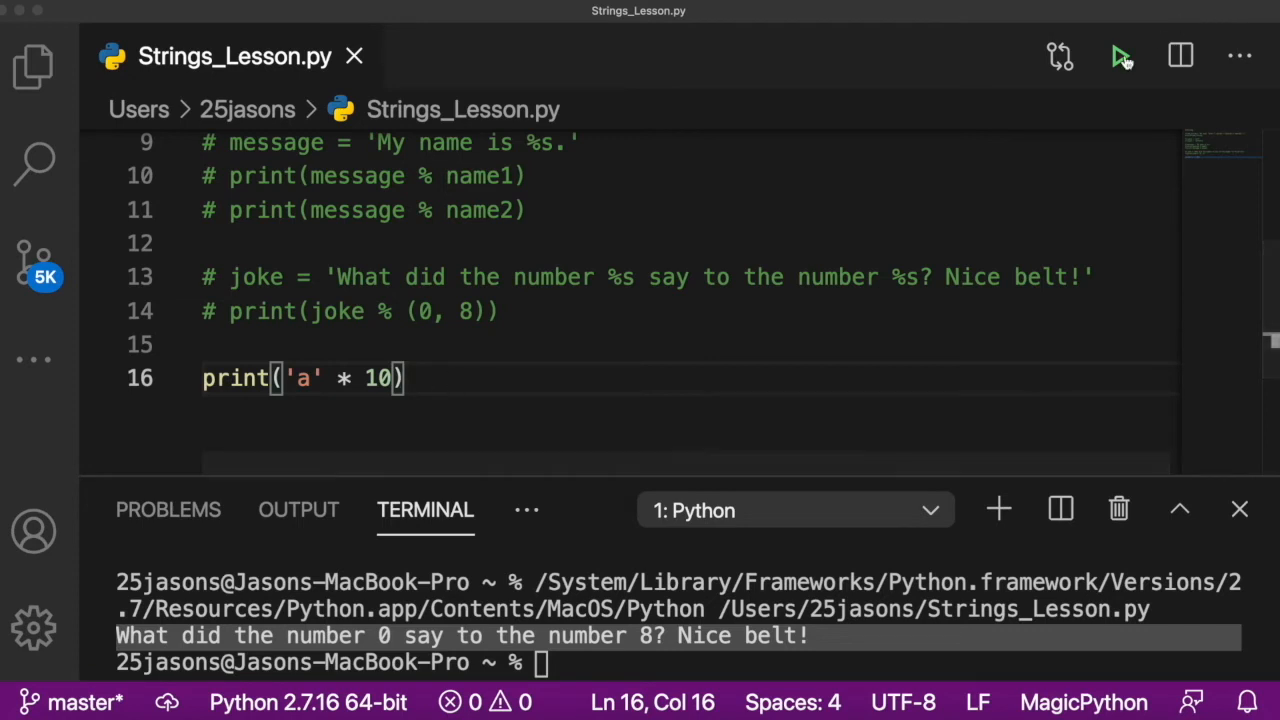
{"action": "left_click", "coordinate": [1120, 56]}
{"action": "type", "text": "print(' ' * 100)"}
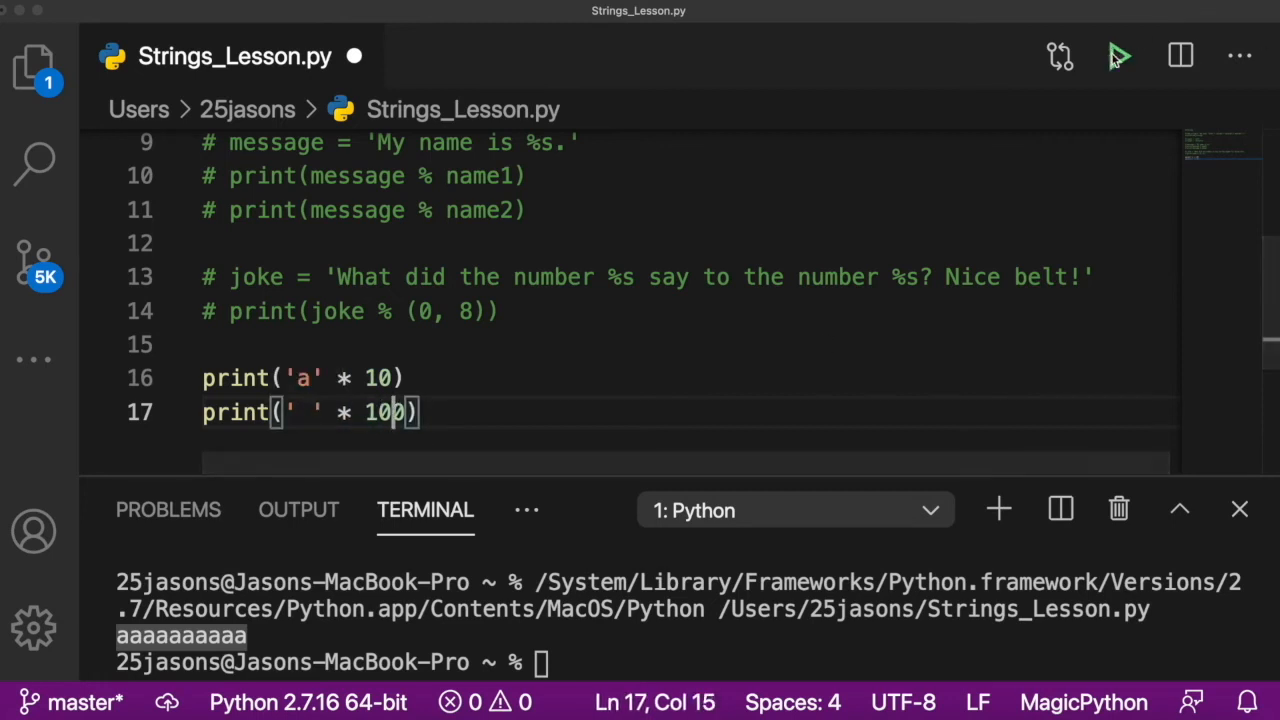
{"action": "left_click", "coordinate": [1120, 56]}
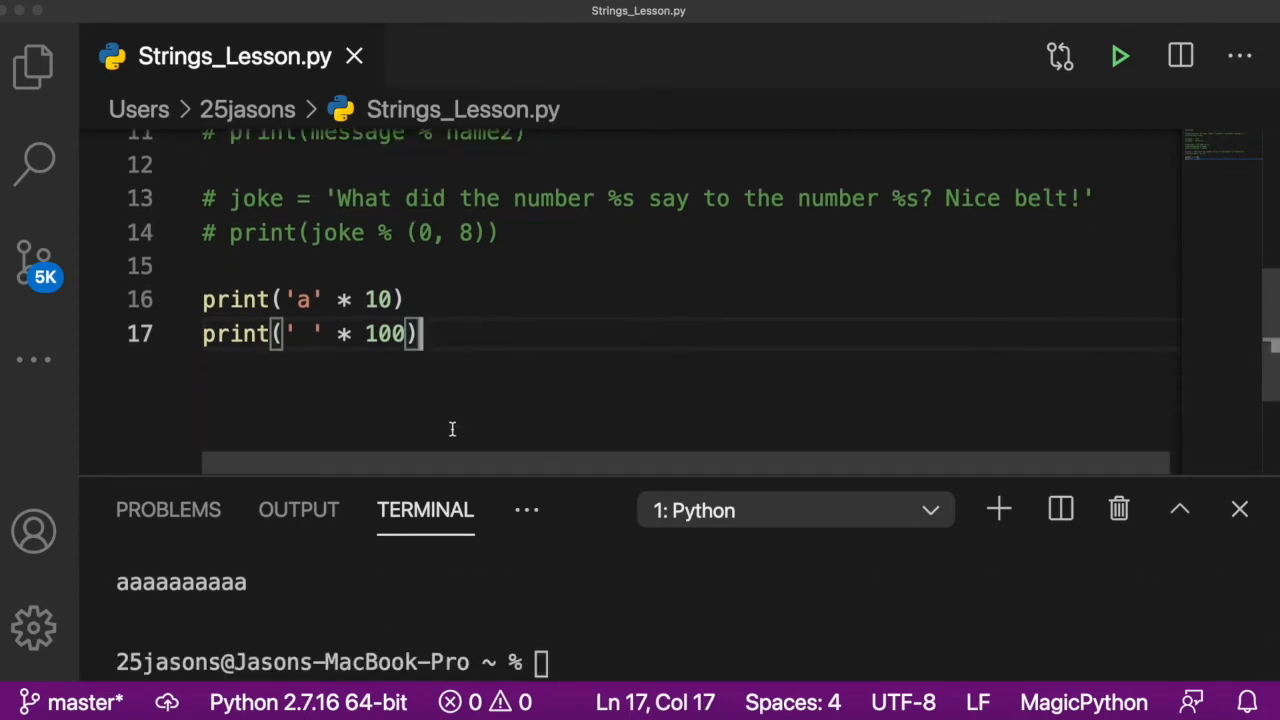
{"action": "scroll", "scroll_direction": "up", "scroll_amount": 3}
{"action": "type", "text": "# Lists"}
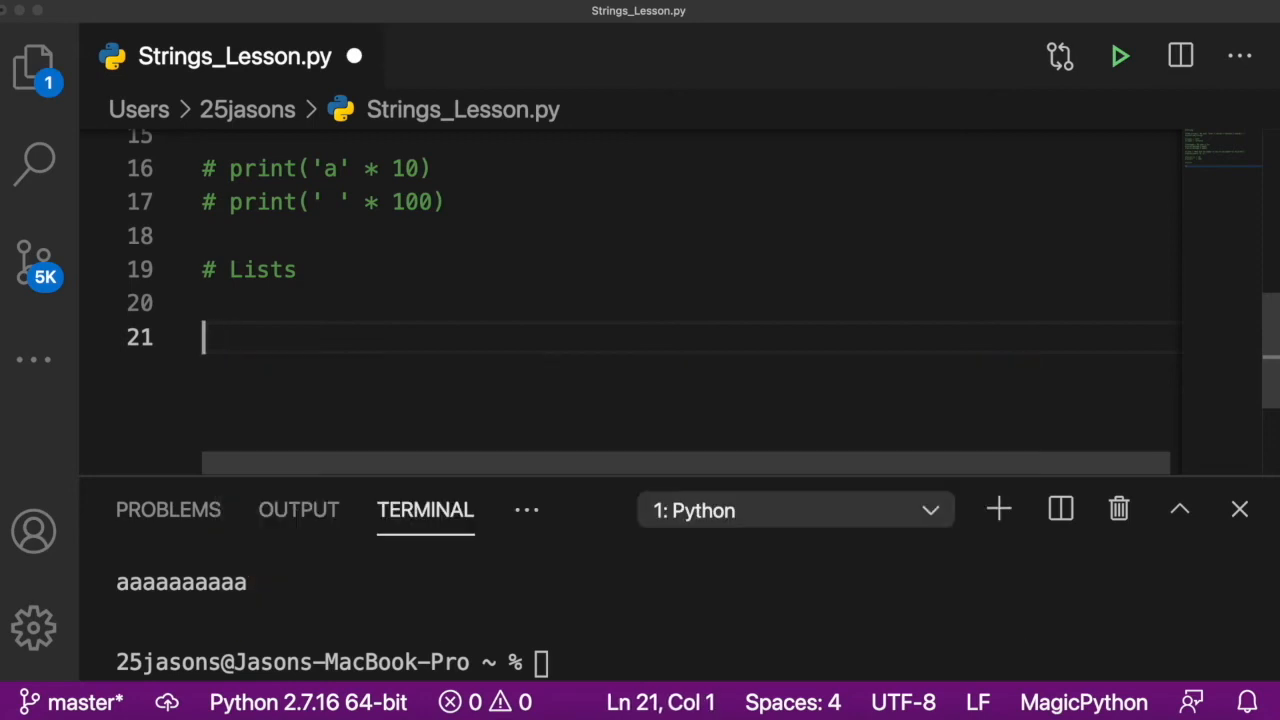
Step: Define recipe = ['bread', 'lettuce', 'tomato'] and print(recipe)
{"action": "type", "text": "recipe"}
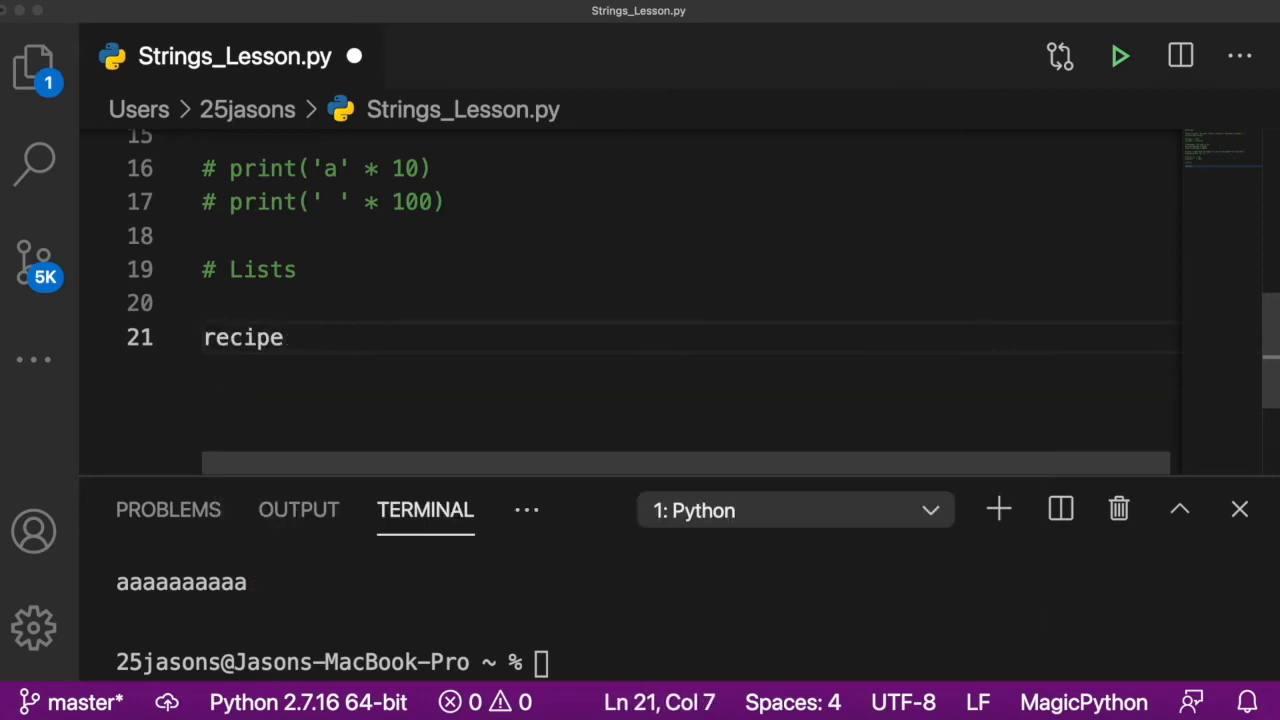
{"action": "type", "text": "= []"}
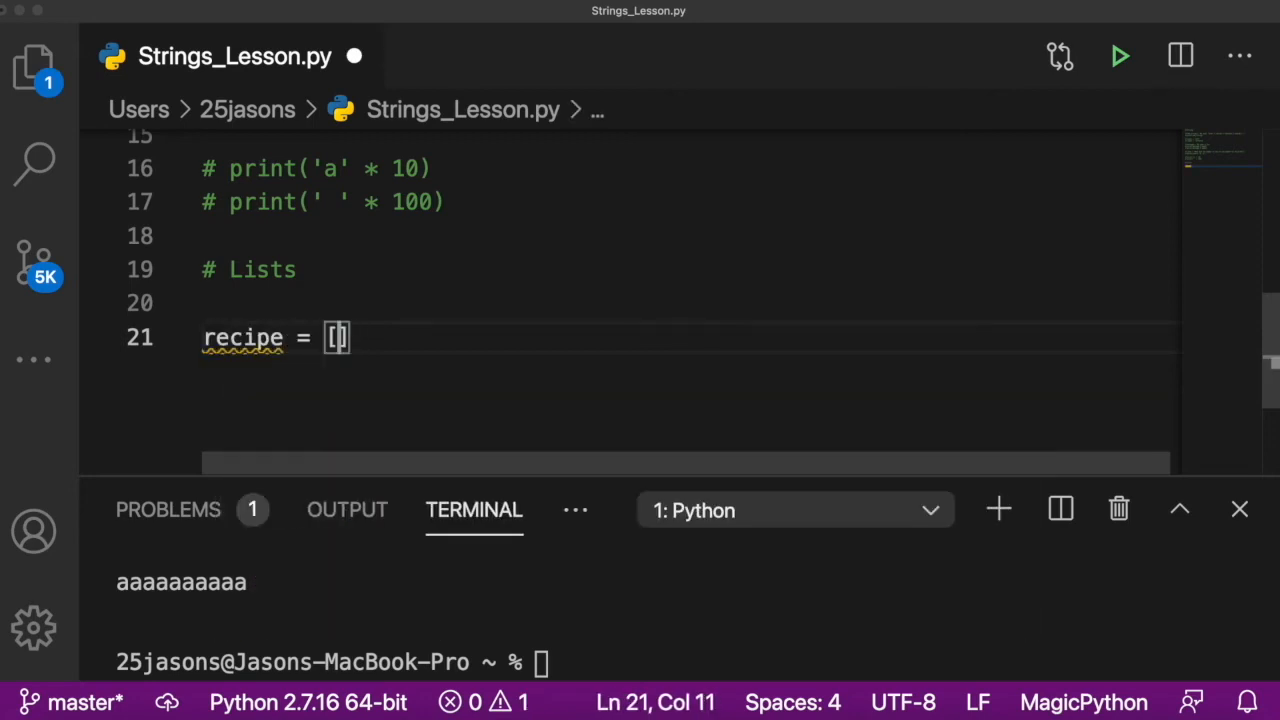
{"action": "type", "text": "''"}
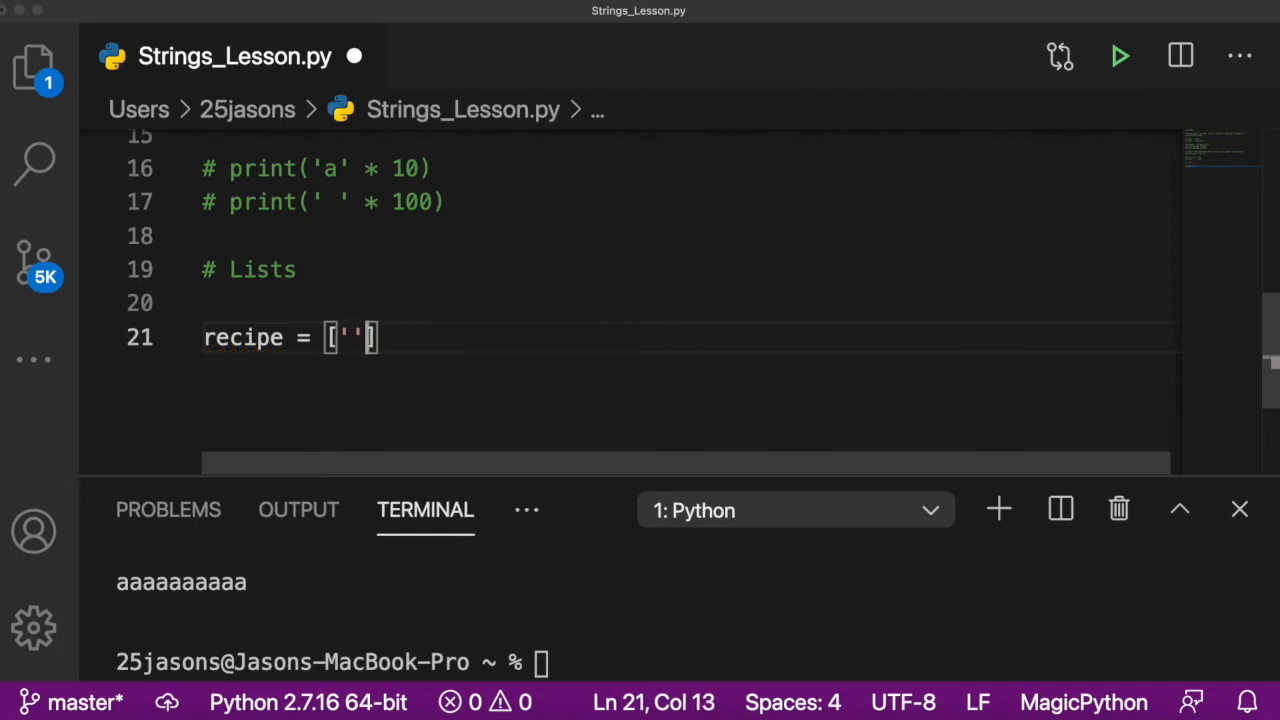
{"action": "type", "text": "bread"}
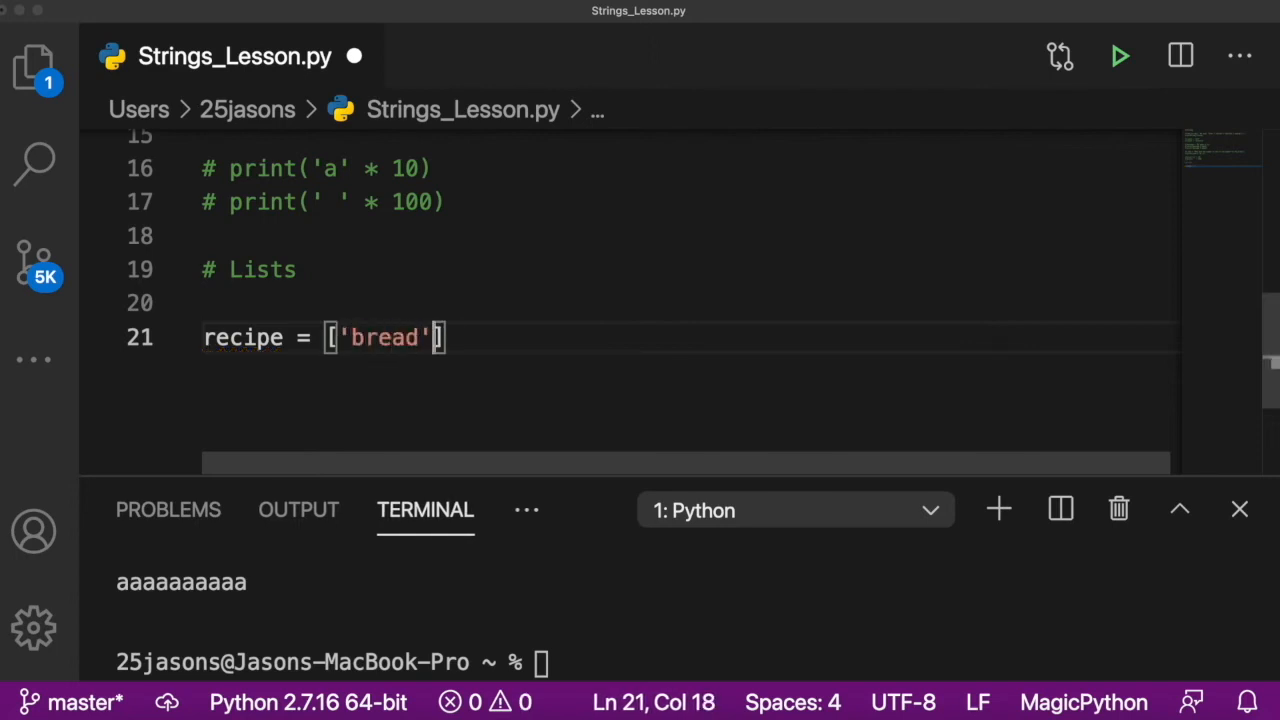
{"action": "type", "text": ", 'lettu"}
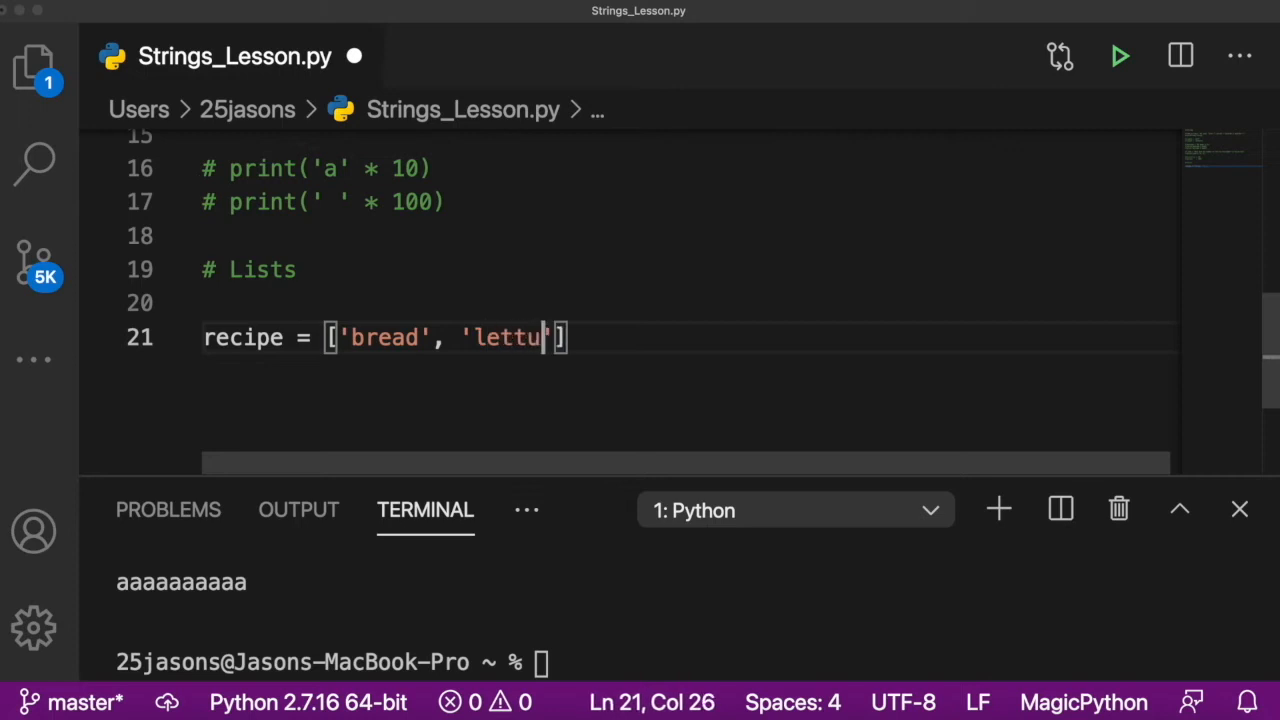
{"action": "type", "text": "ce', 'tomat"}
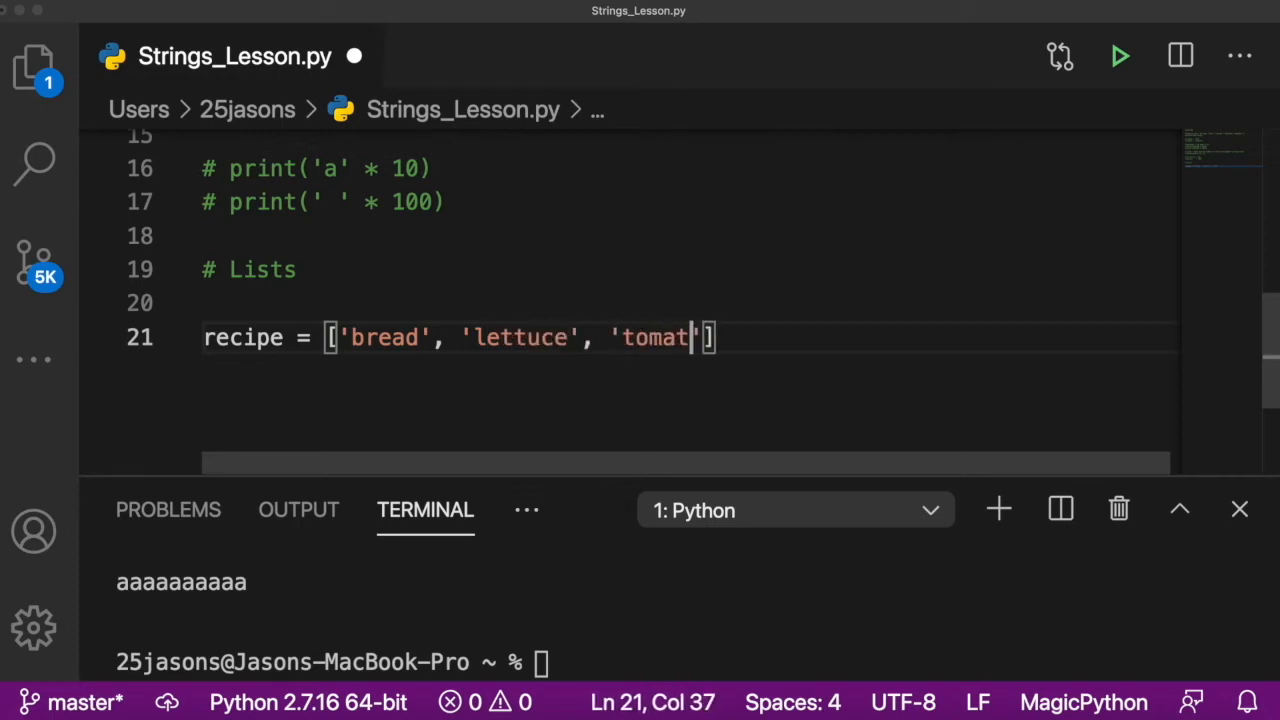
{"action": "type", "text": "o',"}
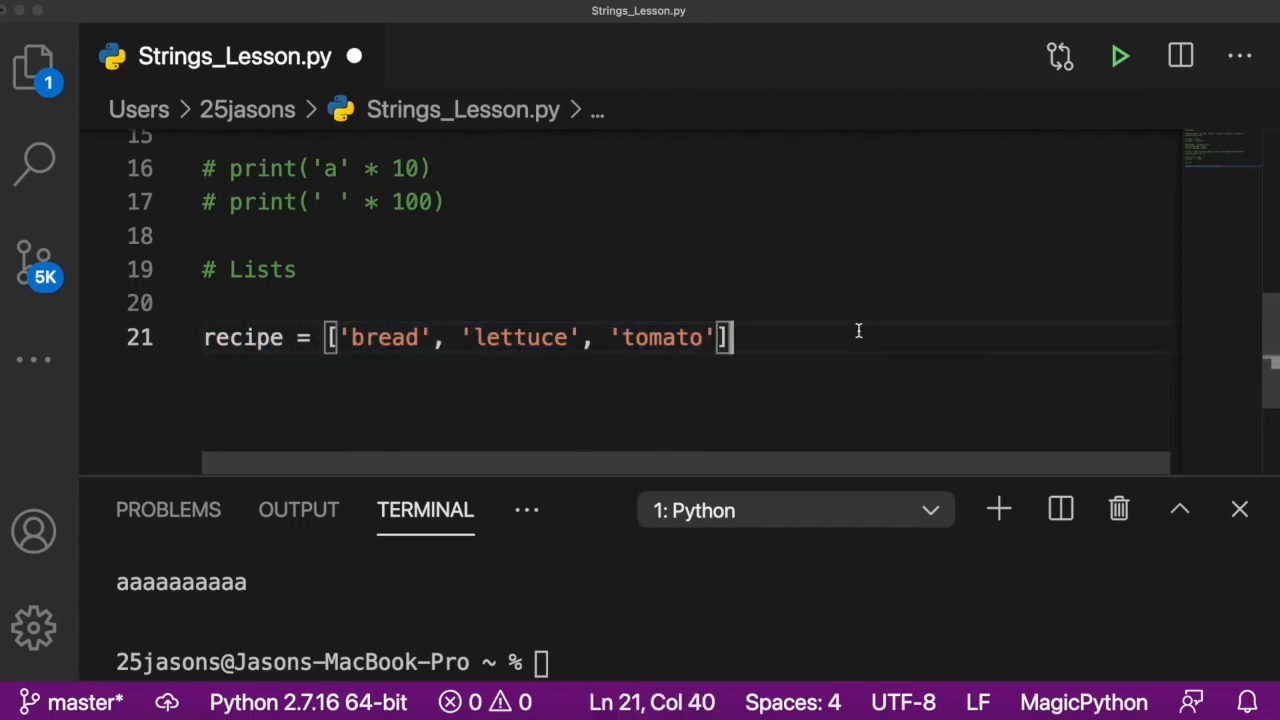
{"action": "type", "text": "pr"}
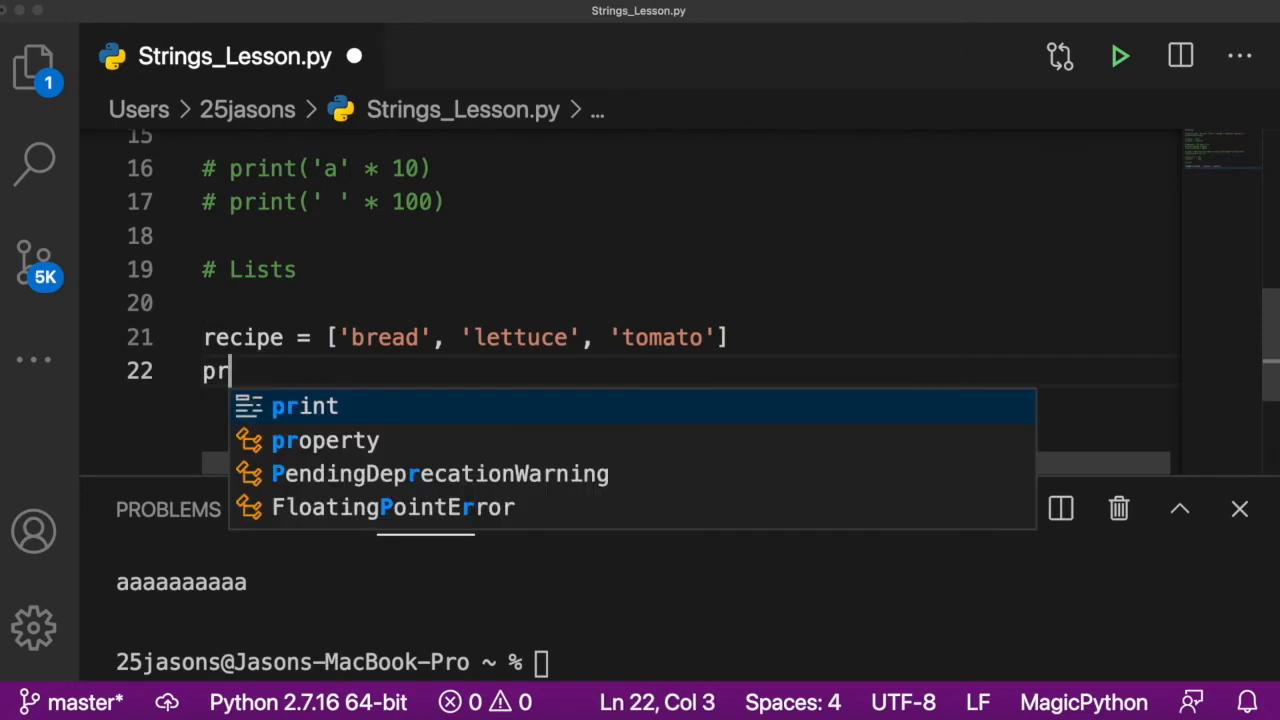
{"action": "type", "text": "int(recipe"}
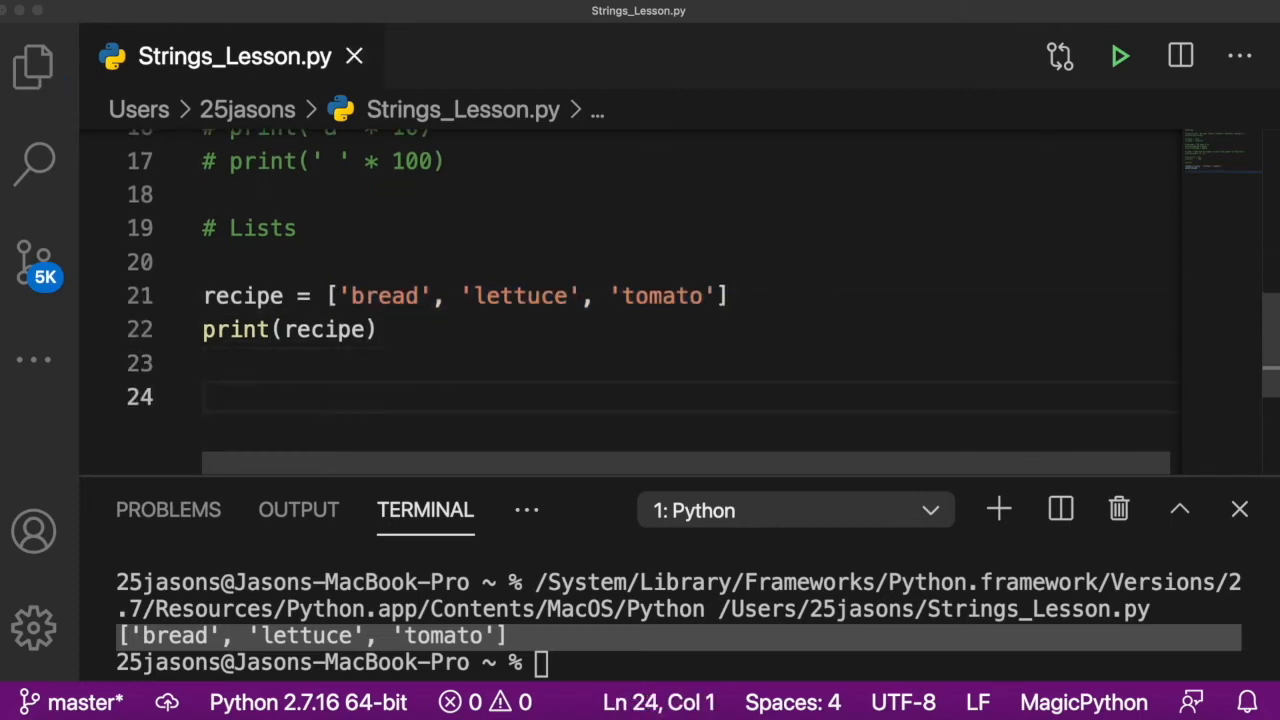
{"action": "scroll", "scroll_direction": "up", "scroll_amount": 3}
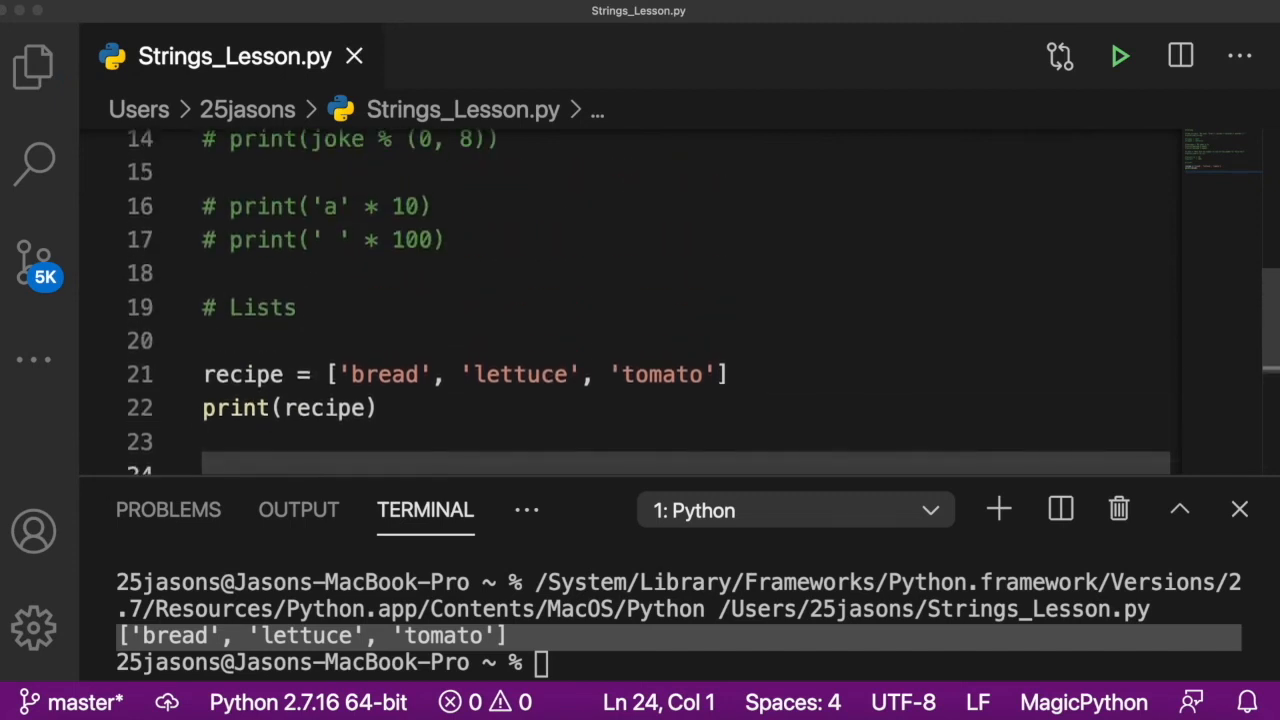
{"action": "scroll", "scroll_direction": "down", "scroll_amount": 3}
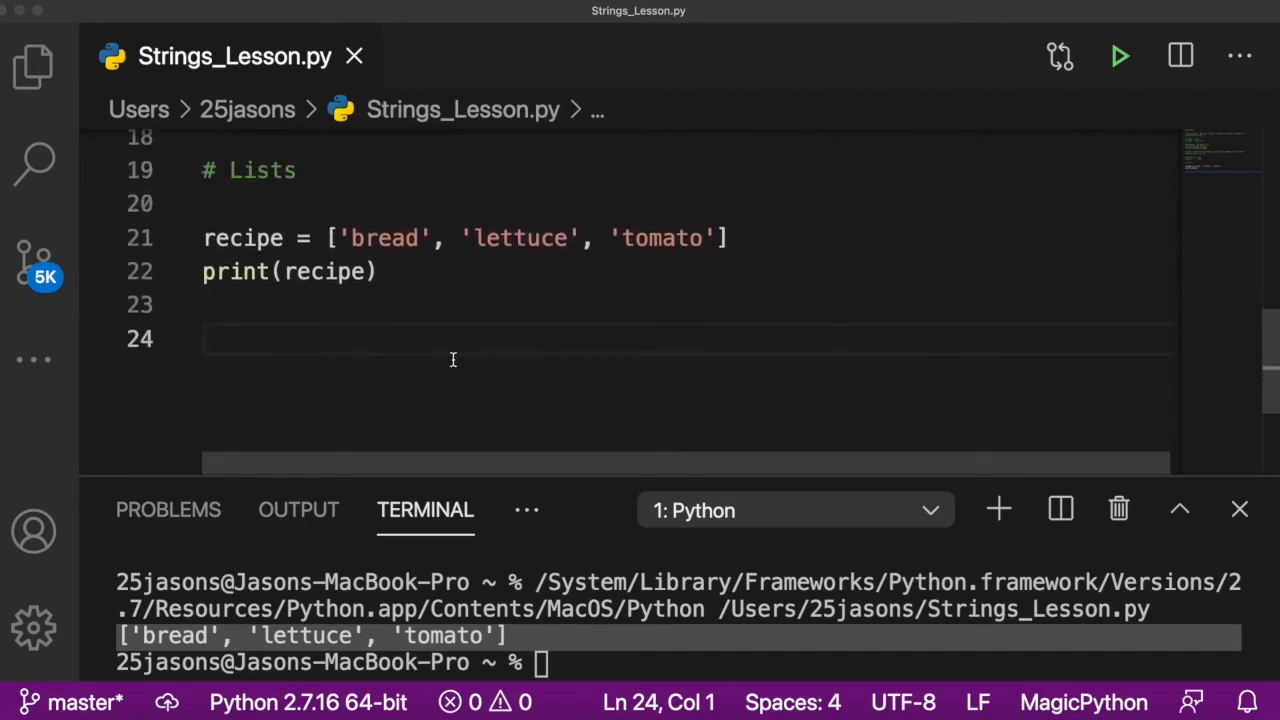
{"action": "scroll", "scroll_direction": "up", "scroll_amount": 3}
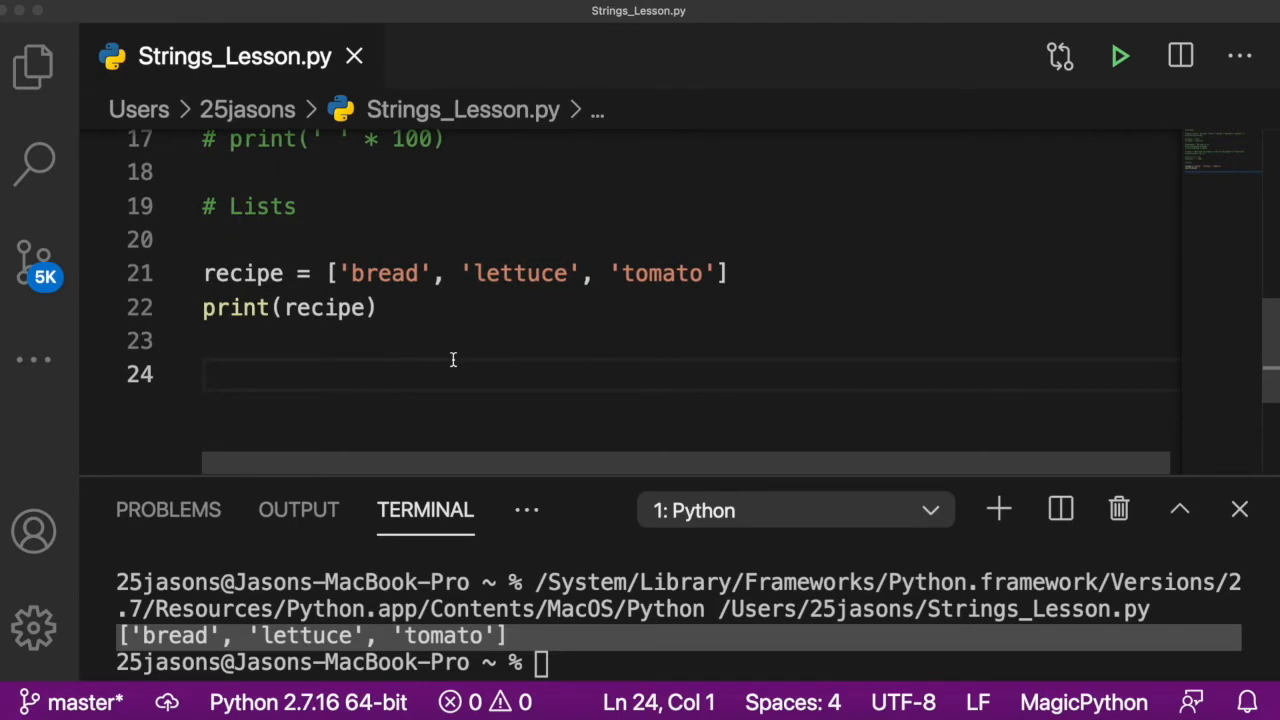
Step: Add a '# Indices = plural of index' comment above the print(recipe) line
{"action": "type", "text": "Indice"}
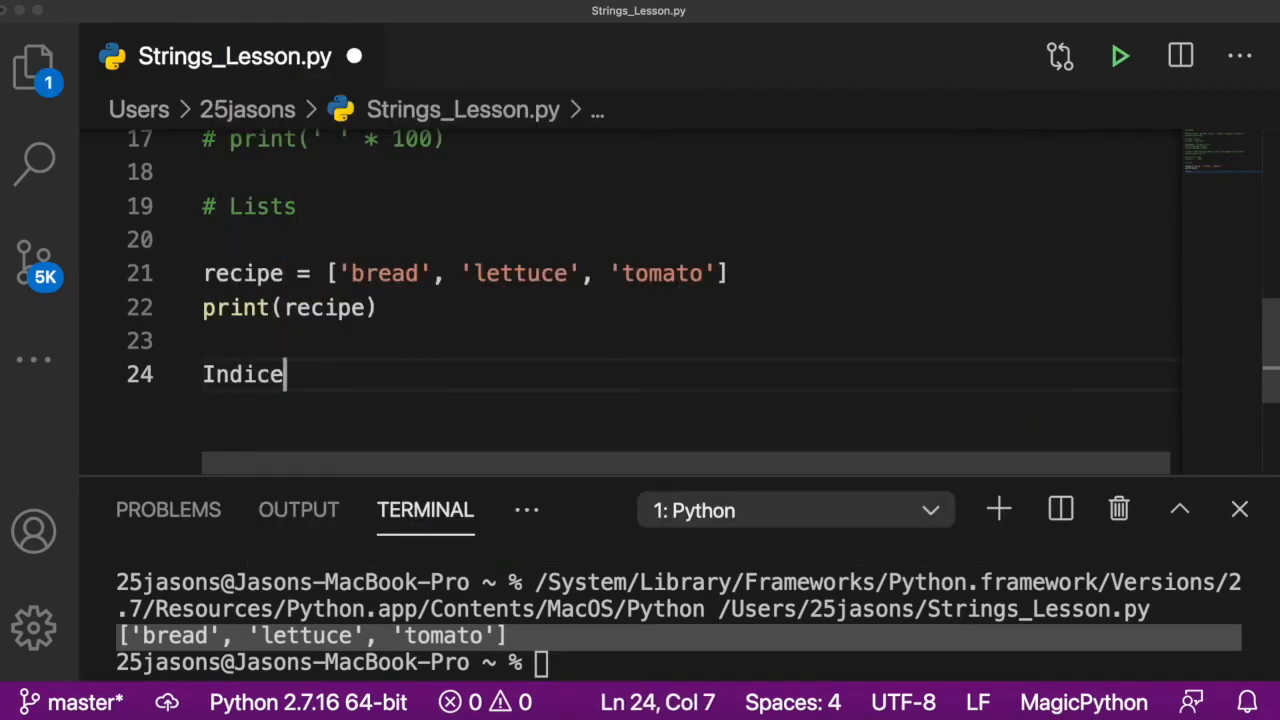
{"action": "type", "text": "# Indices"}
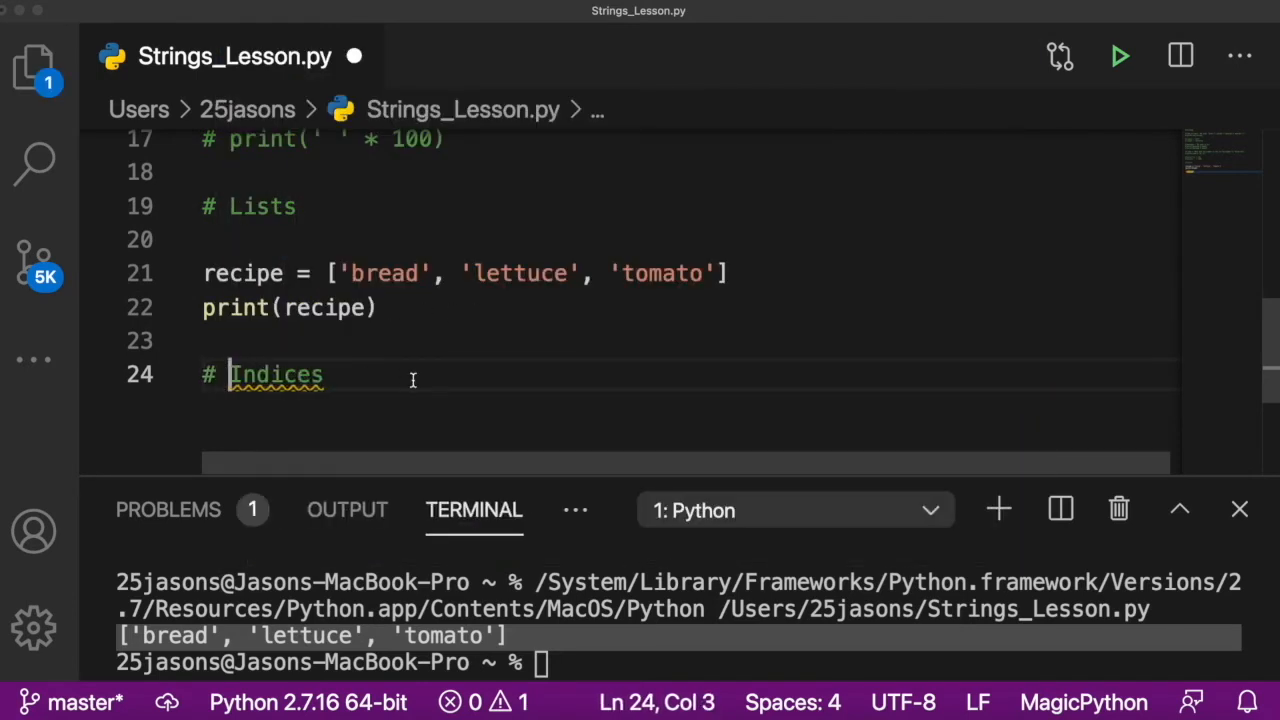
{"action": "type", "text": "= plural"}
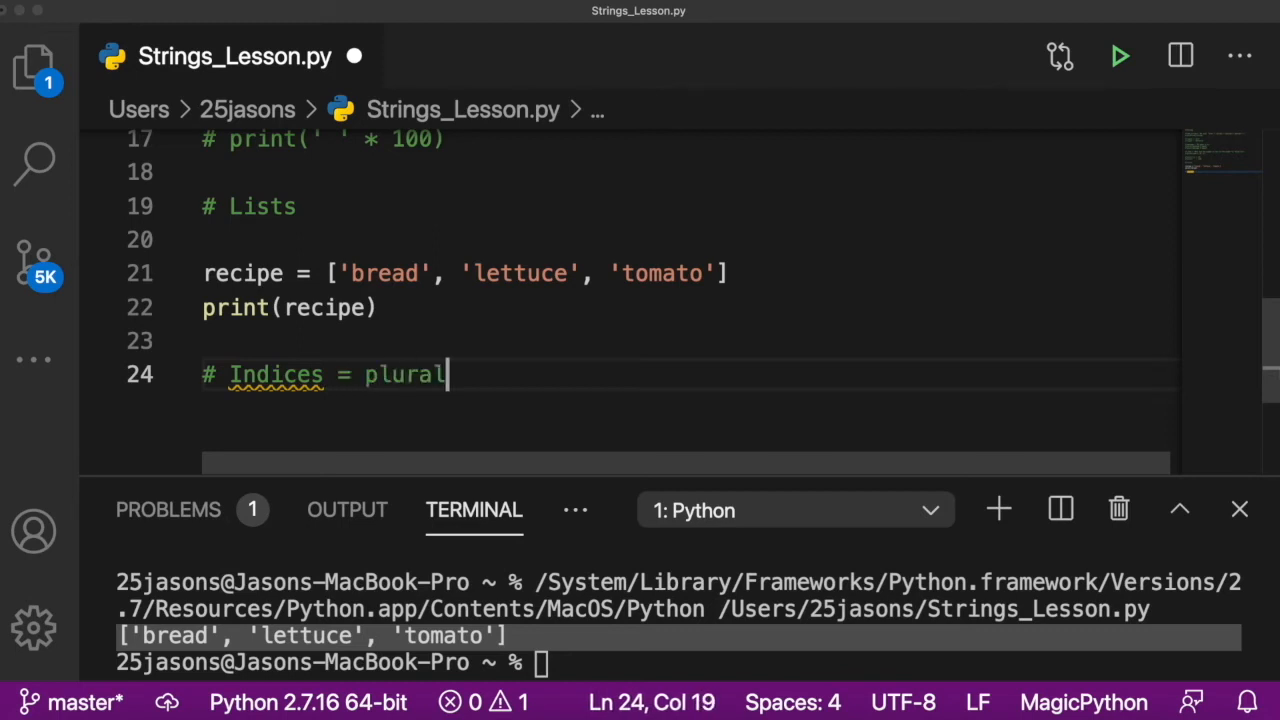
{"action": "type", "text": "of index"}
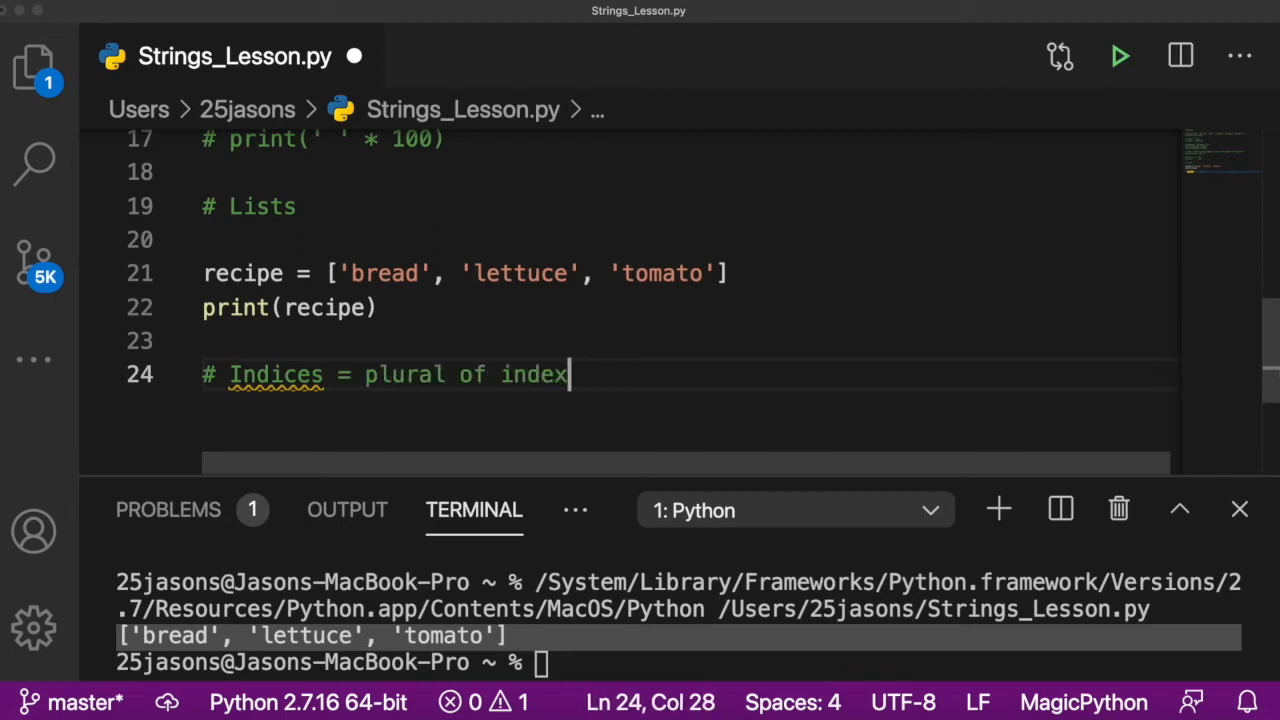
{"action": "double_click", "coordinate": [534, 374]}
{"action": "type", "text": "# "}
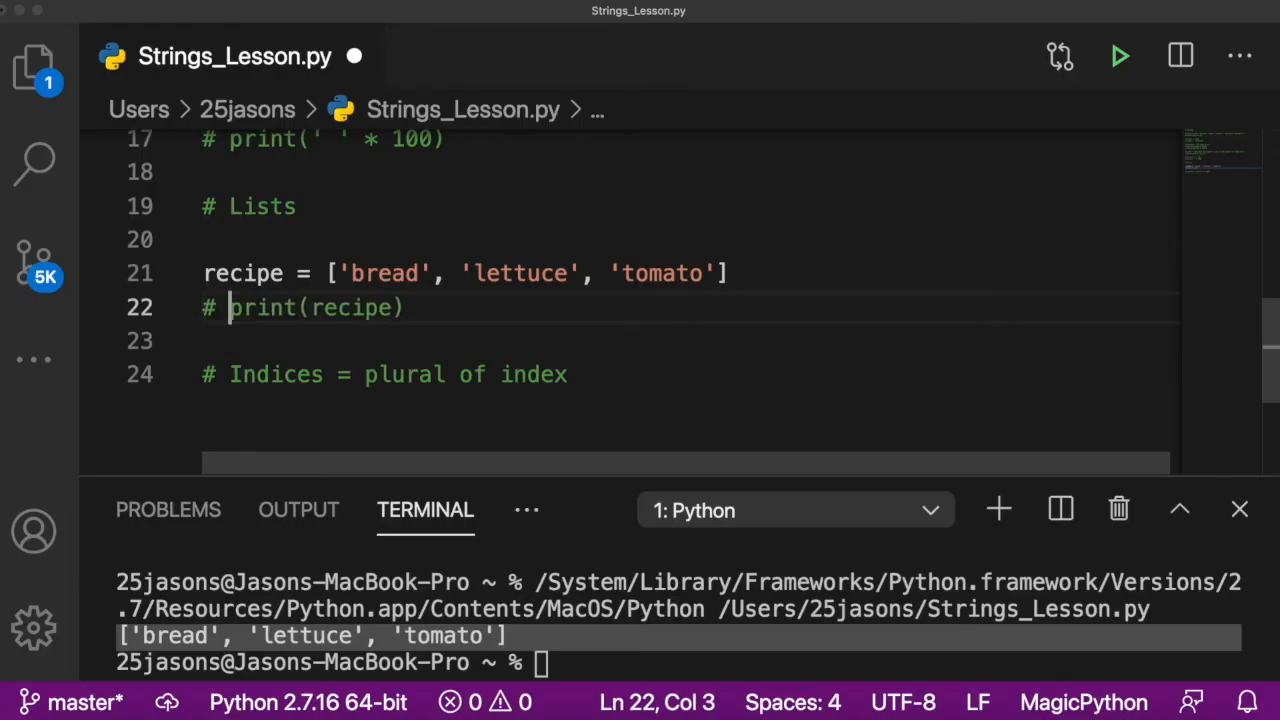
Step: Print recipe[2] and run the script to show tomato
{"action": "type", "text": "print(recipe)"}
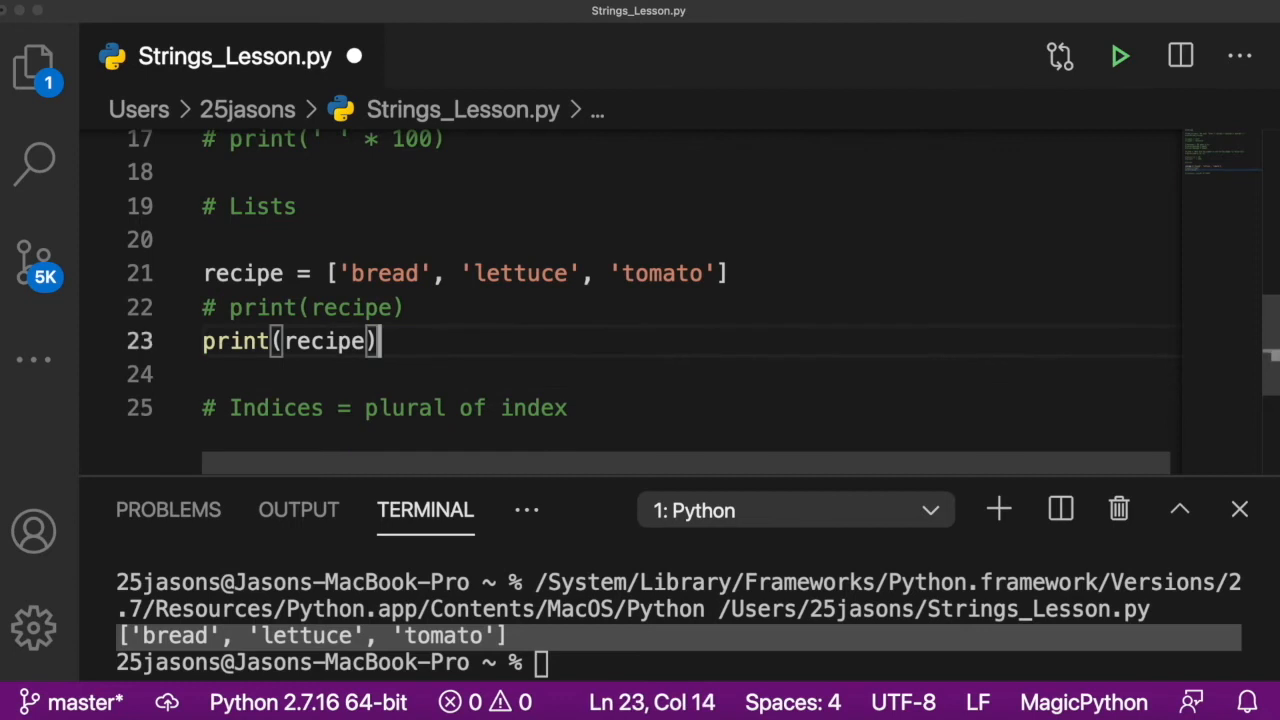
{"action": "type", "text": "[]"}
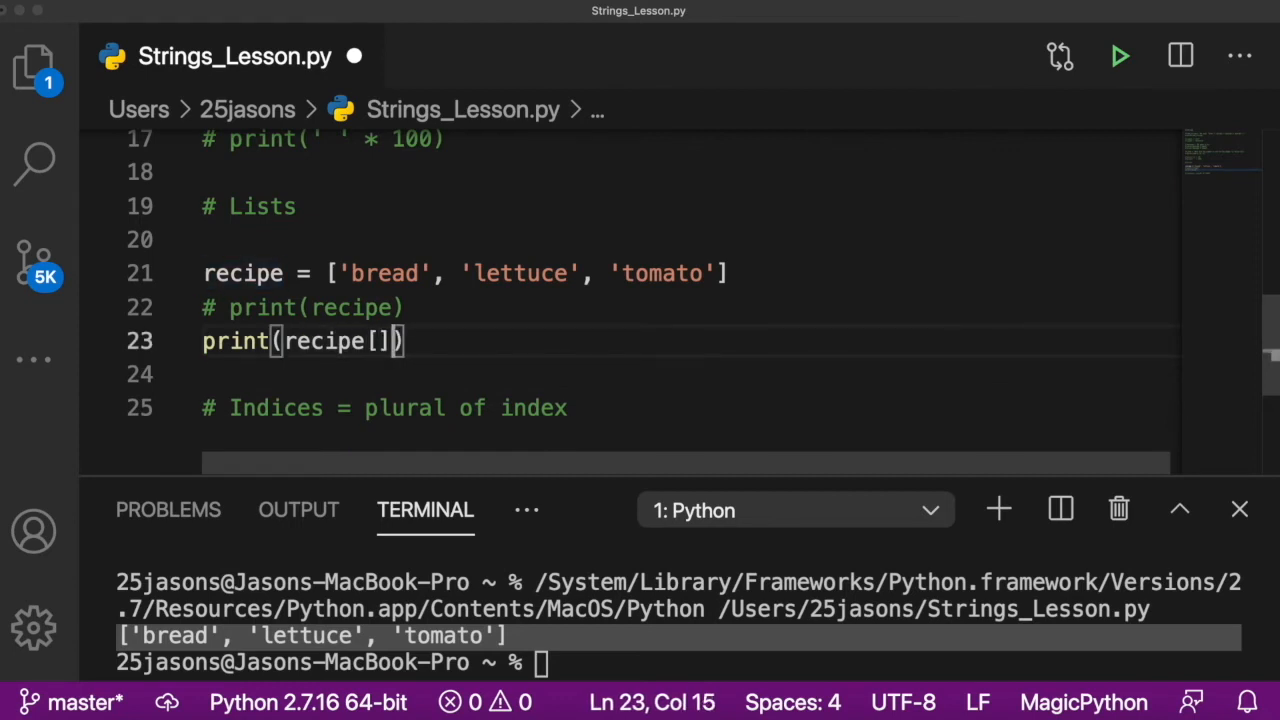
{"action": "double_click", "coordinate": [660, 273]}
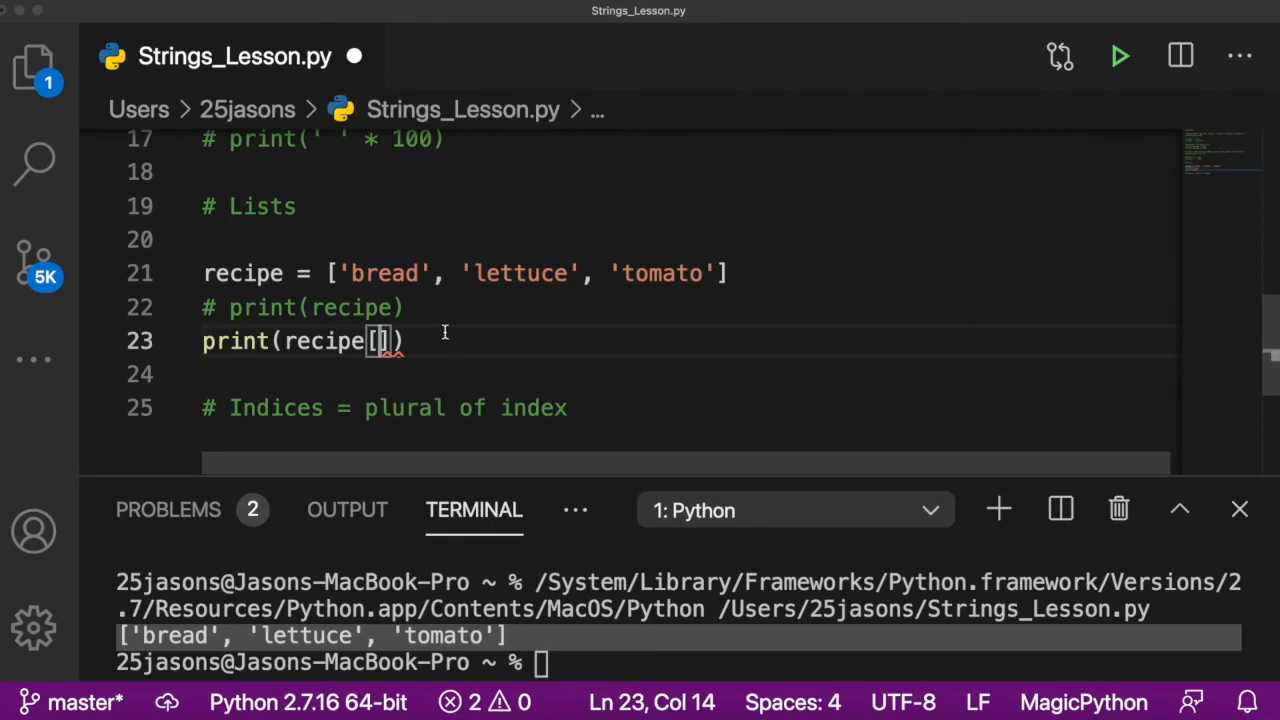
{"action": "type", "text": "3"}
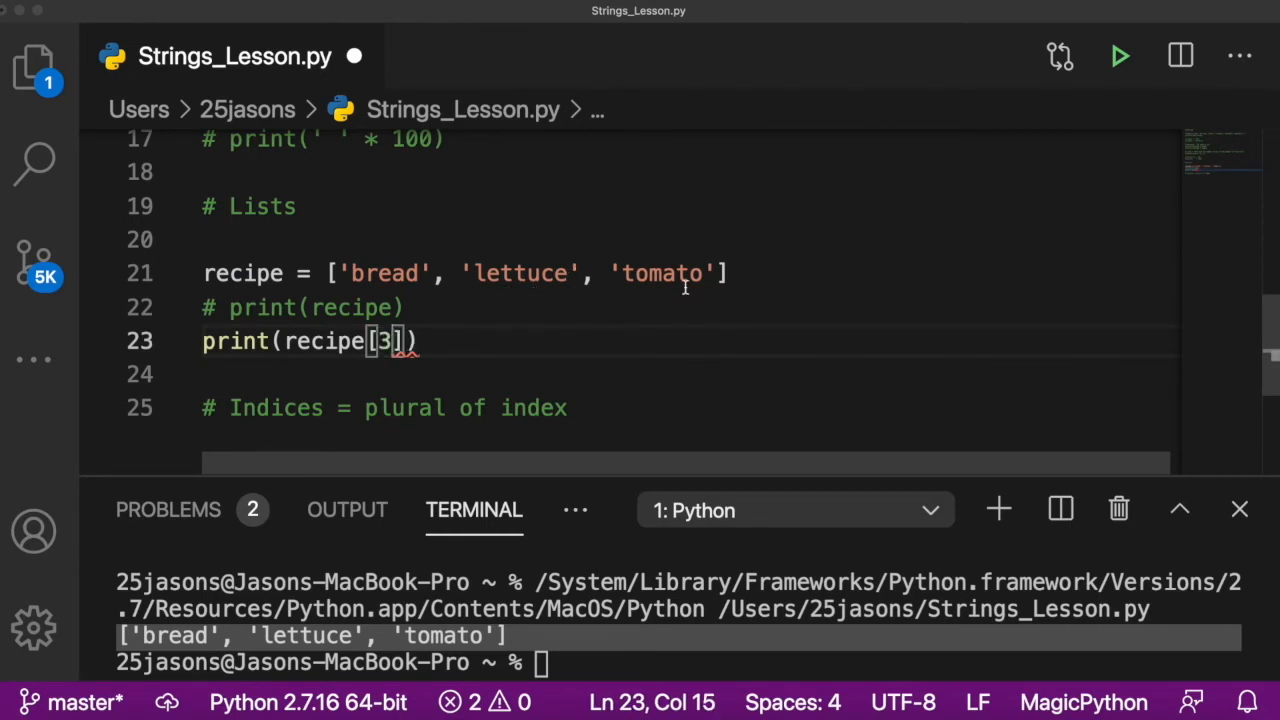
{"action": "key", "text": "Backspace"}
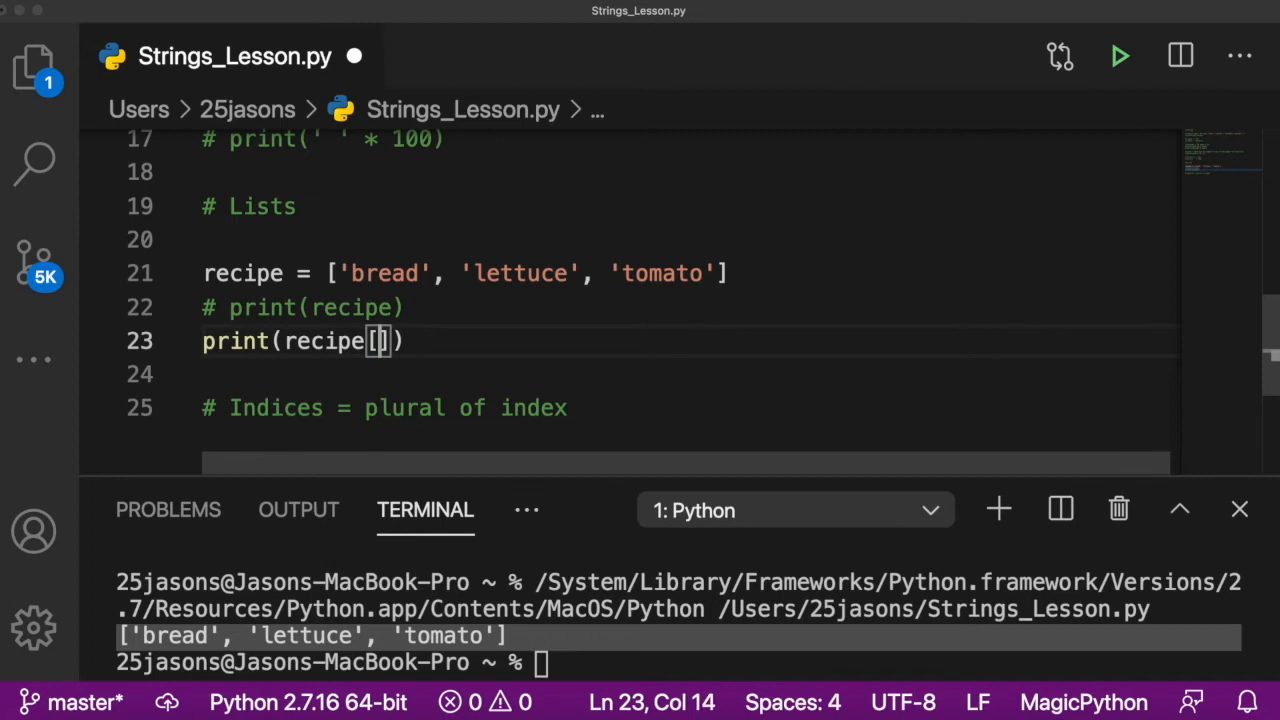
{"action": "type", "text": "2"}
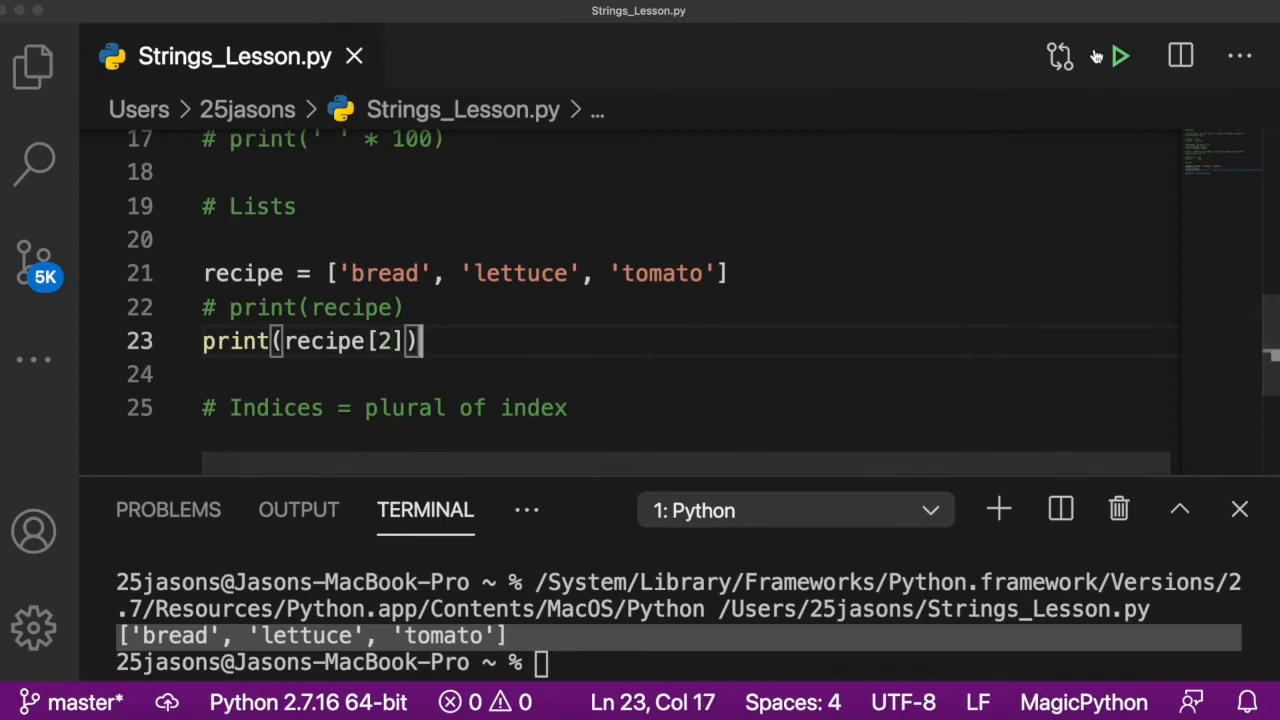
{"action": "left_click", "coordinate": [1120, 56]}
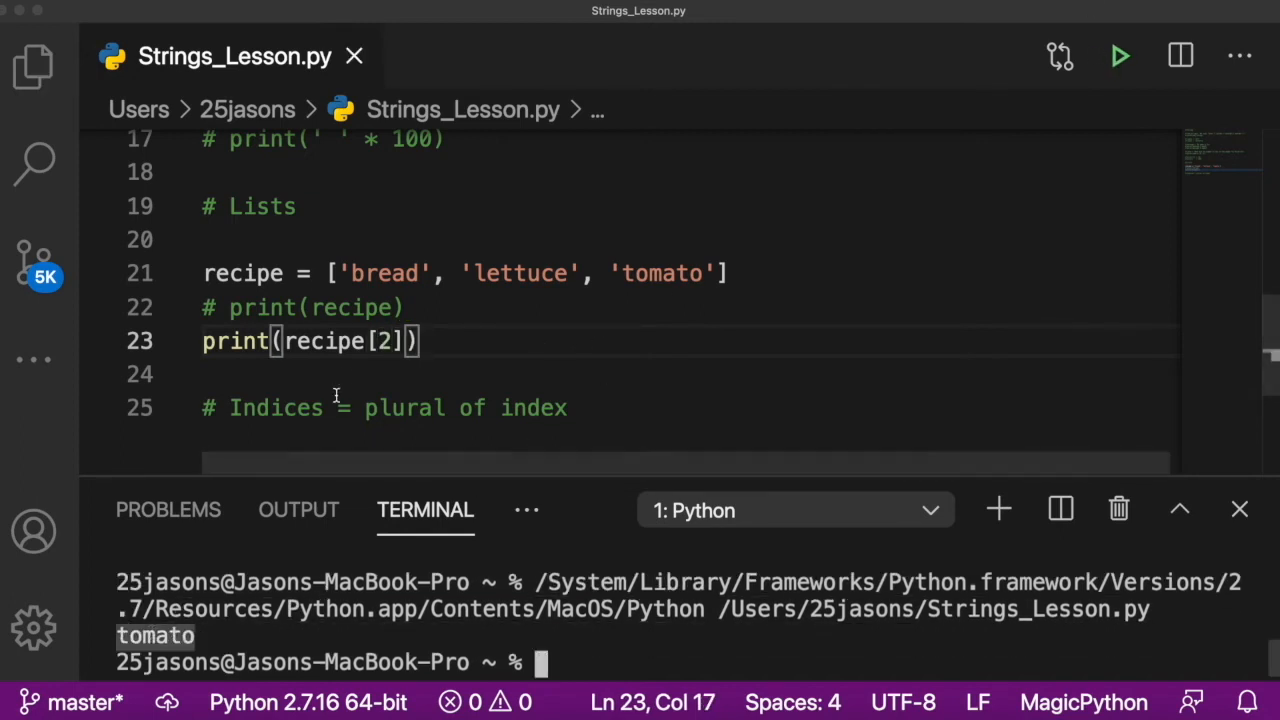
Step: Highlight index 2 and the recipe list's start and end to explain indexing
{"action": "double_click", "coordinate": [383, 341]}
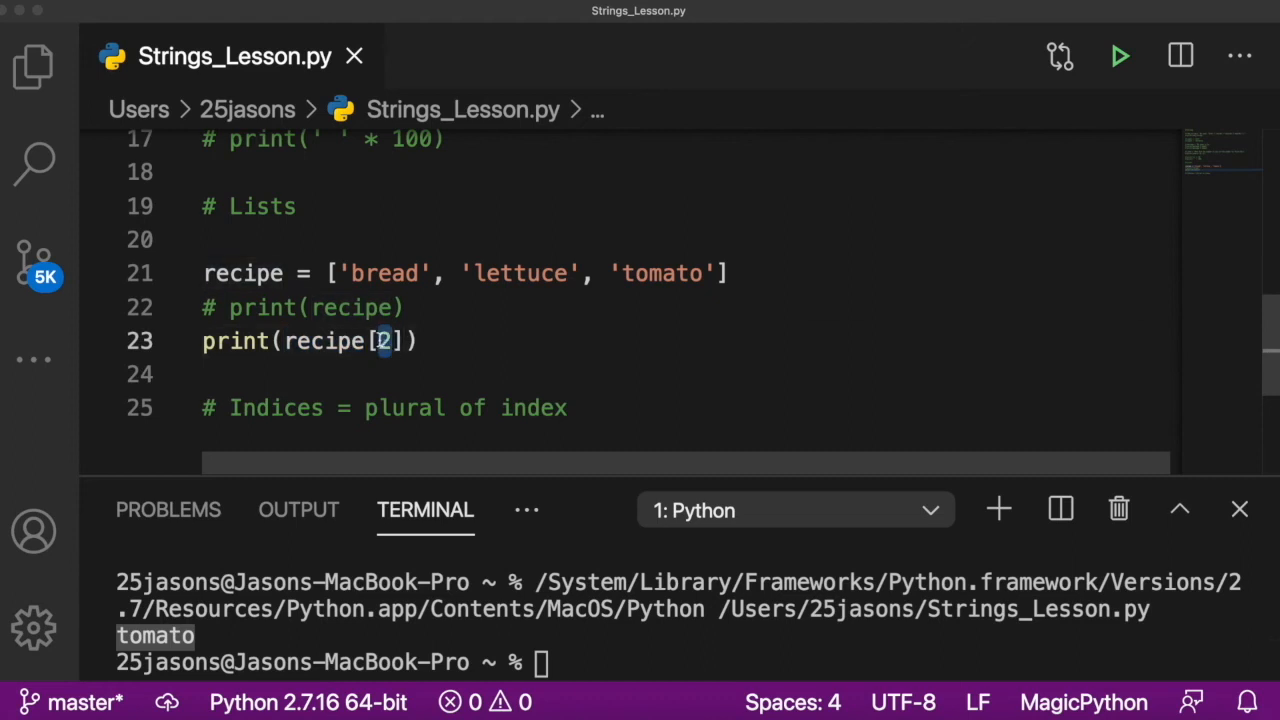
{"action": "left_click", "coordinate": [330, 273]}
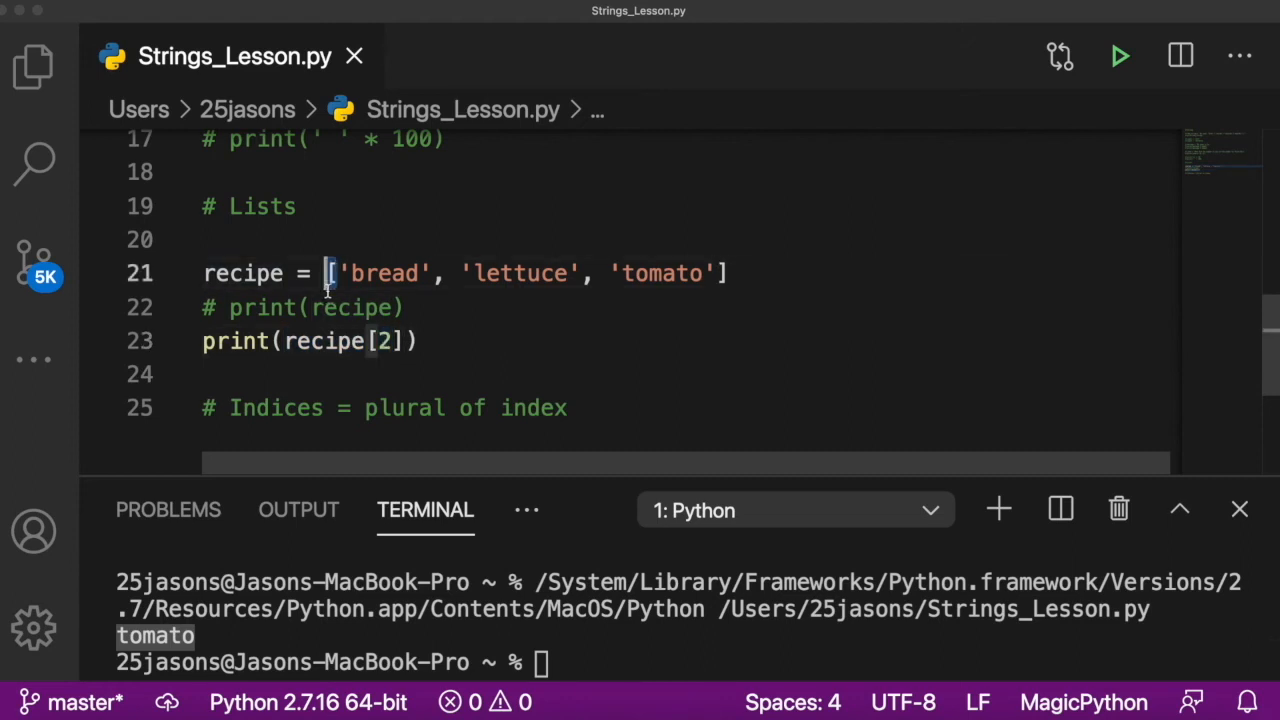
{"action": "left_click", "coordinate": [718, 273]}
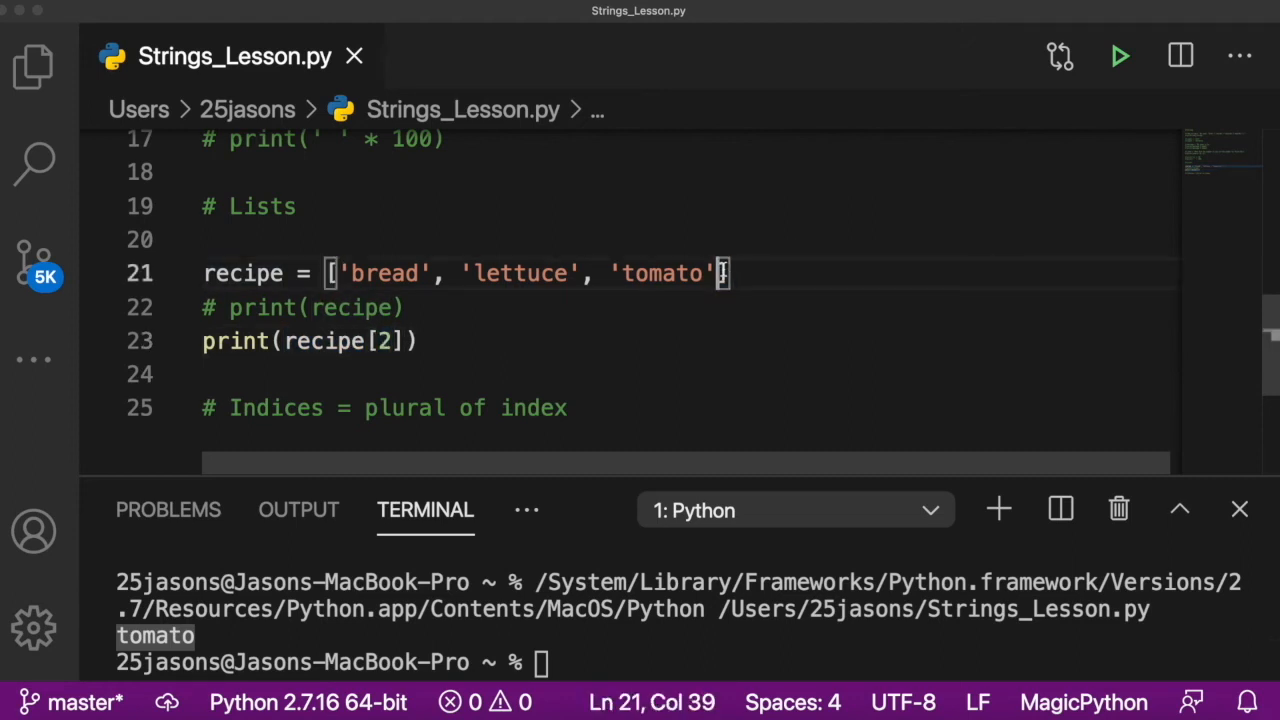
{"action": "left_click", "coordinate": [378, 341]}
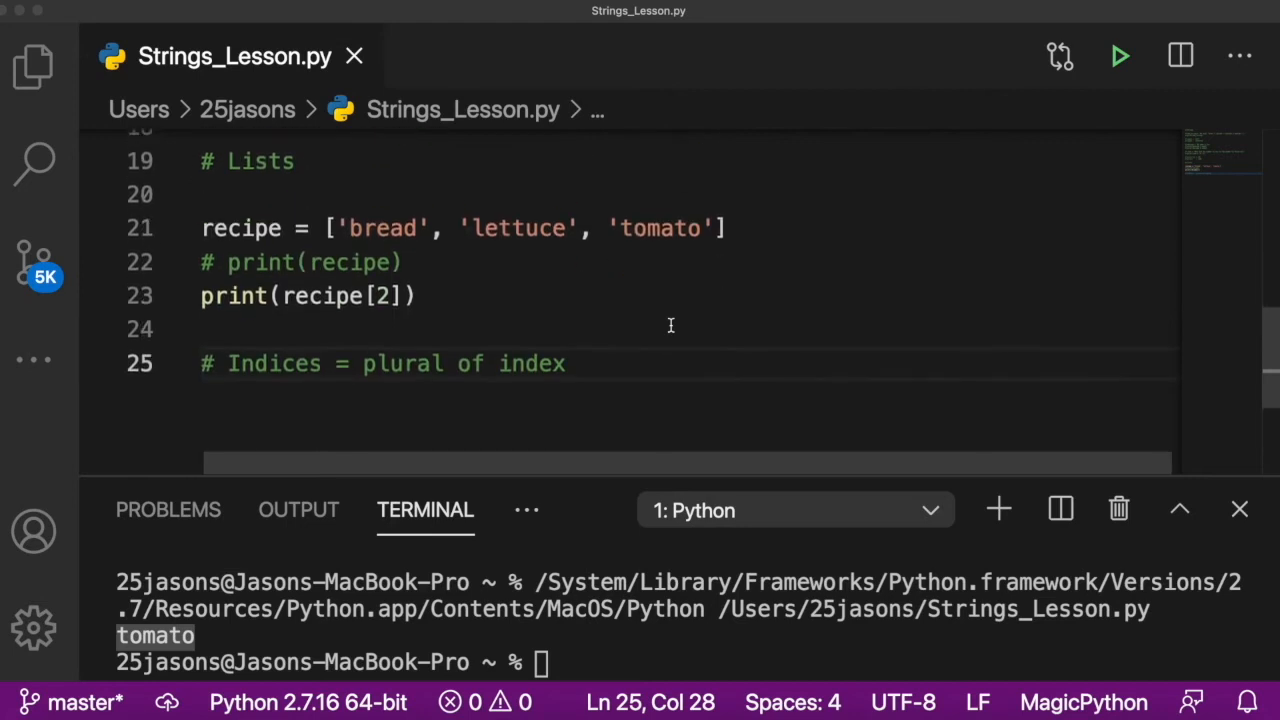
{"action": "scroll", "scroll_direction": "up", "scroll_amount": 3}
{"action": "type", "text": "1:"}
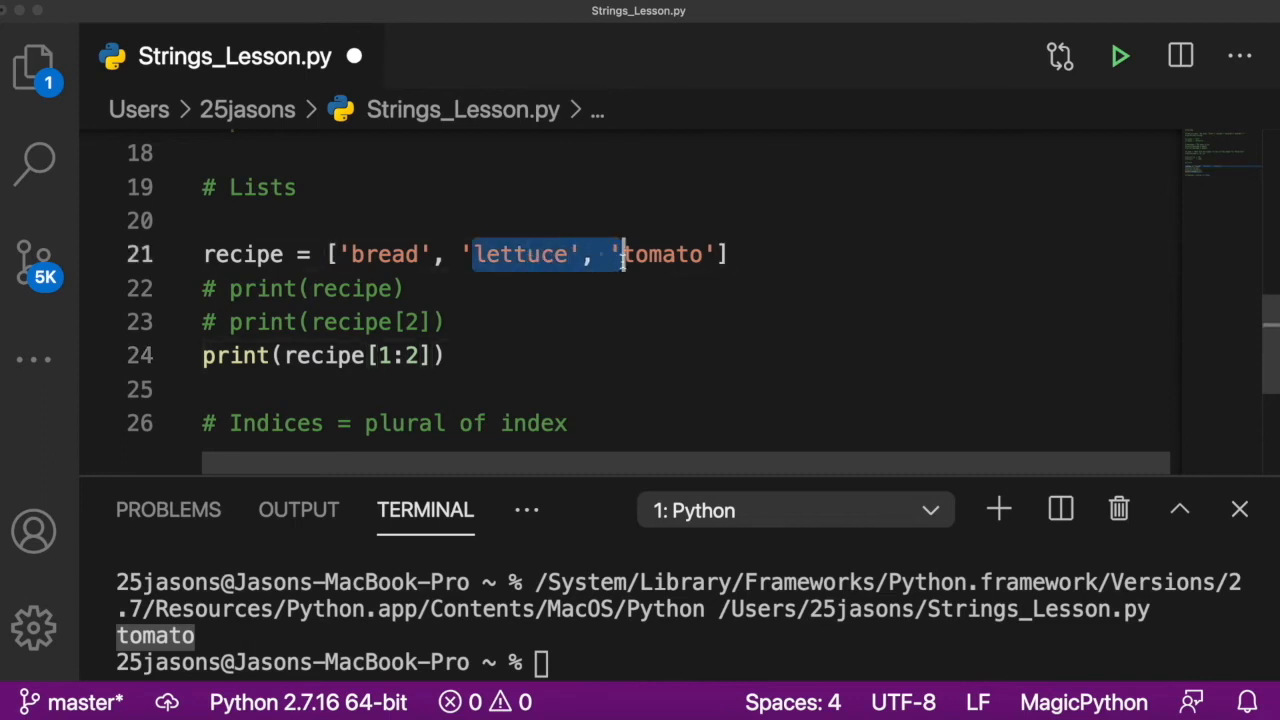
Step: Run print(recipe[1:2]) and match the ['lettuce'] output to the list items
{"action": "double_click", "coordinate": [662, 254]}
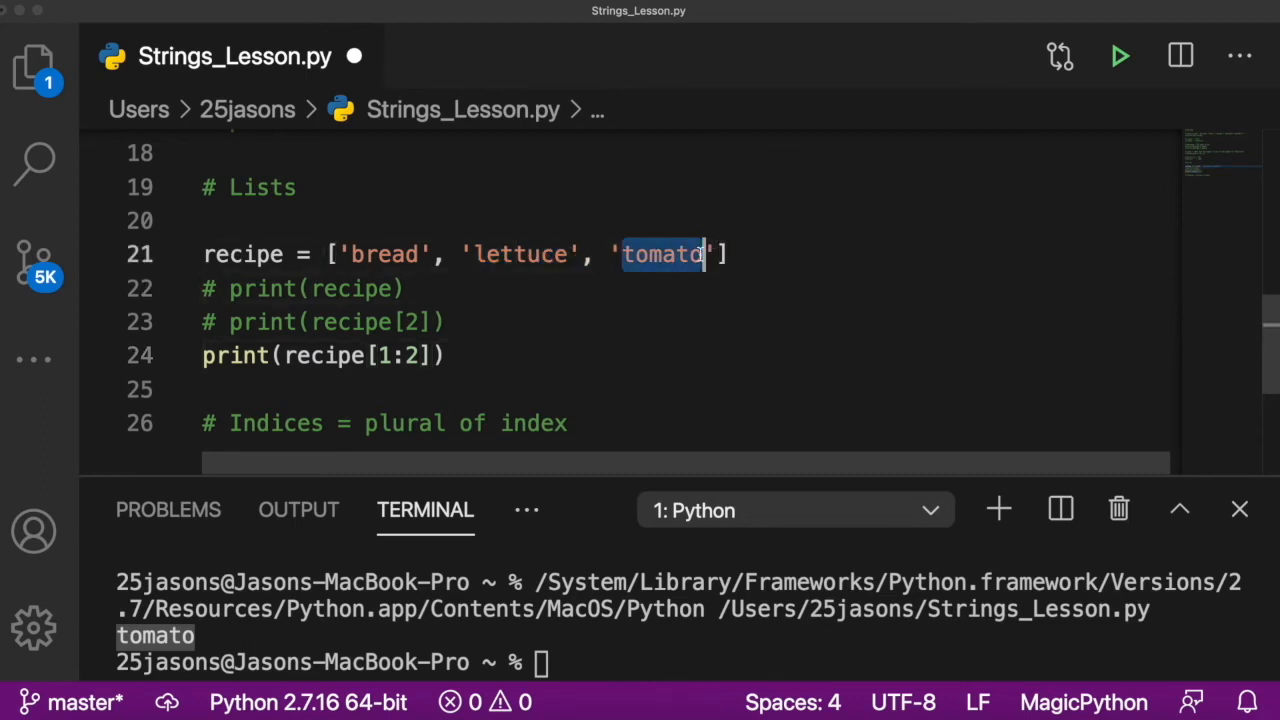
{"action": "double_click", "coordinate": [519, 254]}
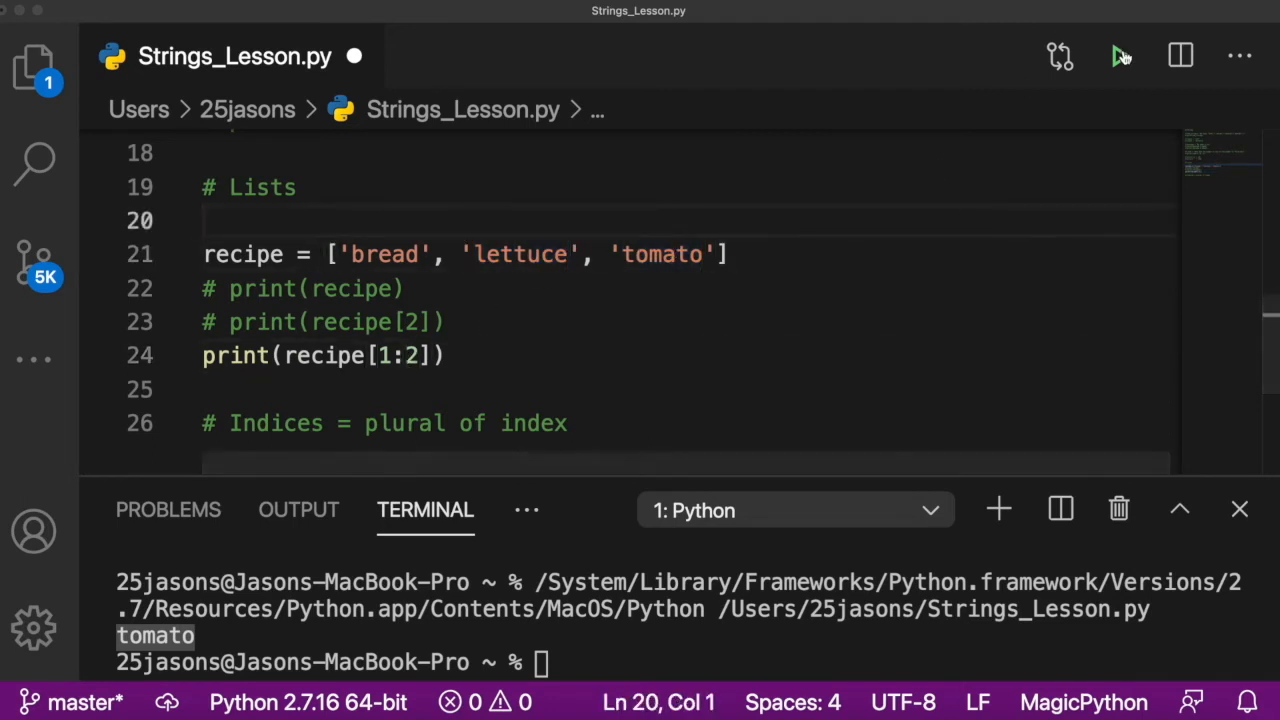
{"action": "left_click", "coordinate": [1120, 55]}
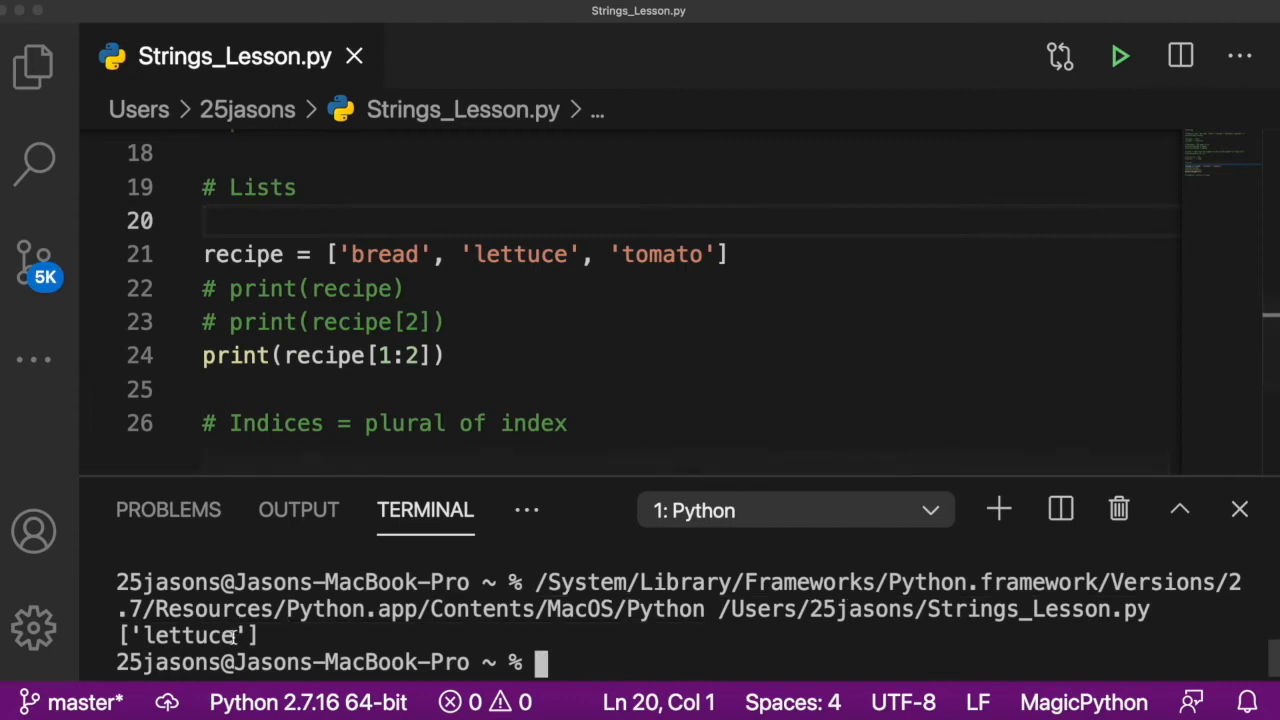
{"action": "left_click", "coordinate": [410, 355]}
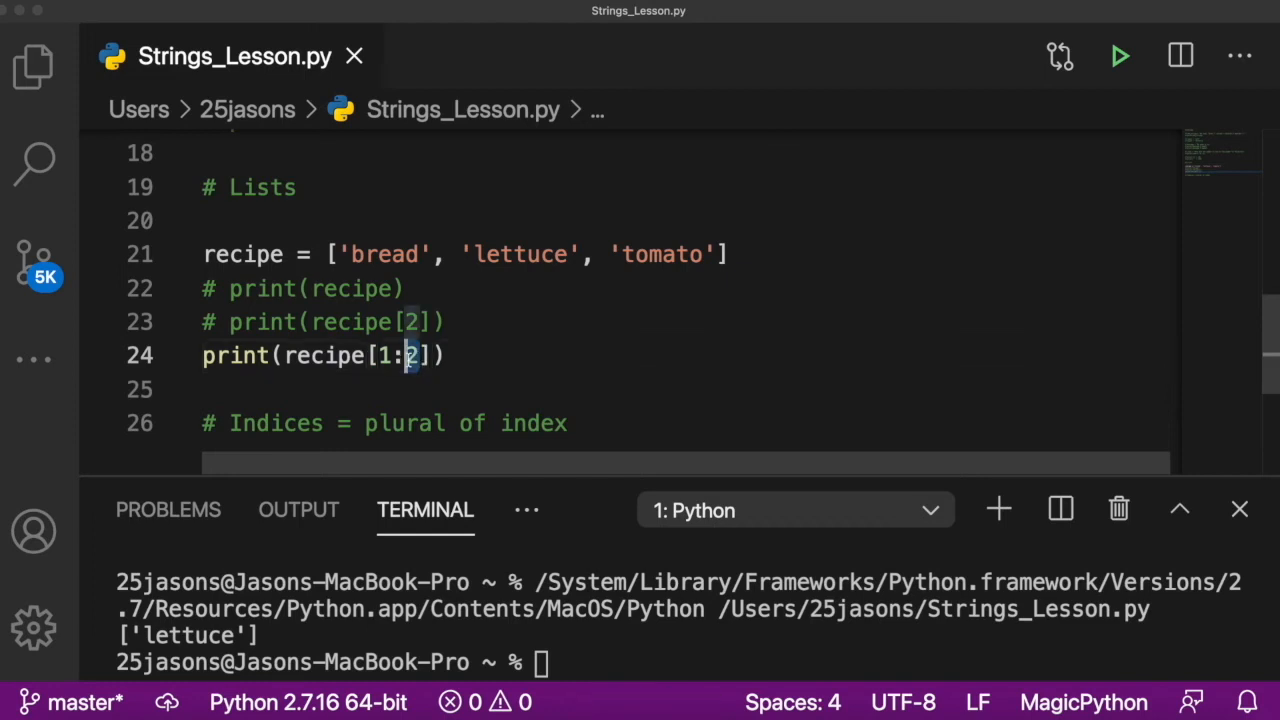
{"action": "double_click", "coordinate": [519, 253]}
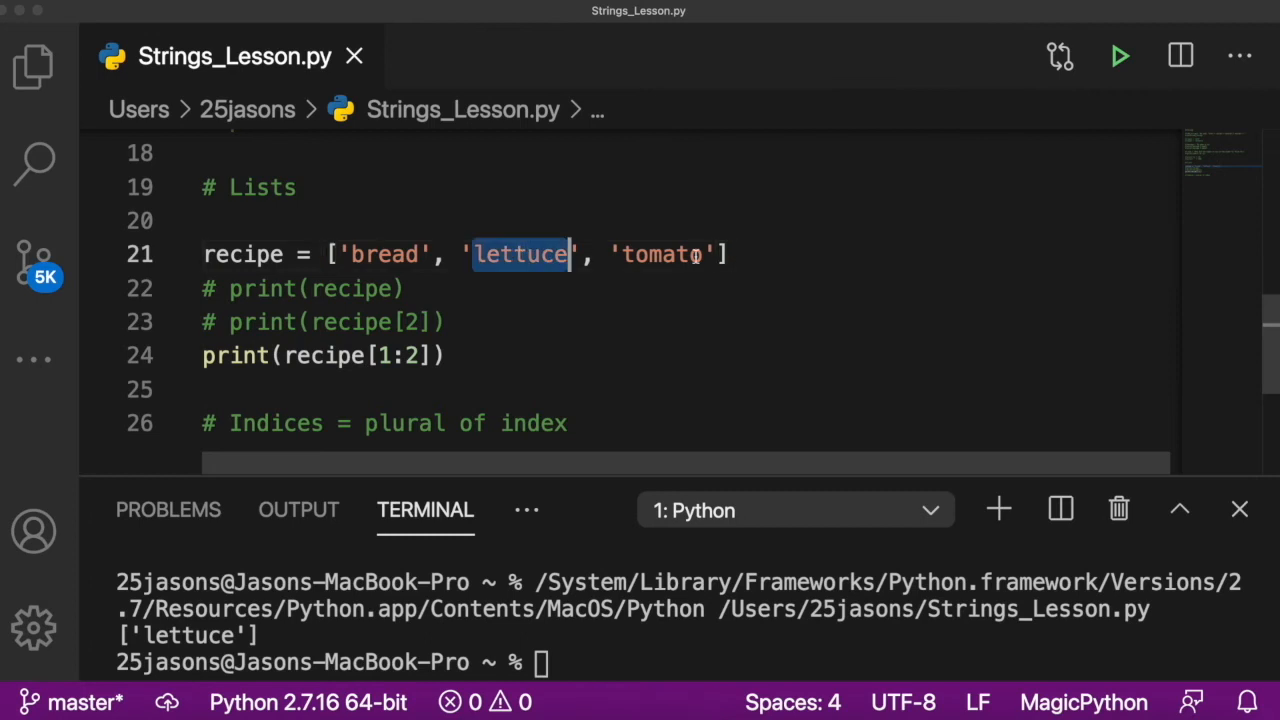
{"action": "left_click", "coordinate": [622, 254]}
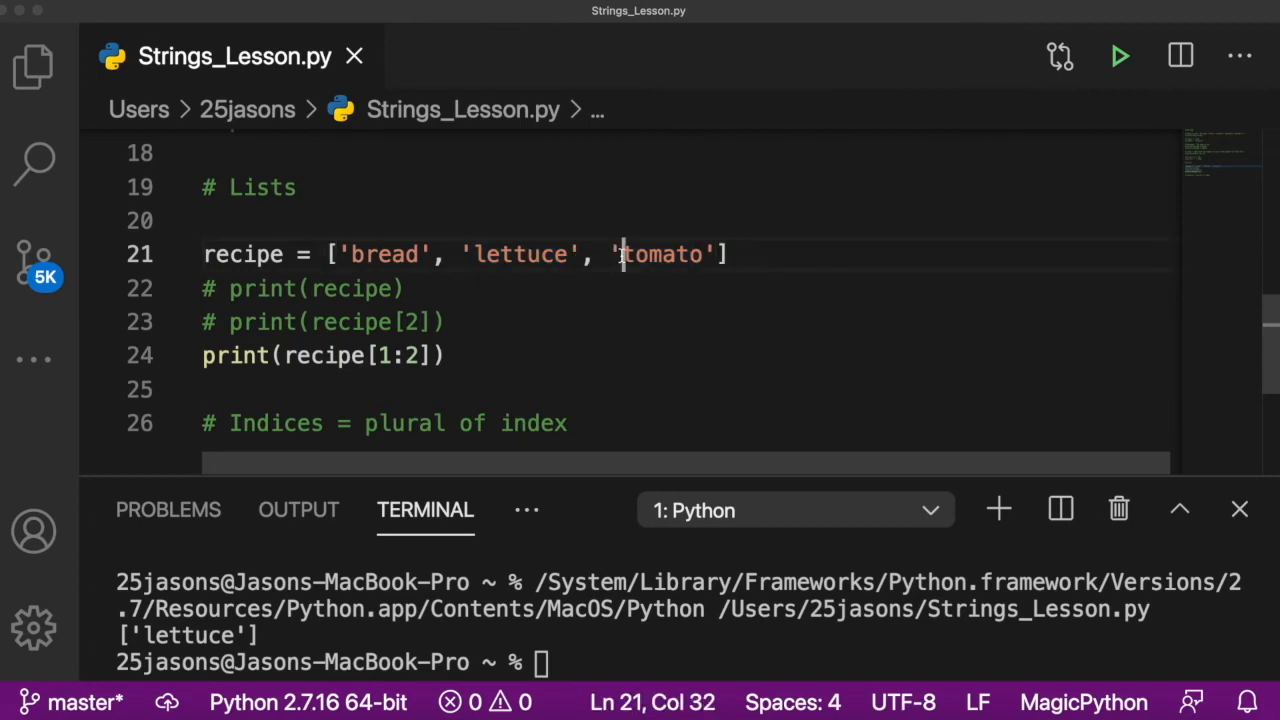
{"action": "double_click", "coordinate": [519, 254]}
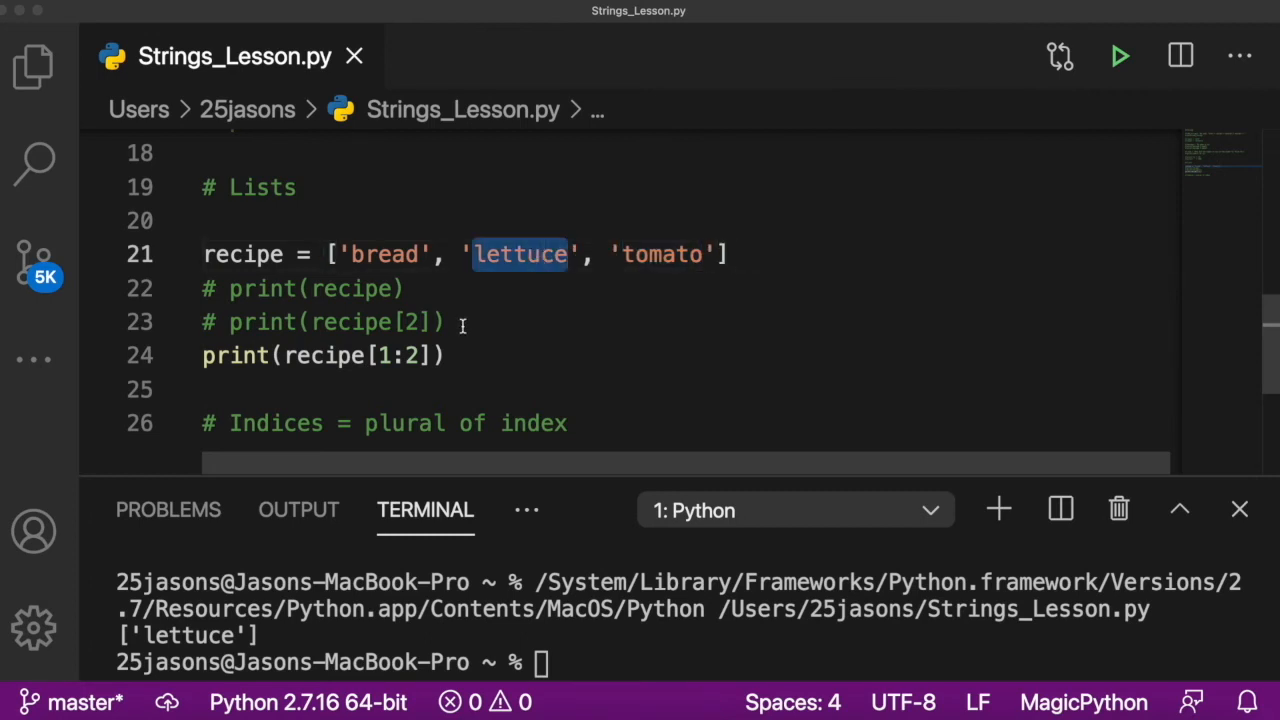
{"action": "left_click", "coordinate": [410, 355]}
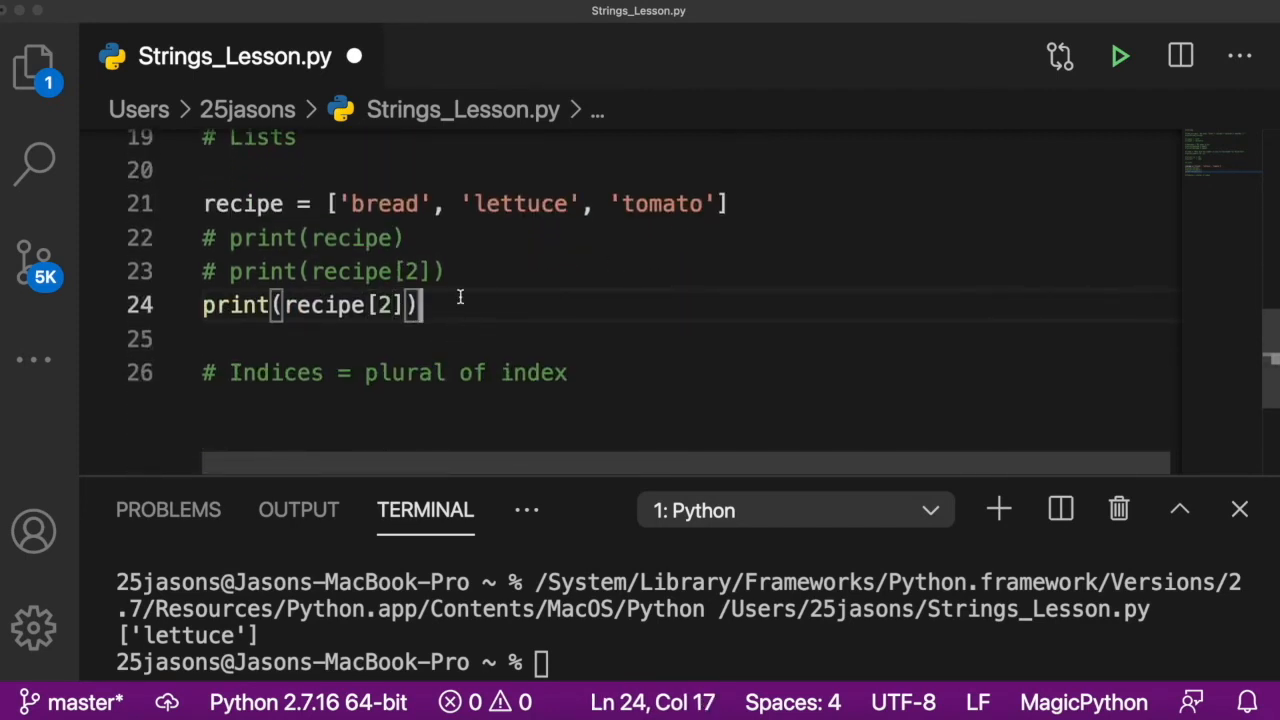
Step: Set recipe[2] = 'cheese' and print recipe[2], running to show cheese
{"action": "type", "text": "1:"}
{"action": "type", "text": "#"}
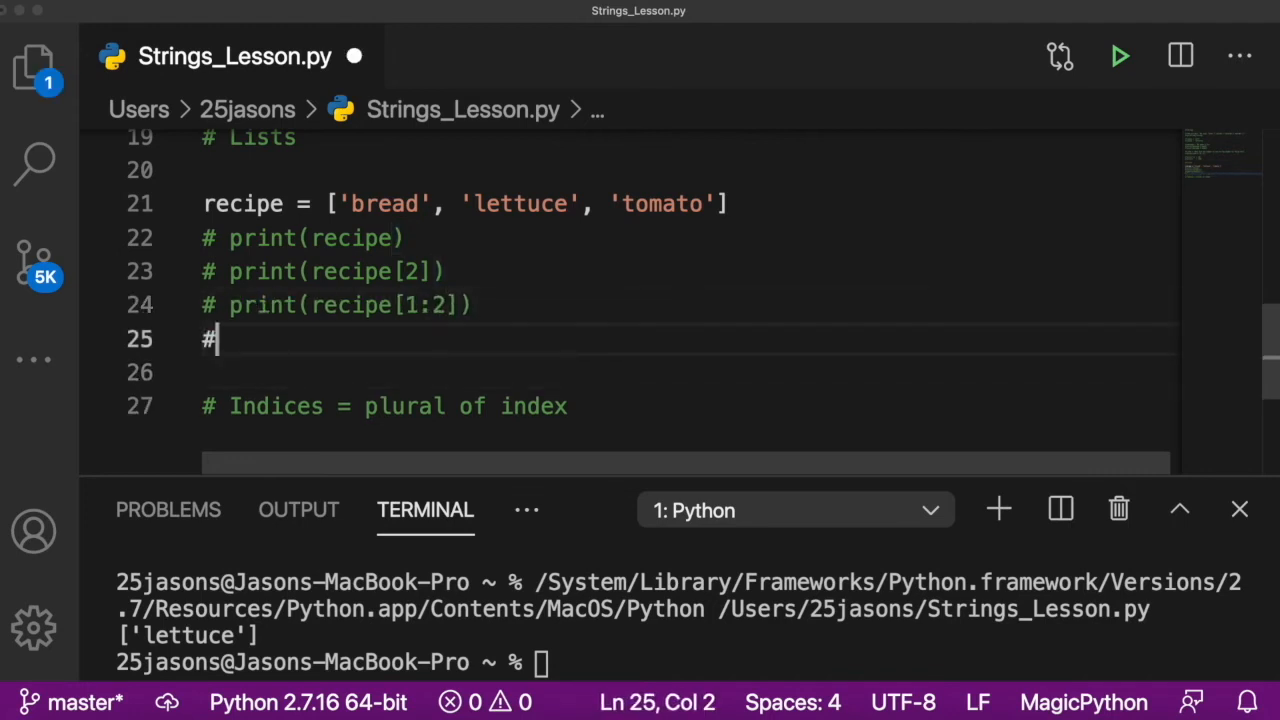
{"action": "key", "text": "backspace"}
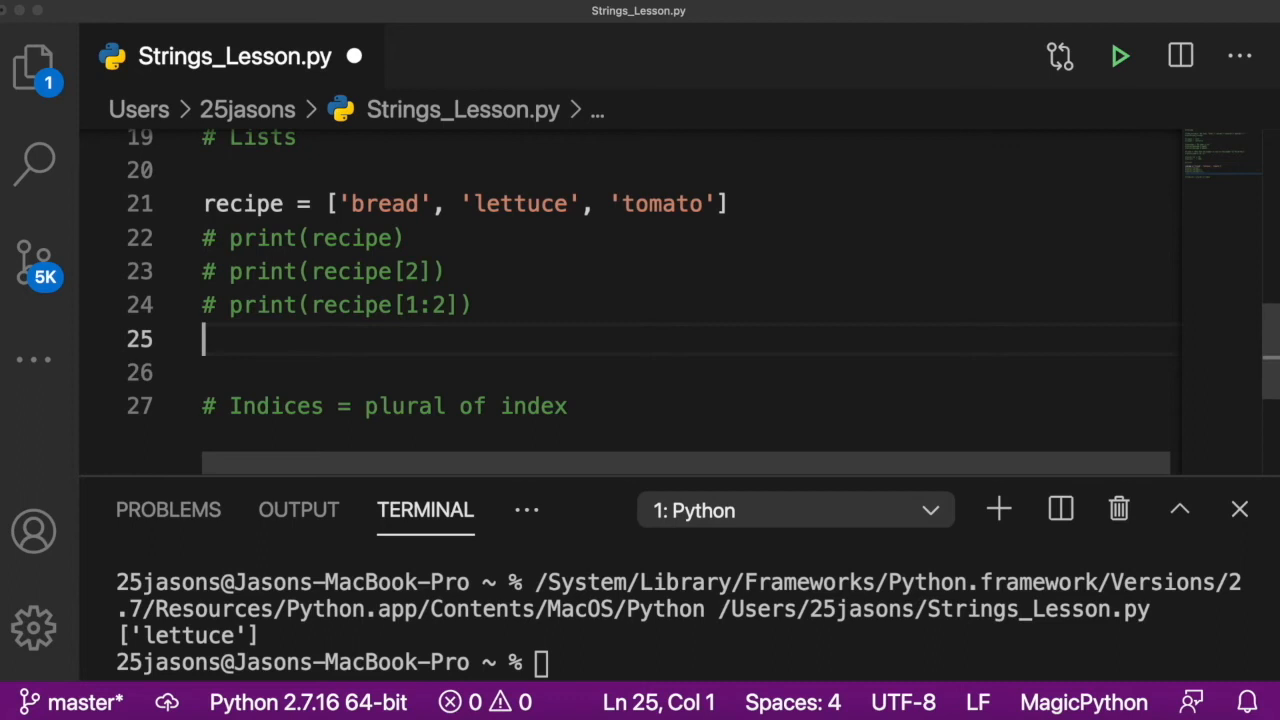
{"action": "type", "text": "recipe"}
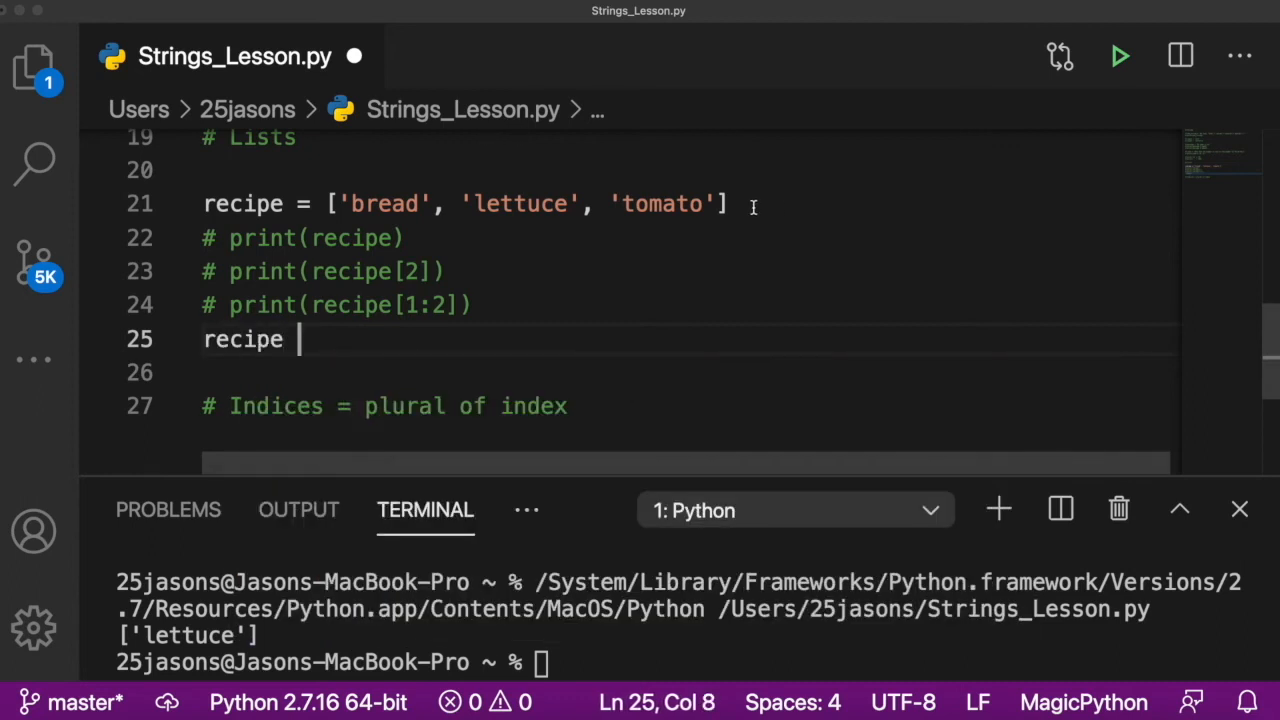
{"action": "type", "text": "[2] ="}
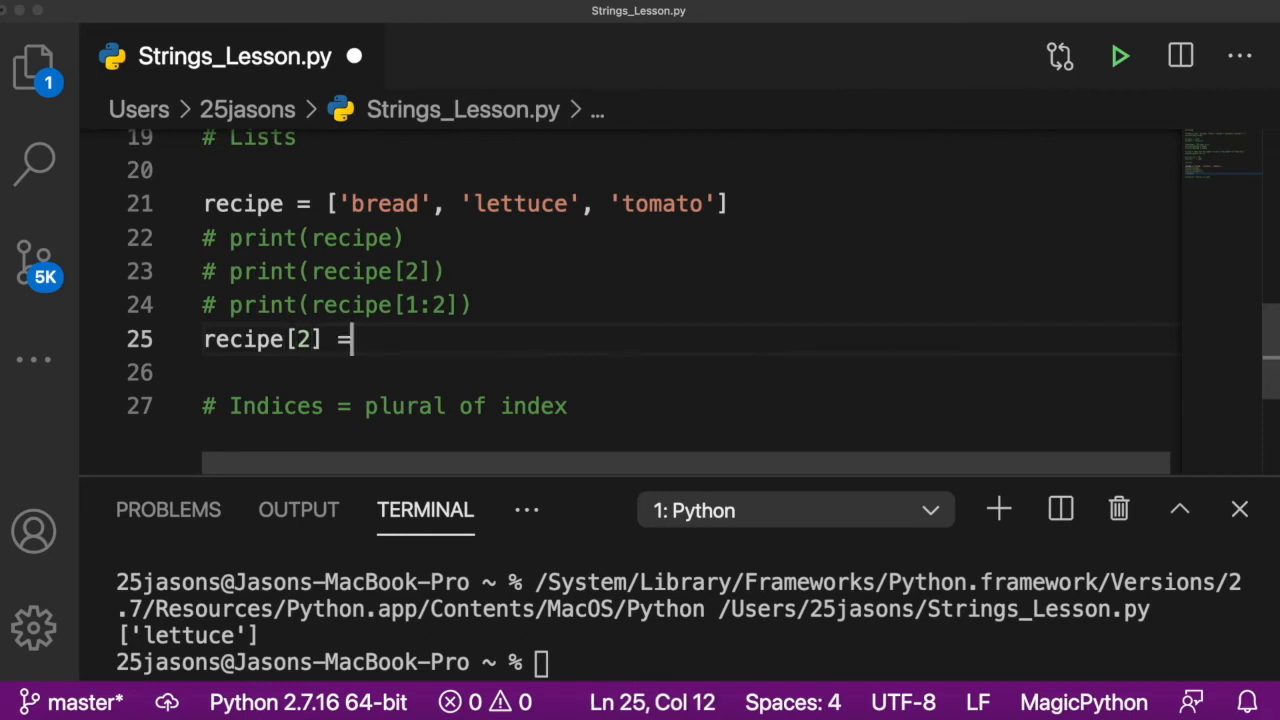
{"action": "type", "text": "'che"}
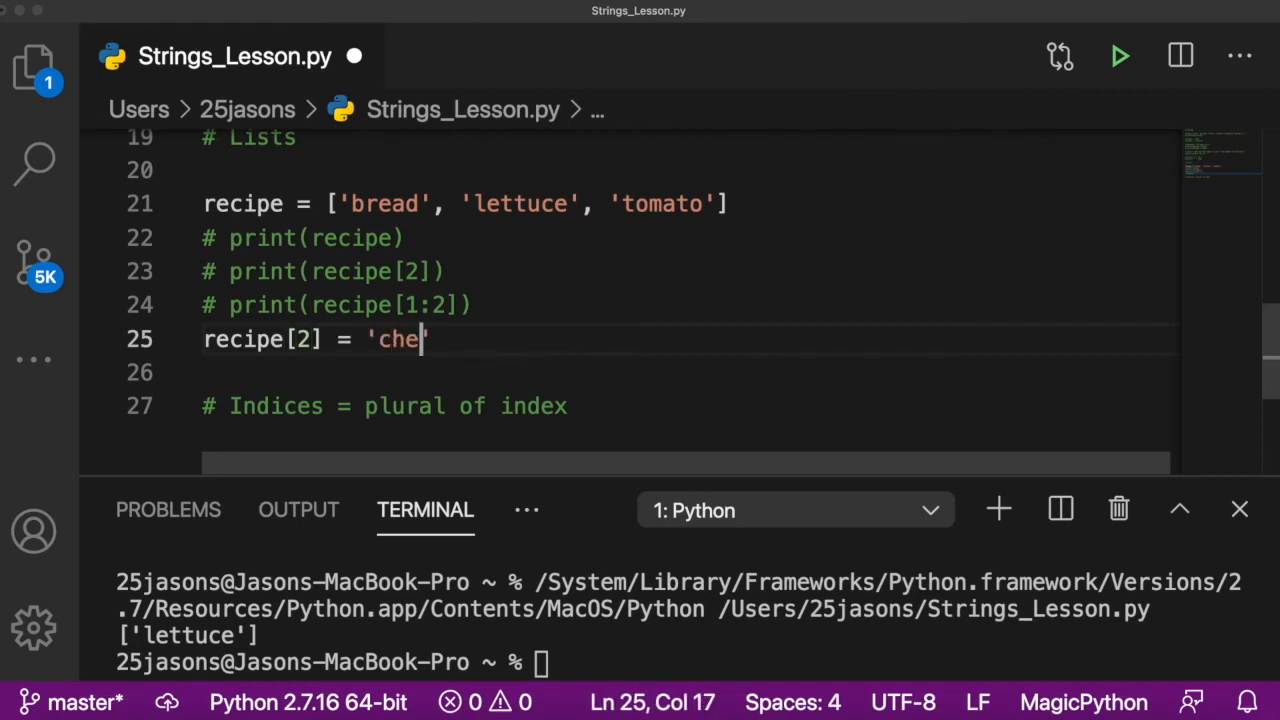
{"action": "type", "text": "ese"}
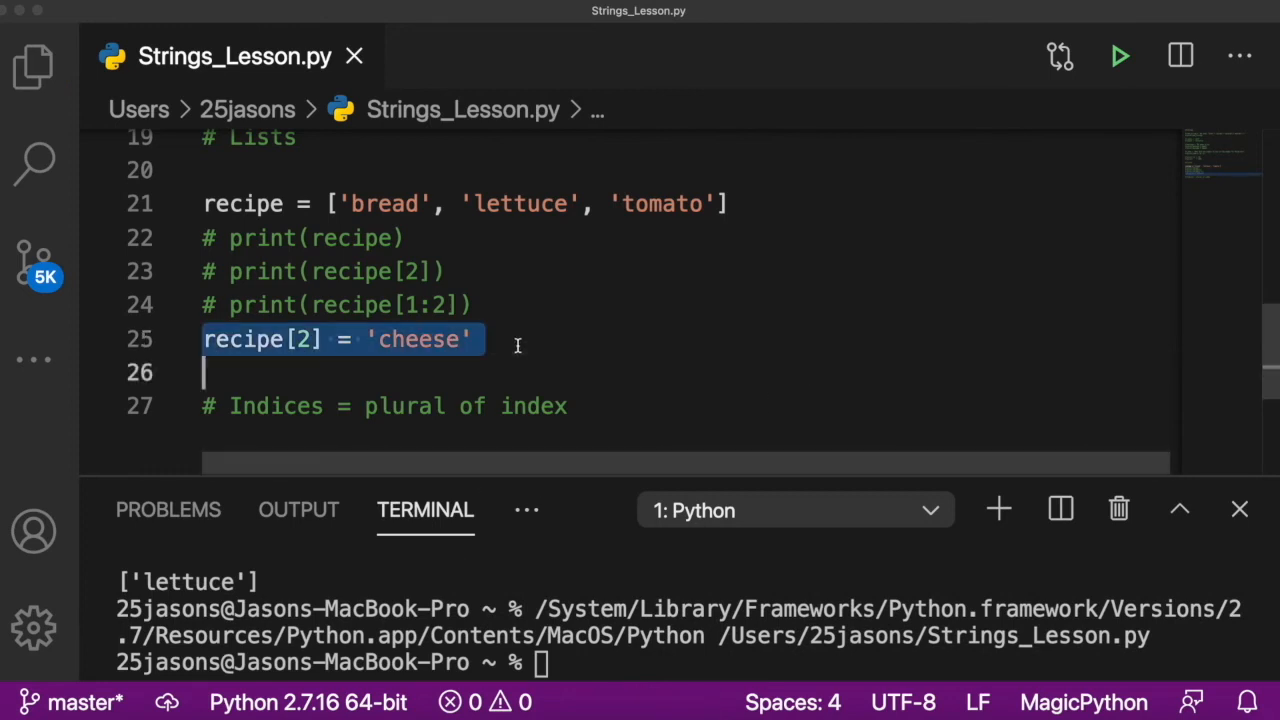
{"action": "type", "text": "print("}
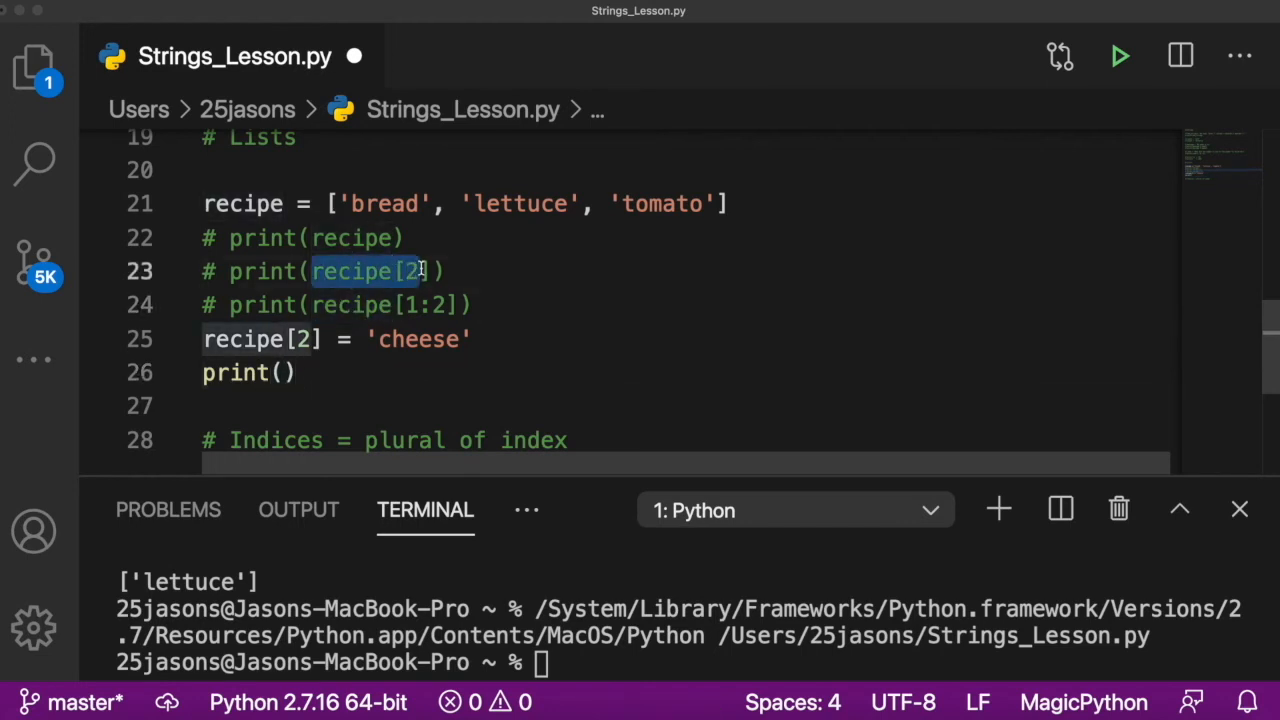
{"action": "left_click", "coordinate": [283, 372]}
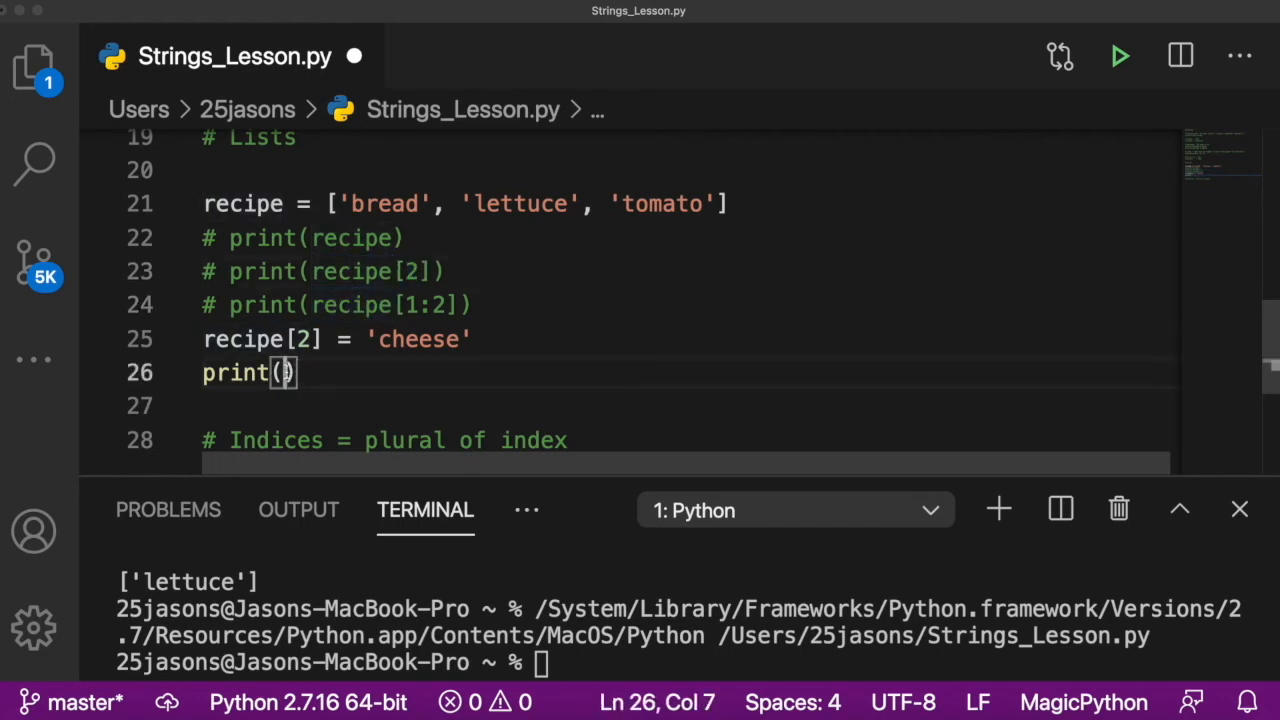
{"action": "type", "text": "recipe[2]"}
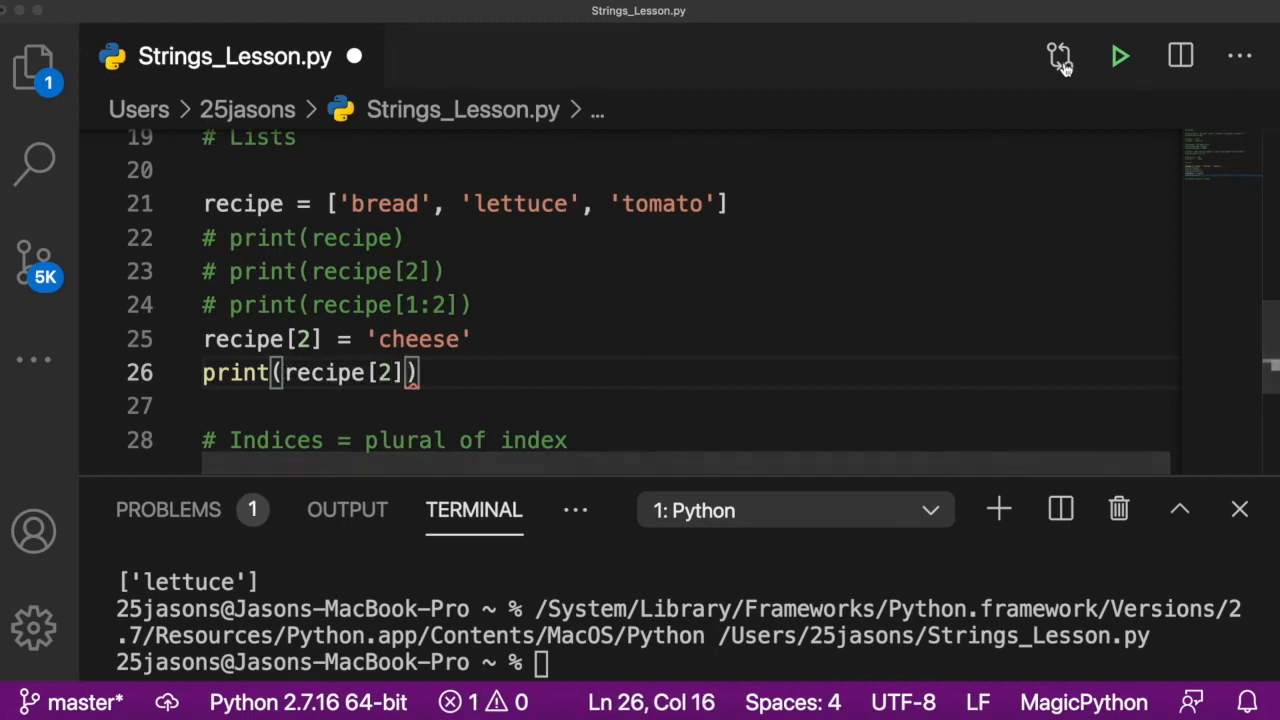
{"action": "left_click", "coordinate": [1120, 56]}
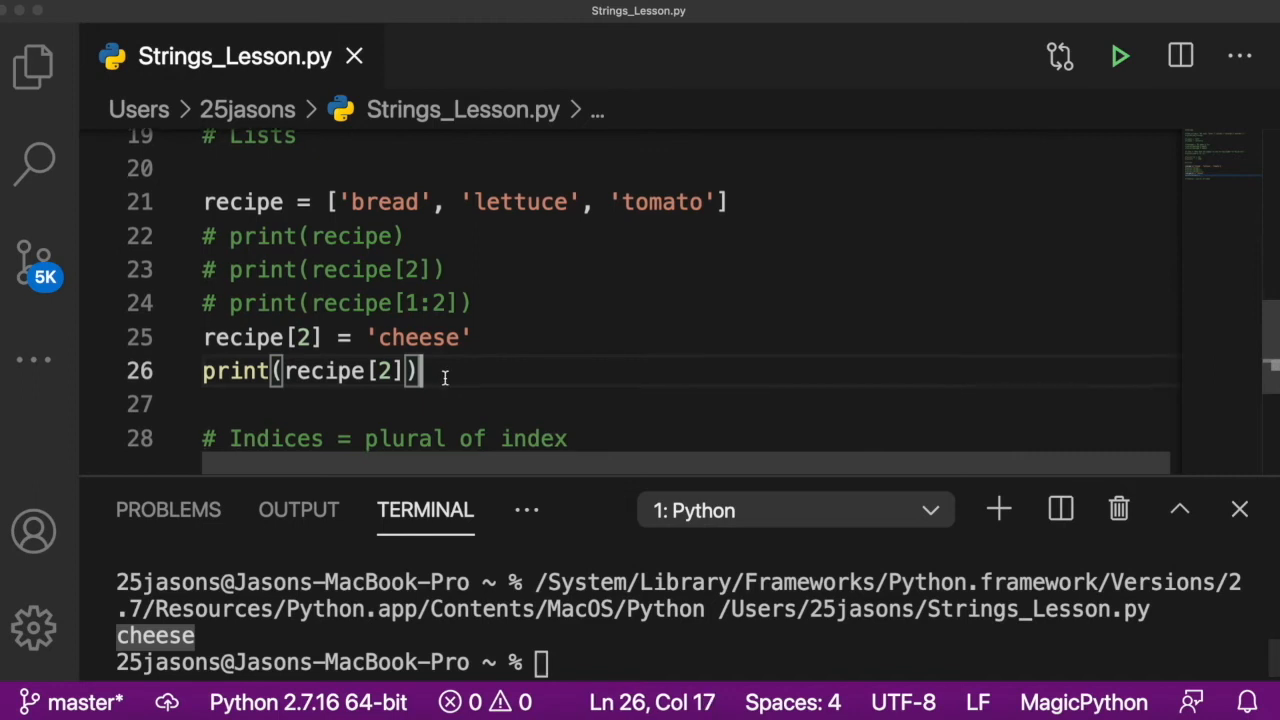
{"action": "key", "text": "Return"}
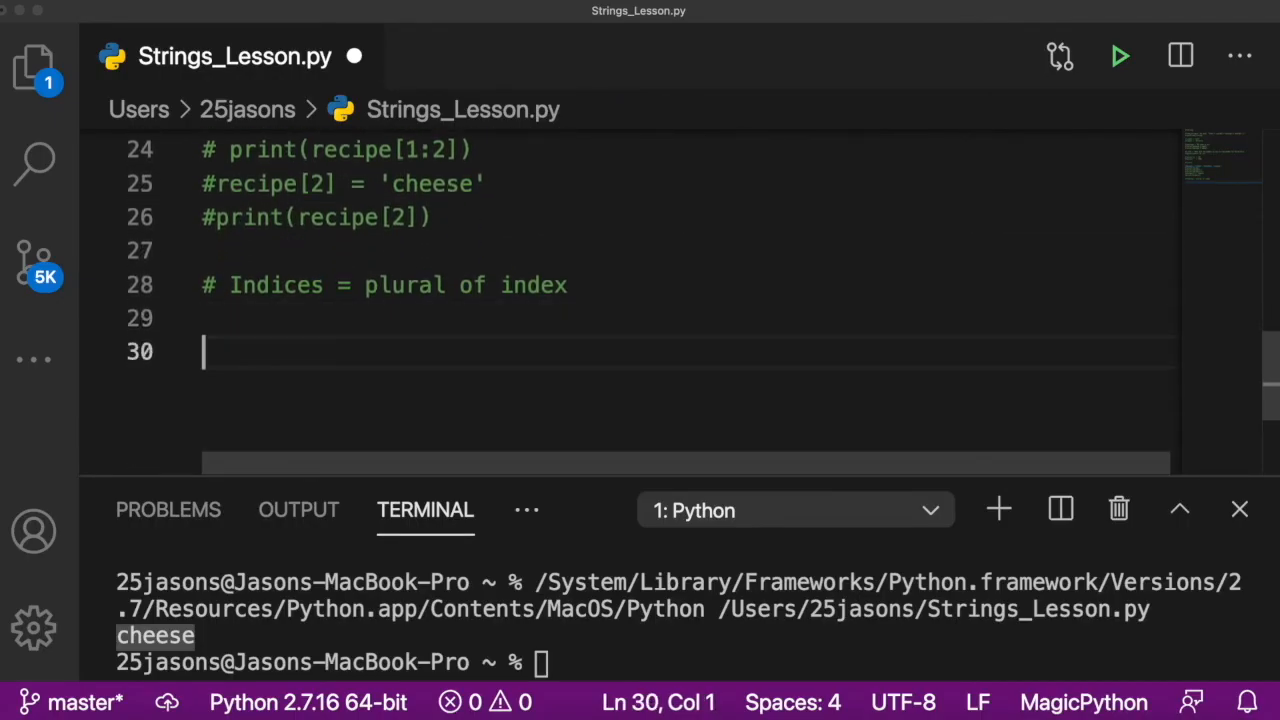
Step: Append 'patty' and 'cheese' to recipe and print all five items
{"action": "type", "text": "recipe = ['bread', 'lettuce', 'tomato']"}
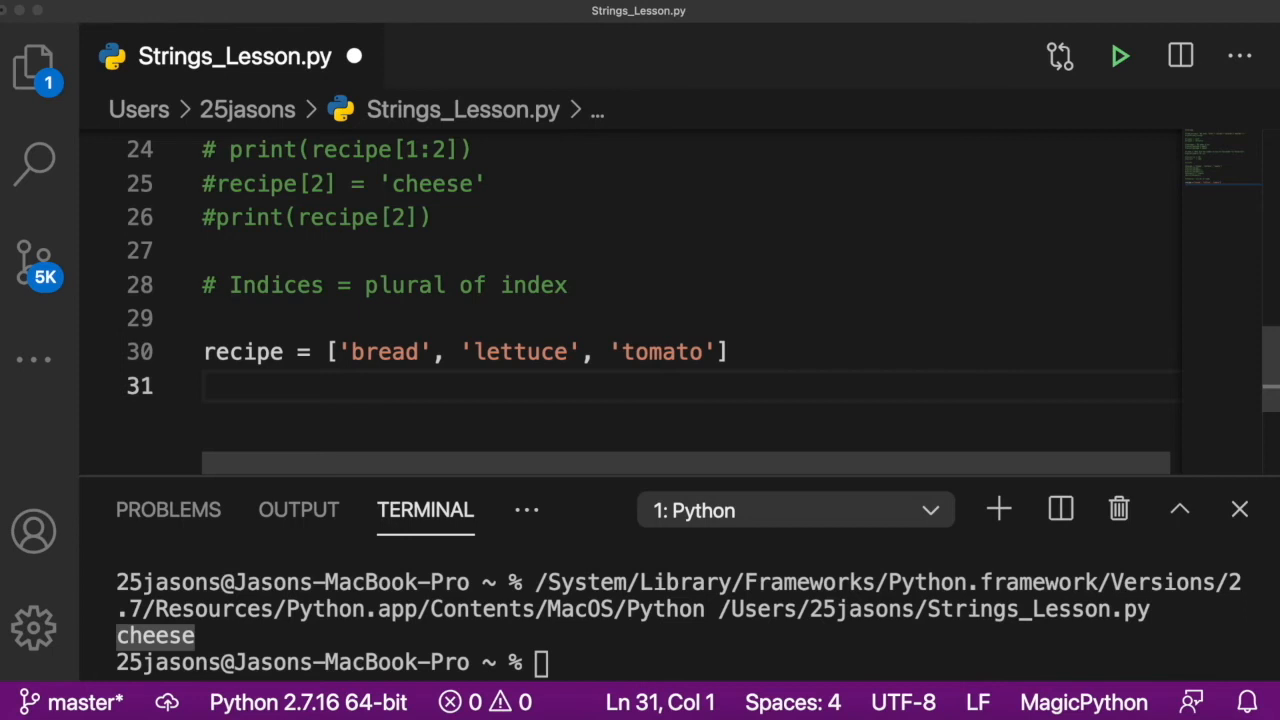
{"action": "scroll", "scroll_direction": "up", "scroll_amount": 3}
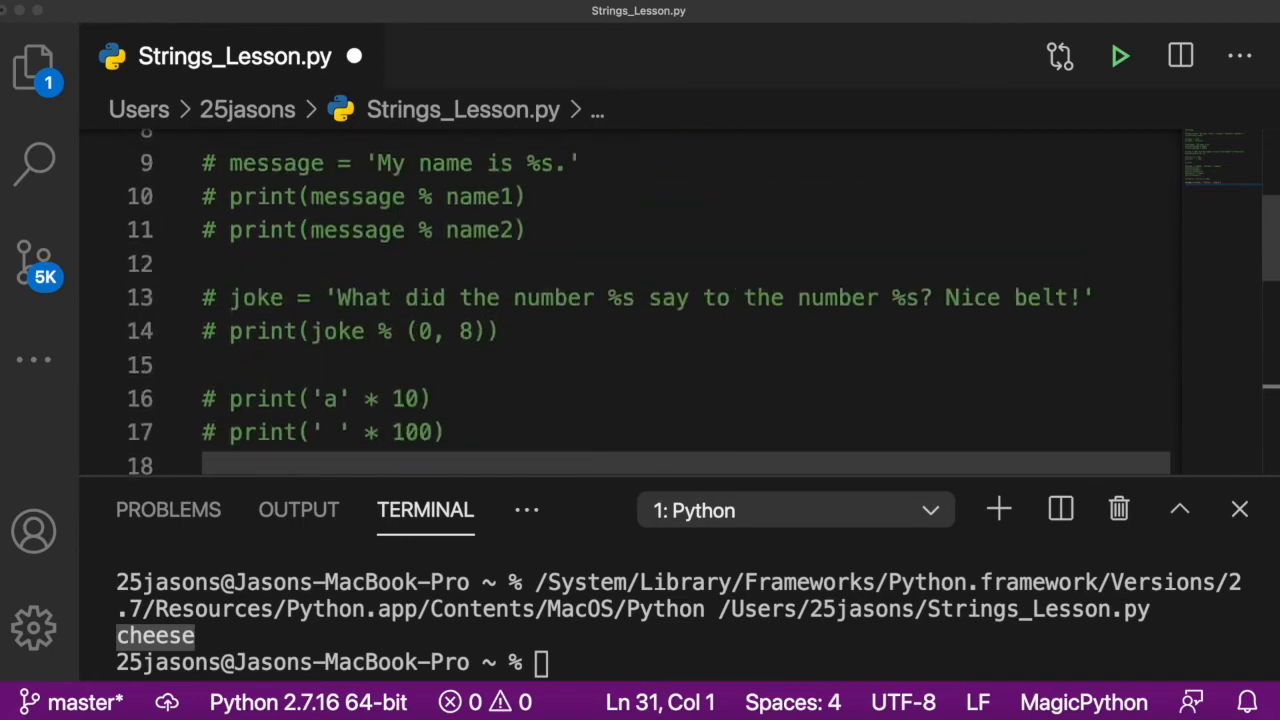
{"action": "type", "text": "r"}
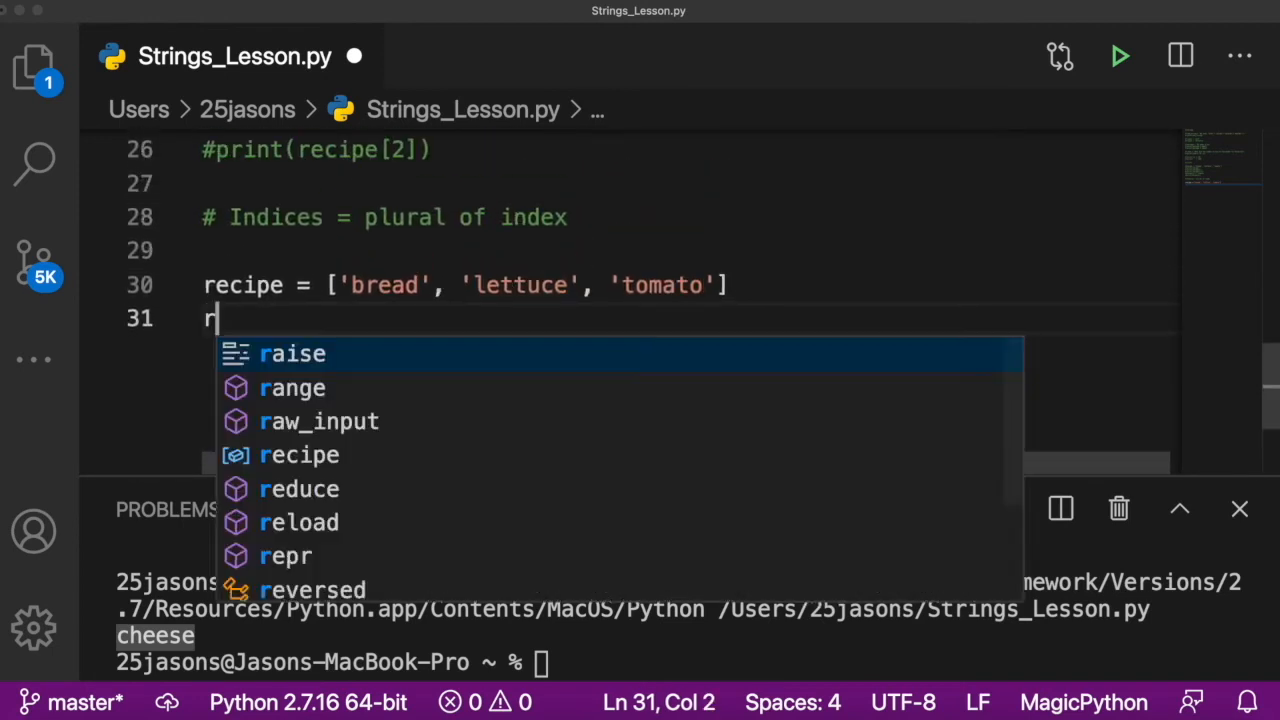
{"action": "type", "text": "ecip"}
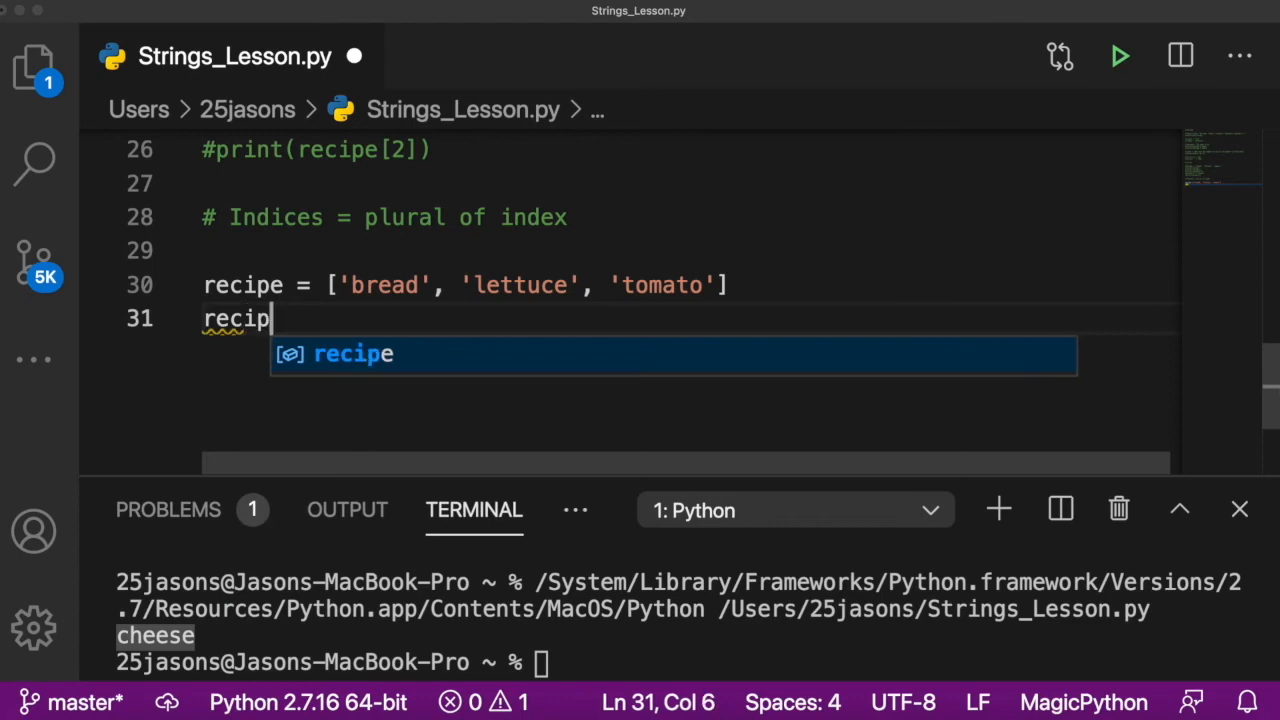
{"action": "type", "text": ".app"}
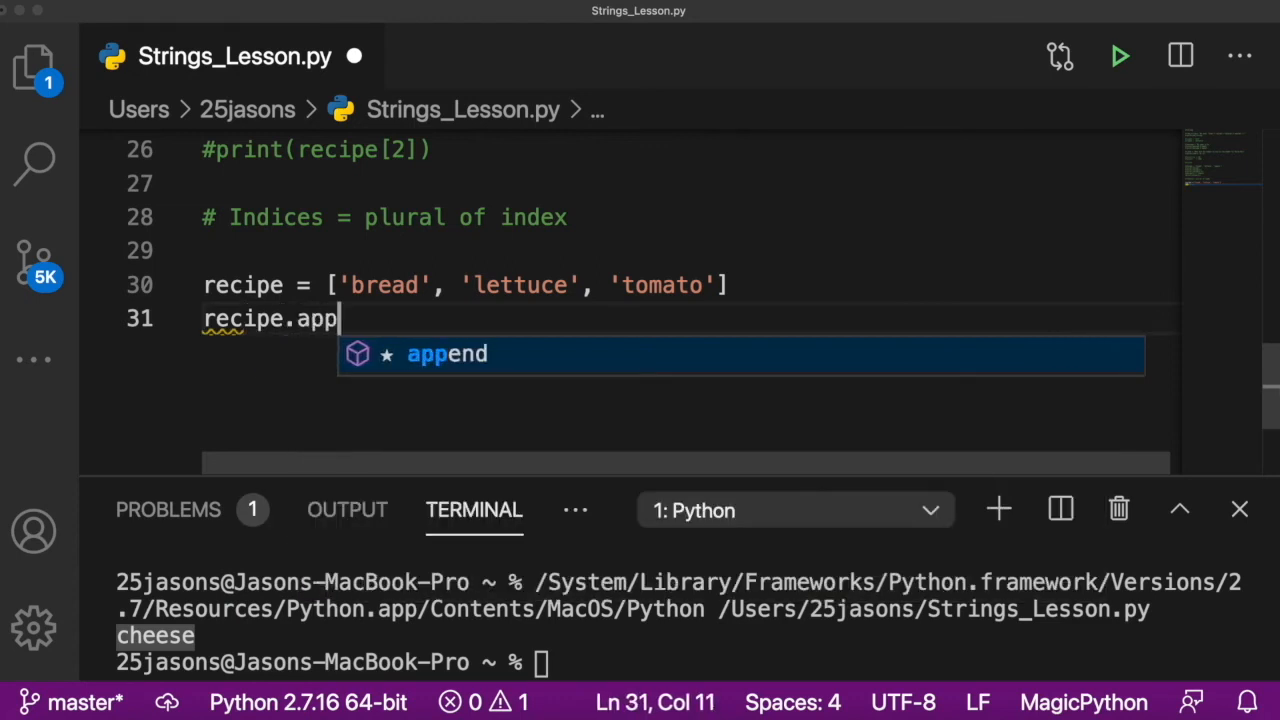
{"action": "type", "text": "end("}
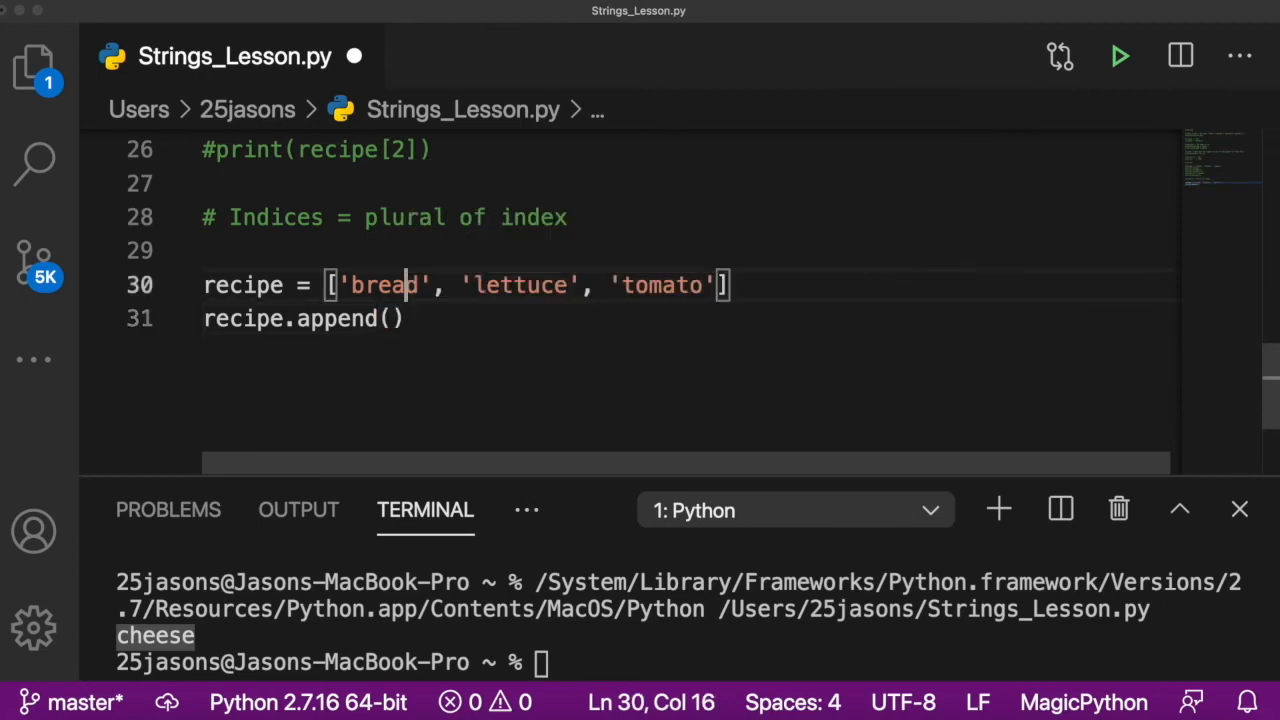
{"action": "type", "text": "''"}
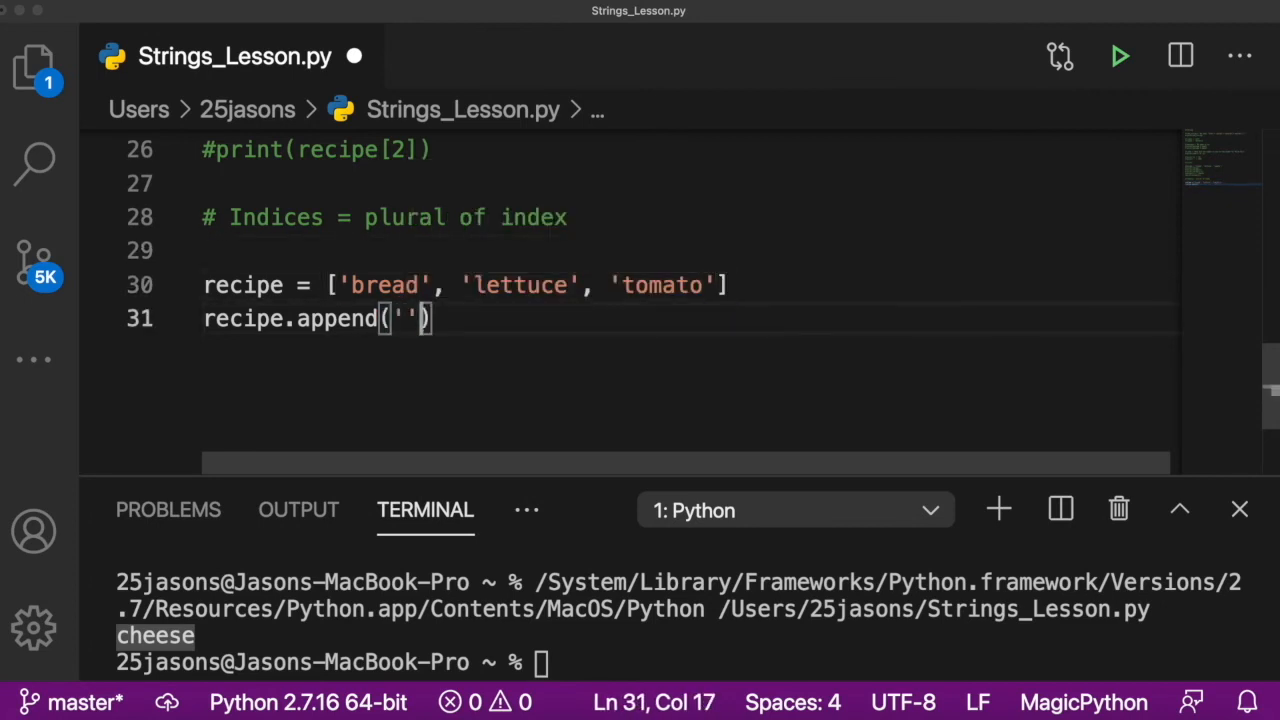
{"action": "type", "text": "patty"}
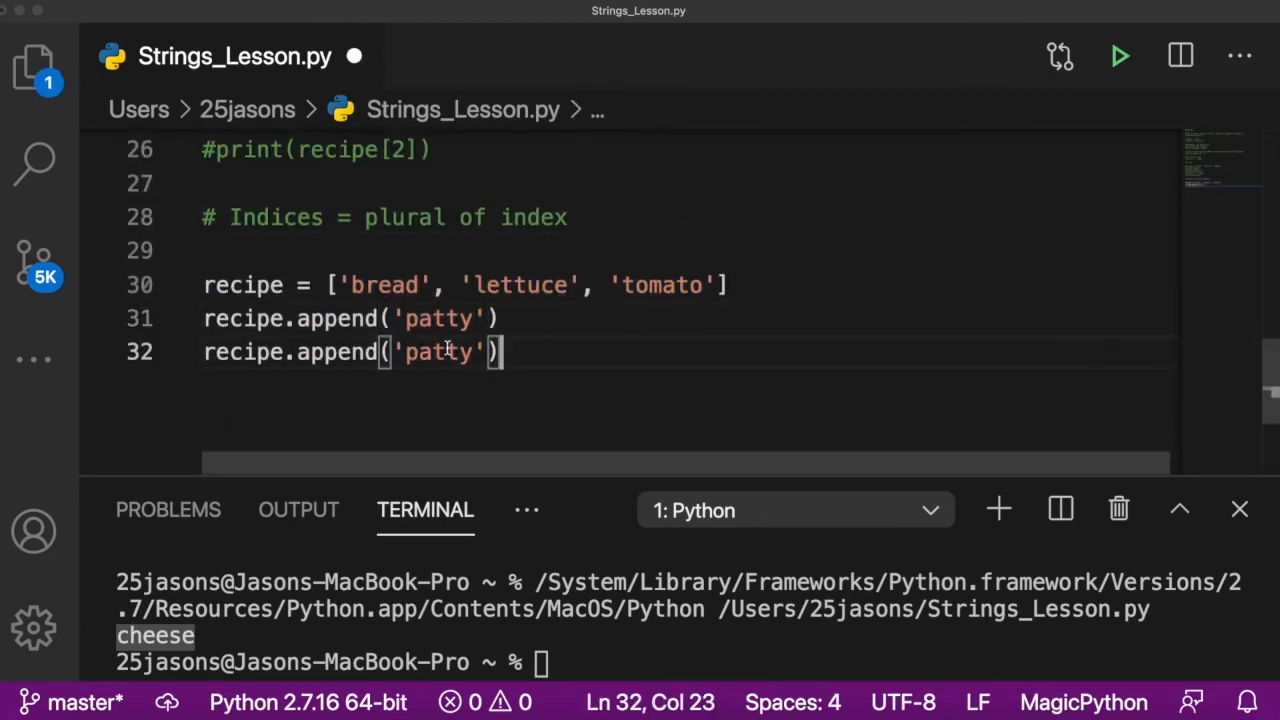
{"action": "type", "text": "cheese"}
{"action": "type", "text": "print"}
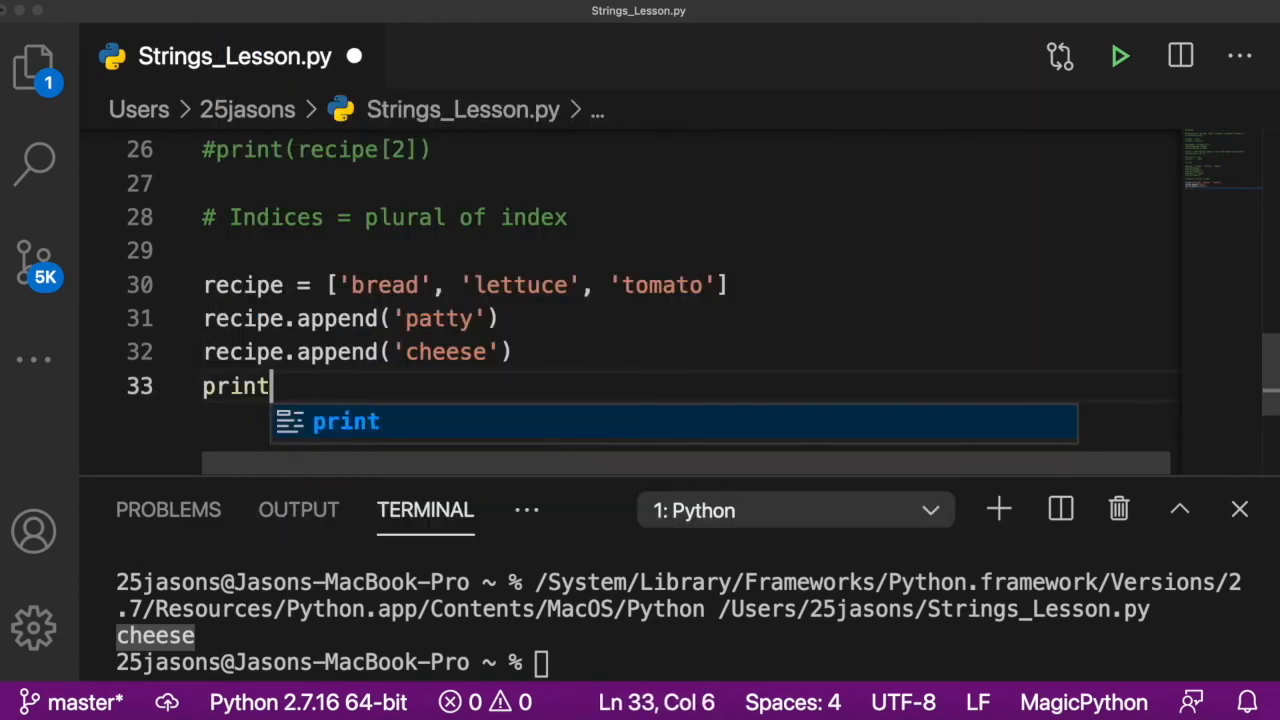
{"action": "type", "text": "(recipe"}
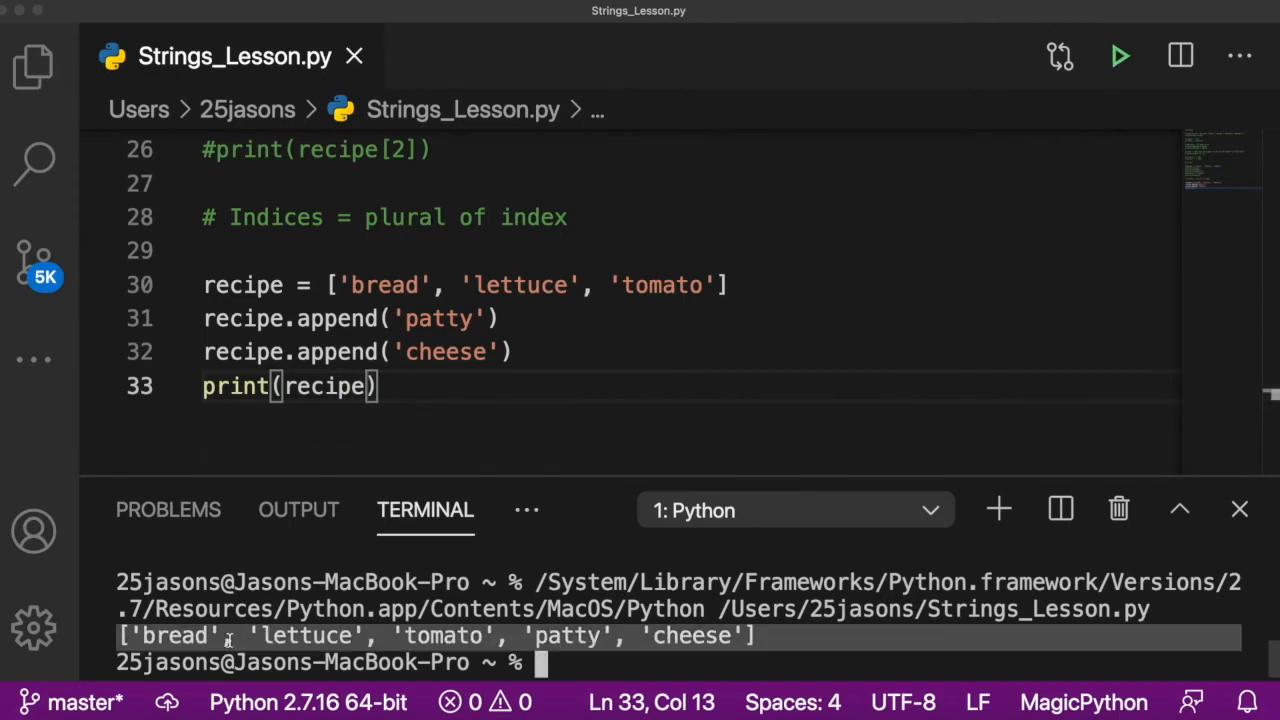
{"action": "left_click", "coordinate": [487, 387]}
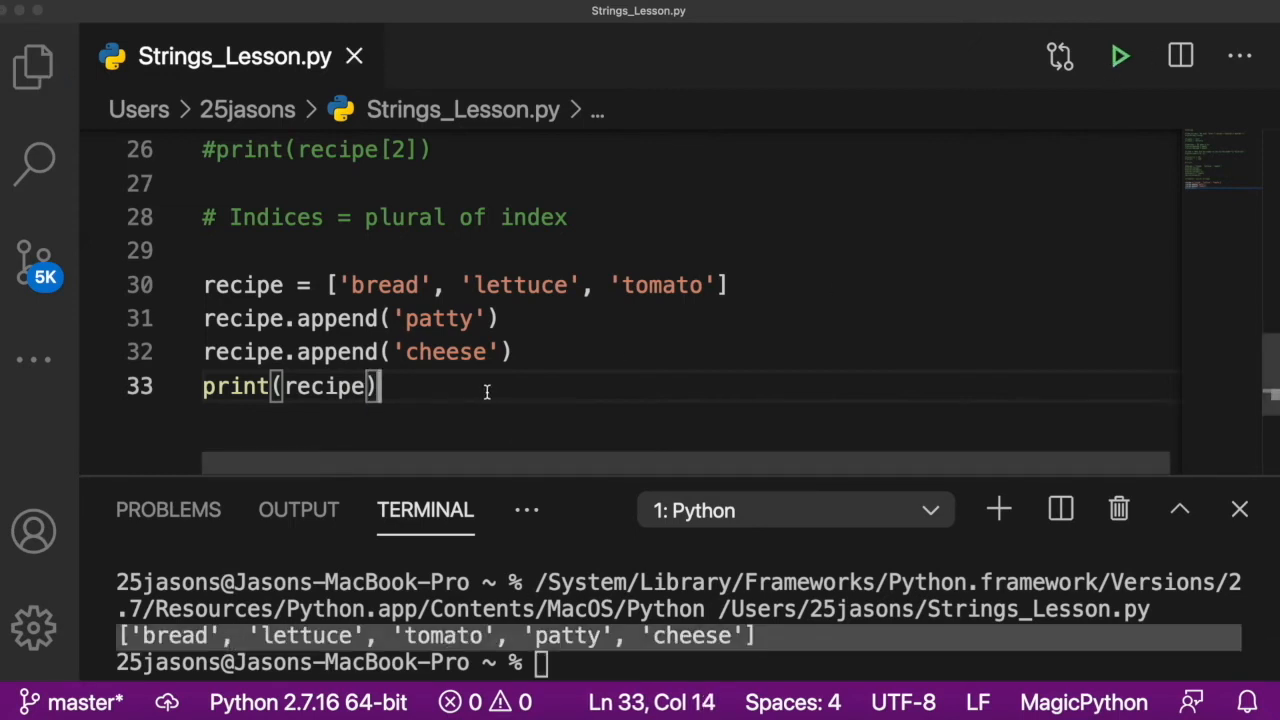
{"action": "type", "text": "del recipe["}
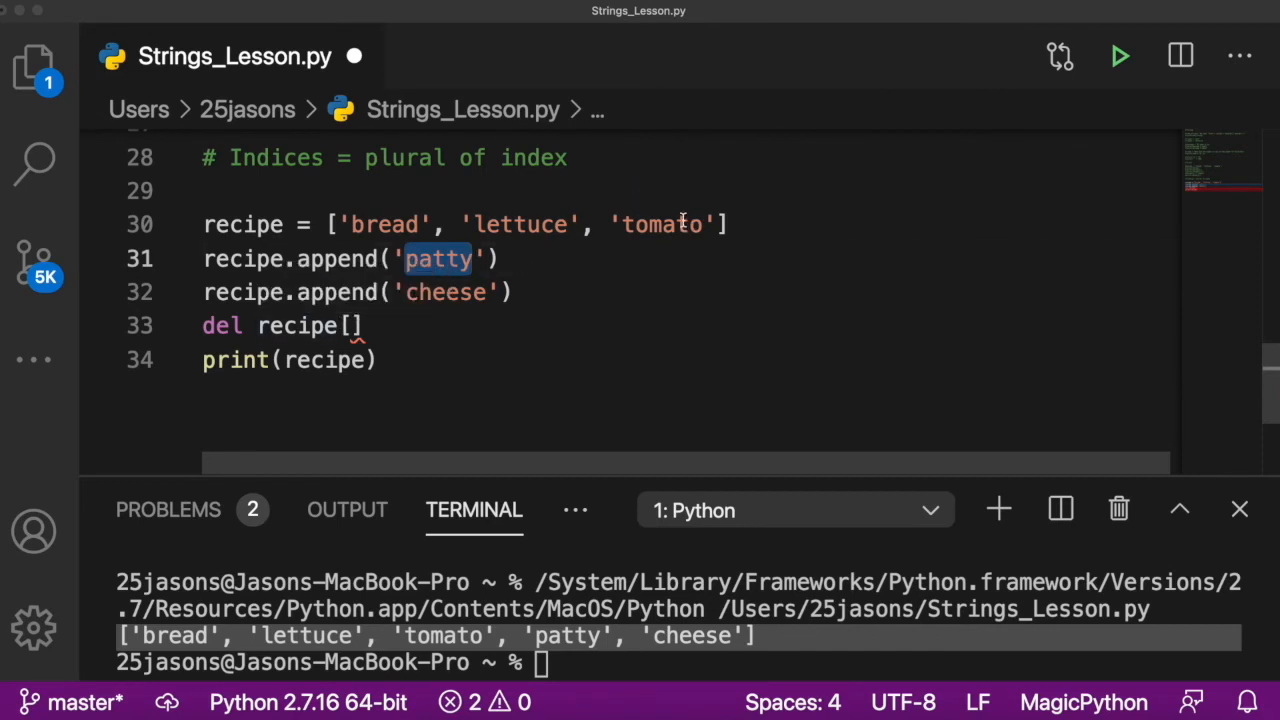
Step: Add del recipe[3] and del recipe[4], hit IndexError, then rerun with only del recipe[3]
{"action": "scroll", "scroll_direction": "up", "scroll_amount": 3}
{"action": "type", "text": "3"}
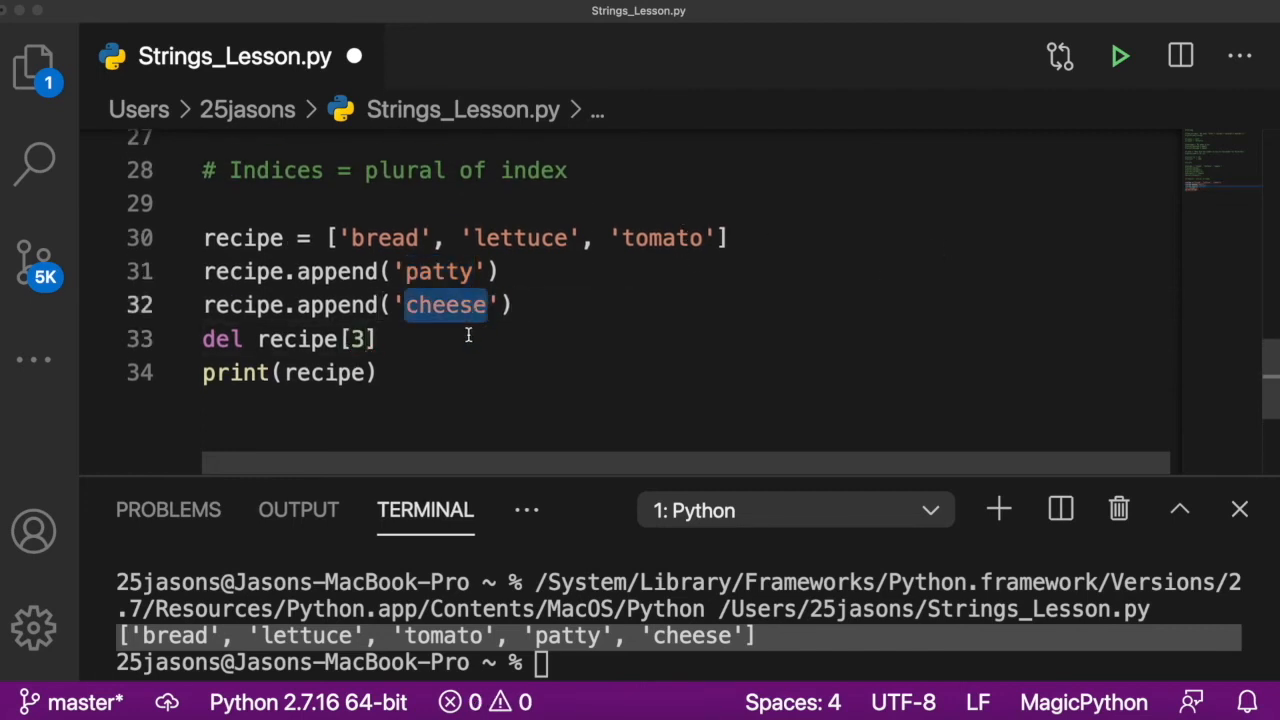
{"action": "type", "text": "del recipe[3]"}
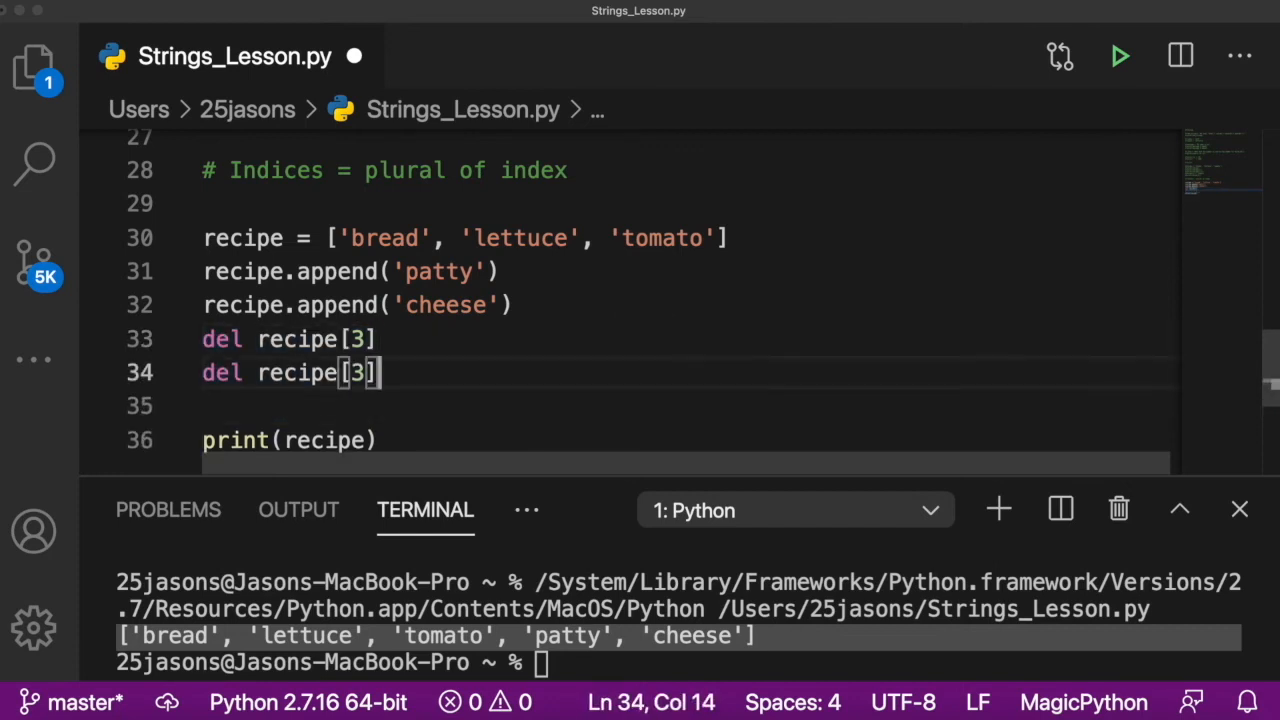
{"action": "type", "text": "4"}
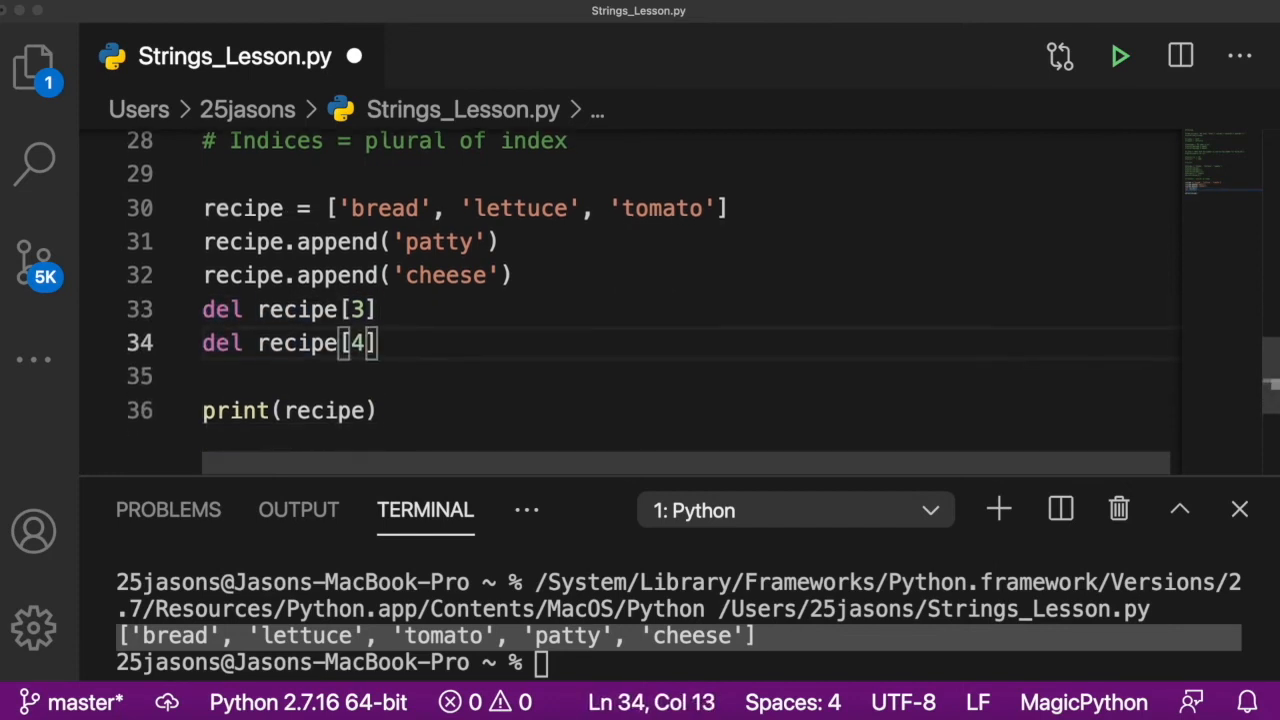
{"action": "left_click", "coordinate": [324, 410]}
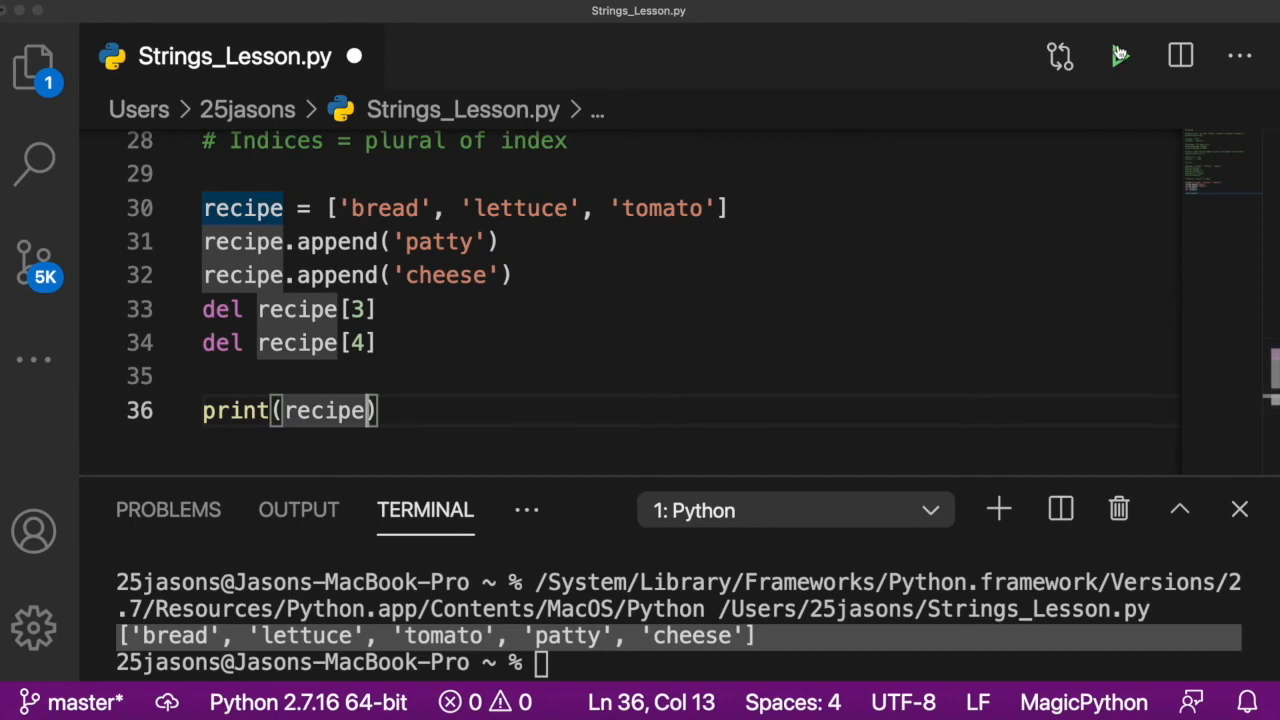
{"action": "left_click", "coordinate": [1119, 56]}
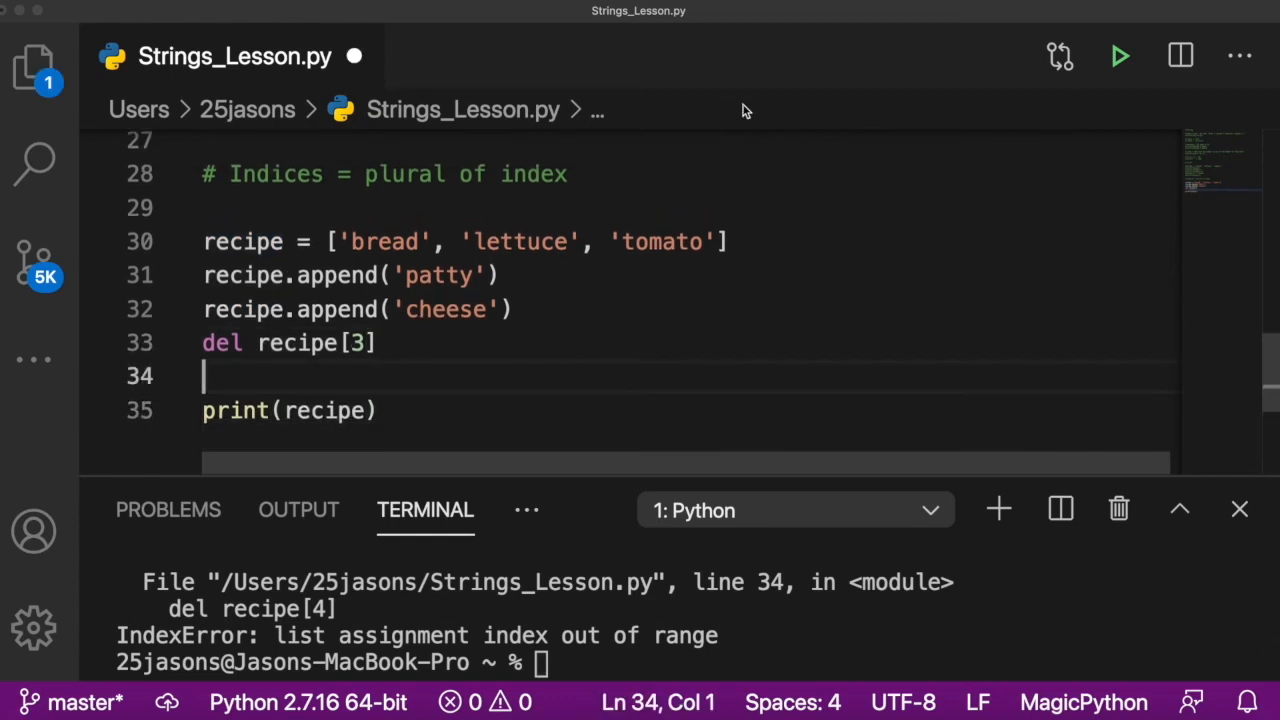
{"action": "left_click", "coordinate": [1120, 56]}
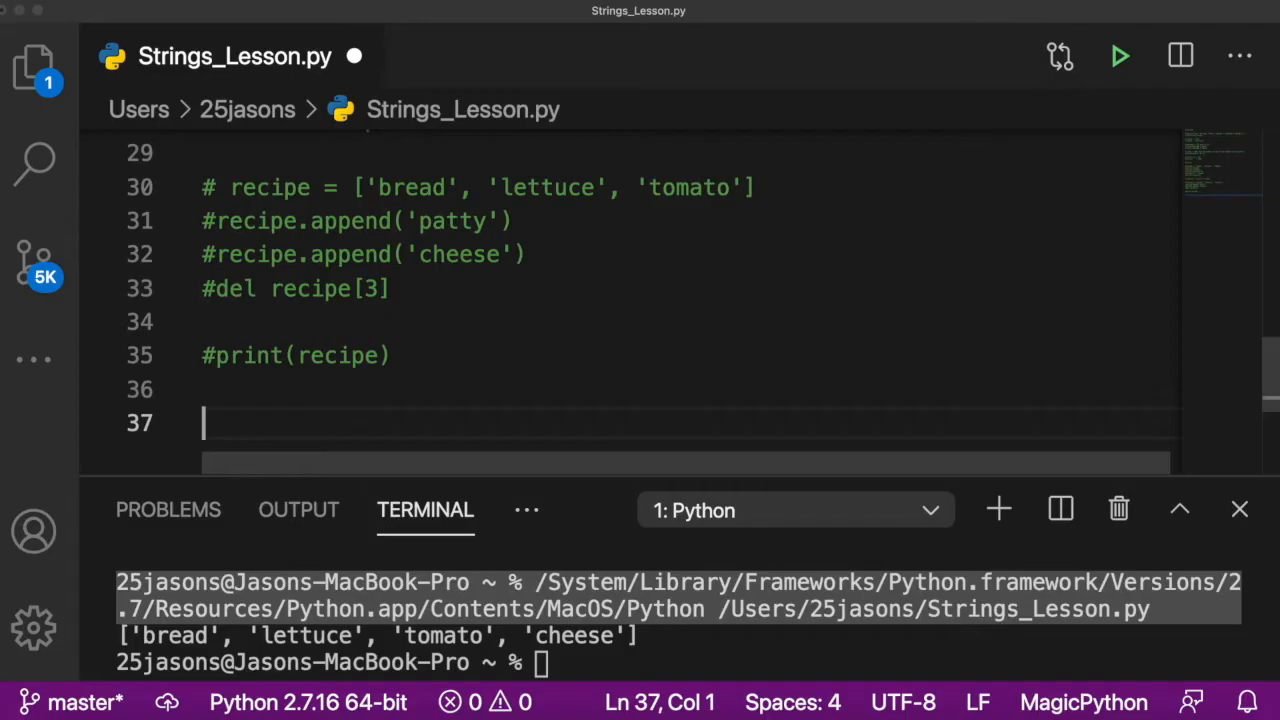
Step: Define list1 = [1, 2, 3] and list2 = ['one', 'two', 'three']
{"action": "type", "text": "list1 = ["}
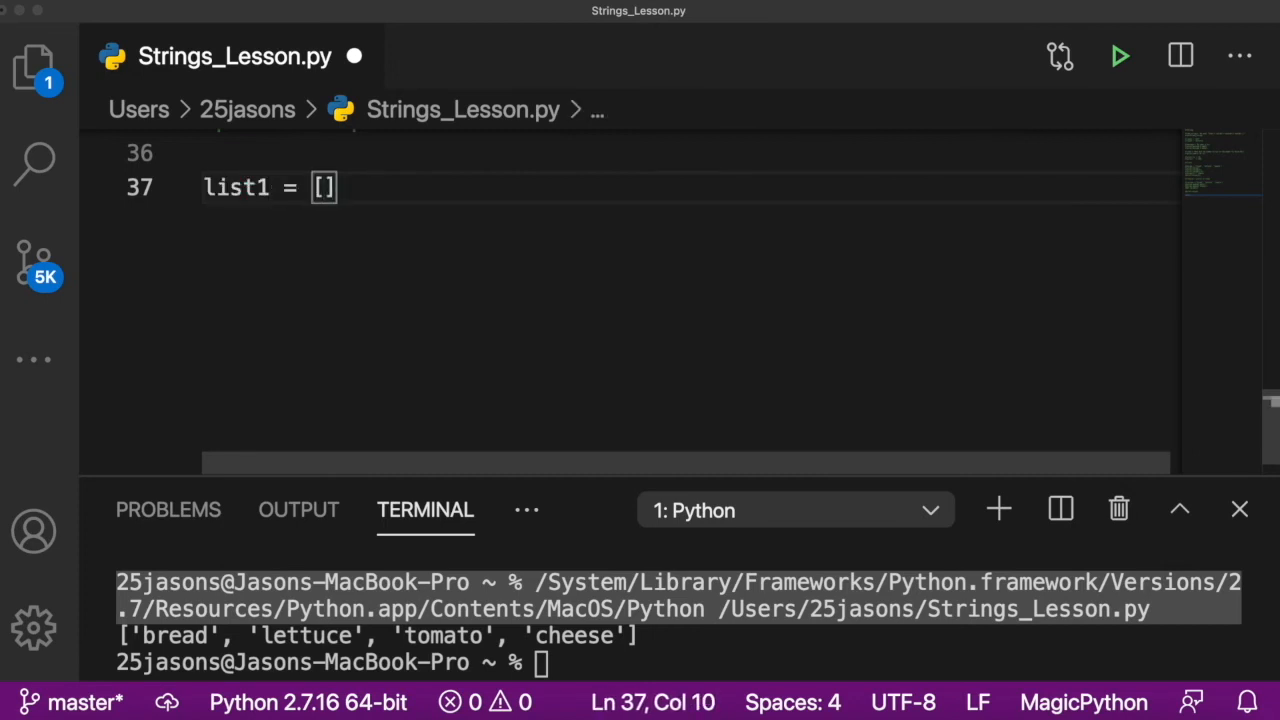
{"action": "type", "text": "1, 2, 3"}
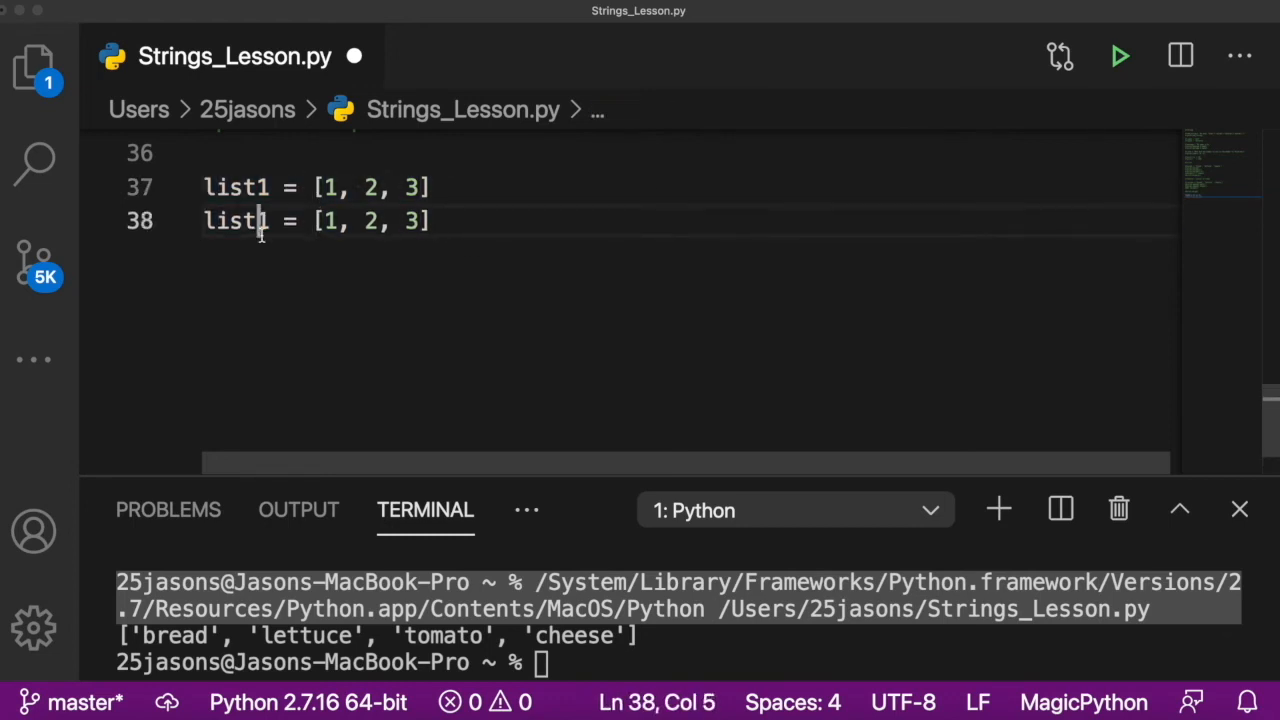
{"action": "type", "text": "2"}
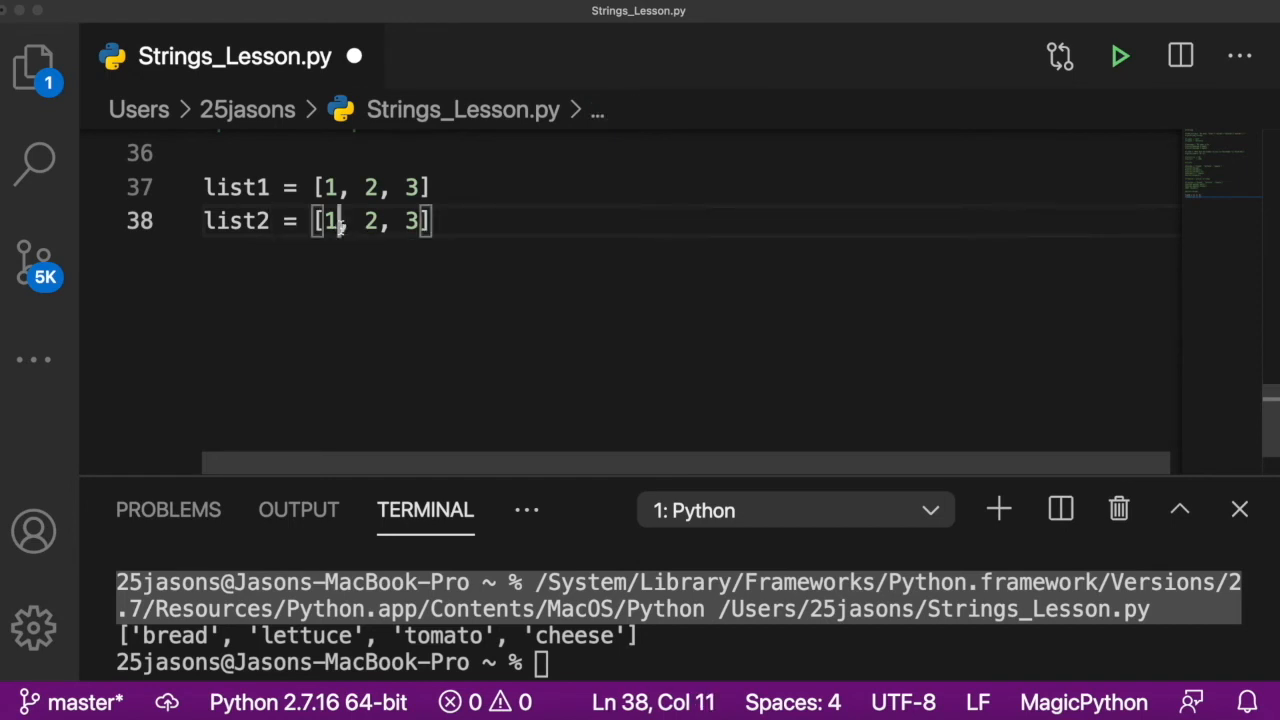
{"action": "key", "text": "Backspace"}
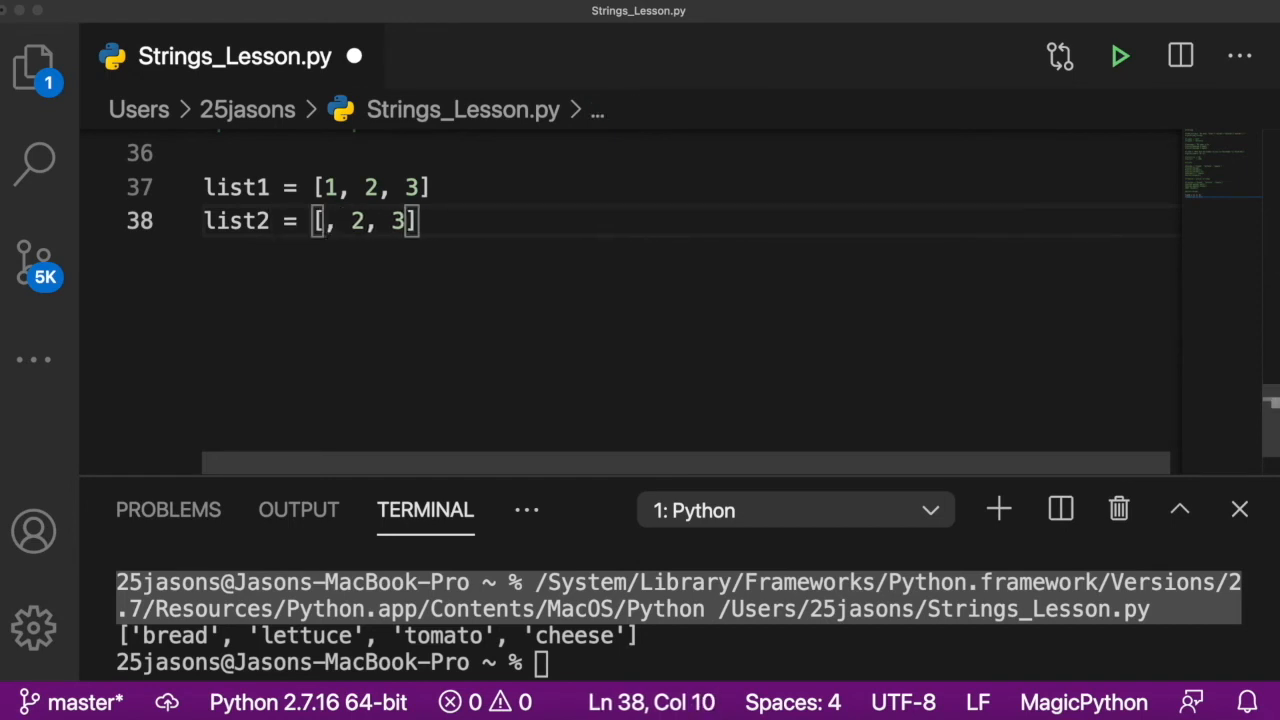
{"action": "type", "text": "'one'"}
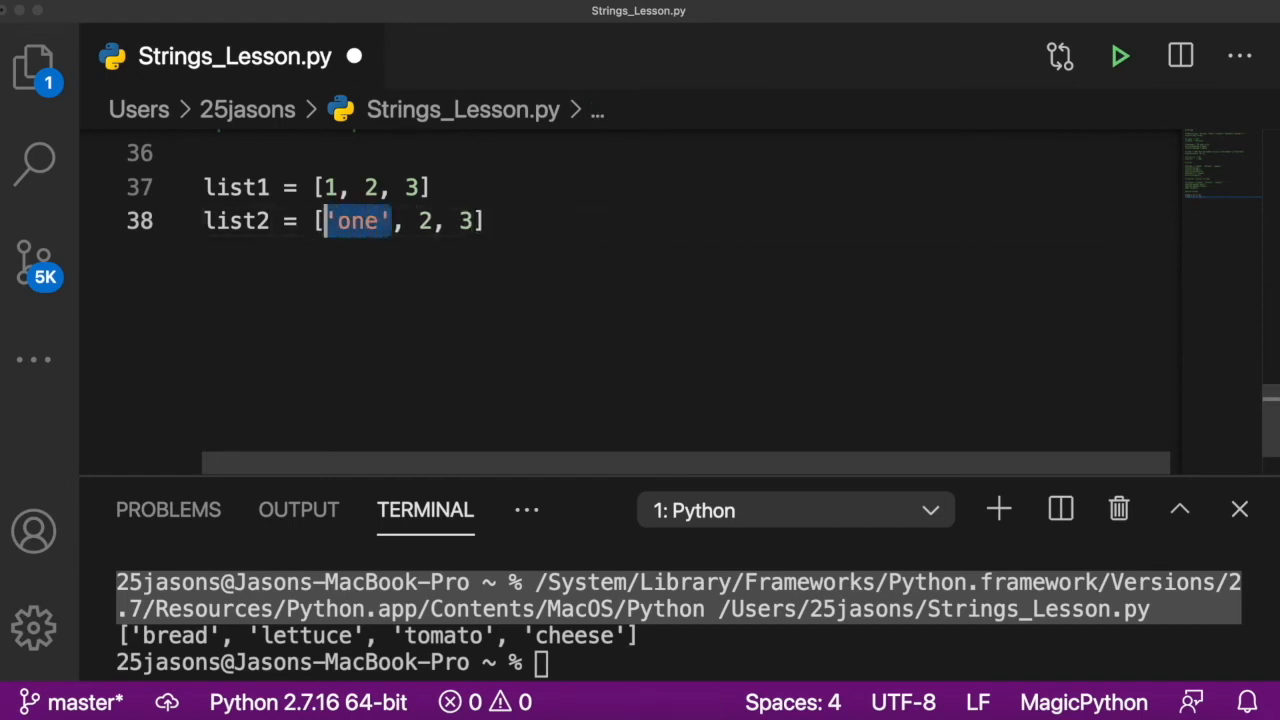
{"action": "type", "text": "'o"}
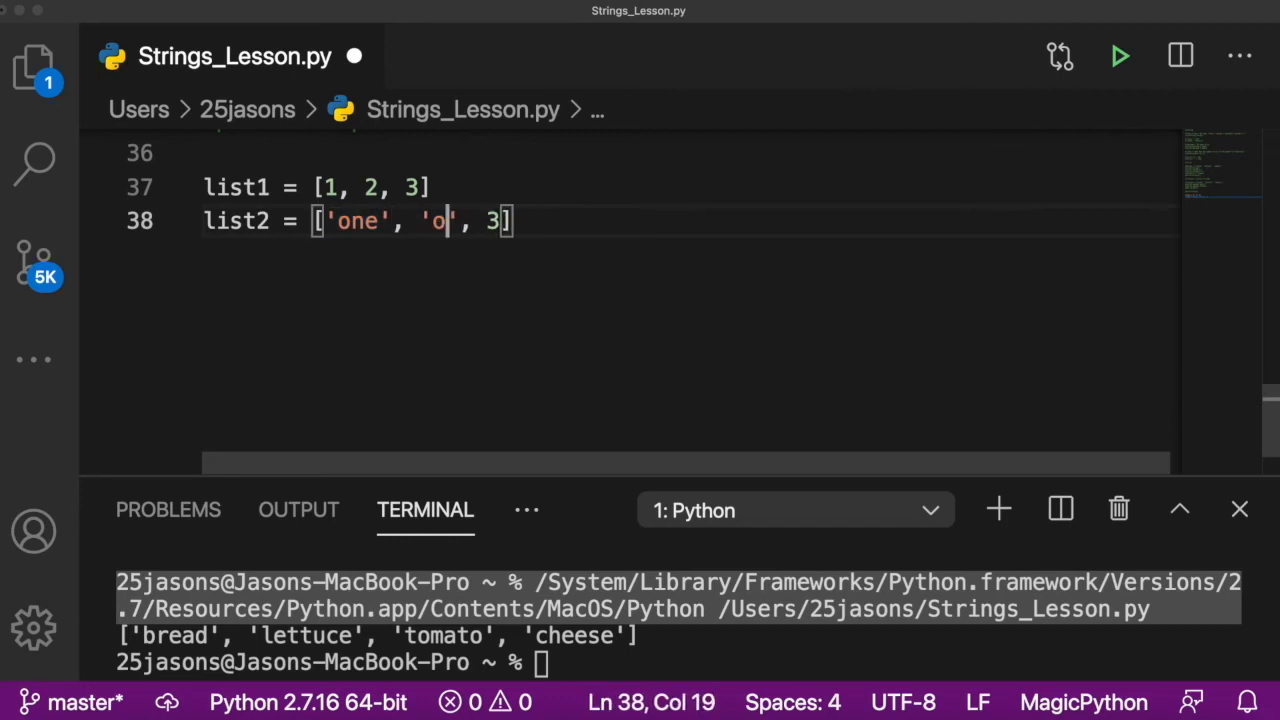
{"action": "type", "text": "two', 'one"}
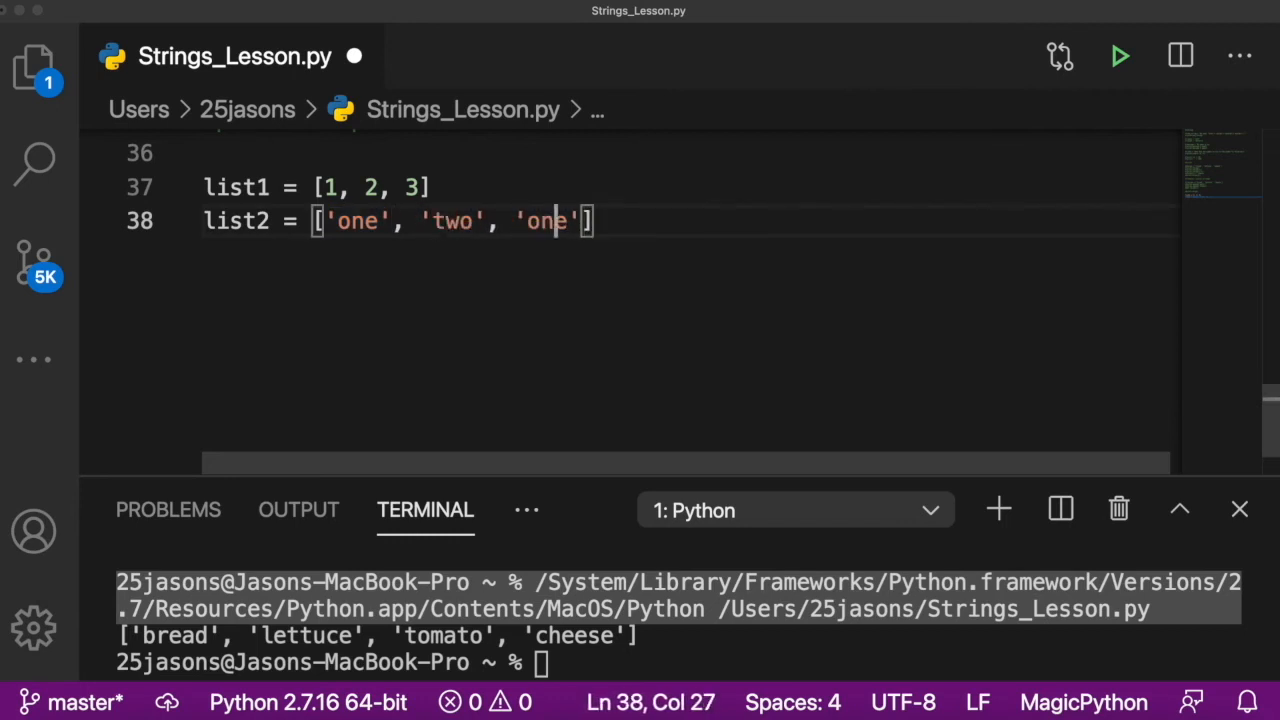
{"action": "type", "text": "three"}
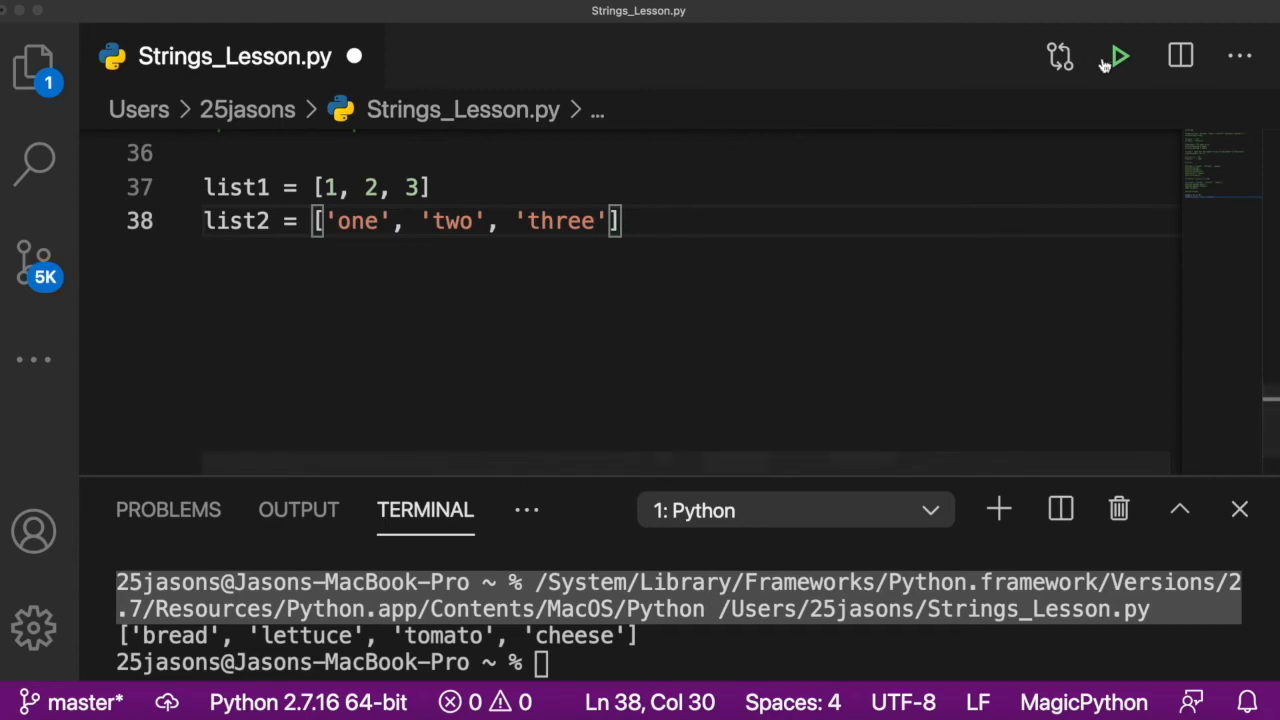
{"action": "key", "text": "Return"}
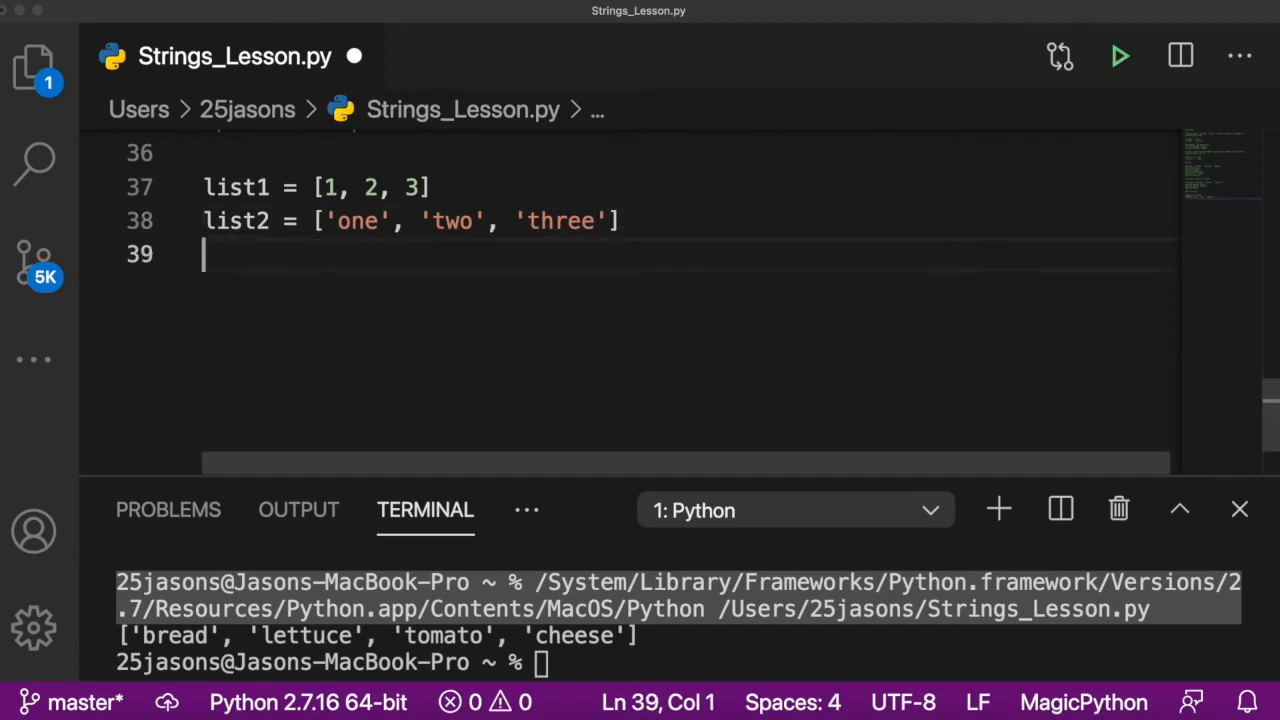
Step: Print list1 + list2 to show the combined list
{"action": "type", "text": "print"}
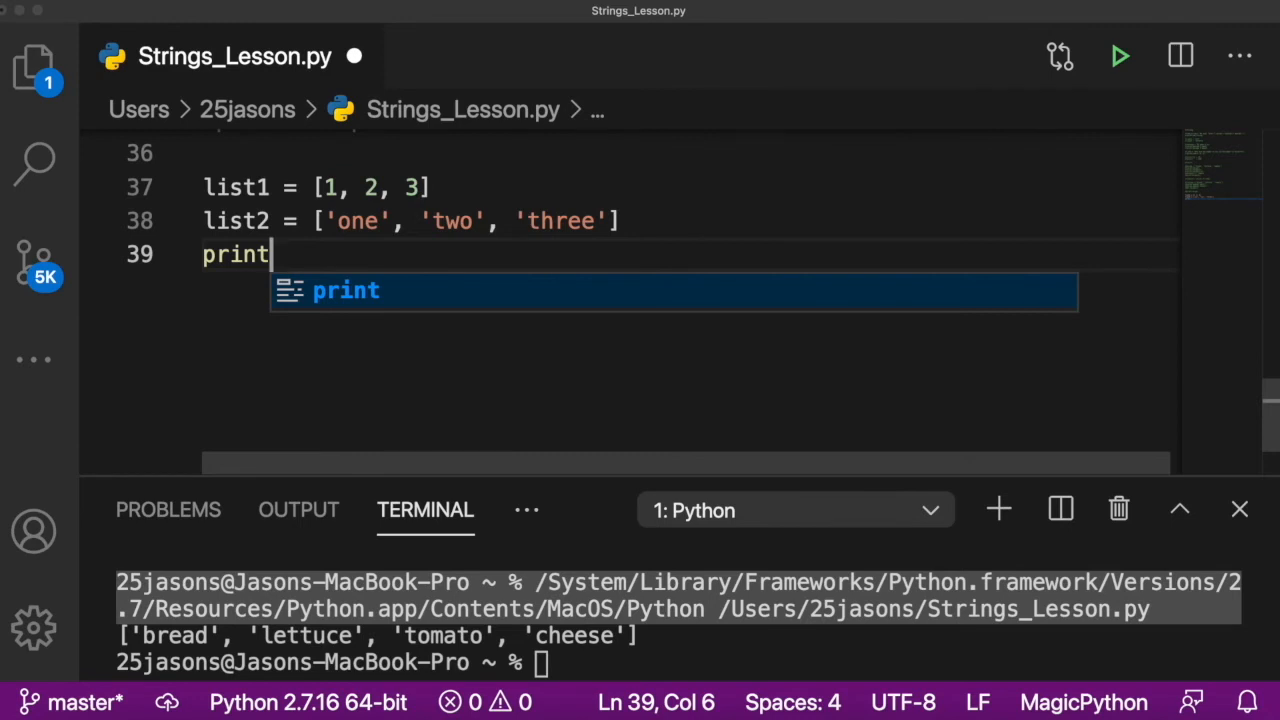
{"action": "type", "text": "(list +"}
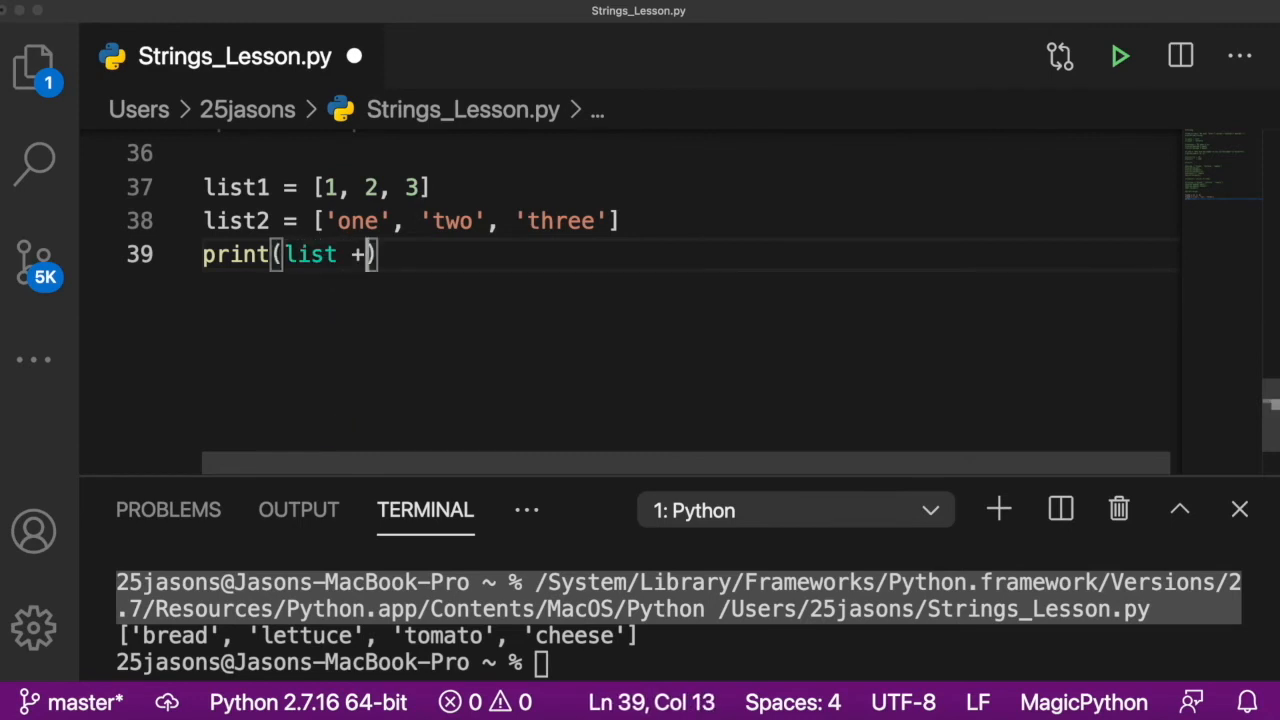
{"action": "type", "text": "list2"}
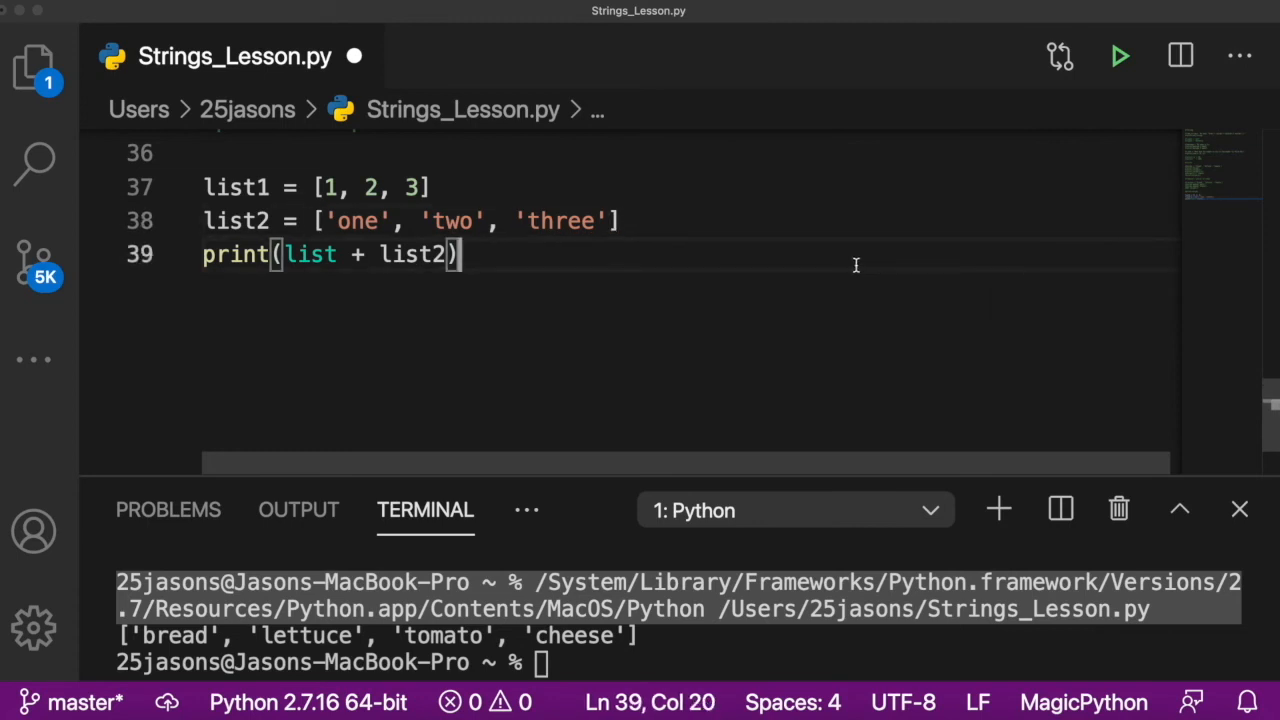
{"action": "type", "text": "1"}
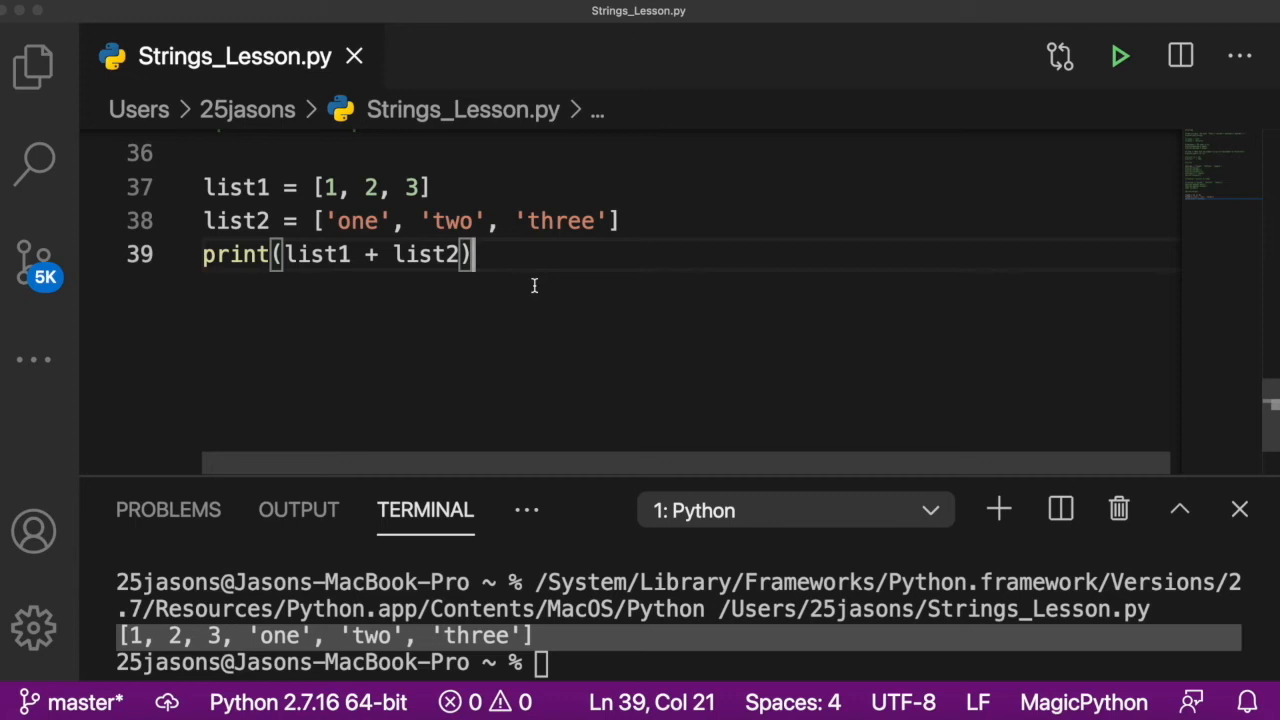
{"action": "double_click", "coordinate": [452, 221]}
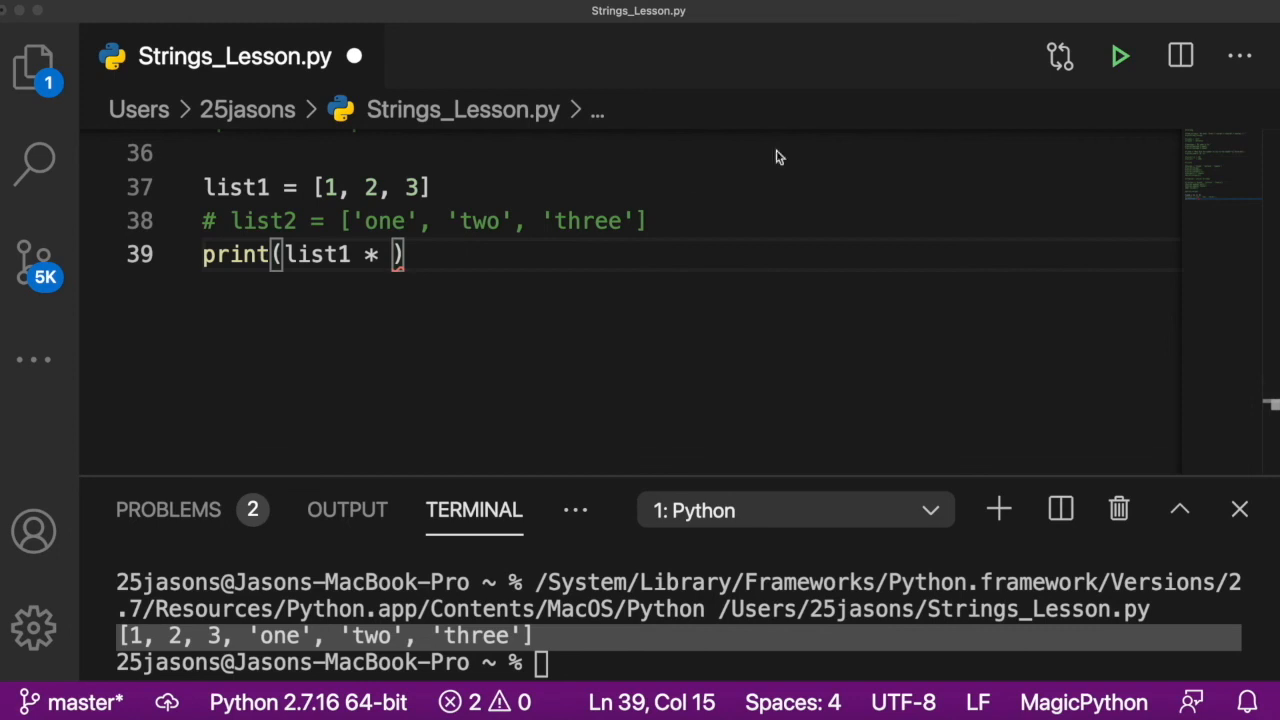
Step: Print list1 * 3 to output [1, 2, 3] three times, then comment out the list lines
{"action": "scroll", "scroll_direction": "up", "scroll_amount": 3}
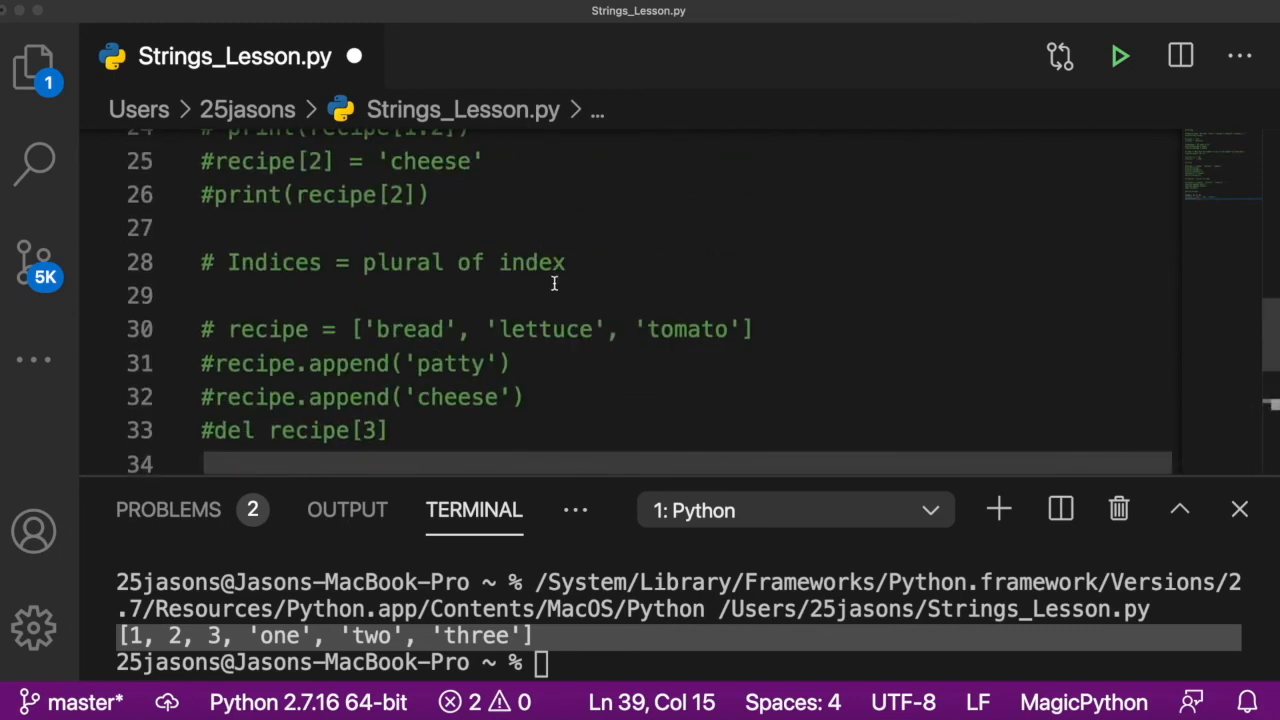
{"action": "scroll", "scroll_direction": "up", "scroll_amount": 3}
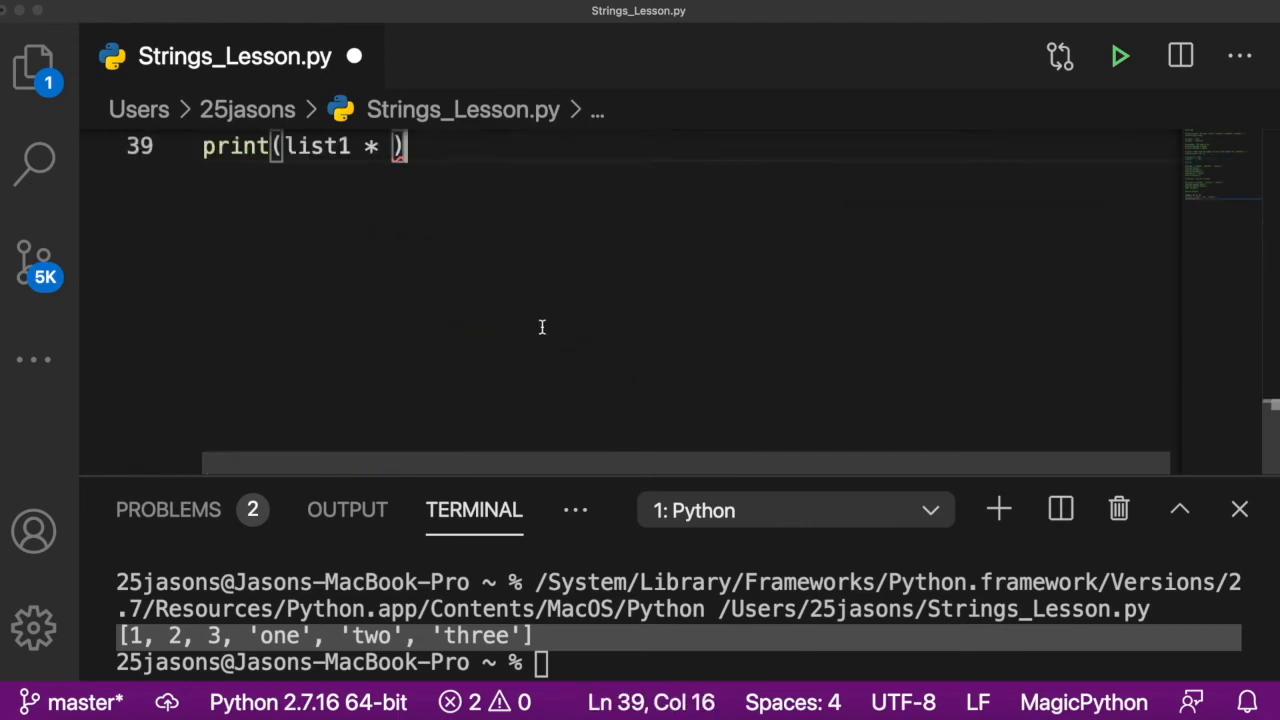
{"action": "type", "text": "3"}
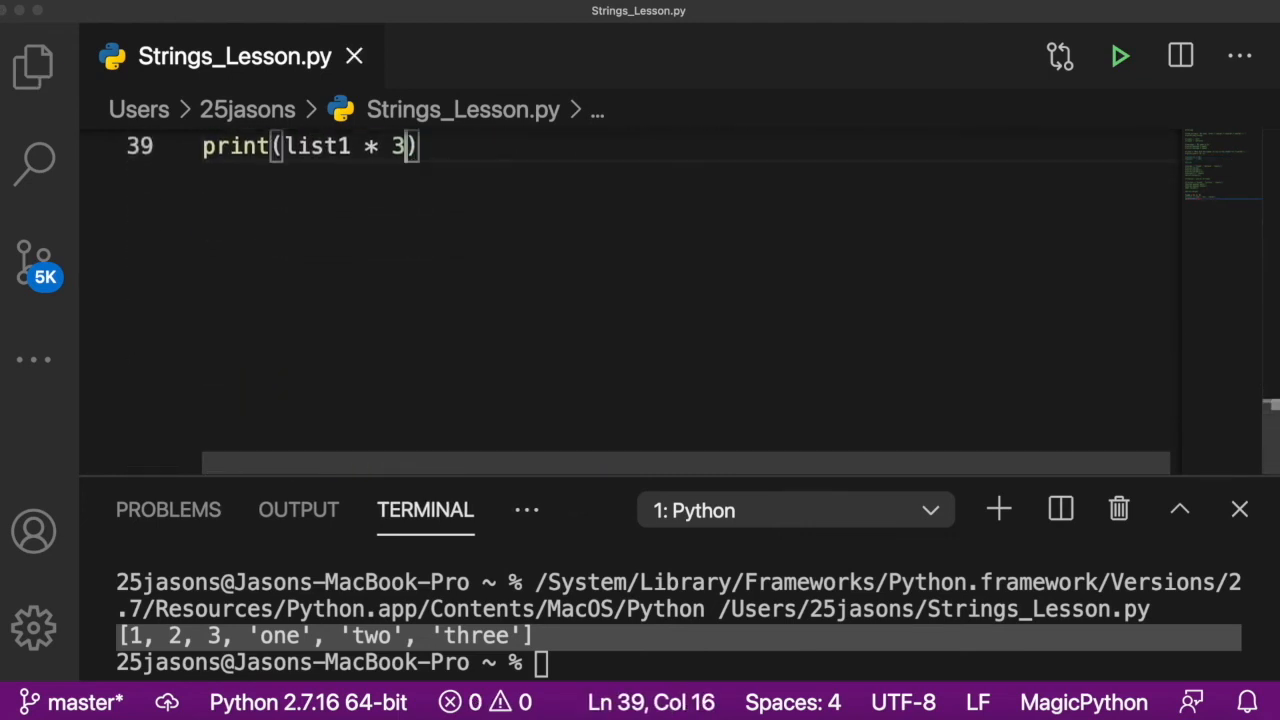
{"action": "left_click", "coordinate": [1119, 56]}
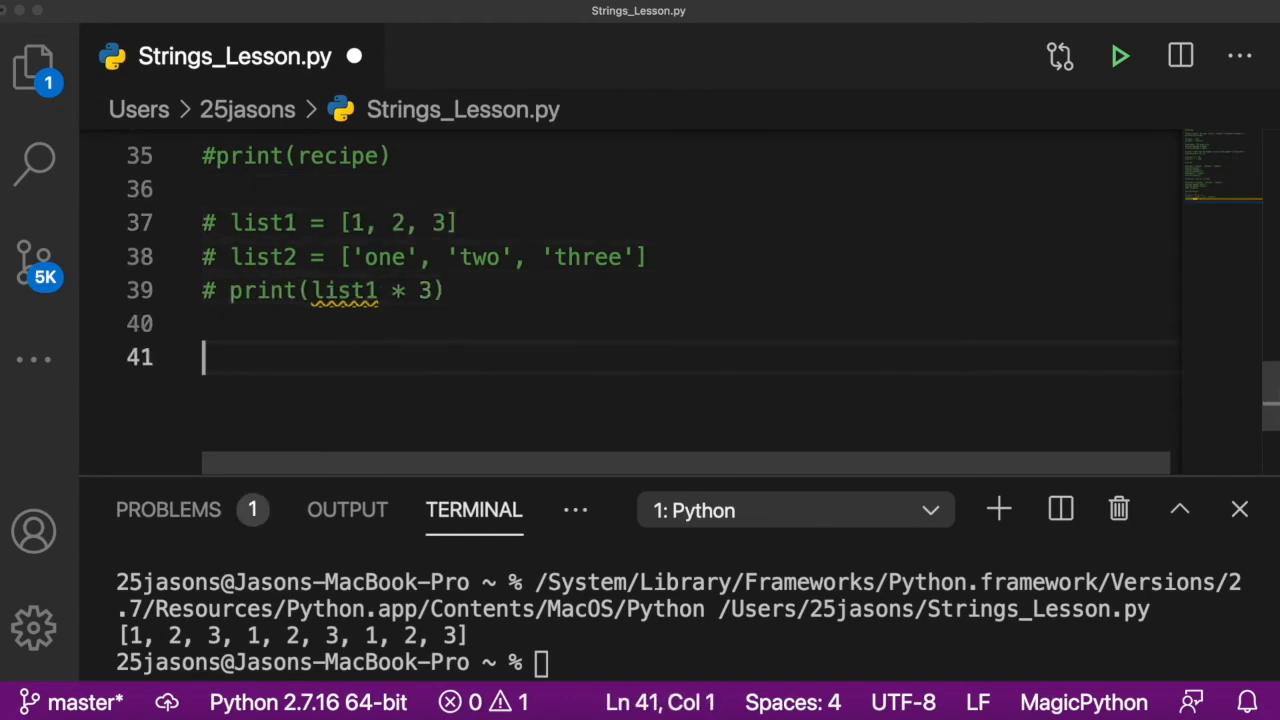
{"action": "scroll", "scroll_direction": "up", "scroll_amount": 3}
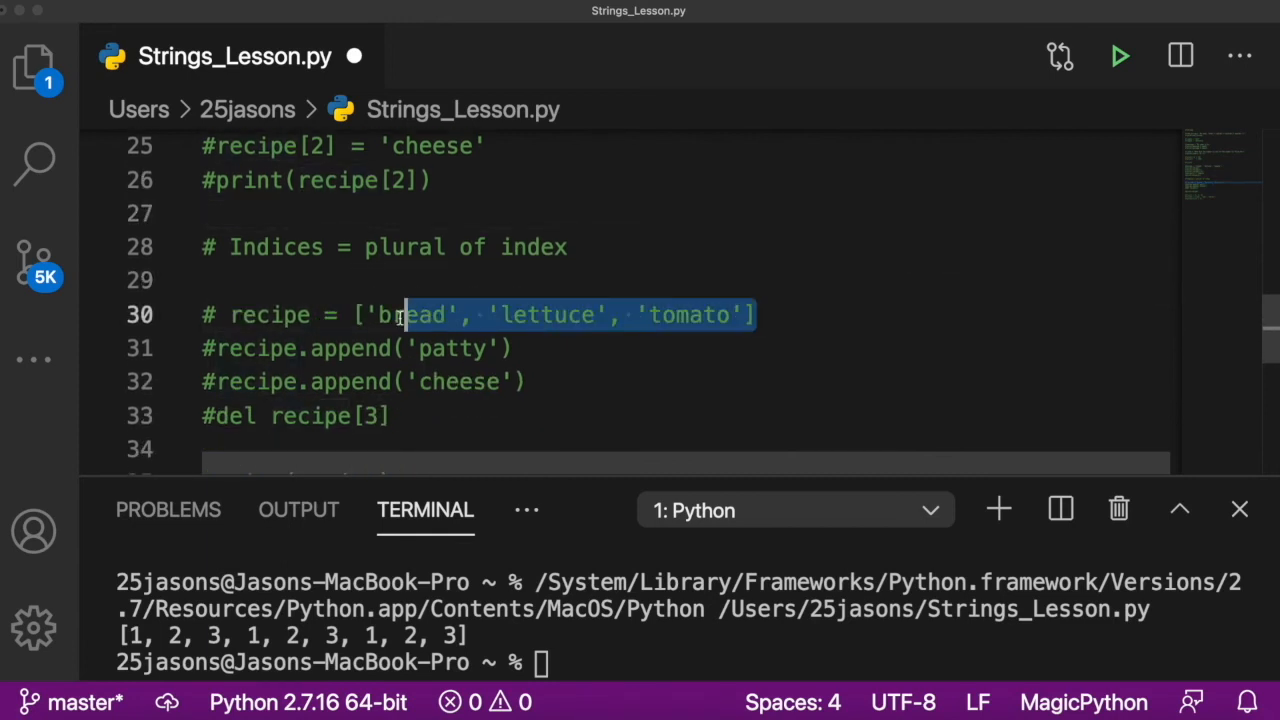
{"action": "left_click", "coordinate": [447, 315]}
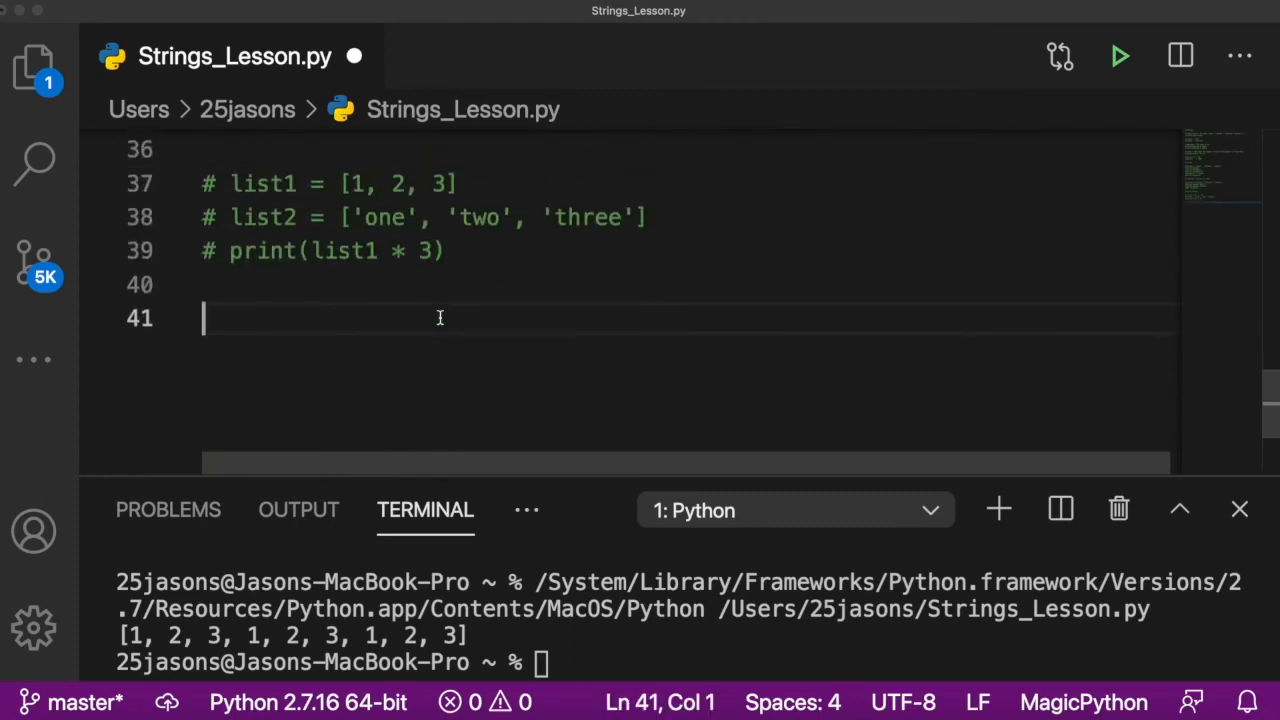
Step: Add # Tuples with constants = ('North Star', '3', 'phi'), print constants[2], then switch to del
{"action": "type", "text": "# Tuples"}
{"action": "type", "text": "co"}
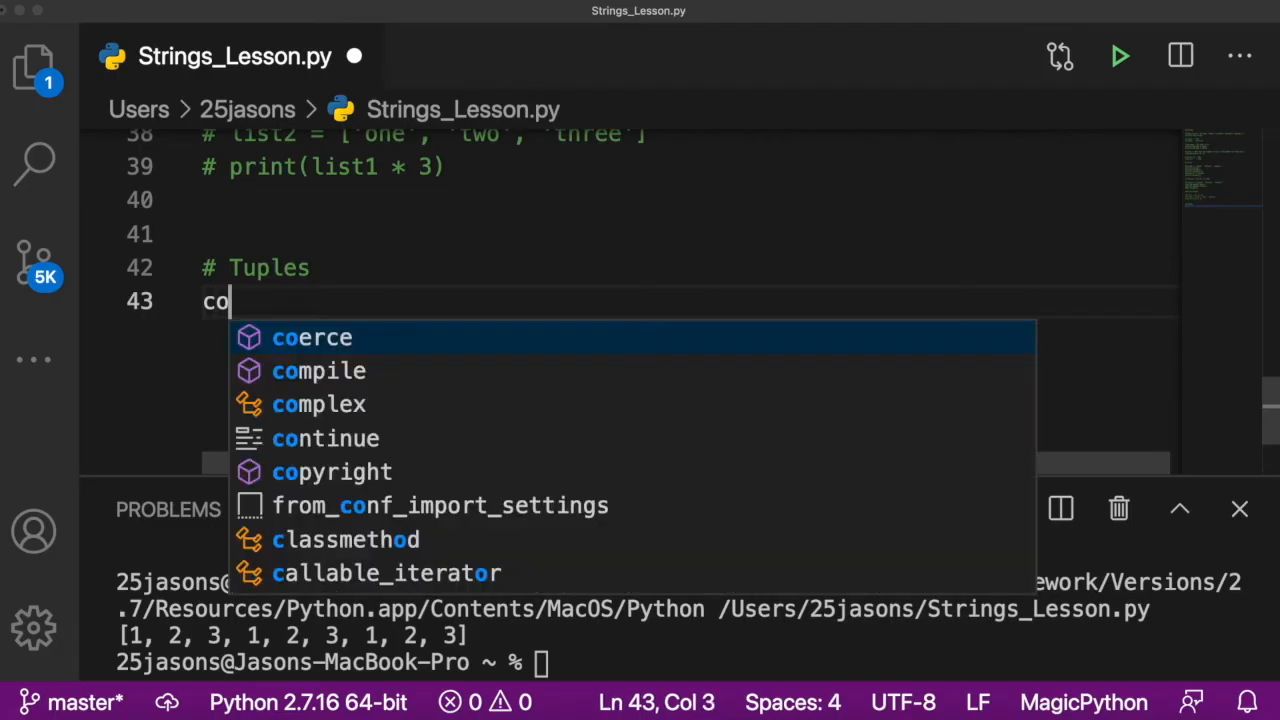
{"action": "type", "text": "nstants ="}
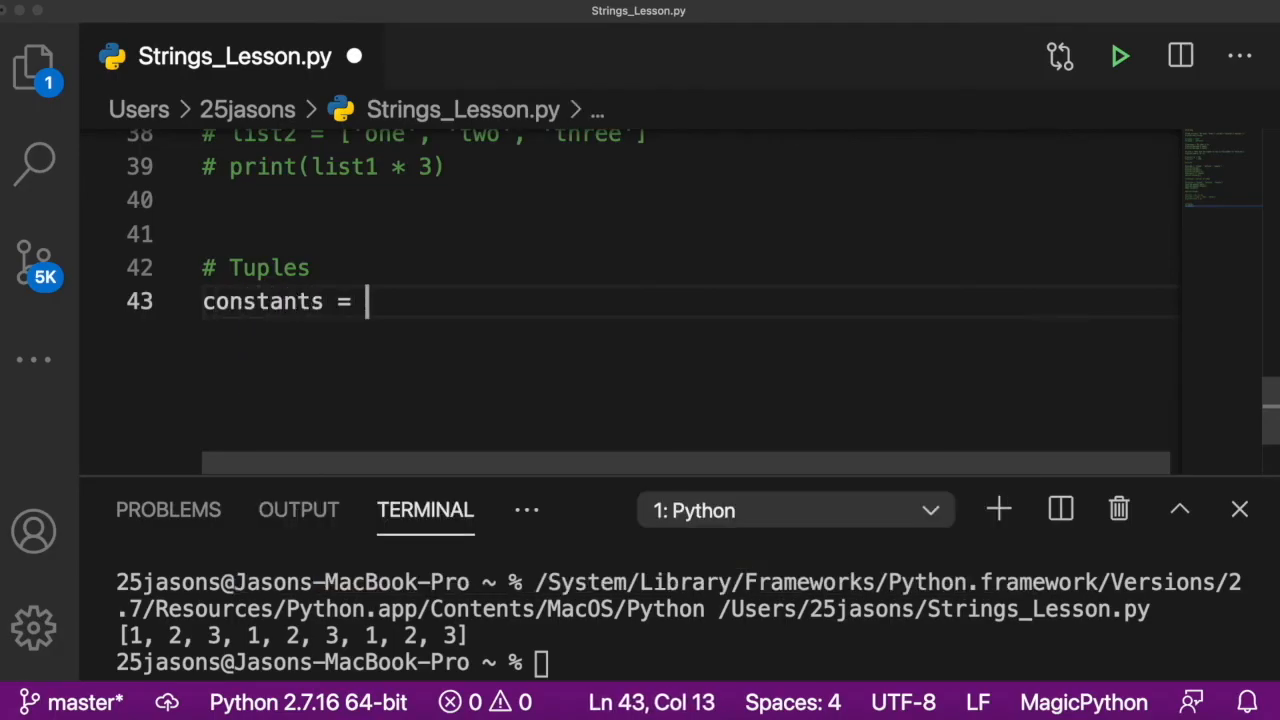
{"action": "type", "text": "("}
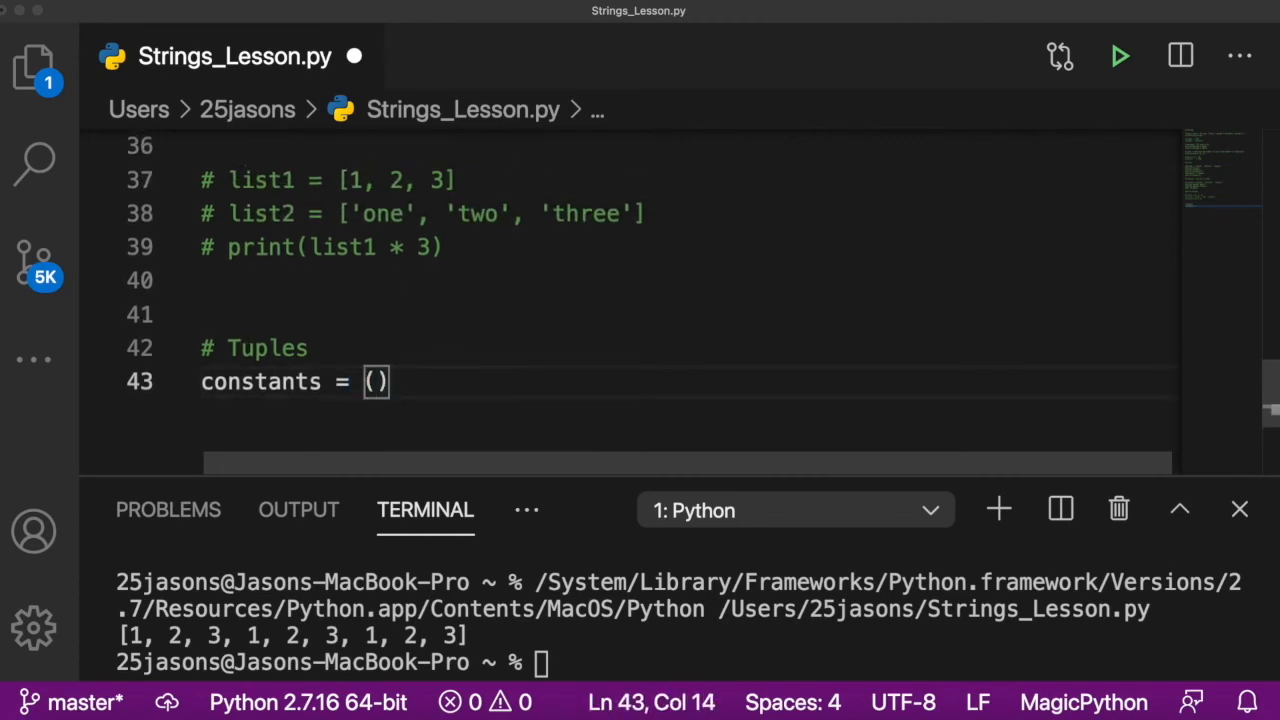
{"action": "left_click", "coordinate": [310, 347]}
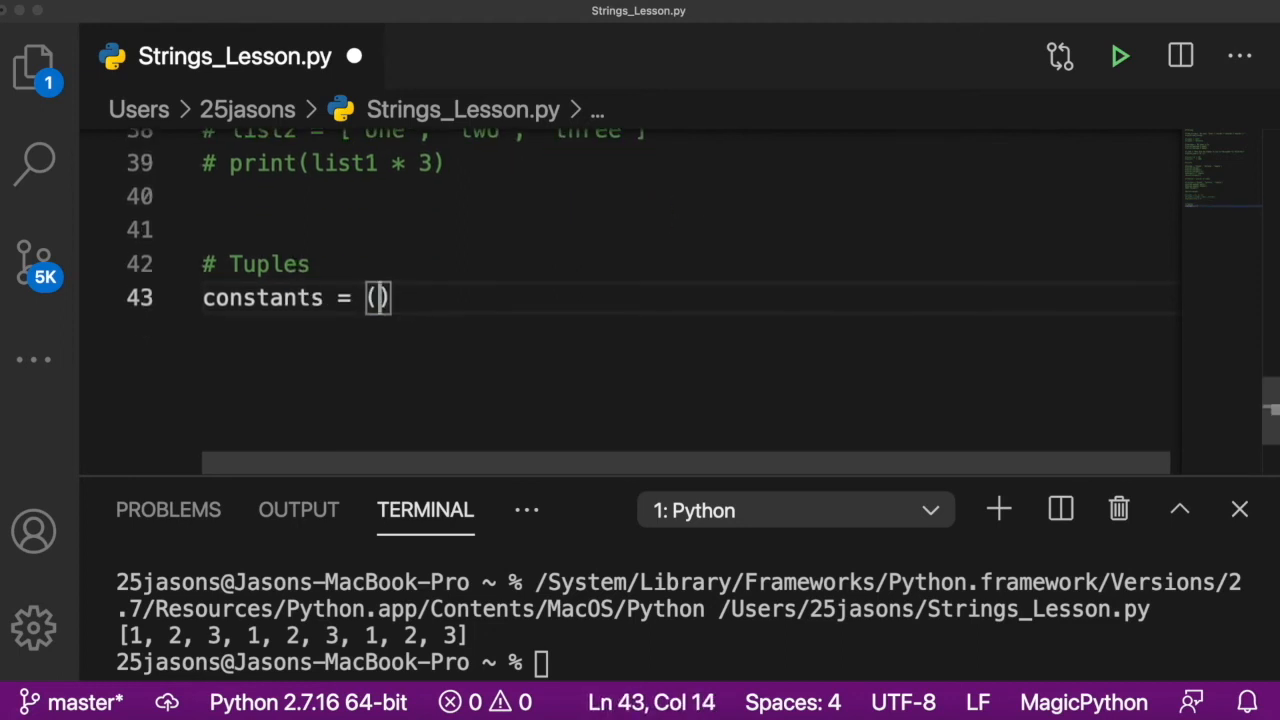
{"action": "type", "text": "'North'"}
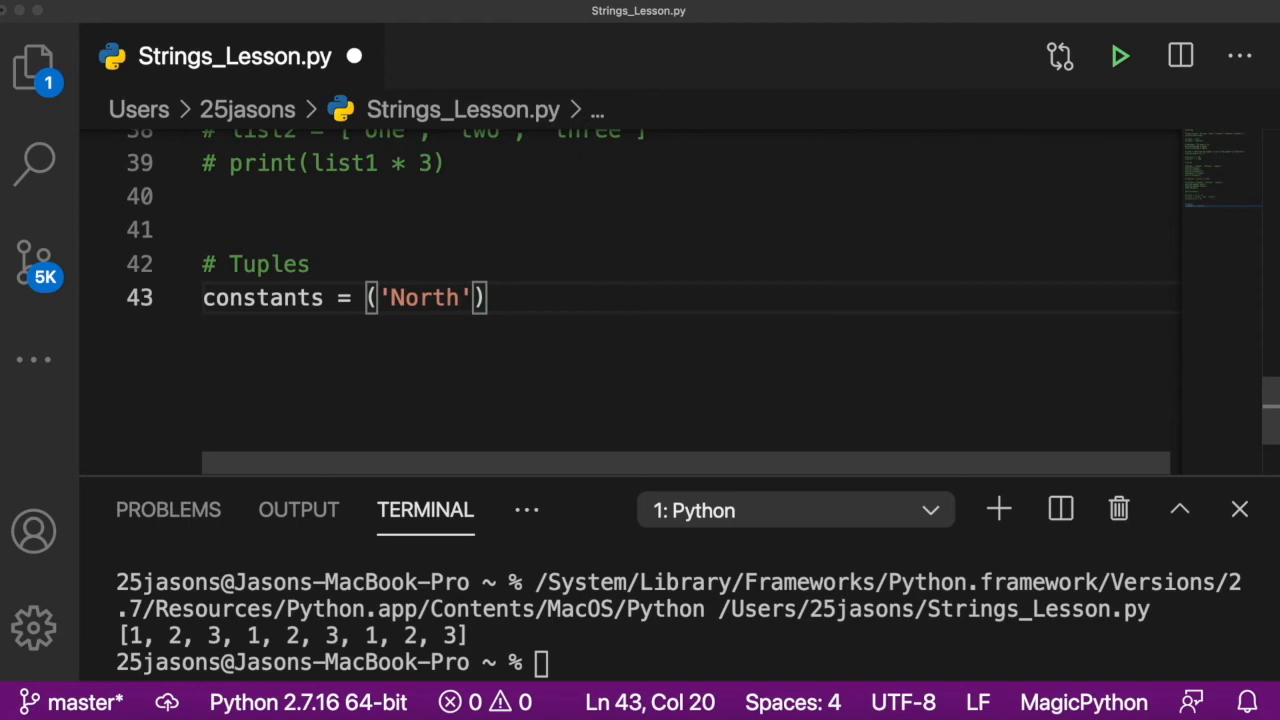
{"action": "type", "text": "Star"}
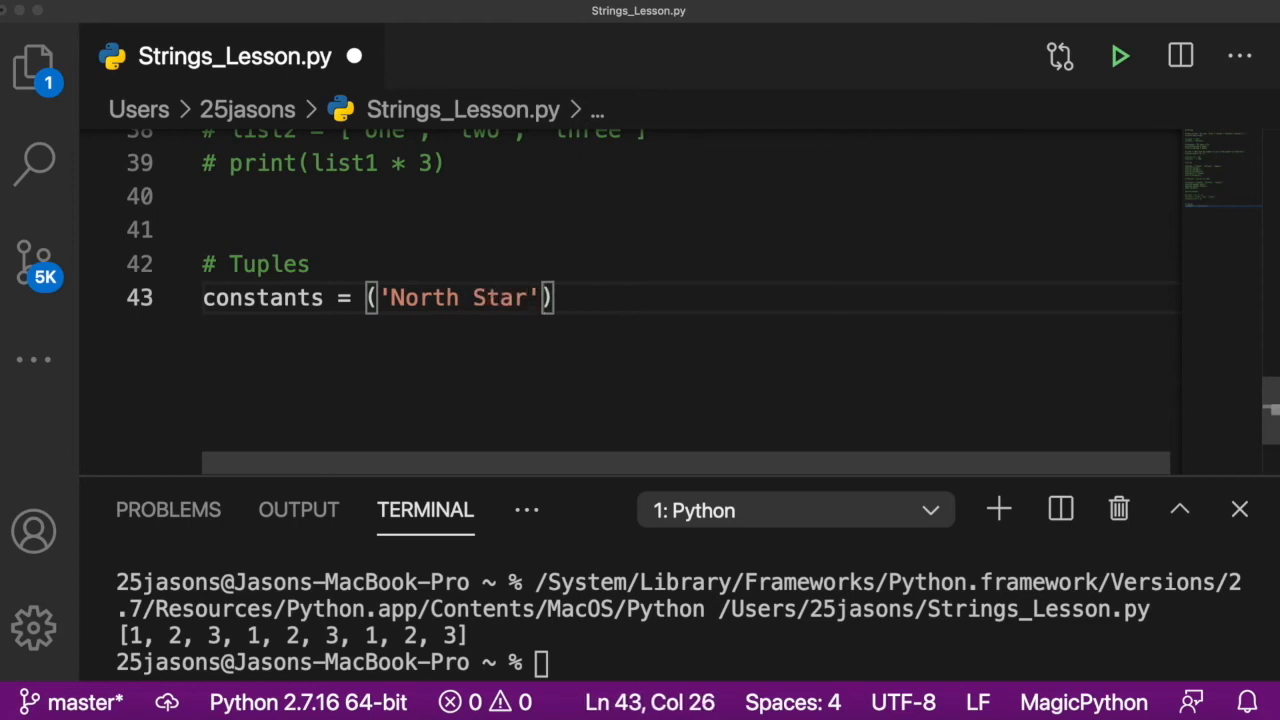
{"action": "type", "text": ", '3'"}
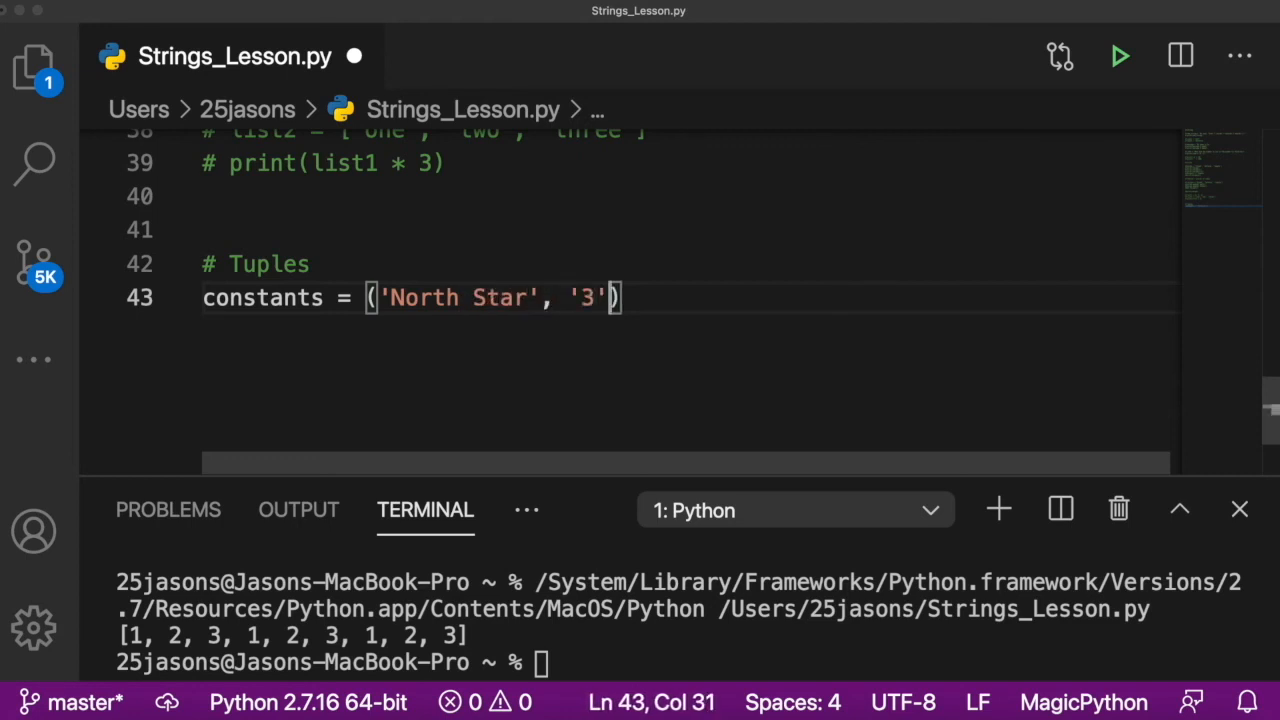
{"action": "type", "text": ", ''"}
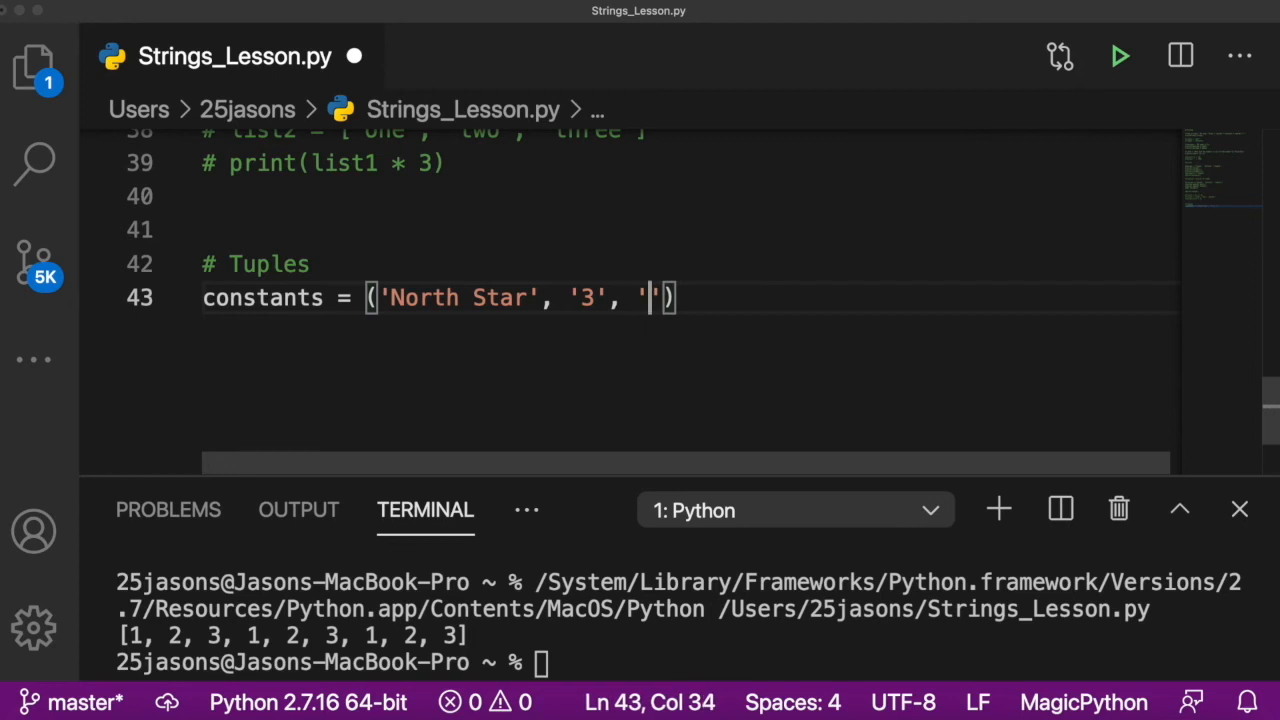
{"action": "type", "text": "phi"}
{"action": "type", "text": "print"}
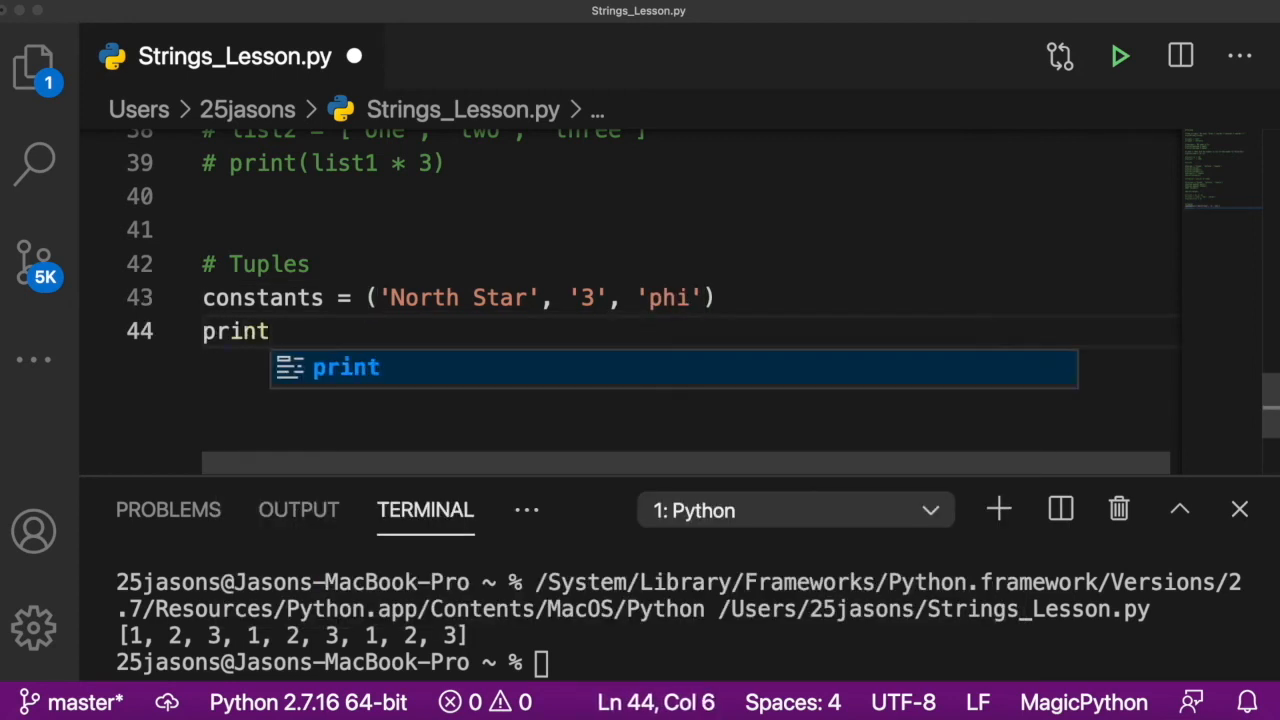
{"action": "type", "text": "(constants[2"}
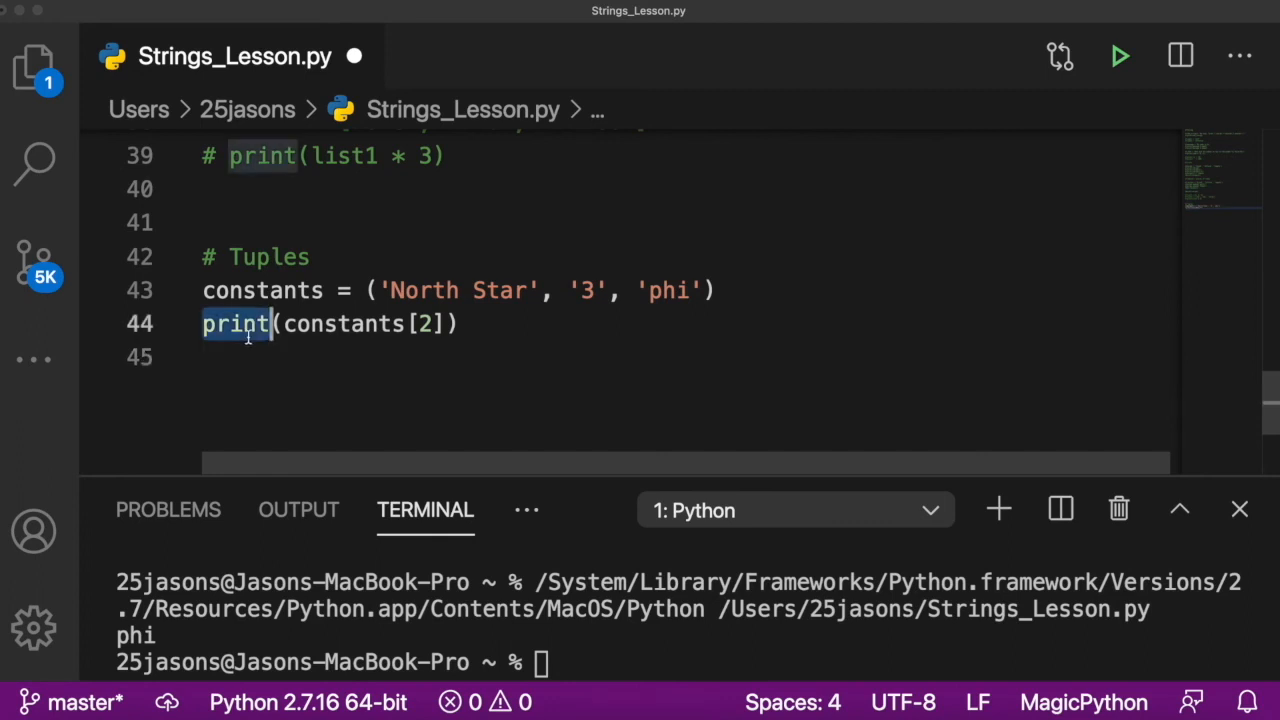
{"action": "type", "text": "del"}
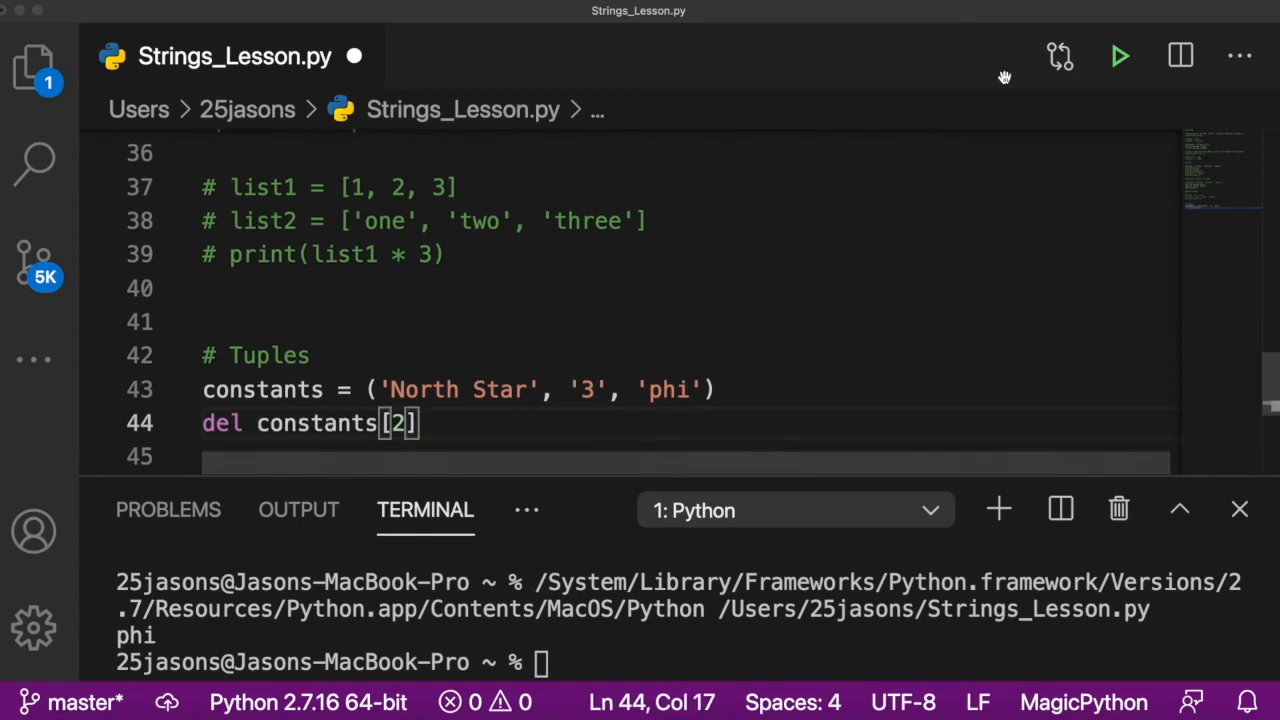
Step: Run del constants[2] to get the tuple deletion TypeError, then comment out both tuple lines
{"action": "left_click", "coordinate": [1120, 56]}
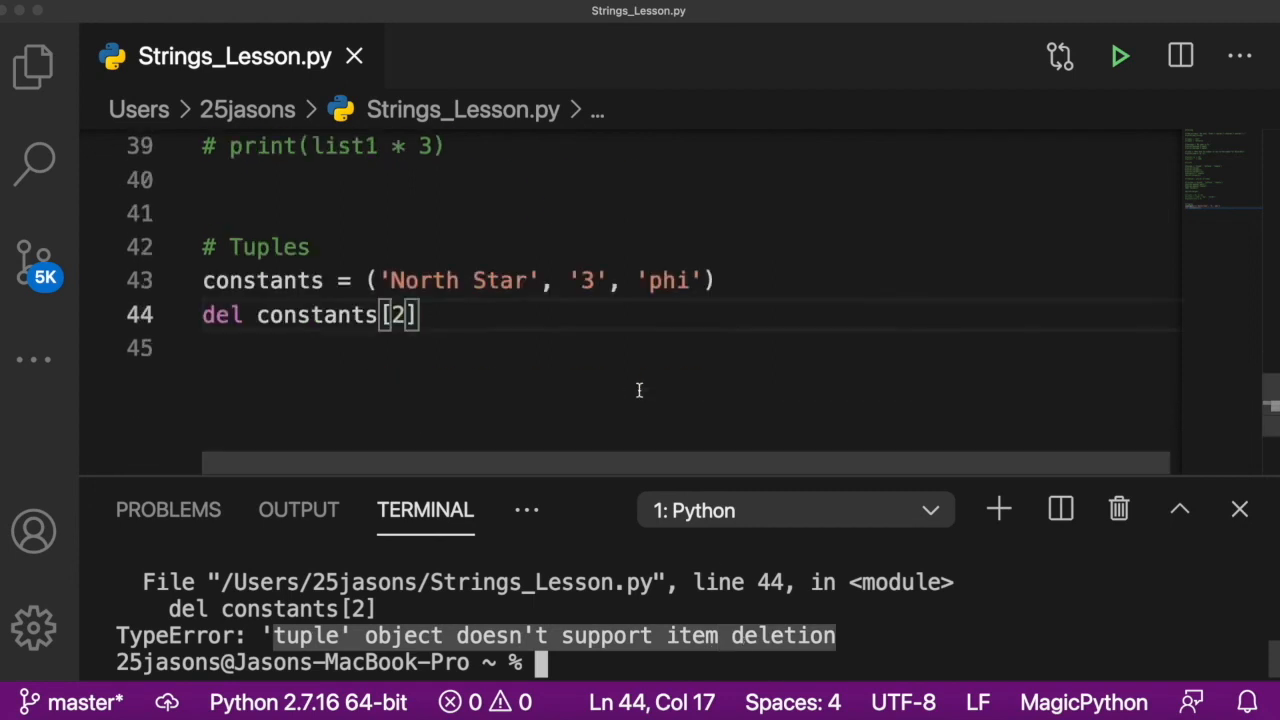
{"action": "key", "text": "Return"}
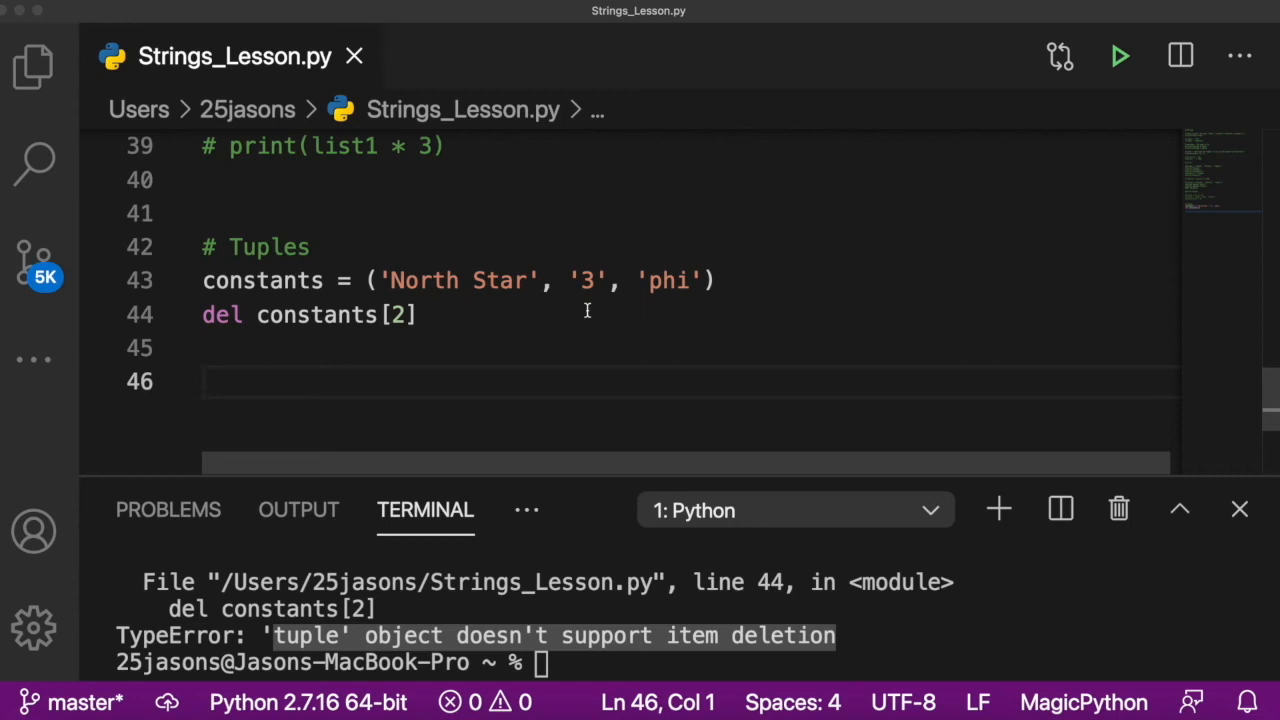
{"action": "left_click", "coordinate": [210, 381]}
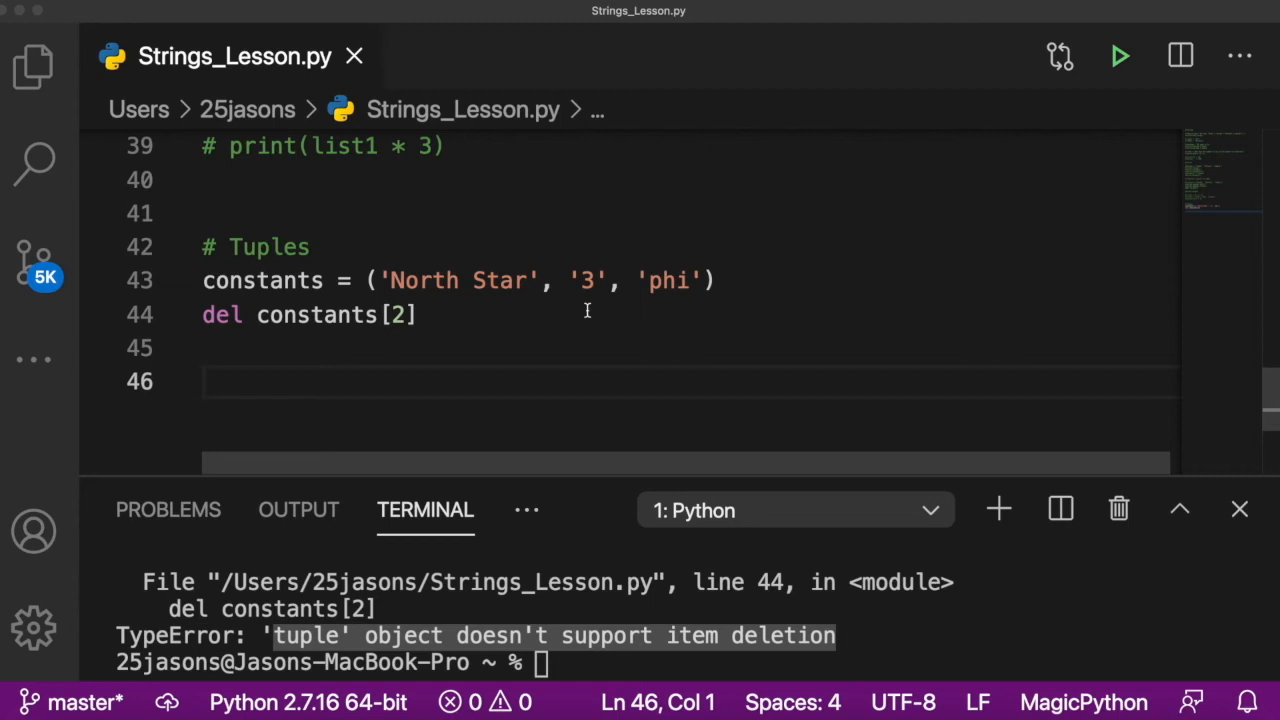
{"action": "left_click", "coordinate": [205, 381]}
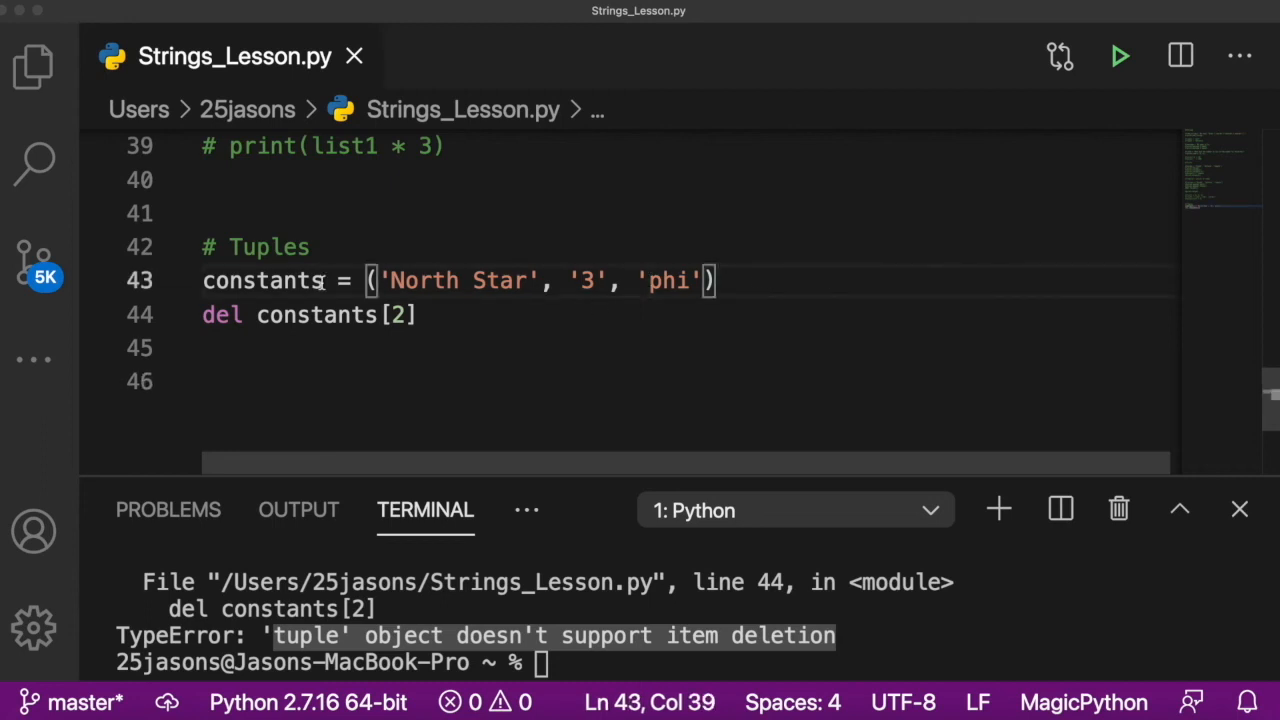
{"action": "left_click", "coordinate": [210, 381]}
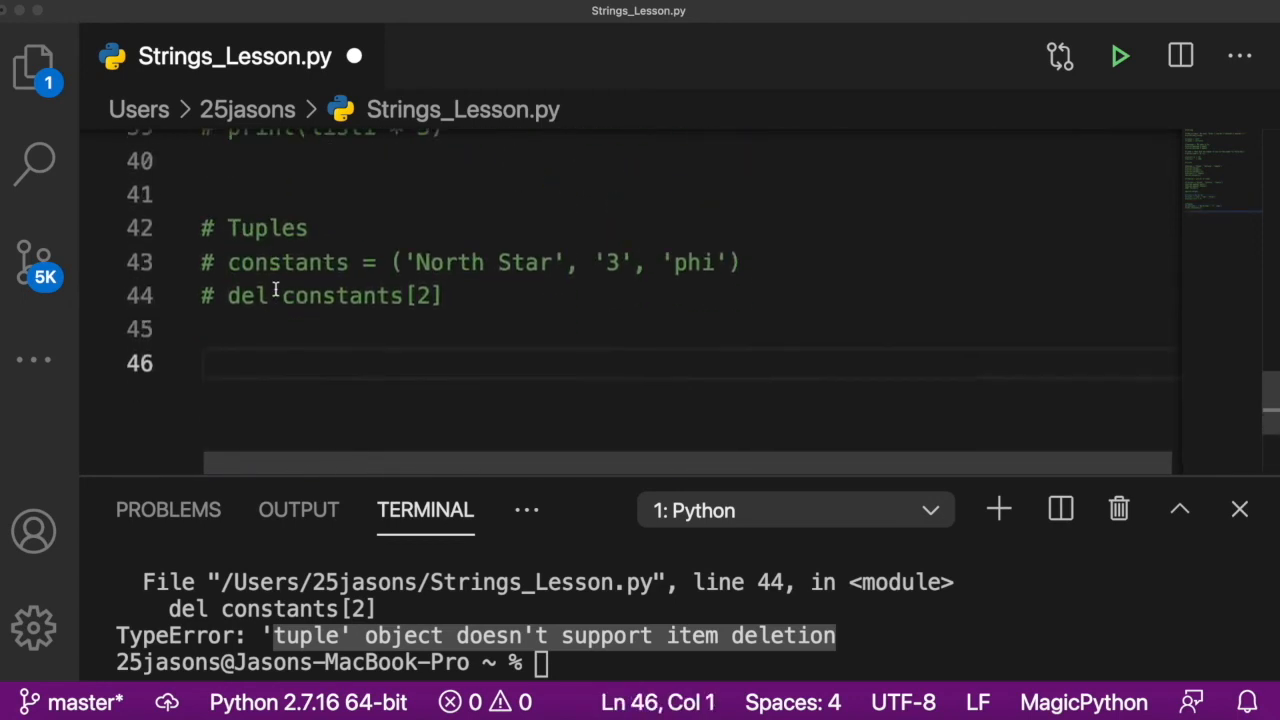
Step: Add a # Maps heading below the tuple code and start a poets = {} dictionary
{"action": "scroll", "scroll_direction": "down", "scroll_amount": 3}
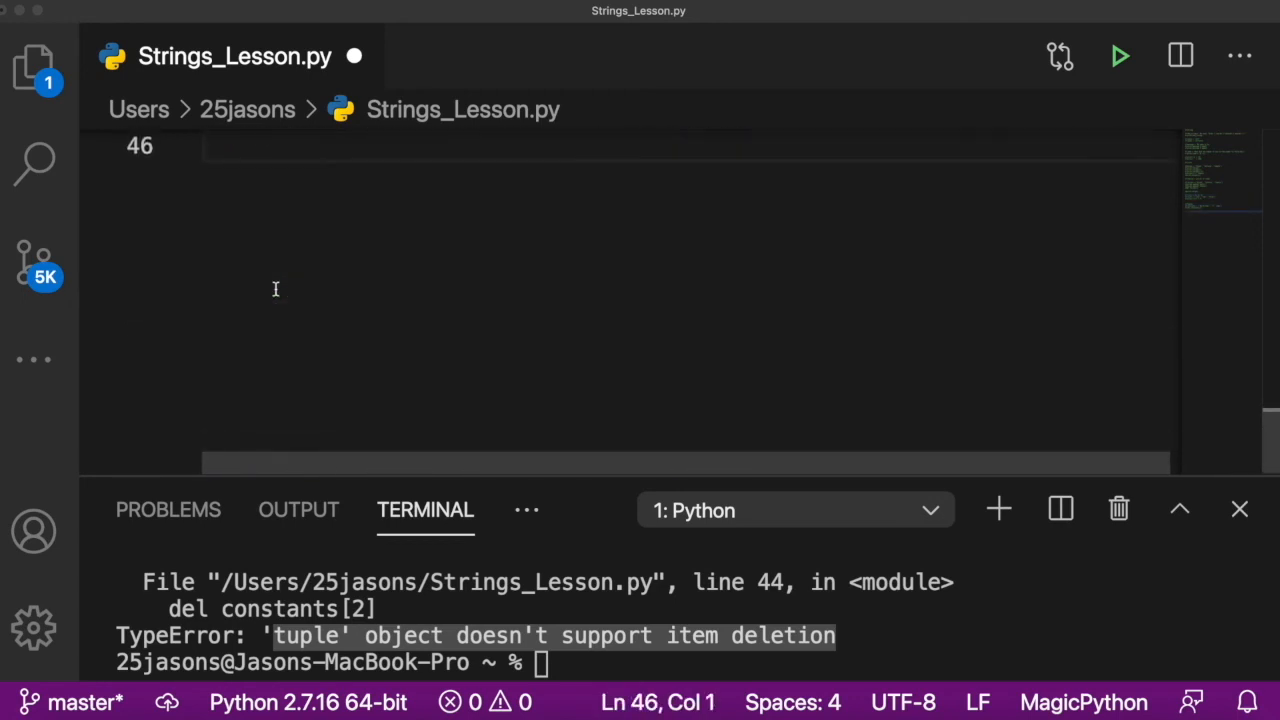
{"action": "scroll", "scroll_direction": "up", "scroll_amount": 3}
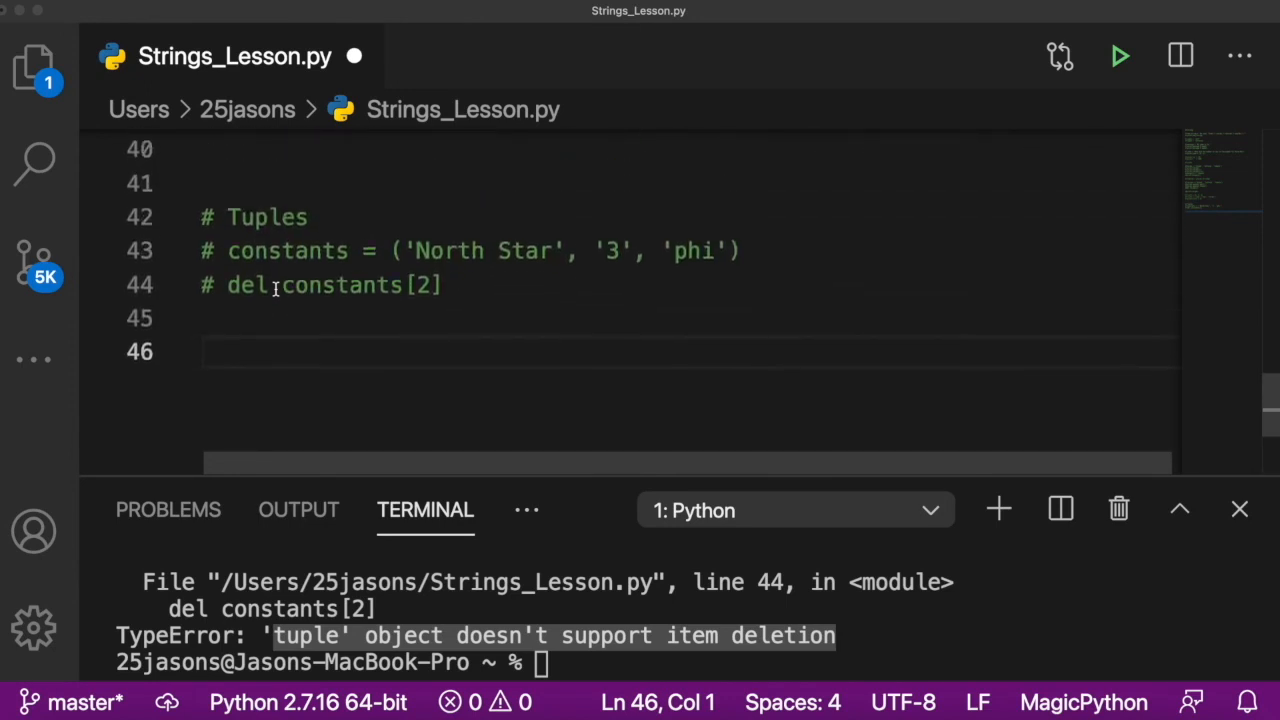
{"action": "type", "text": "# maps"}
{"action": "type", "text": "poets"}
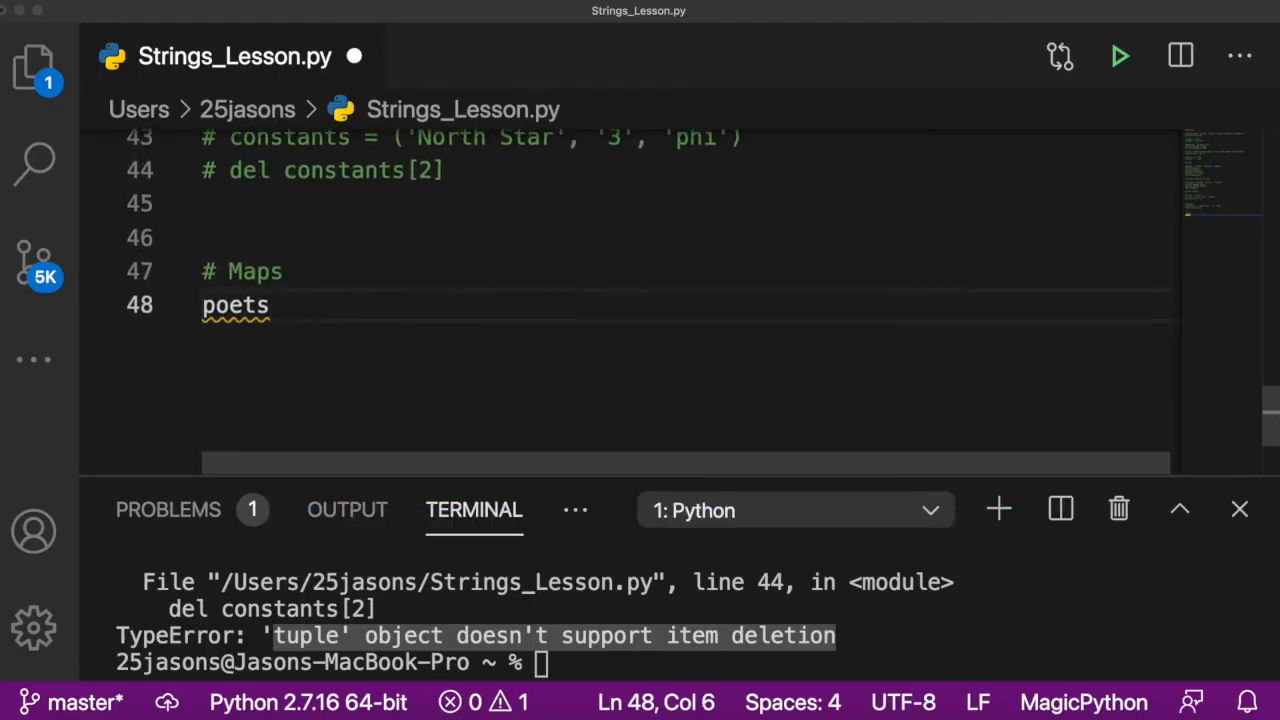
{"action": "type", "text": "= {'"}
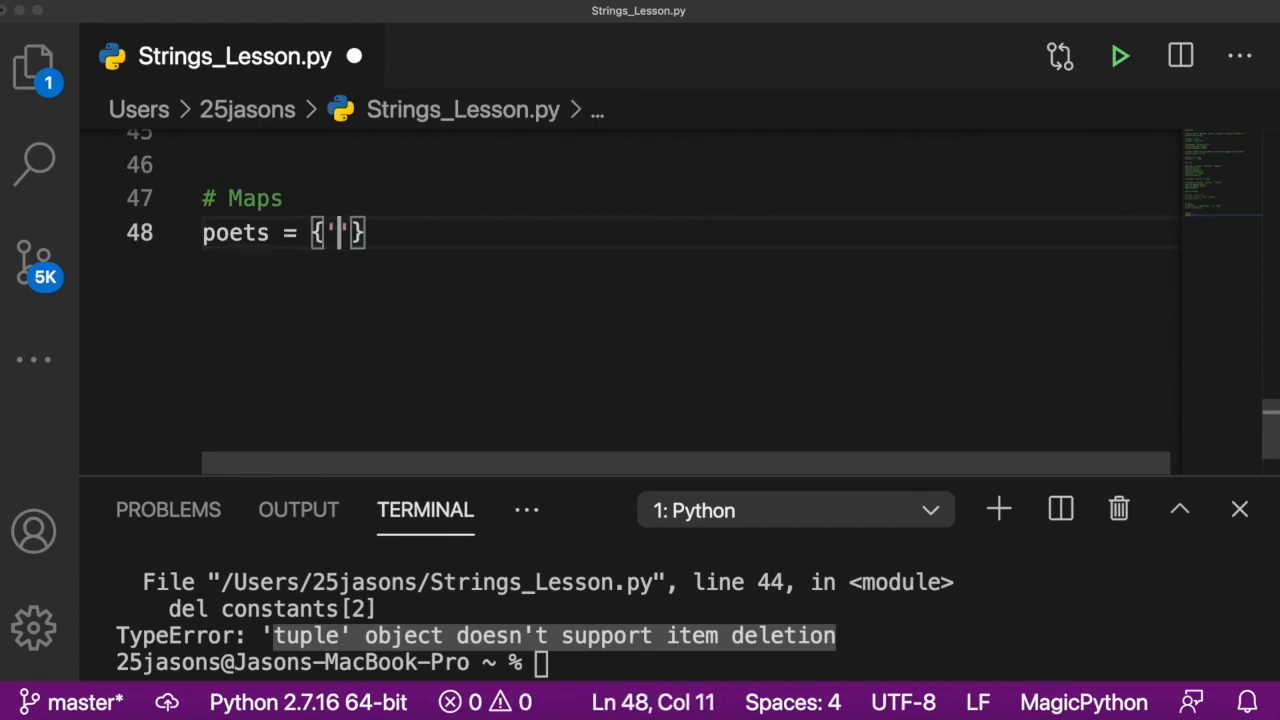
Step: Enter the first poets entries: 'The Raven' : 'Poe' and 'The Tyger' : 'Blake'
{"action": "type", "text": "The R"}
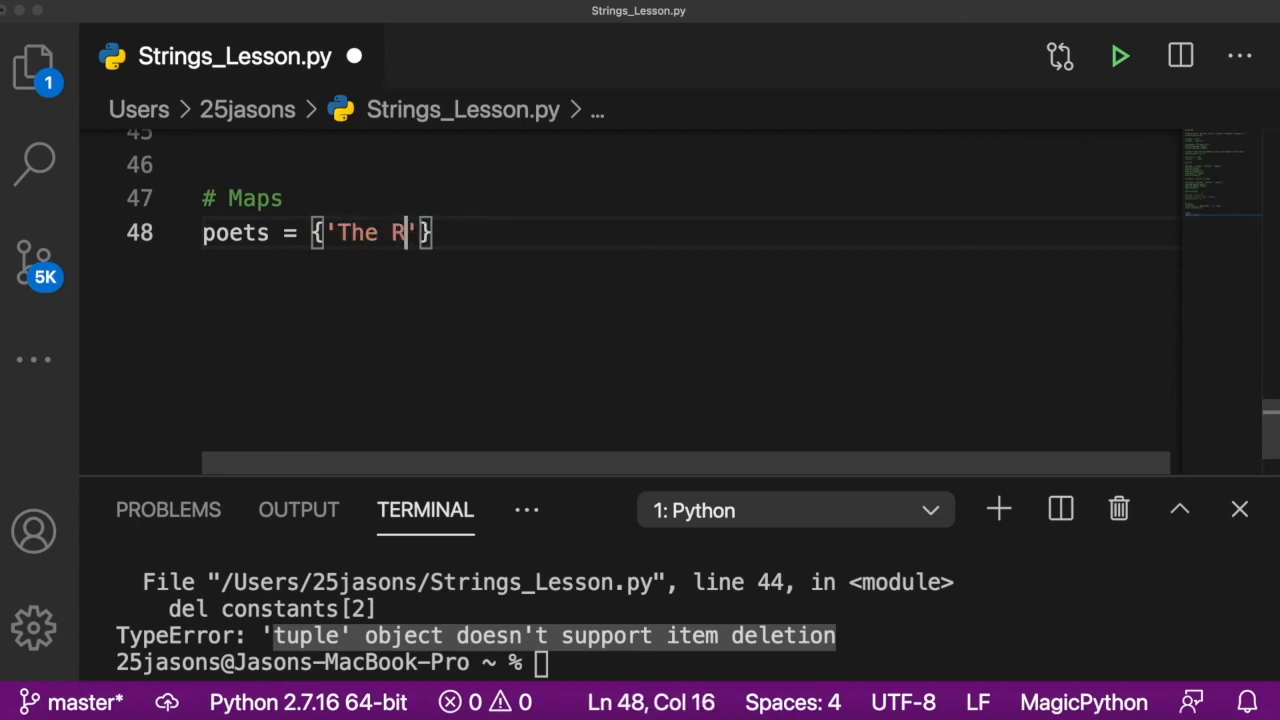
{"action": "type", "text": "aven"}
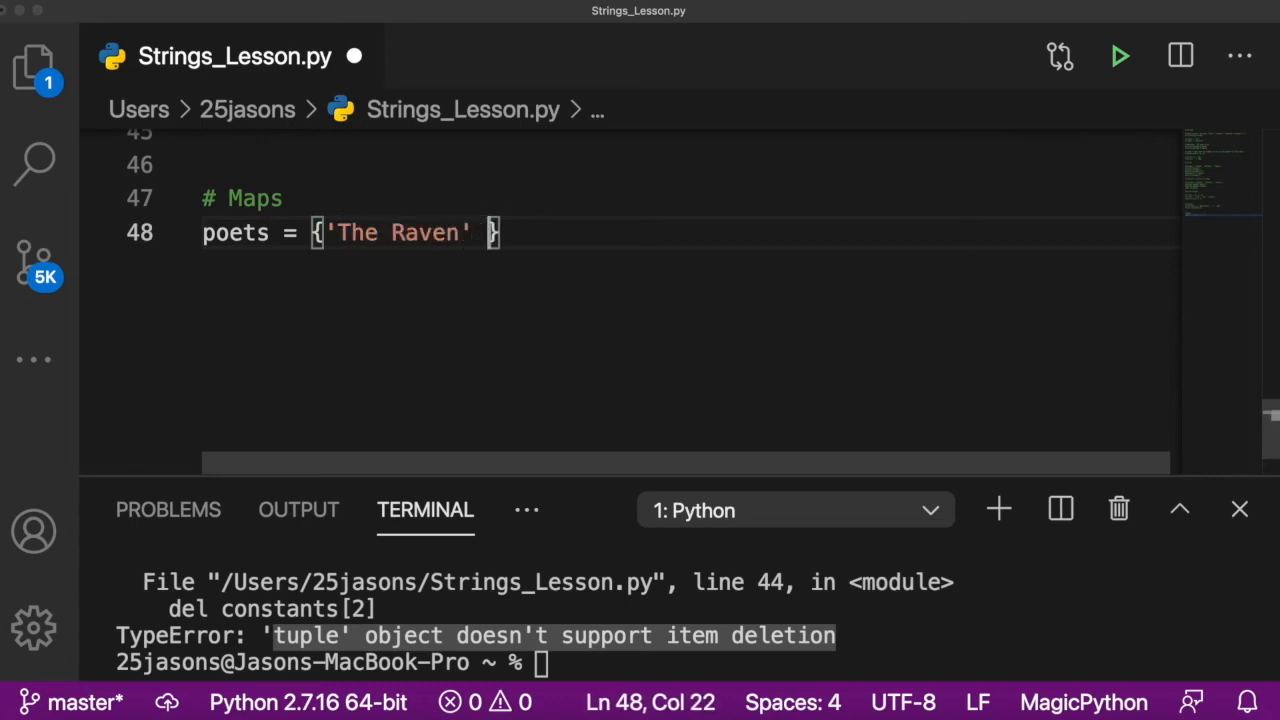
{"action": "type", "text": ": ''"}
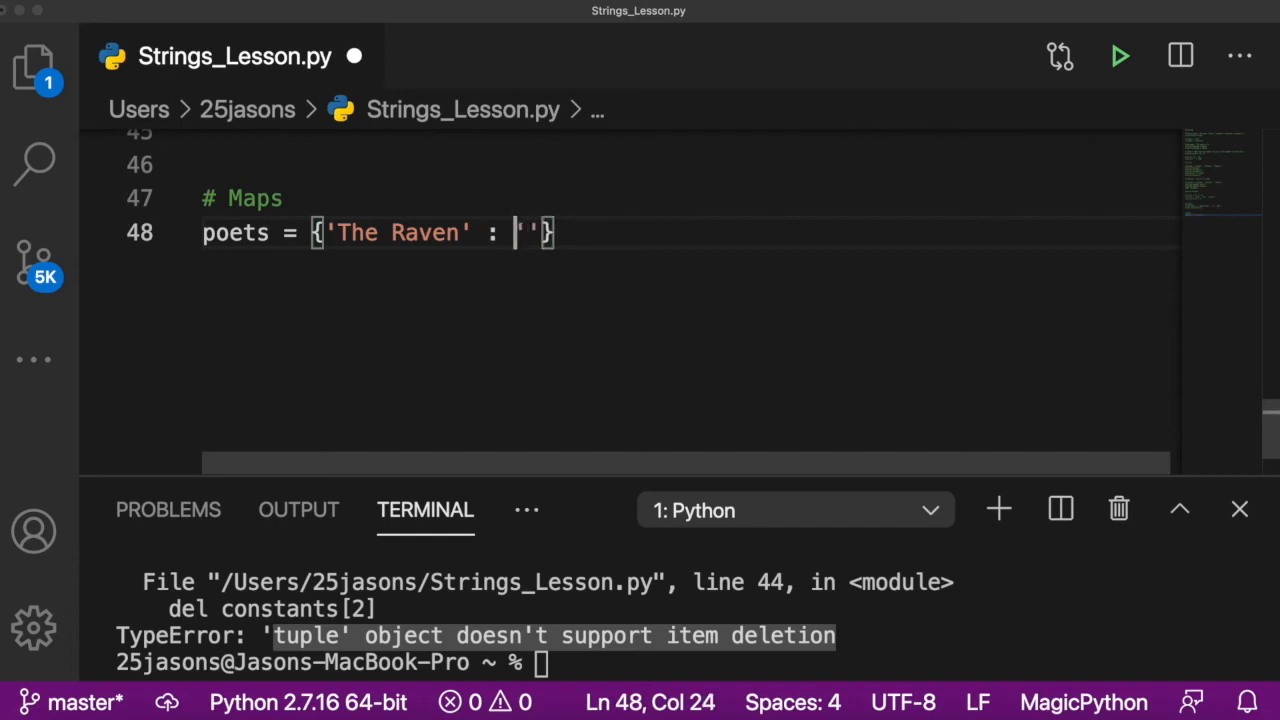
{"action": "type", "text": "Poe"}
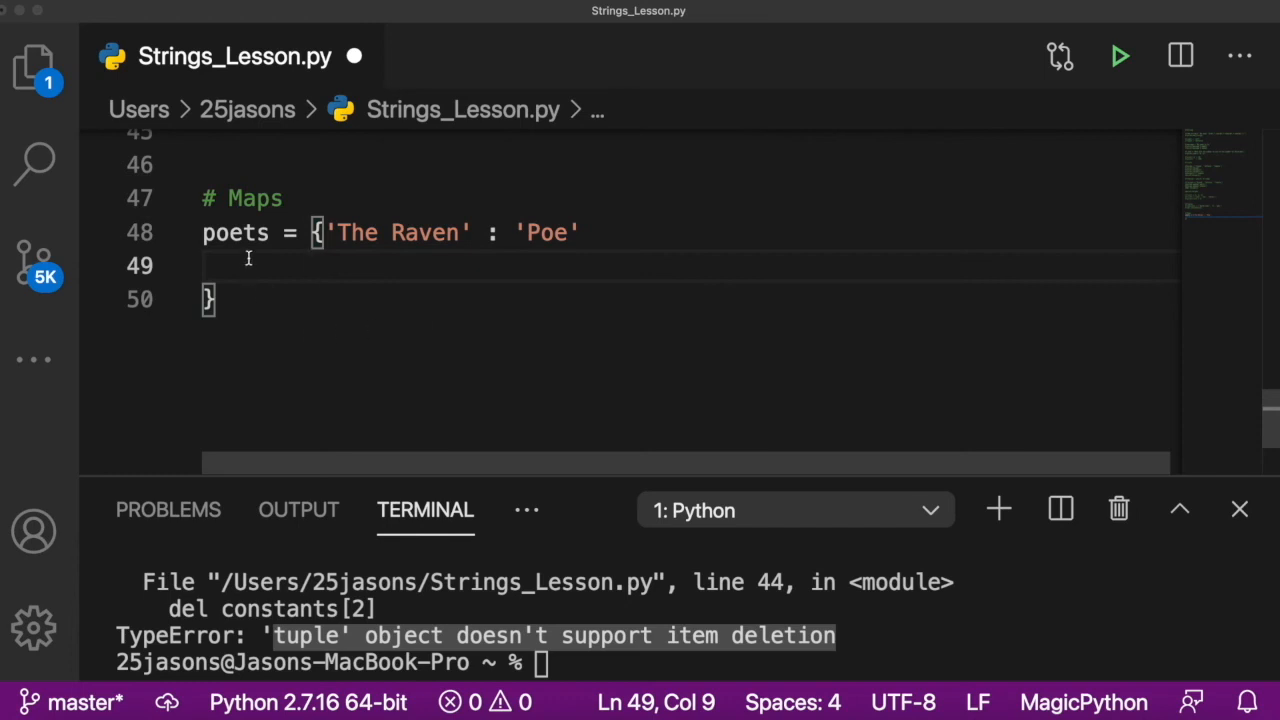
{"action": "mouse_move", "coordinate": [485, 242]}
{"action": "type", "text": "'The "}
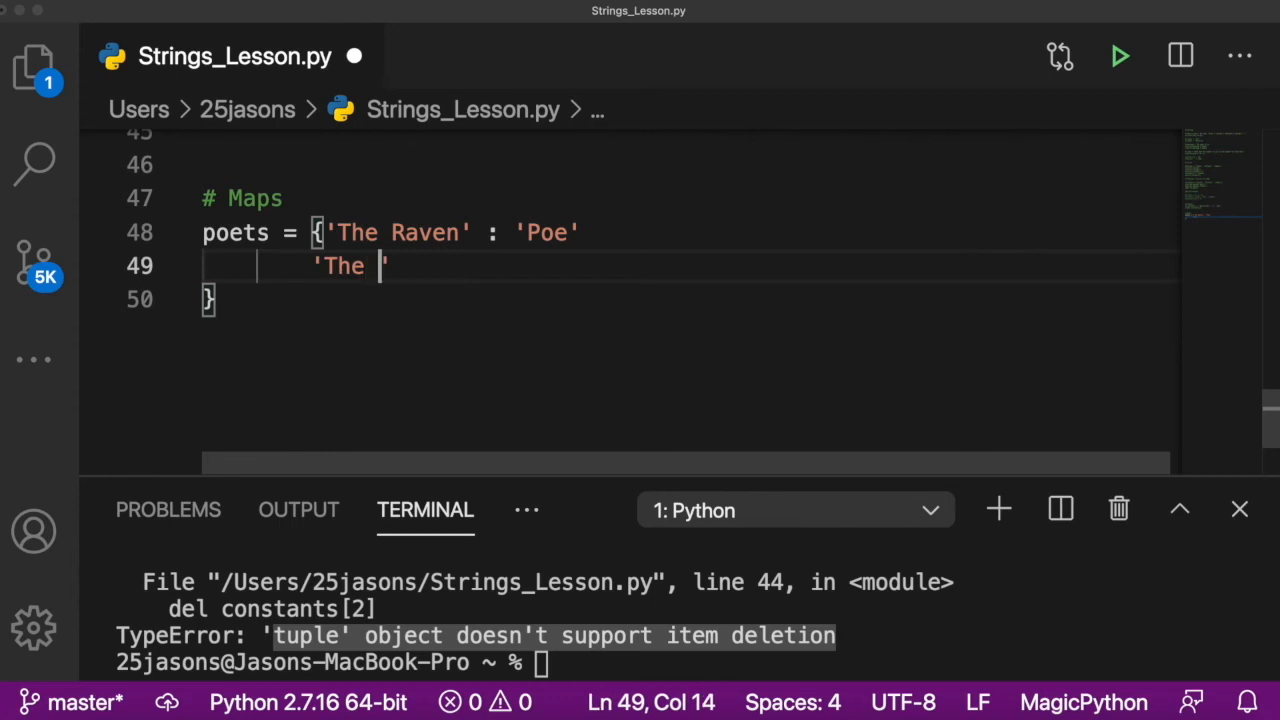
{"action": "type", "text": "Tyger'"}
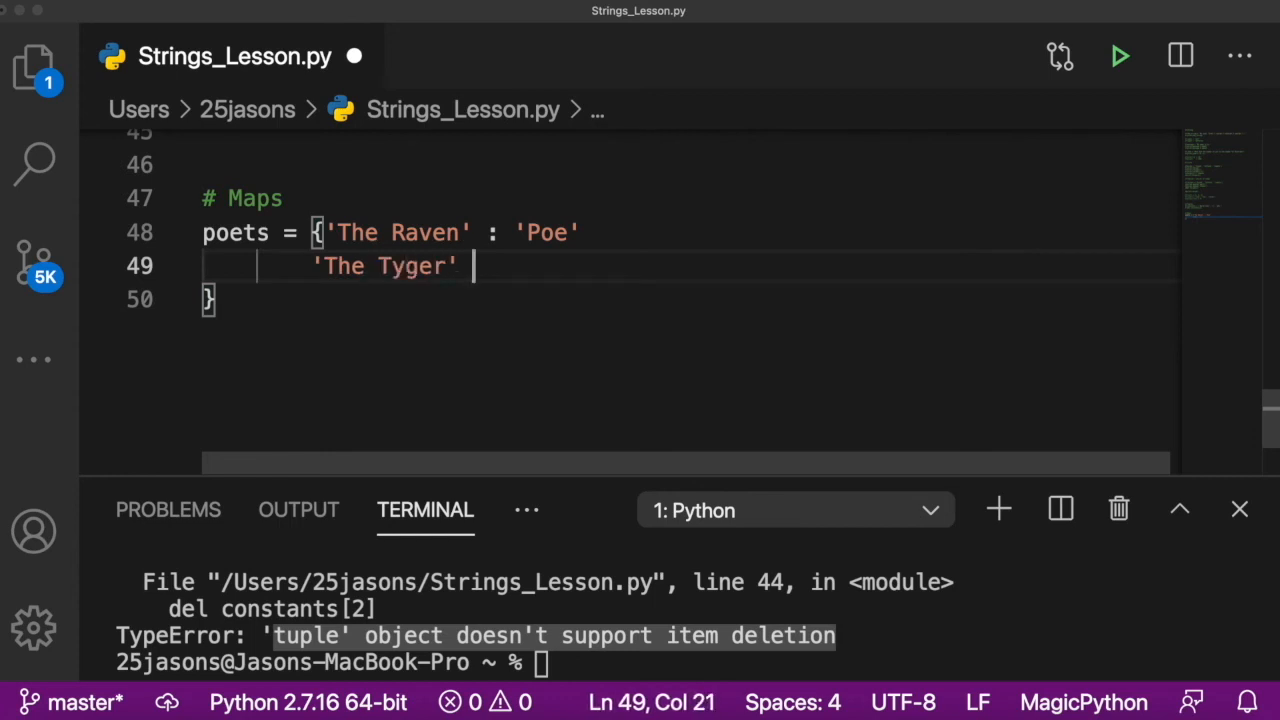
{"action": "type", "text": ": ''"}
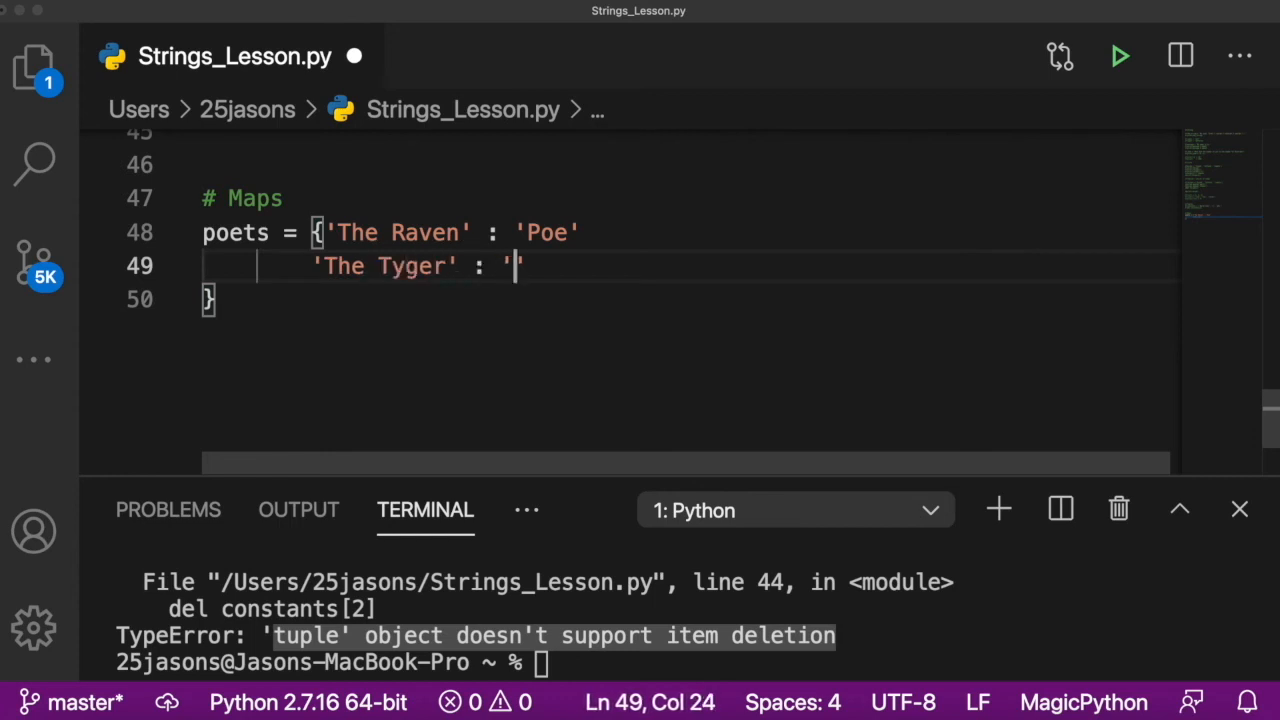
{"action": "type", "text": "blake',"}
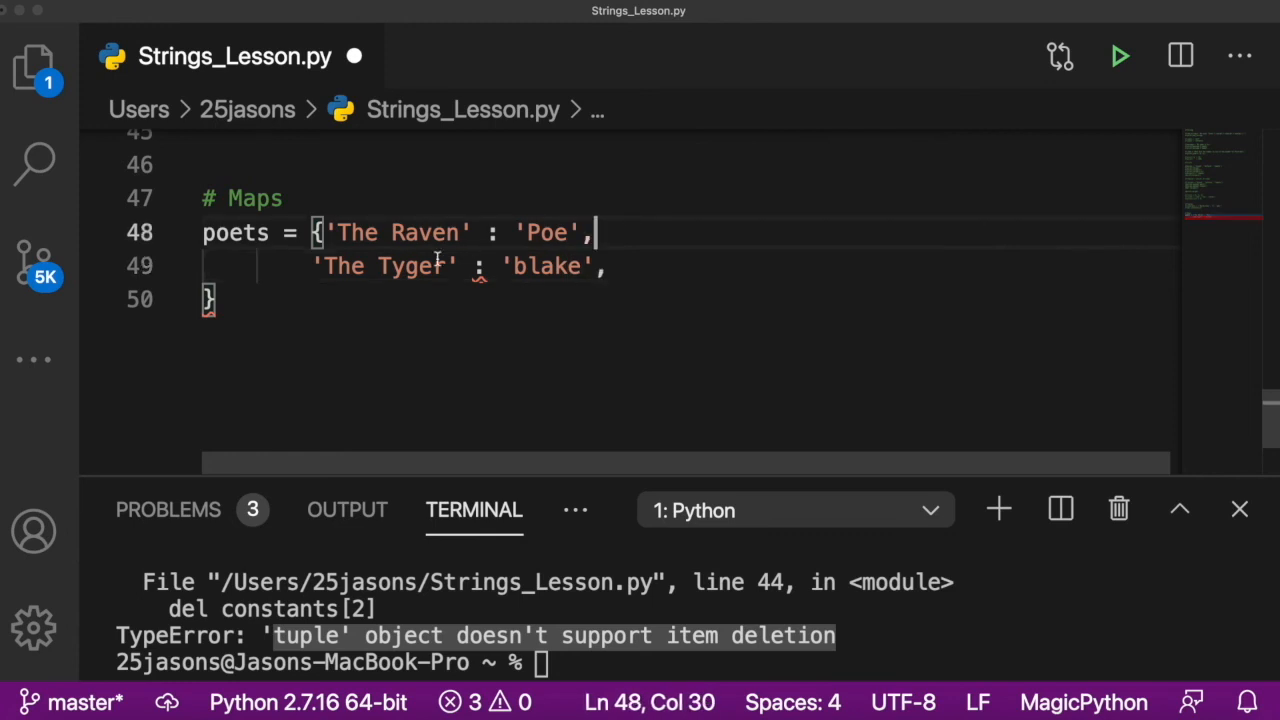
{"action": "type", "text": "Blake"}
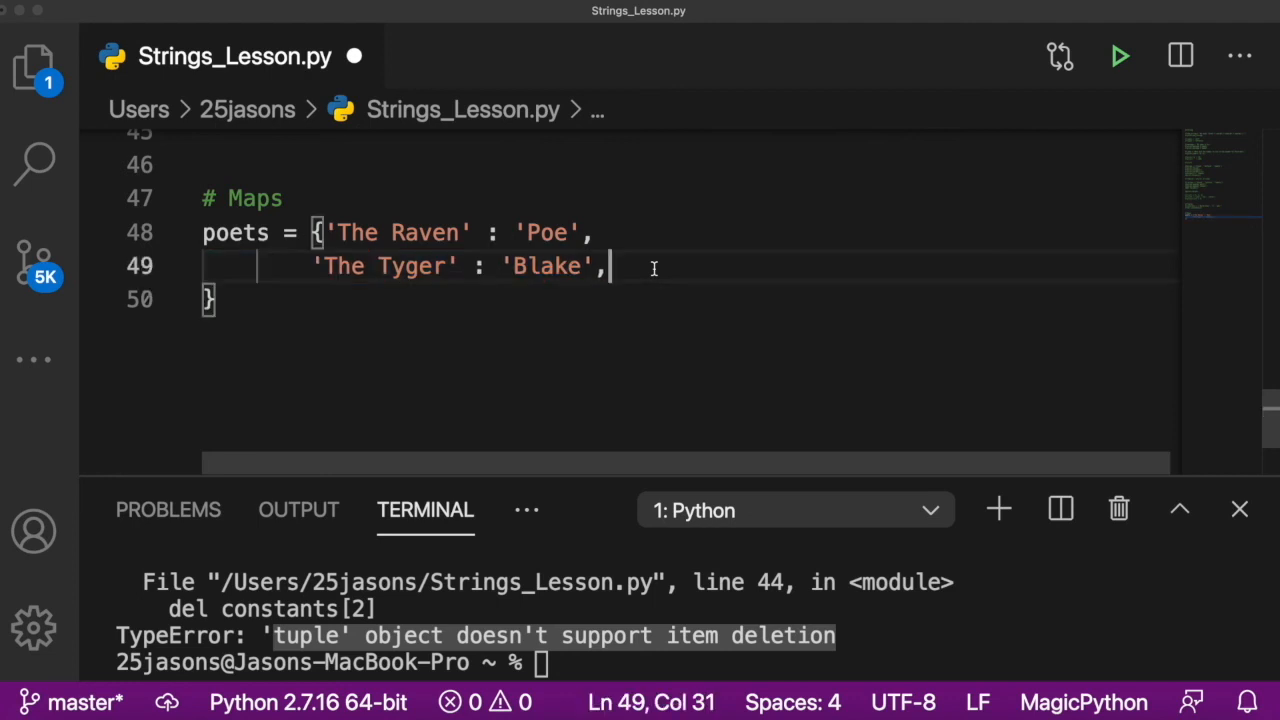
Step: Duplicate the Tyger entry and edit copies to 'Fire and Ice' : 'Frost' and 'Odyssey' : 'Homer'
{"action": "key", "text": "Return"}
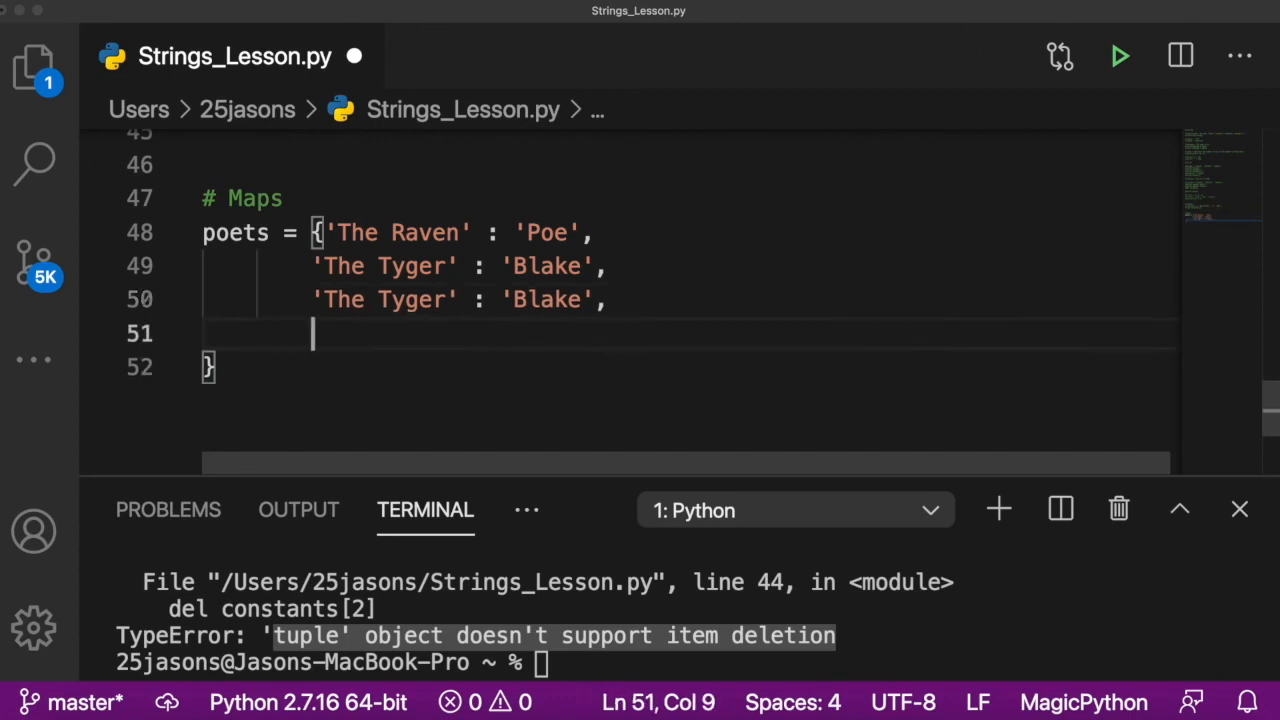
{"action": "type", "text": "'The Tyger' : 'Blake',"}
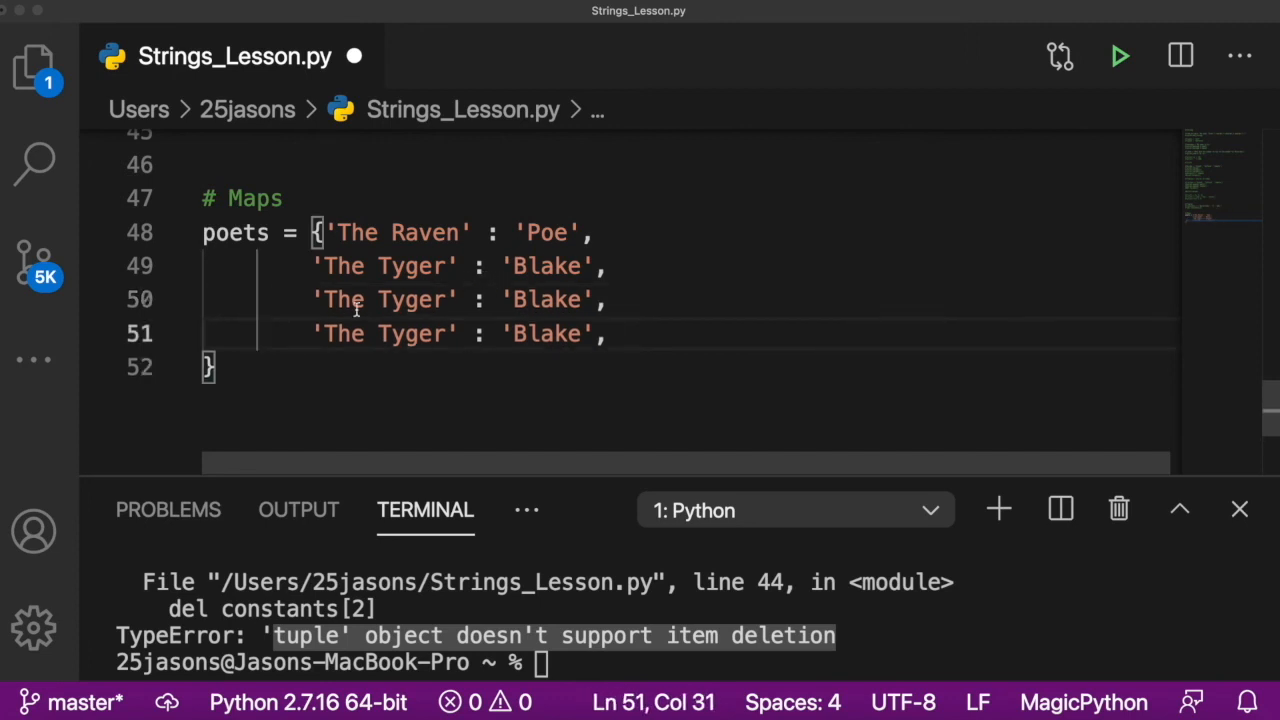
{"action": "type", "text": "Fire and Ice"}
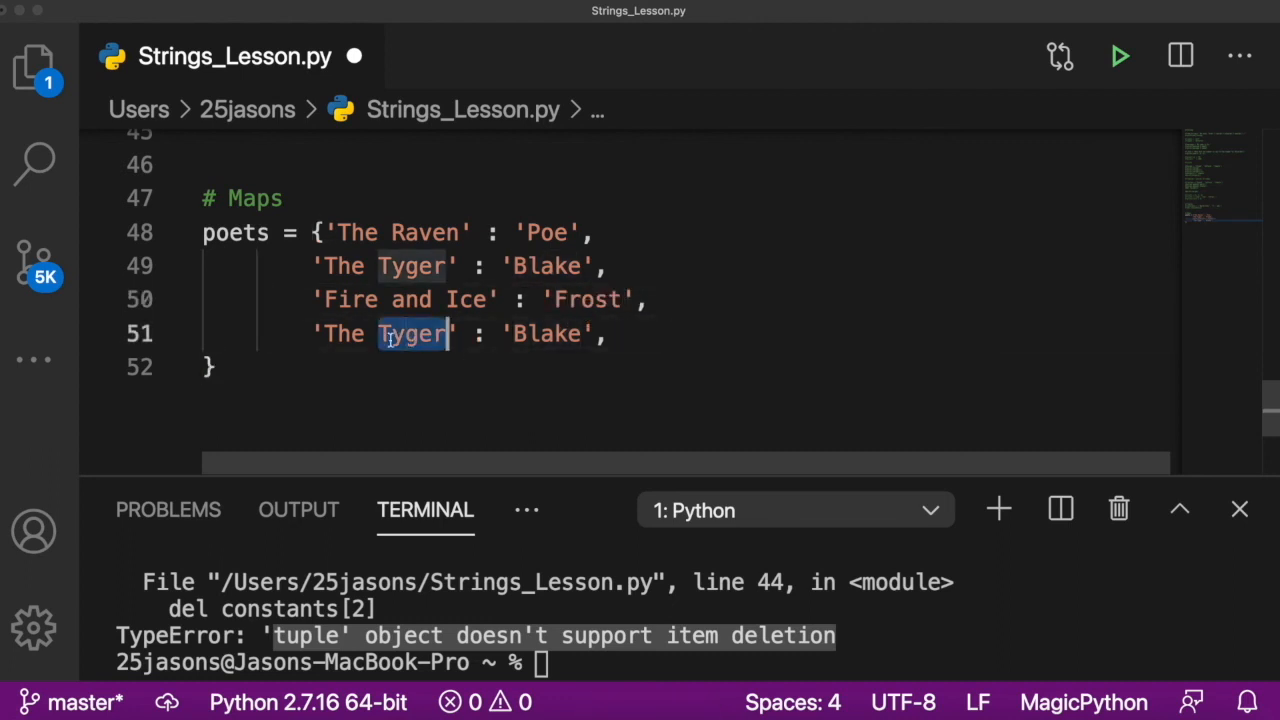
{"action": "type", "text": "O"}
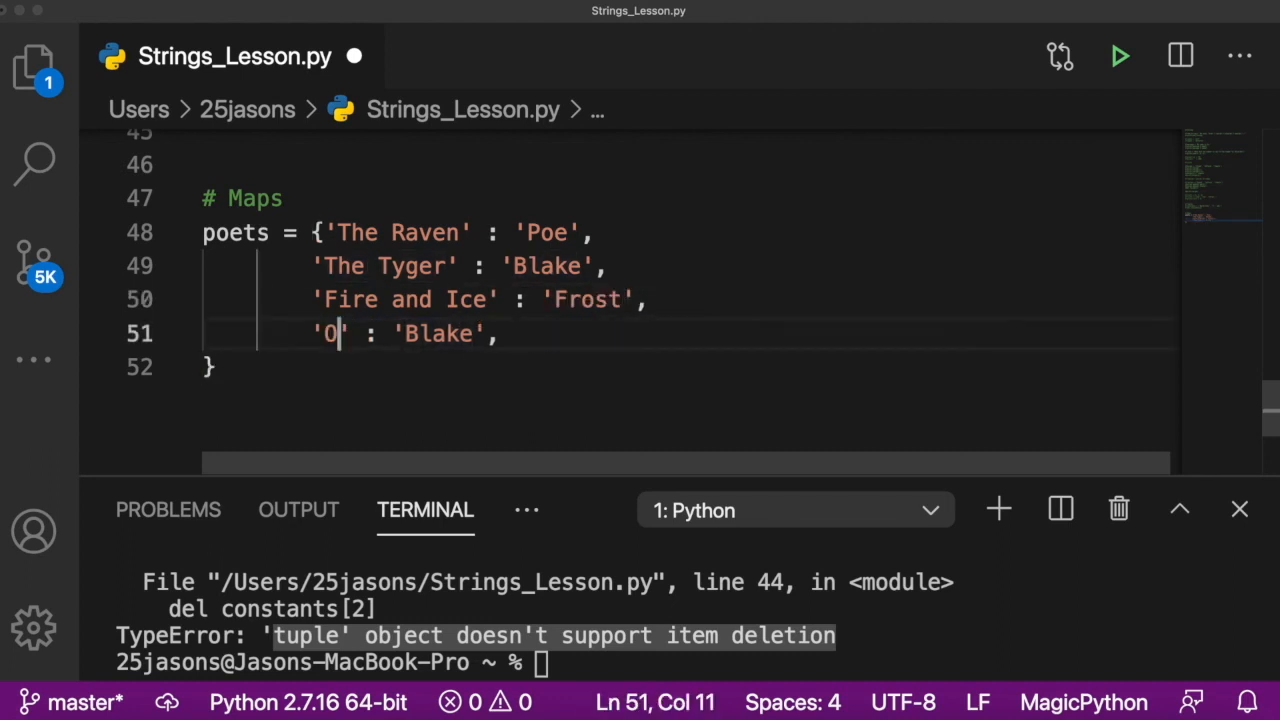
{"action": "type", "text": "dyssey"}
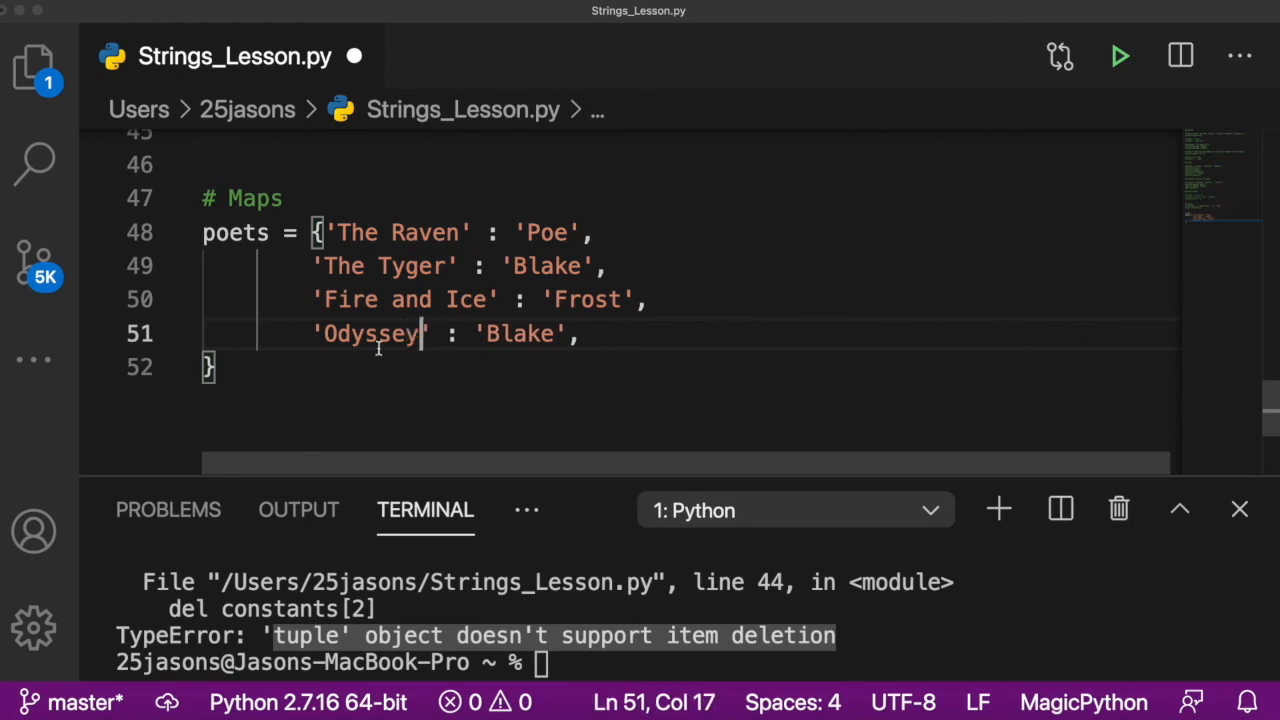
{"action": "type", "text": "Homer"}
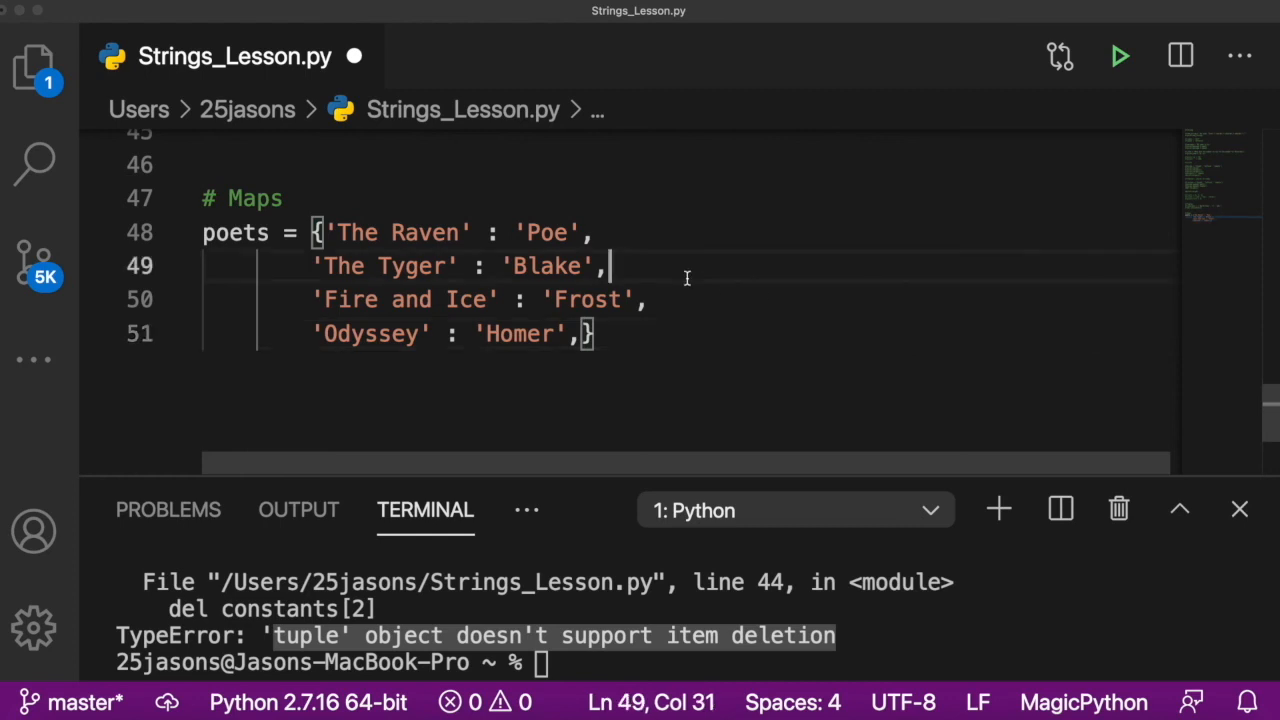
{"action": "double_click", "coordinate": [399, 232]}
{"action": "type", "text": "print("}
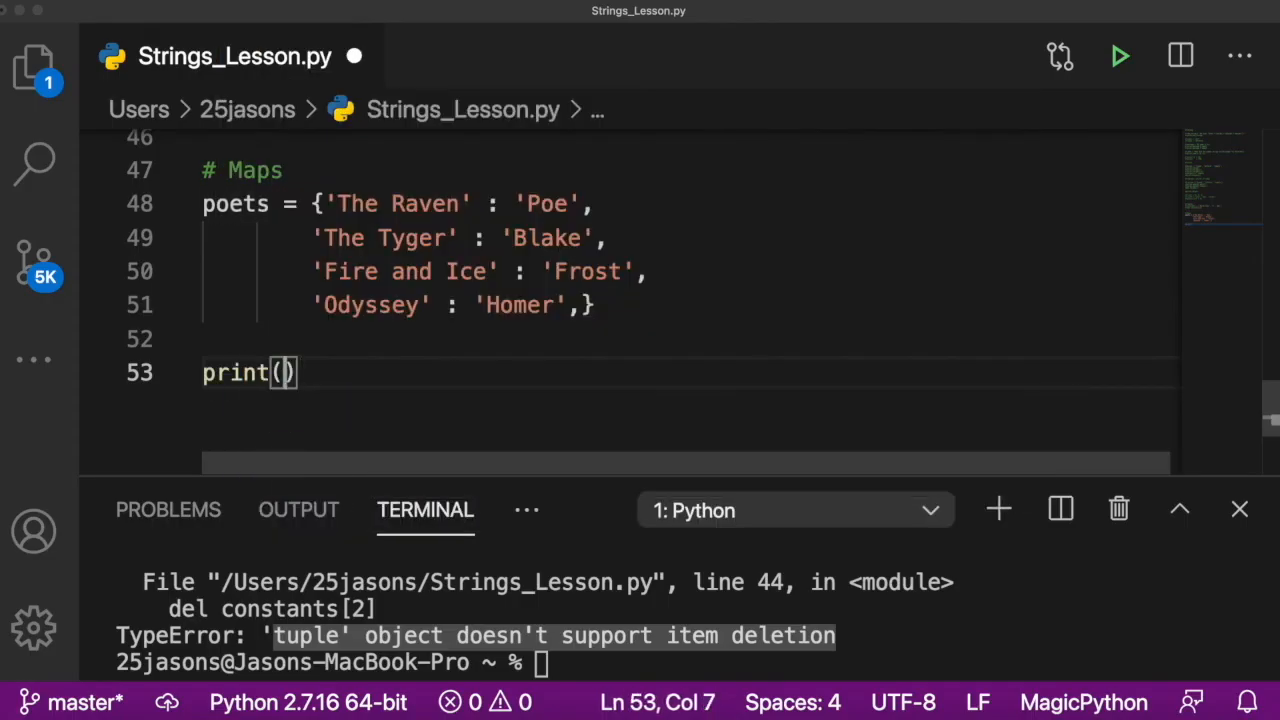
Step: Print poets['The Raven'], correct the brackets to square, and rerun to output Poe
{"action": "type", "text": "poets["}
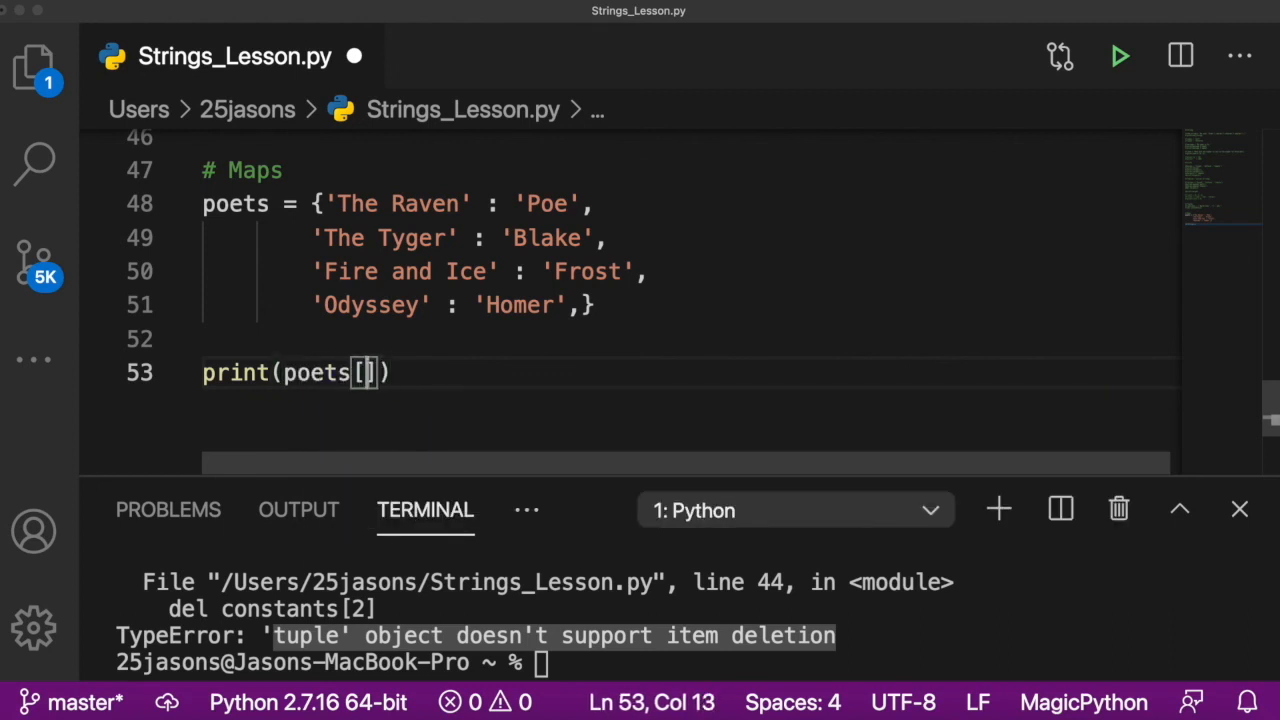
{"action": "key", "text": "Backspace"}
{"action": "type", "text": "{'"}
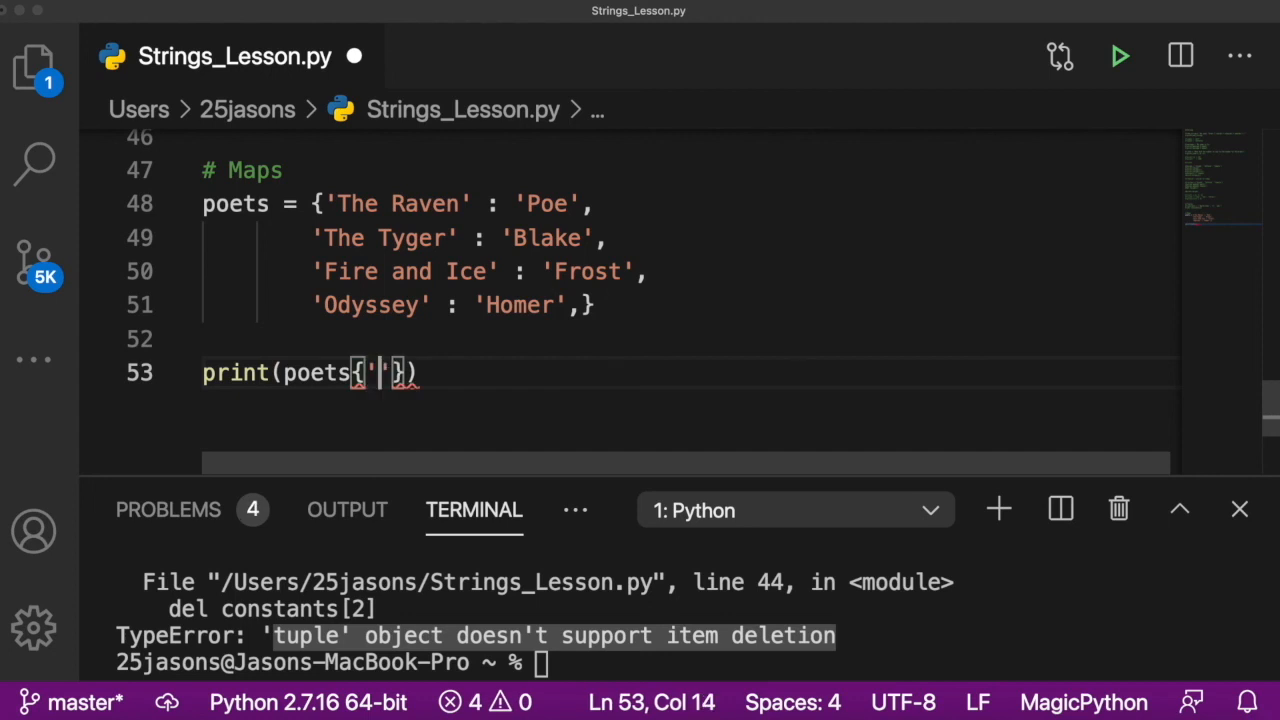
{"action": "type", "text": "The"}
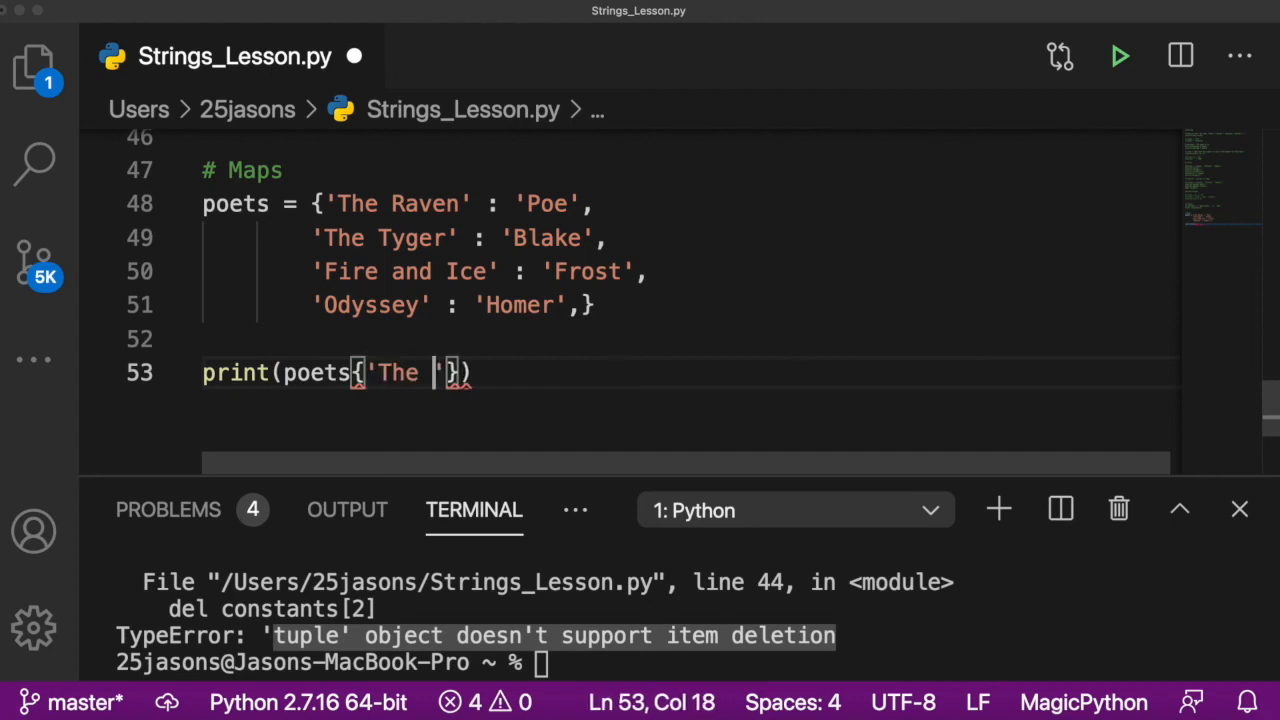
{"action": "type", "text": "Raven"}
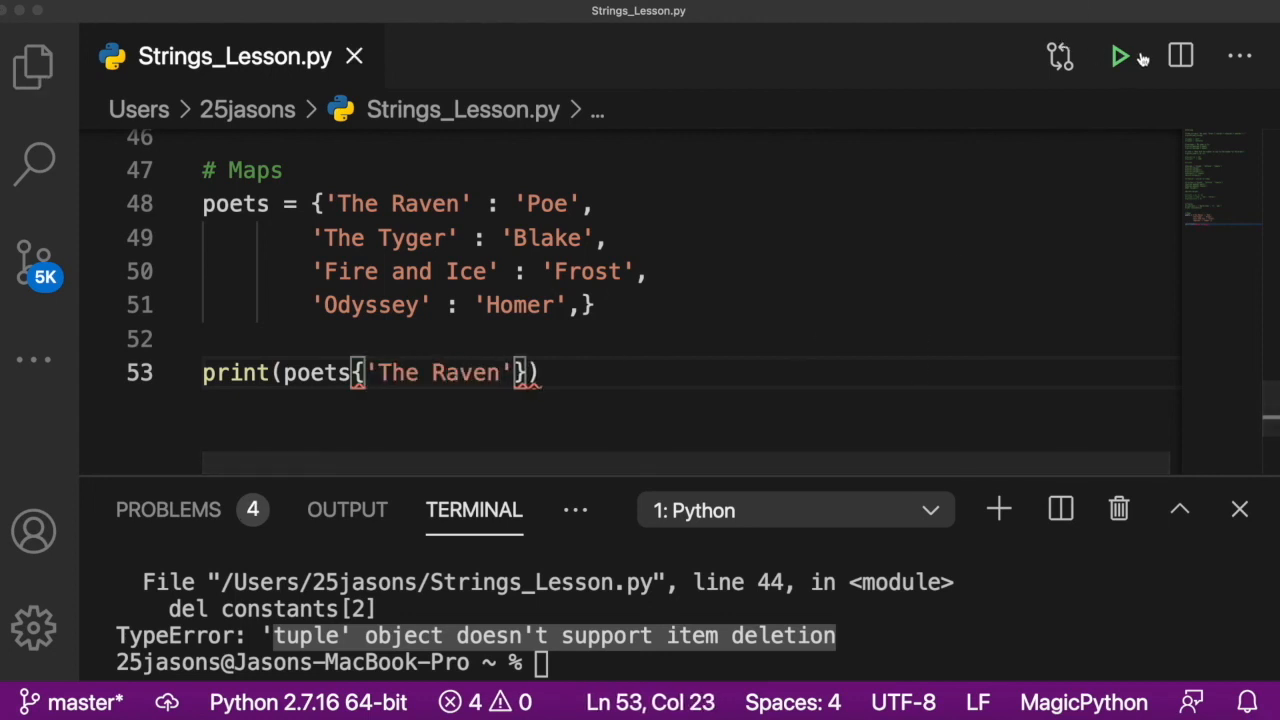
{"action": "left_click", "coordinate": [1120, 56]}
{"action": "type", "text": "]"}
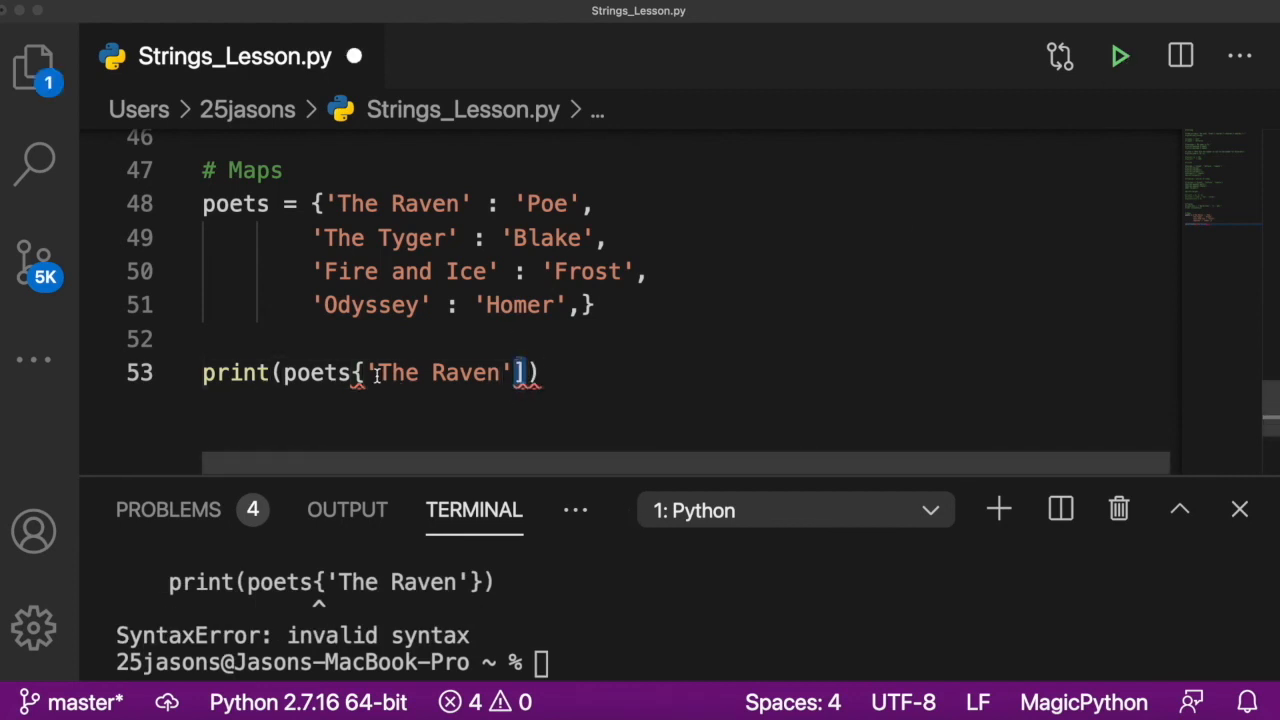
{"action": "type", "text": "[]"}
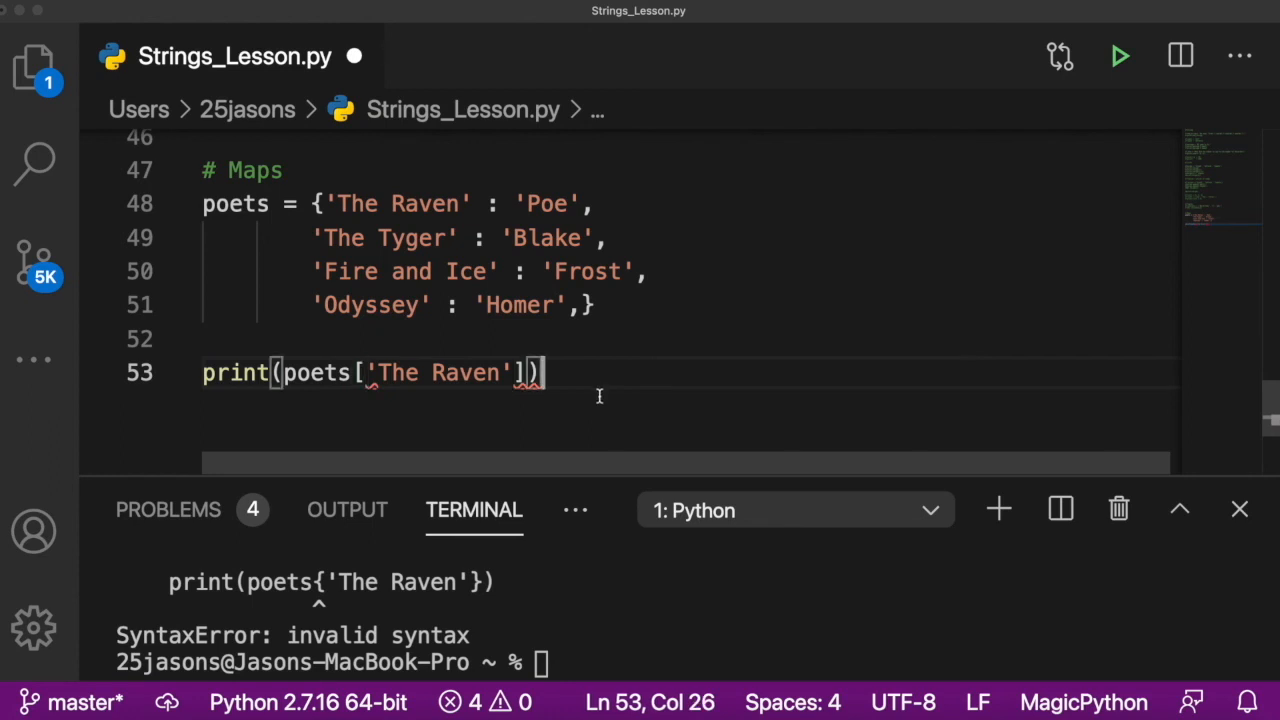
{"action": "left_click", "coordinate": [1119, 56]}
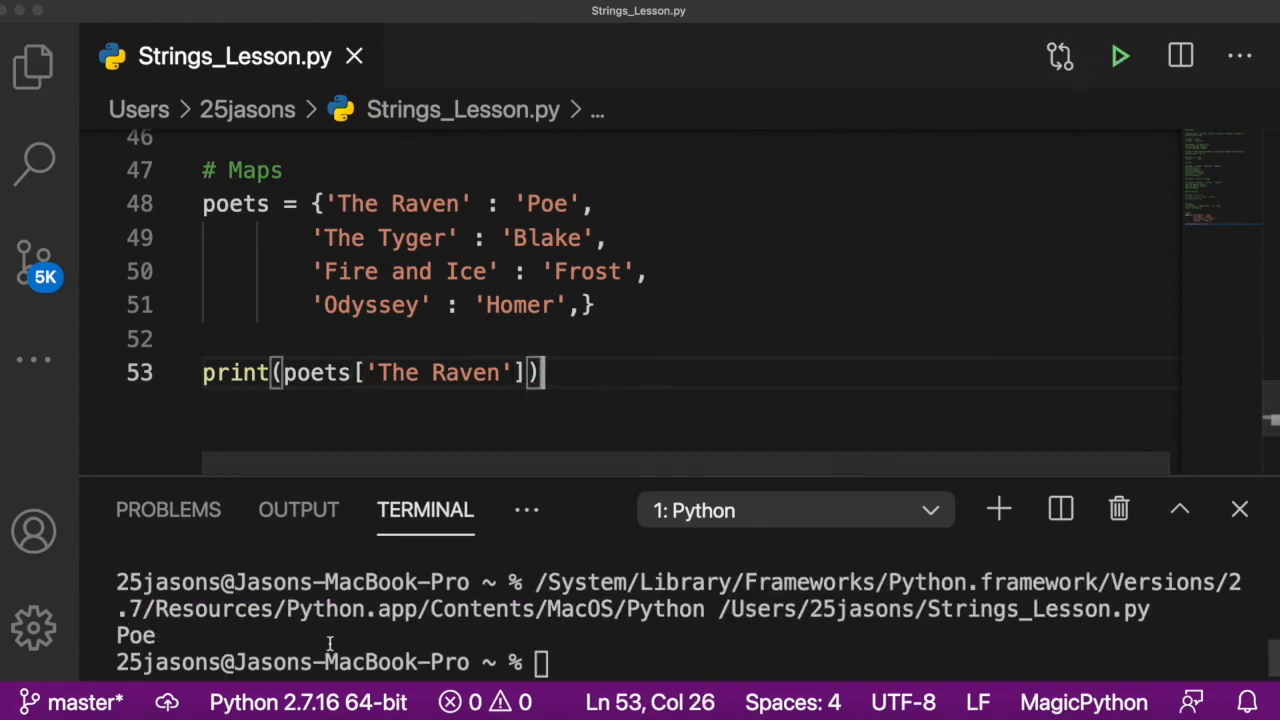
{"action": "double_click", "coordinate": [546, 204]}
{"action": "type", "text": "del "}
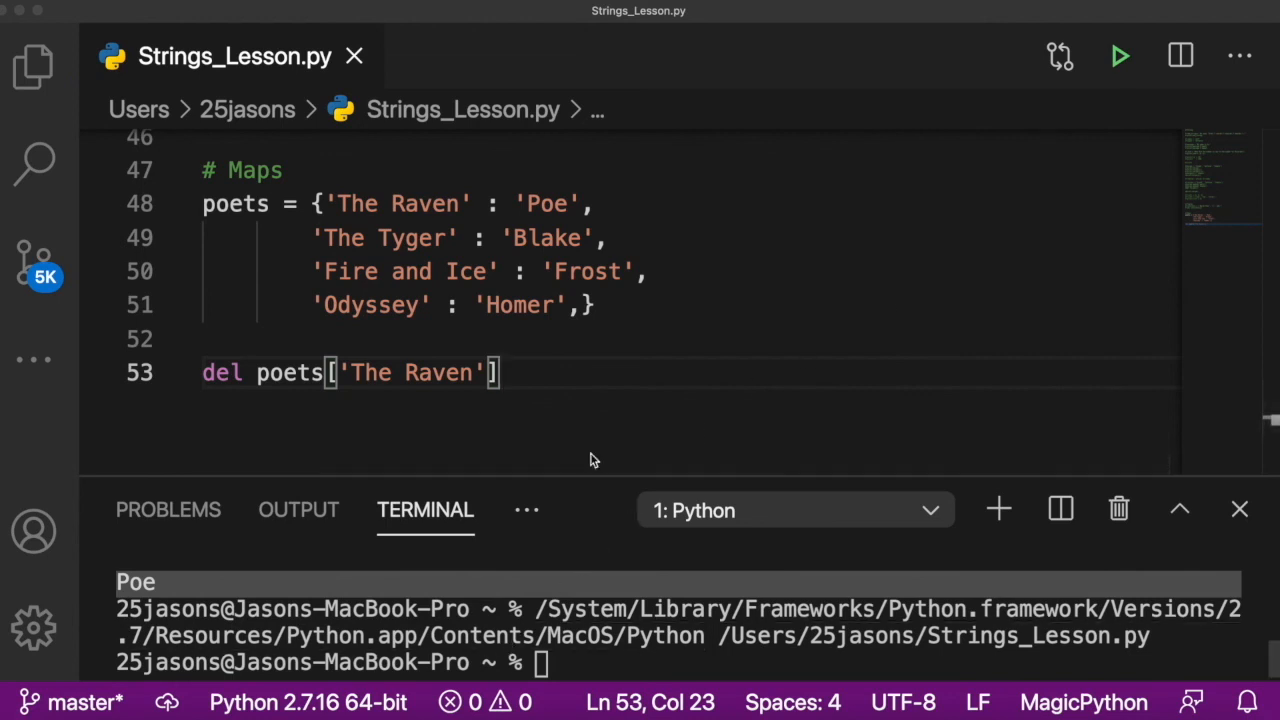
Step: Change the line to del poets['The Raven'] and print(poets), showing Frost, Blake and Homer
{"action": "type", "text": "print(poets['"}
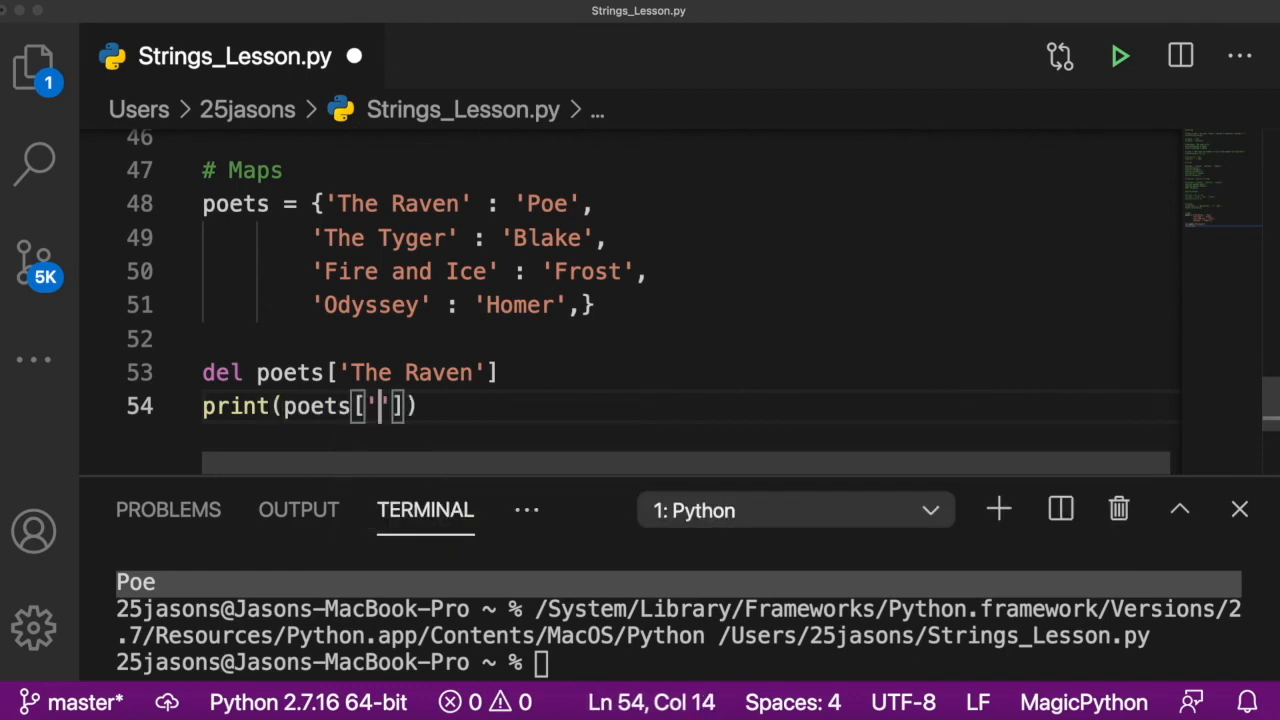
{"action": "type", "text": "The Ra"}
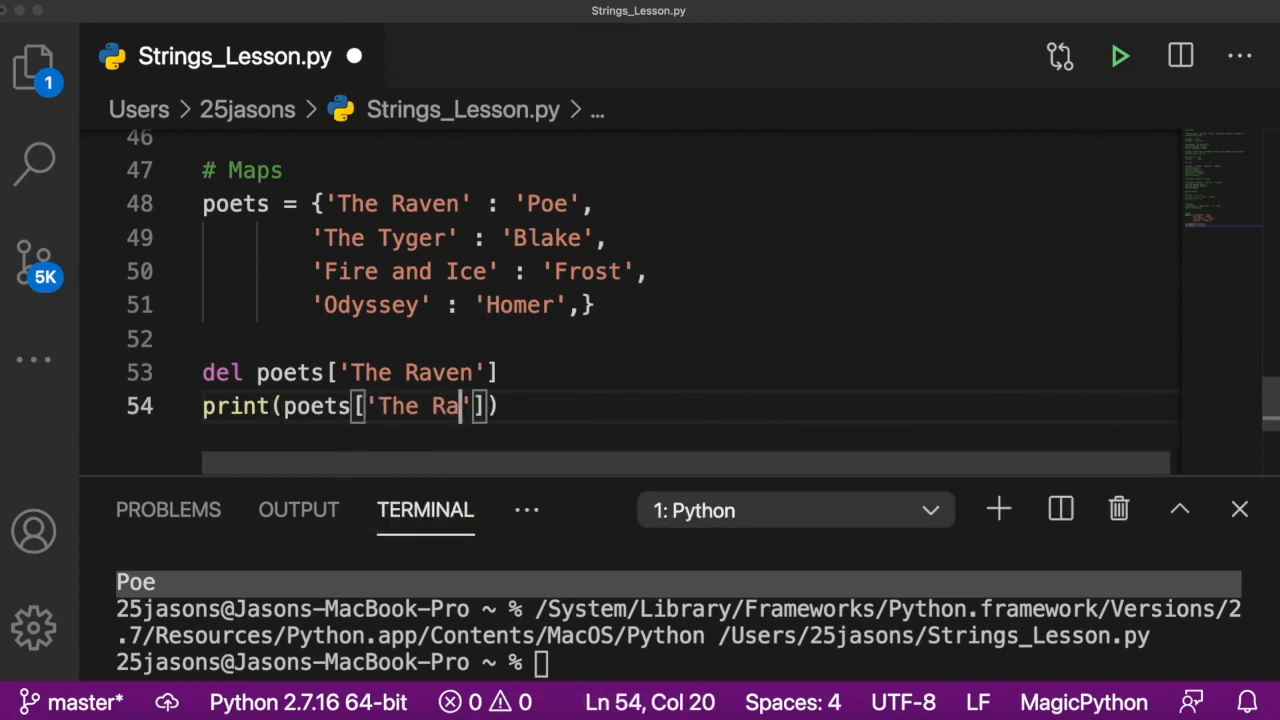
{"action": "key", "text": "Backspace"}
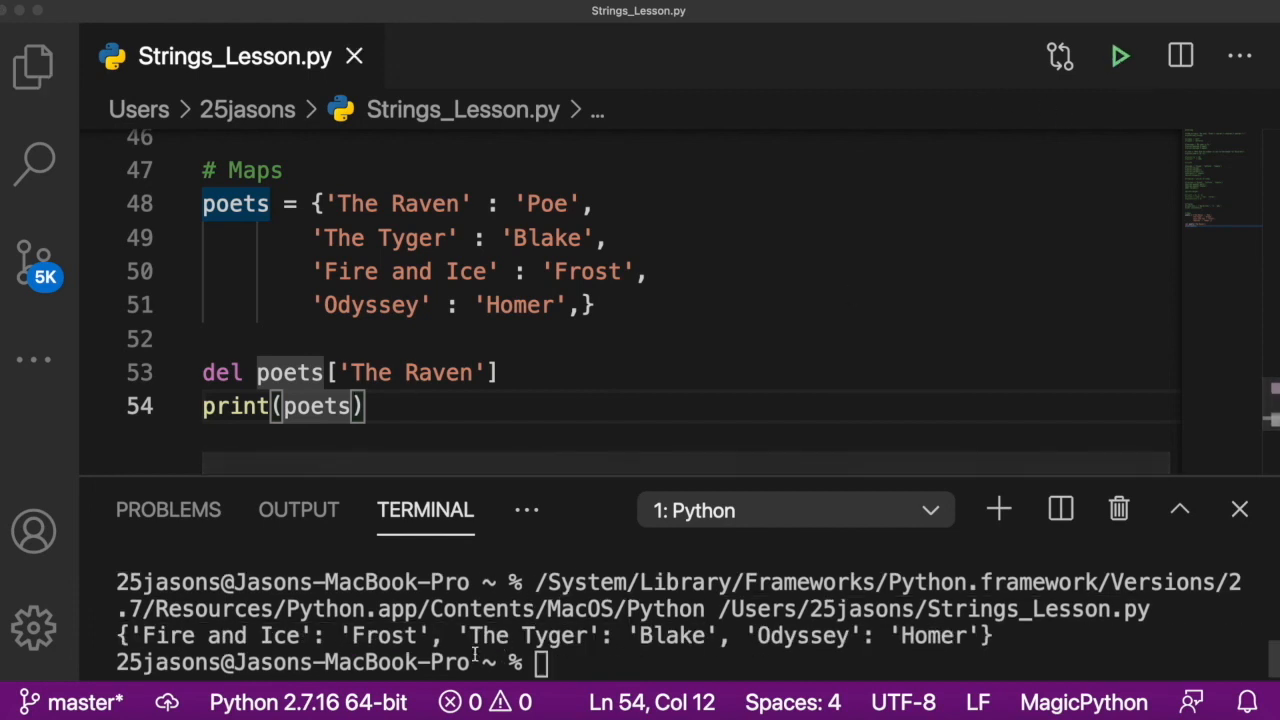
{"action": "left_click", "coordinate": [372, 405]}
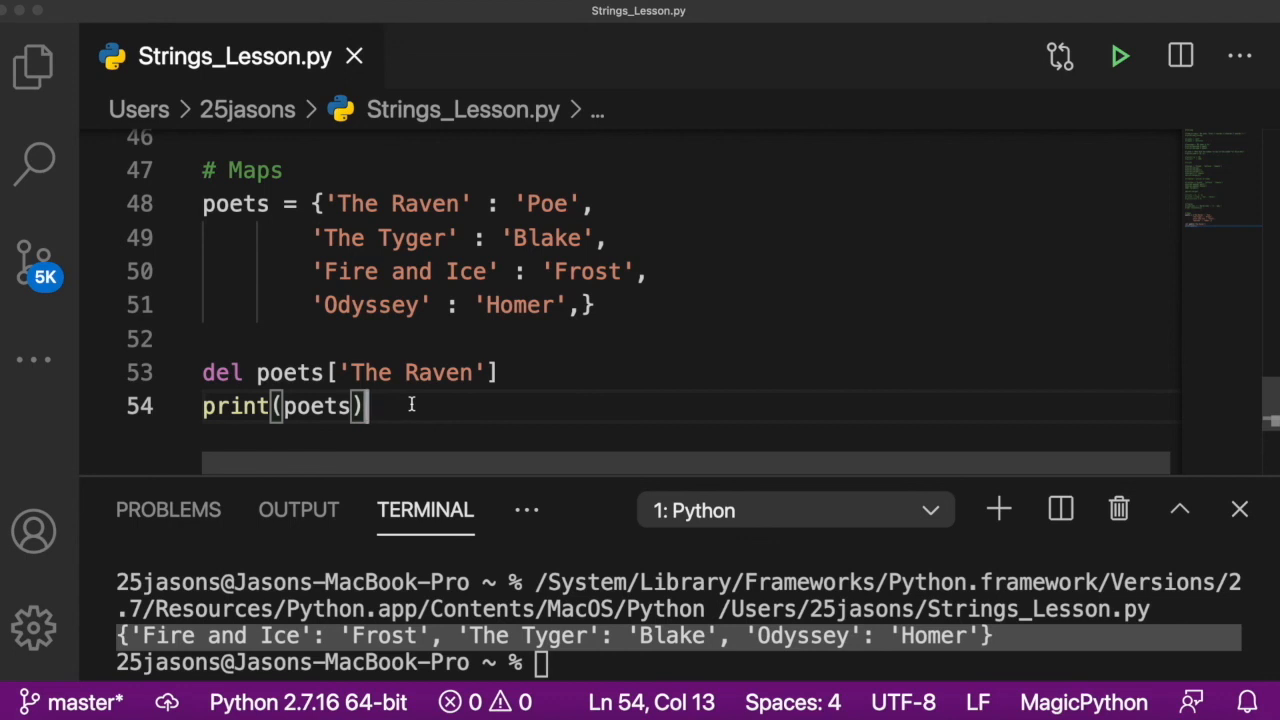
{"action": "left_click", "coordinate": [202, 372]}
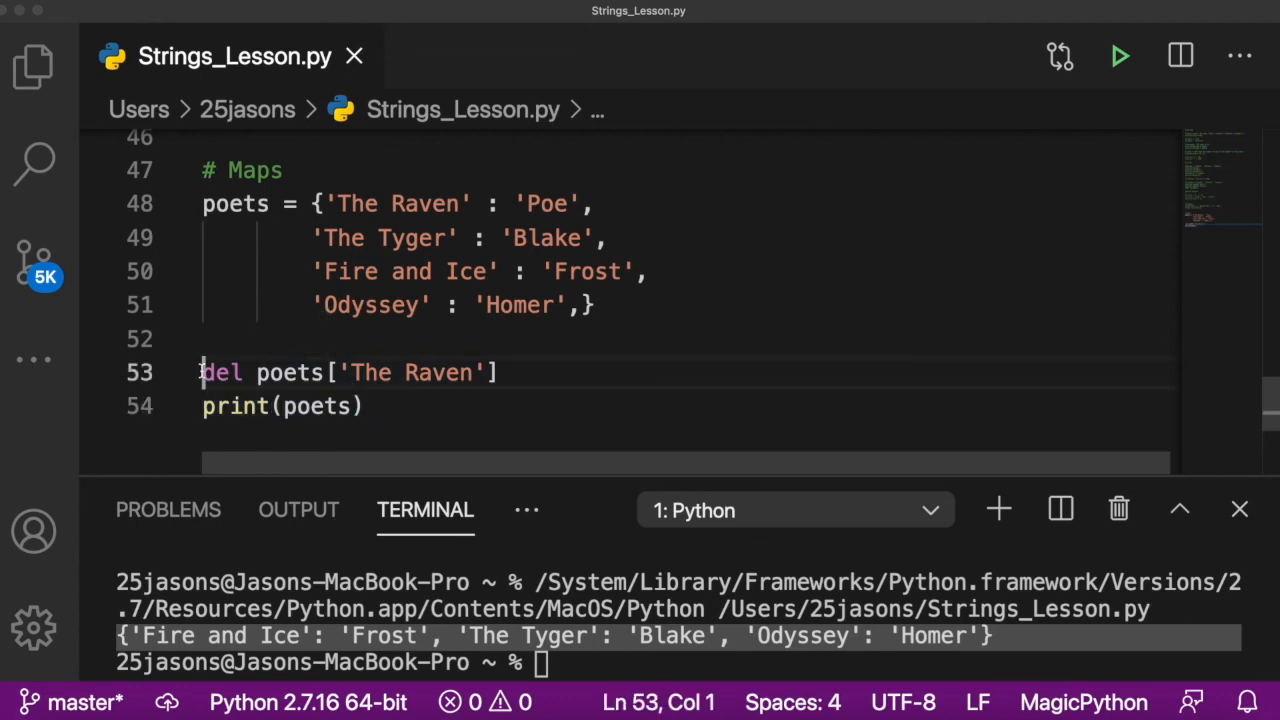
Step: Comment out the deletion and reassign poets['Odyssey'] = 'Peisistratus'
{"action": "type", "text": "#"}
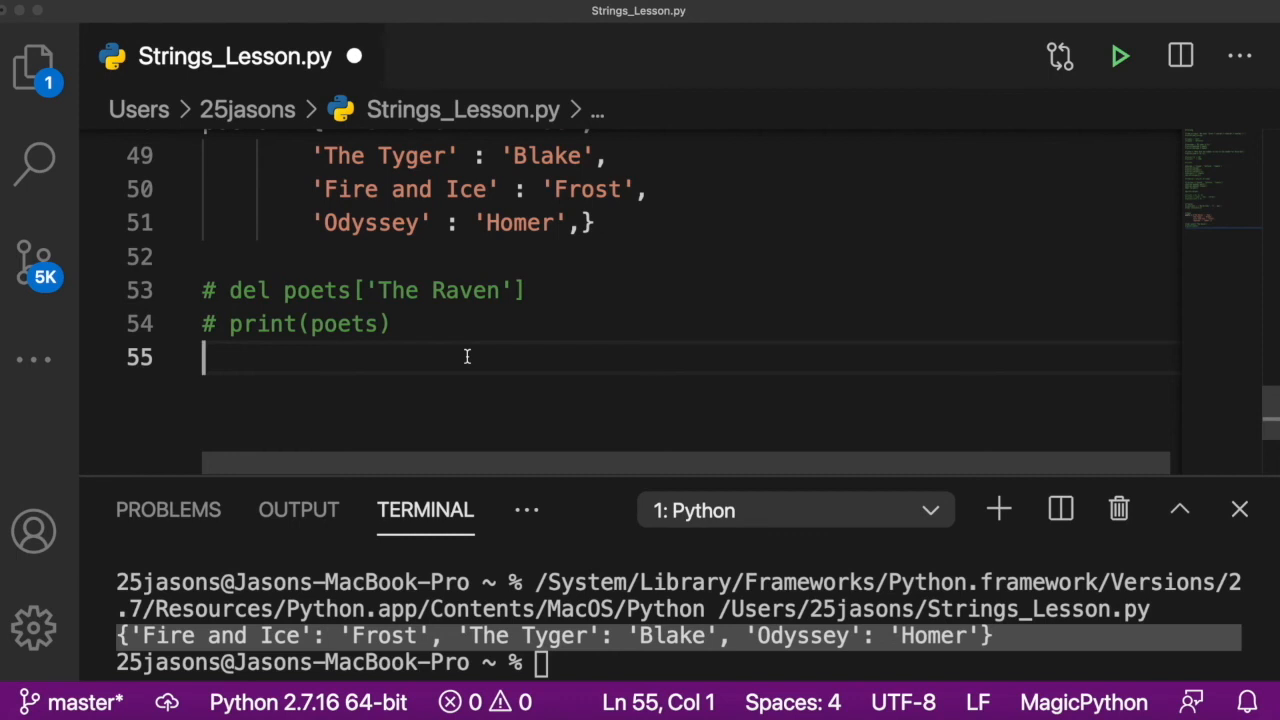
{"action": "type", "text": "poets['']"}
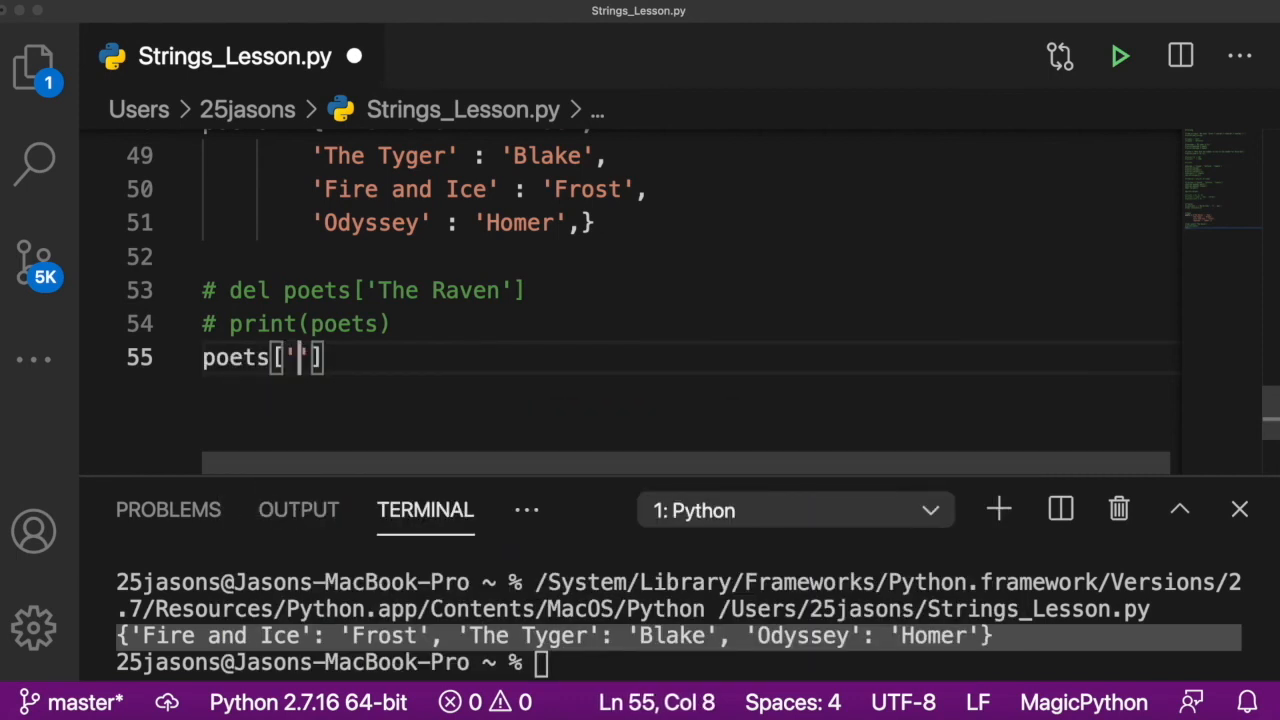
{"action": "type", "text": "Odyssey"}
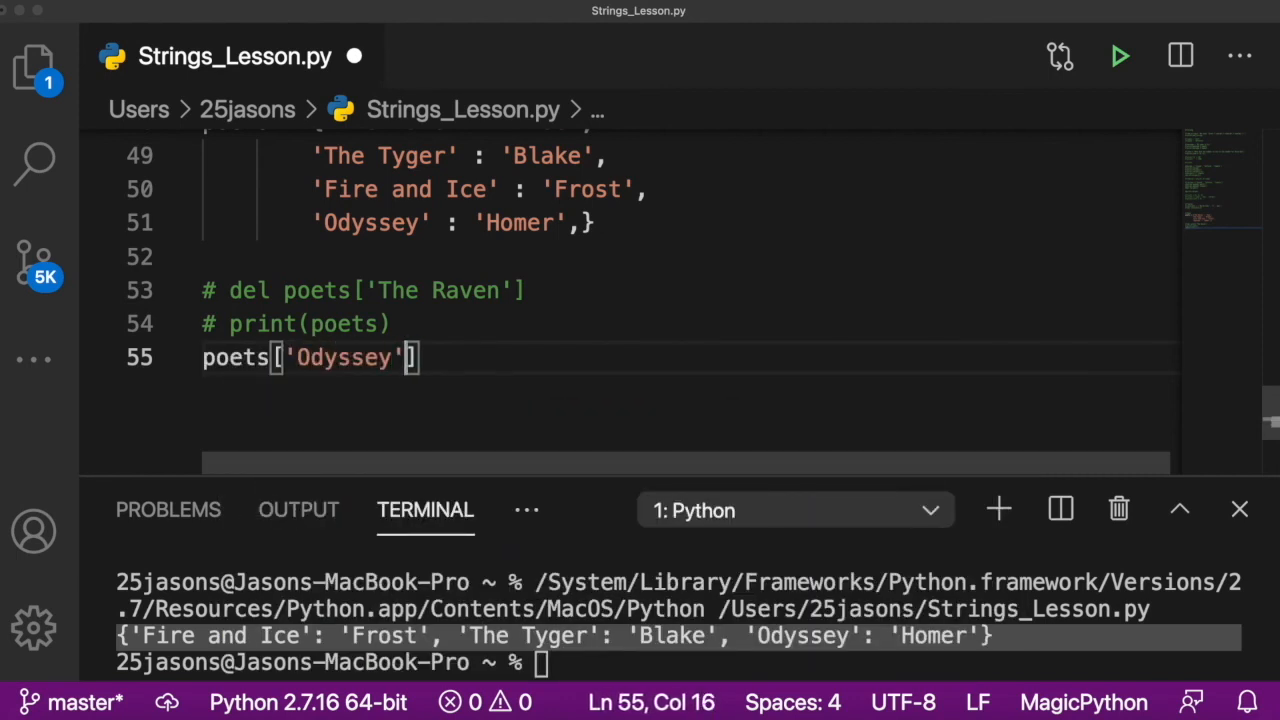
{"action": "type", "text": "= '"}
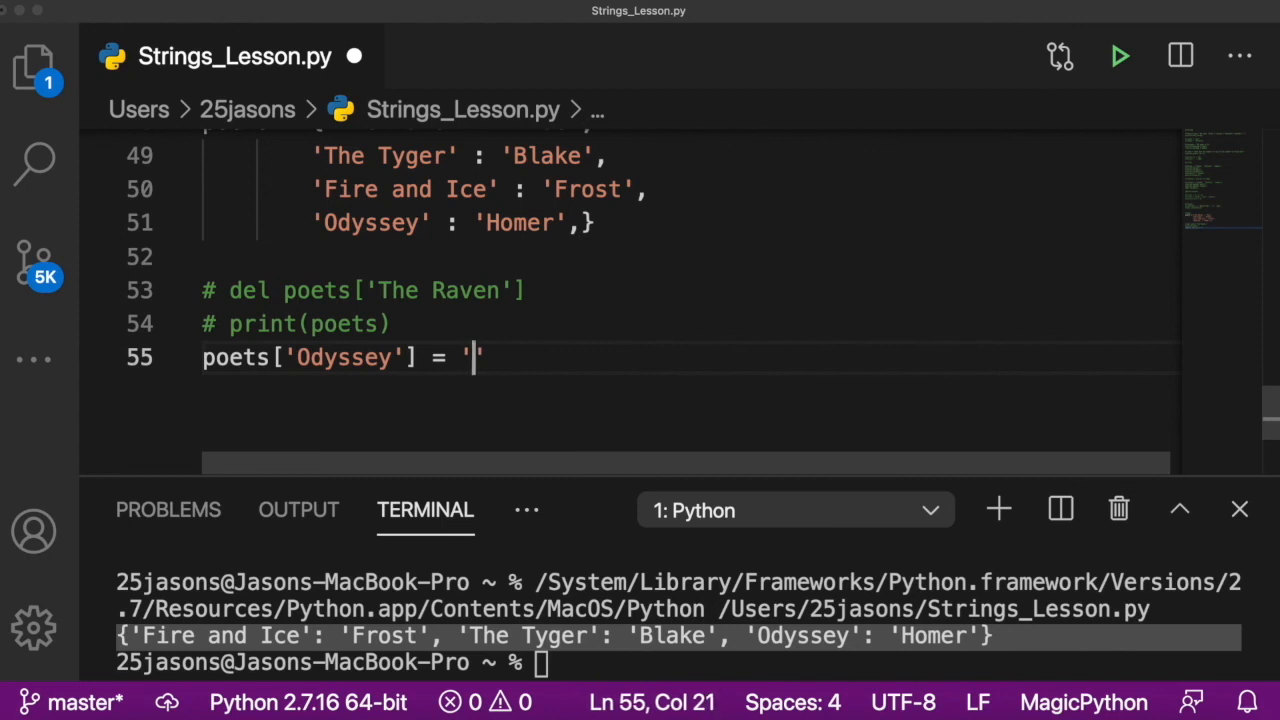
{"action": "type", "text": "Peis"}
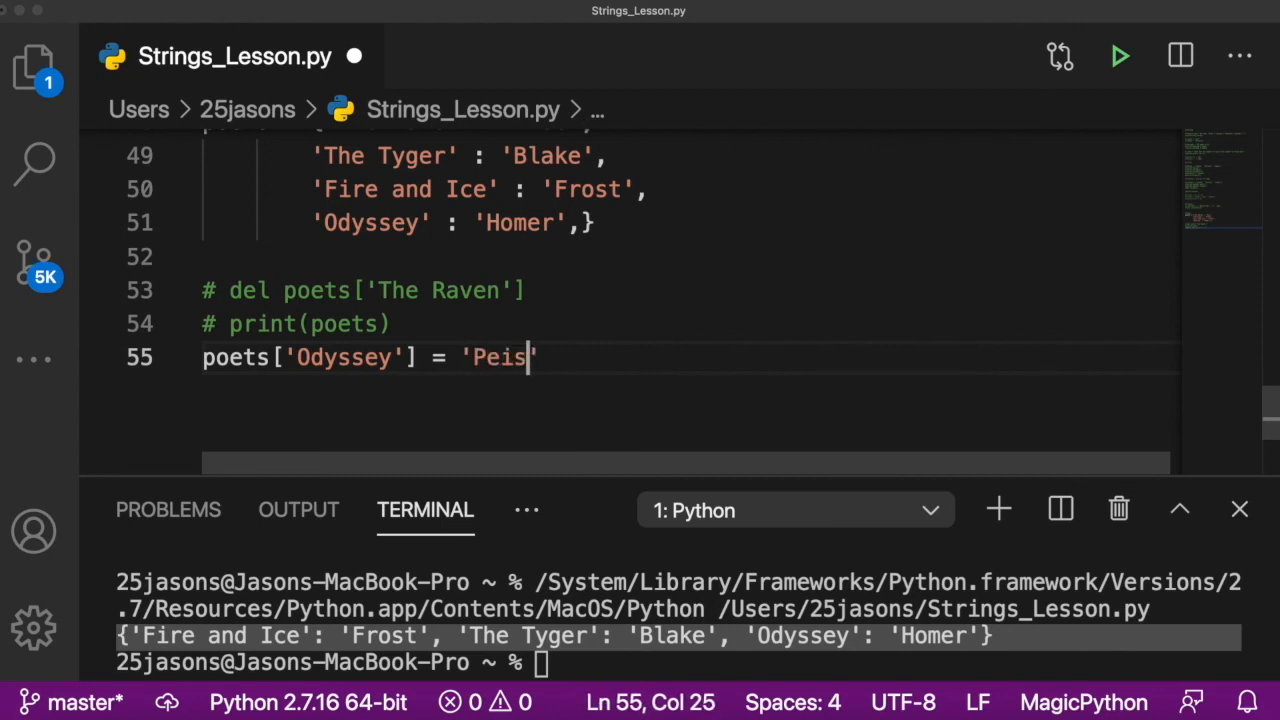
{"action": "type", "text": "istrat"}
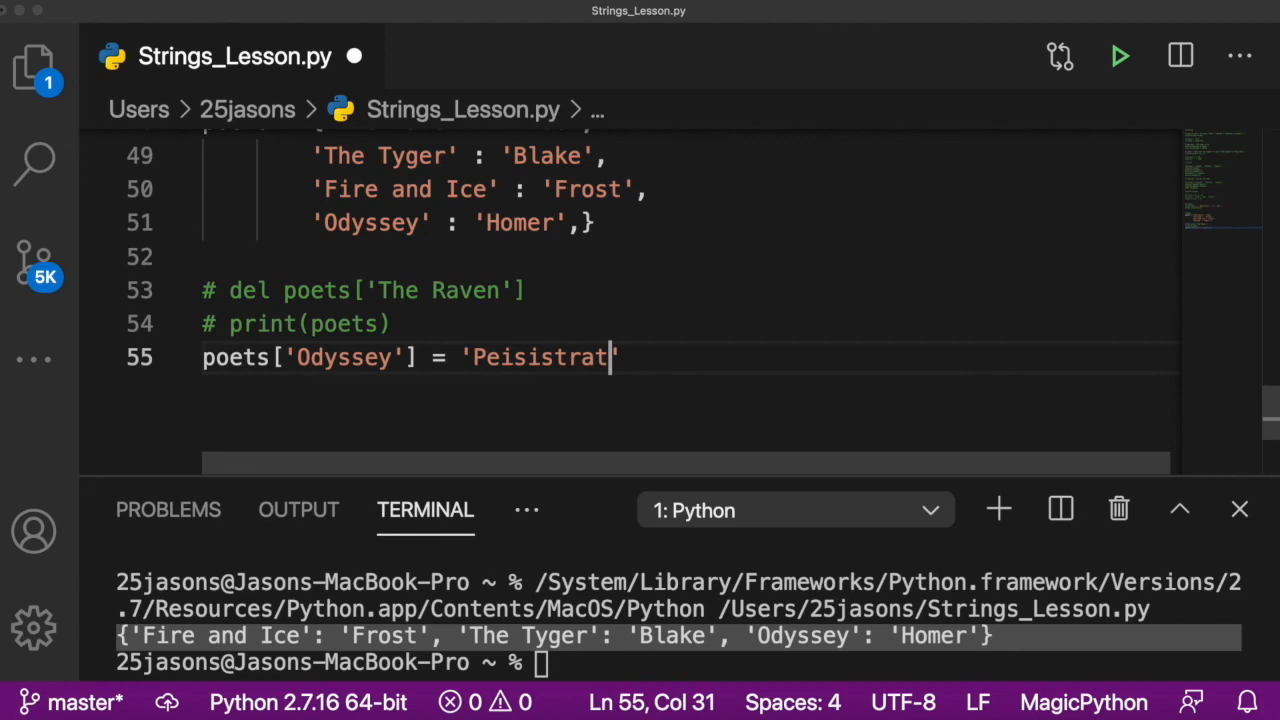
Step: Add print(poets) below the reassignment to show Peisistratus replacing Homer
{"action": "double_click", "coordinate": [555, 357]}
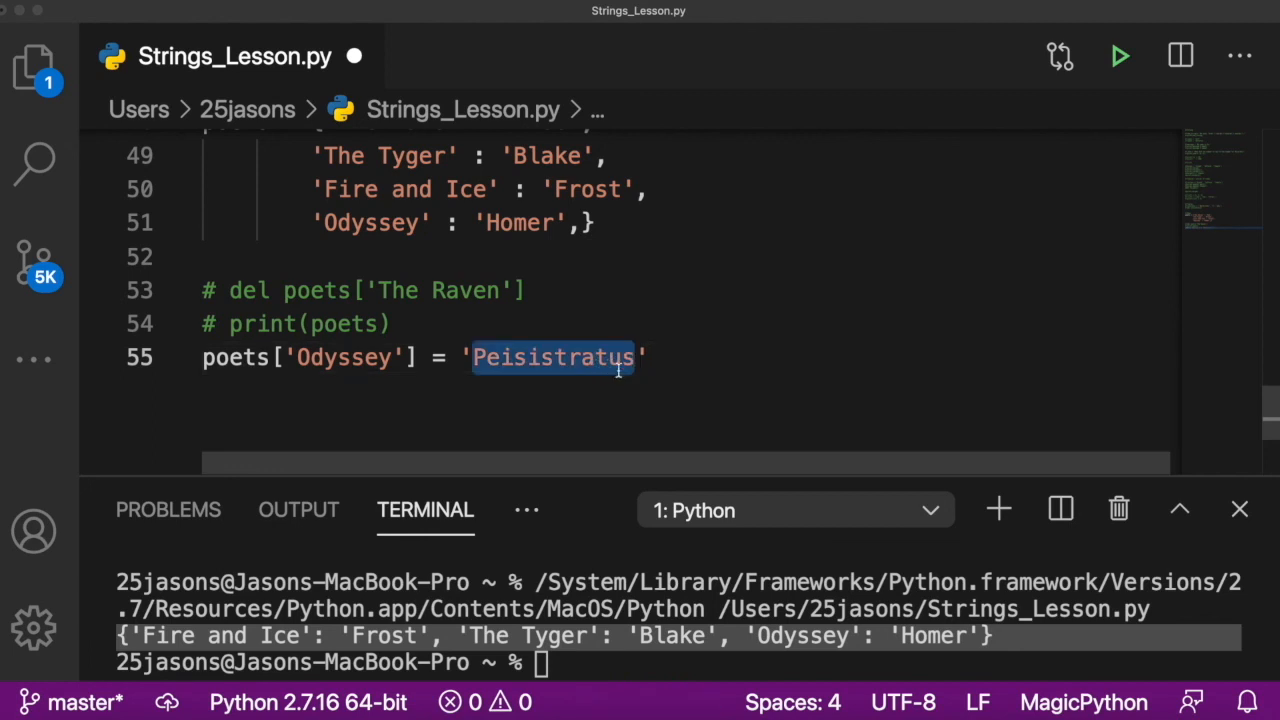
{"action": "left_click", "coordinate": [648, 357]}
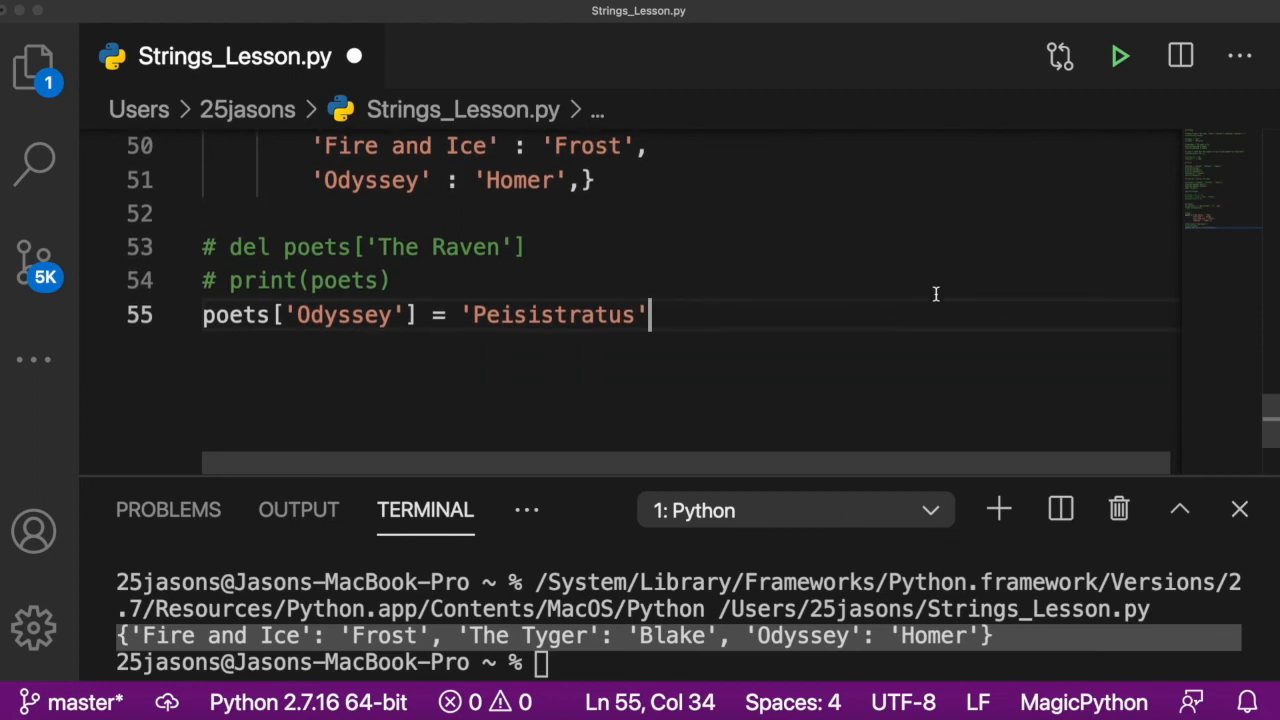
{"action": "key", "text": "Return"}
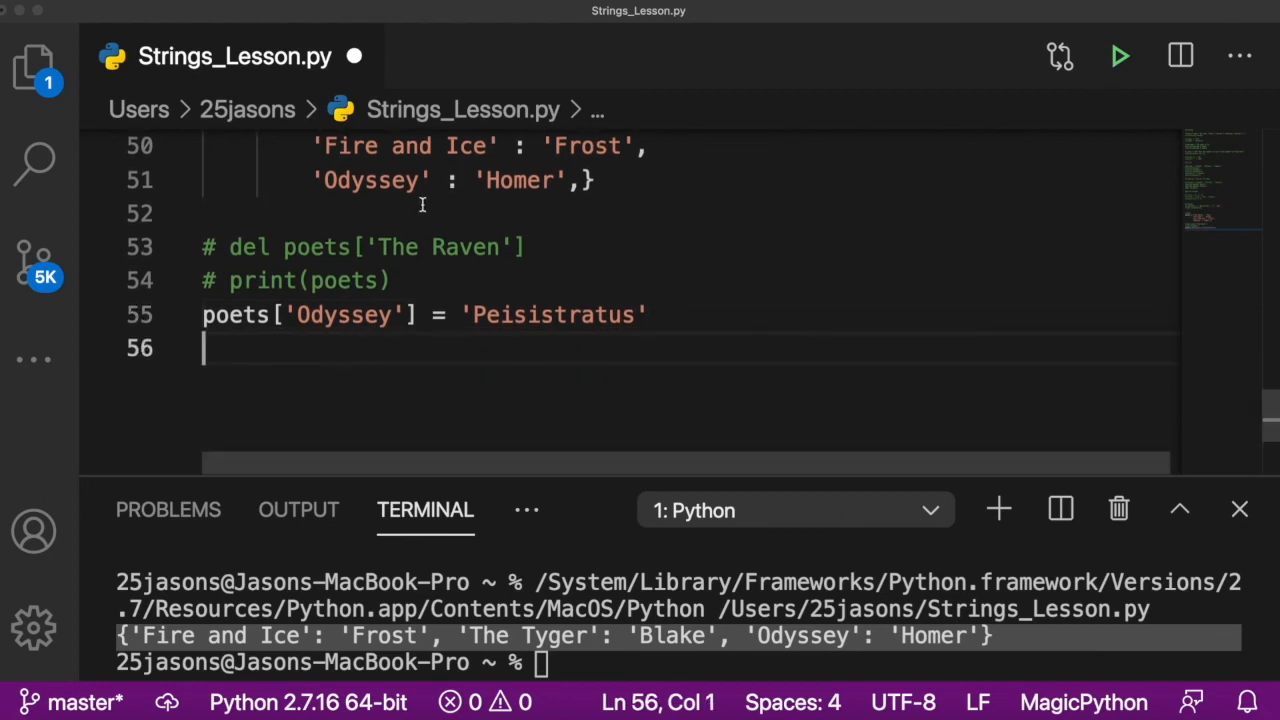
{"action": "type", "text": "print(poets)"}
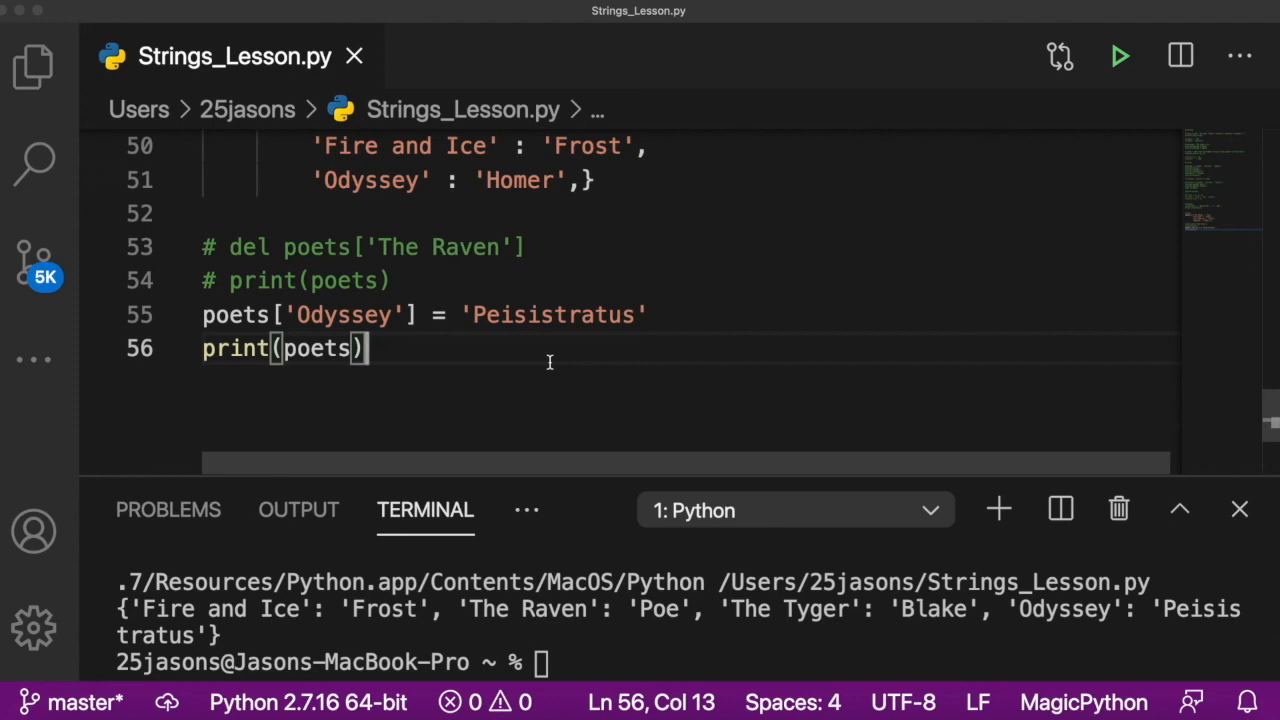
{"action": "scroll", "scroll_direction": "up", "scroll_amount": 3}
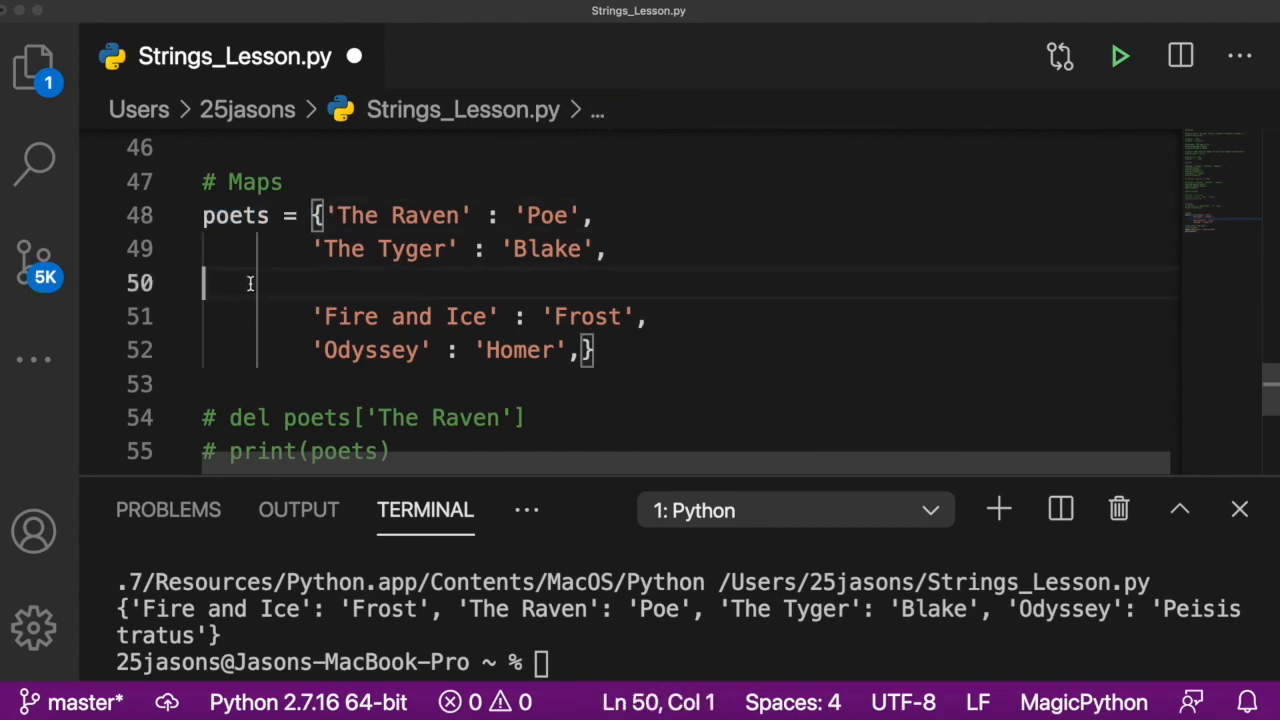
Step: Rename the dictionaries to poets1 and poets2 and write poets1 + poets2
{"action": "type", "text": "poets = {"}
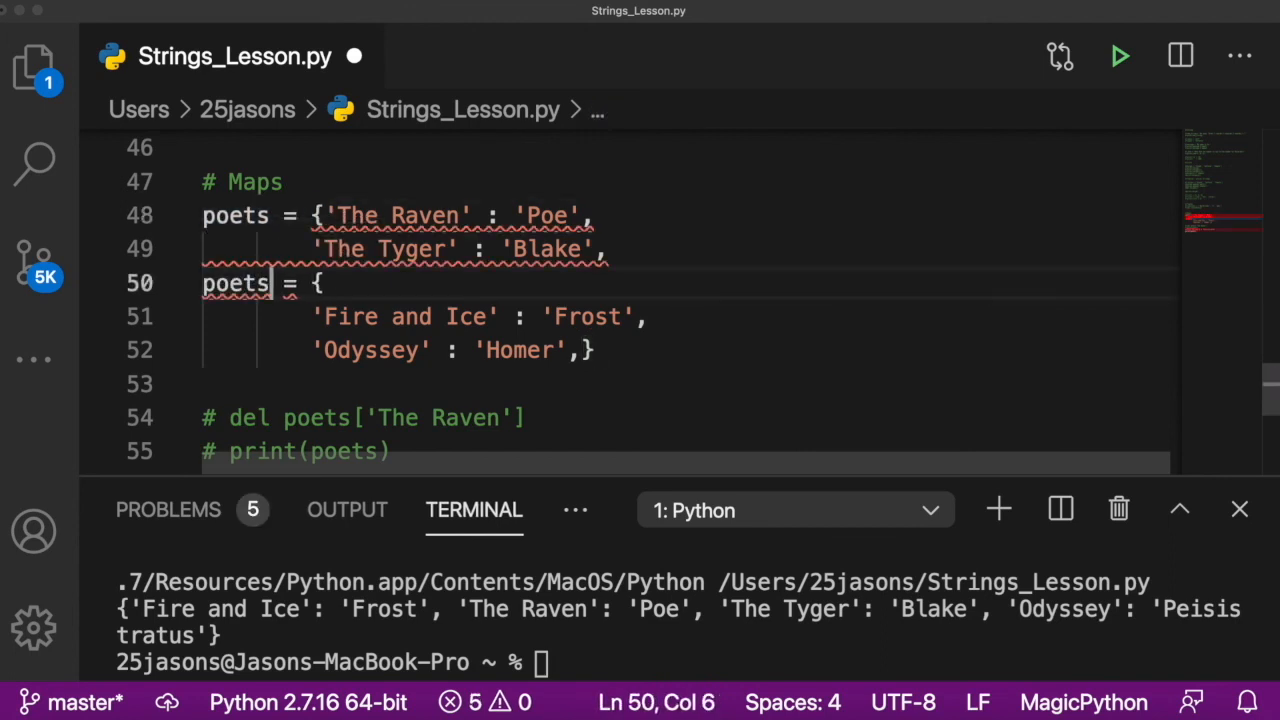
{"action": "type", "text": "2"}
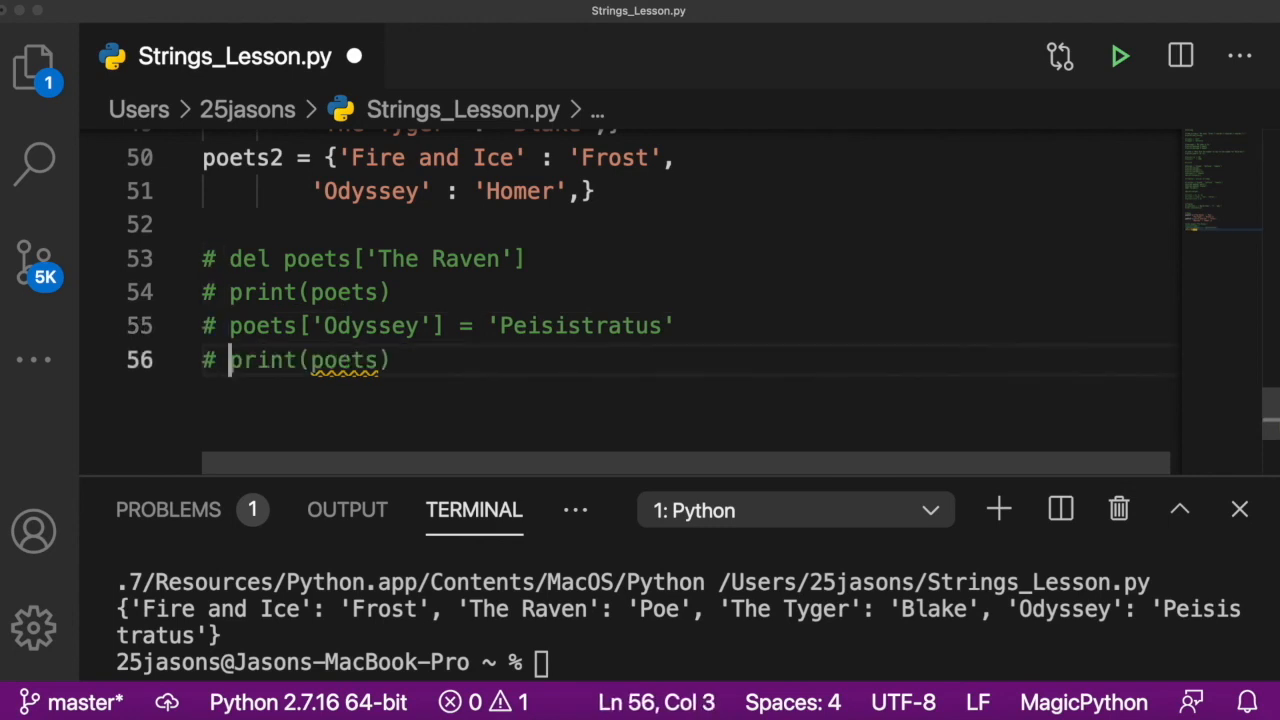
{"action": "left_click", "coordinate": [375, 224]}
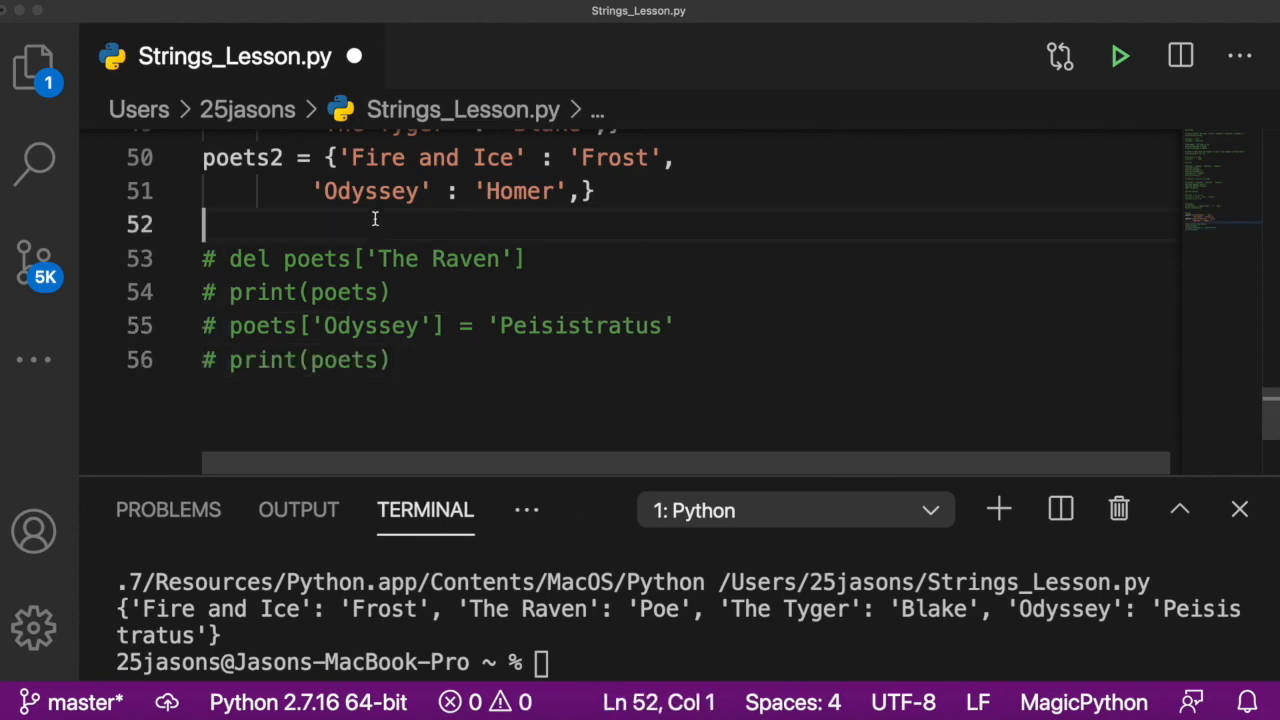
{"action": "type", "text": "poets +"}
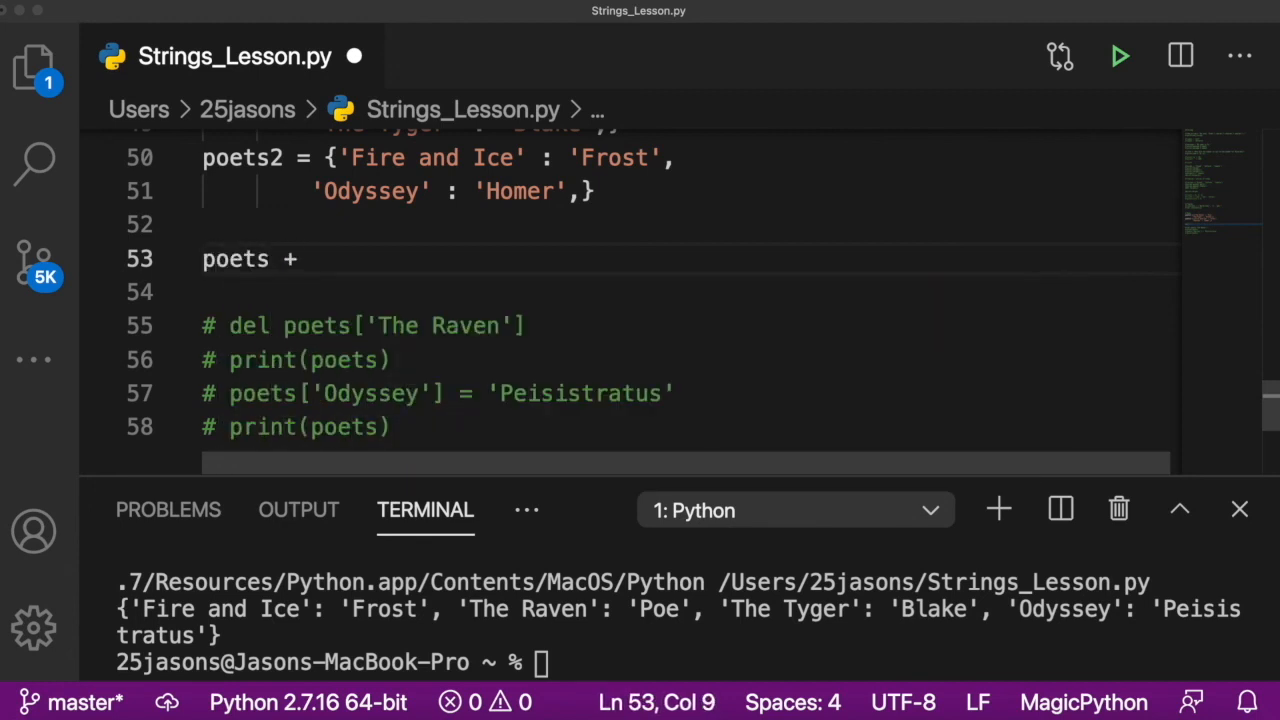
{"action": "type", "text": "poets2"}
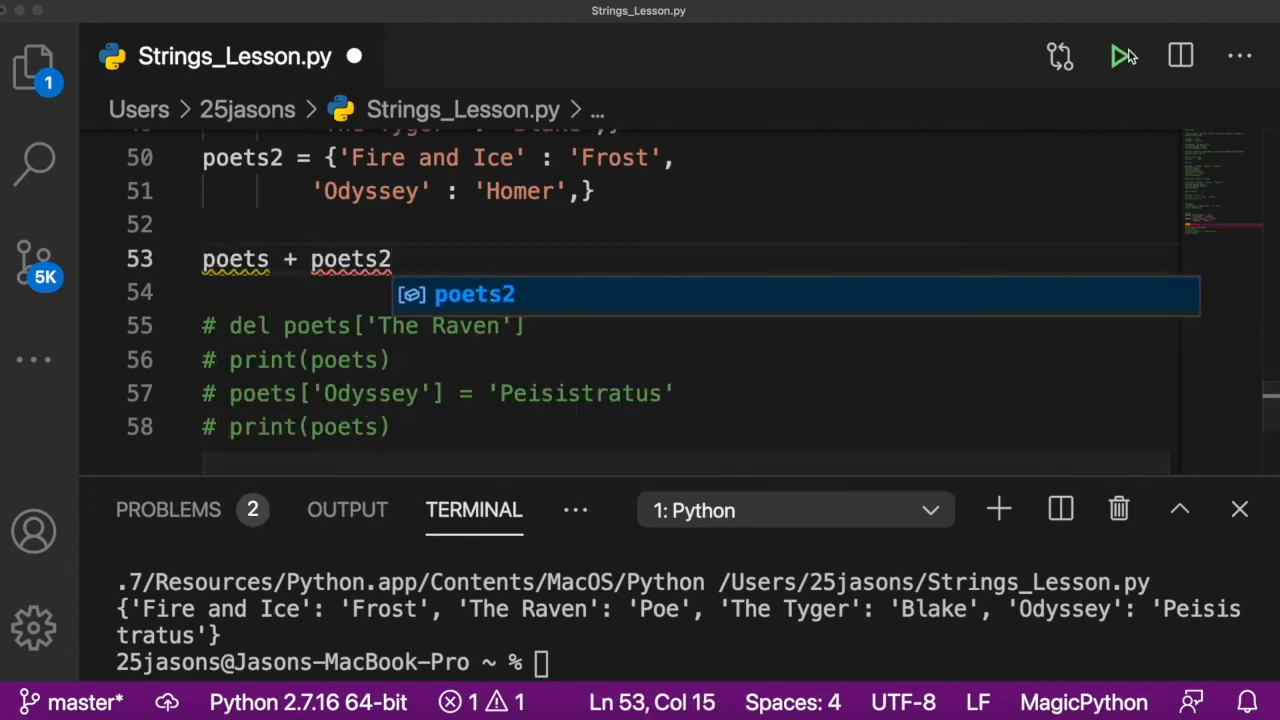
Step: Run the script to get TypeError: unsupported operand types for dict
{"action": "left_click", "coordinate": [1120, 56]}
{"action": "type", "text": "1"}
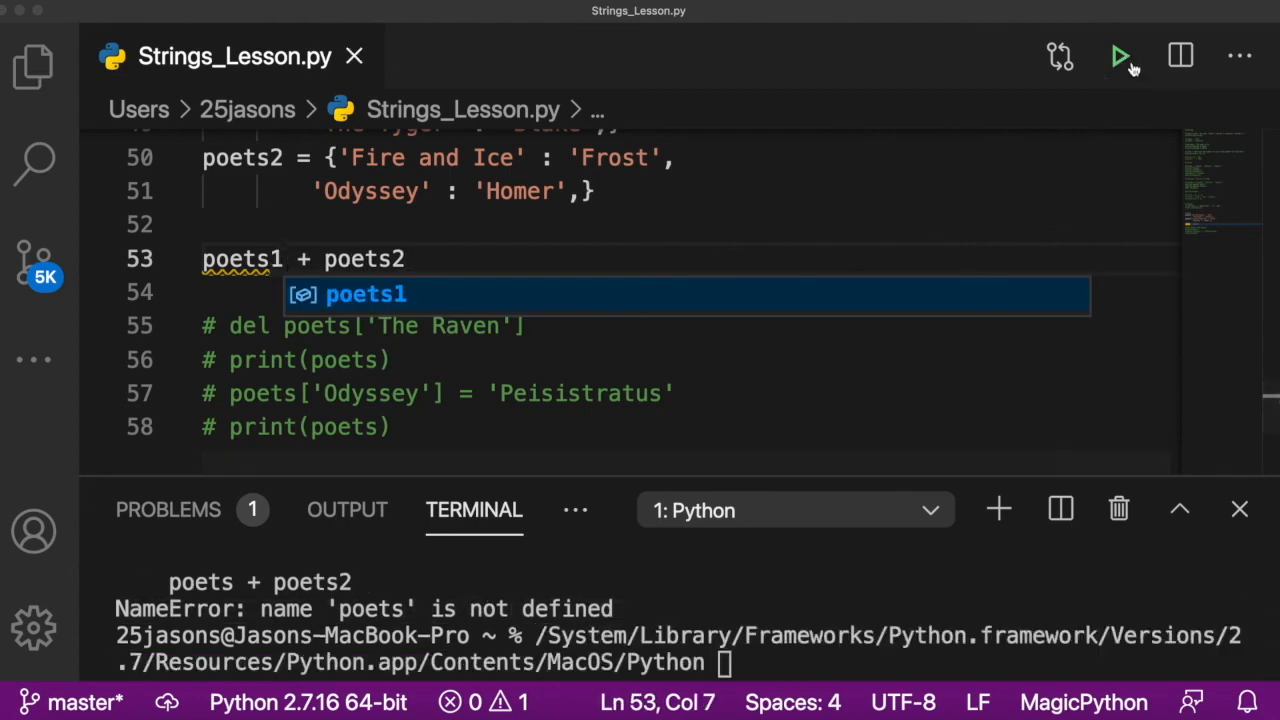
{"action": "left_click", "coordinate": [1120, 56]}
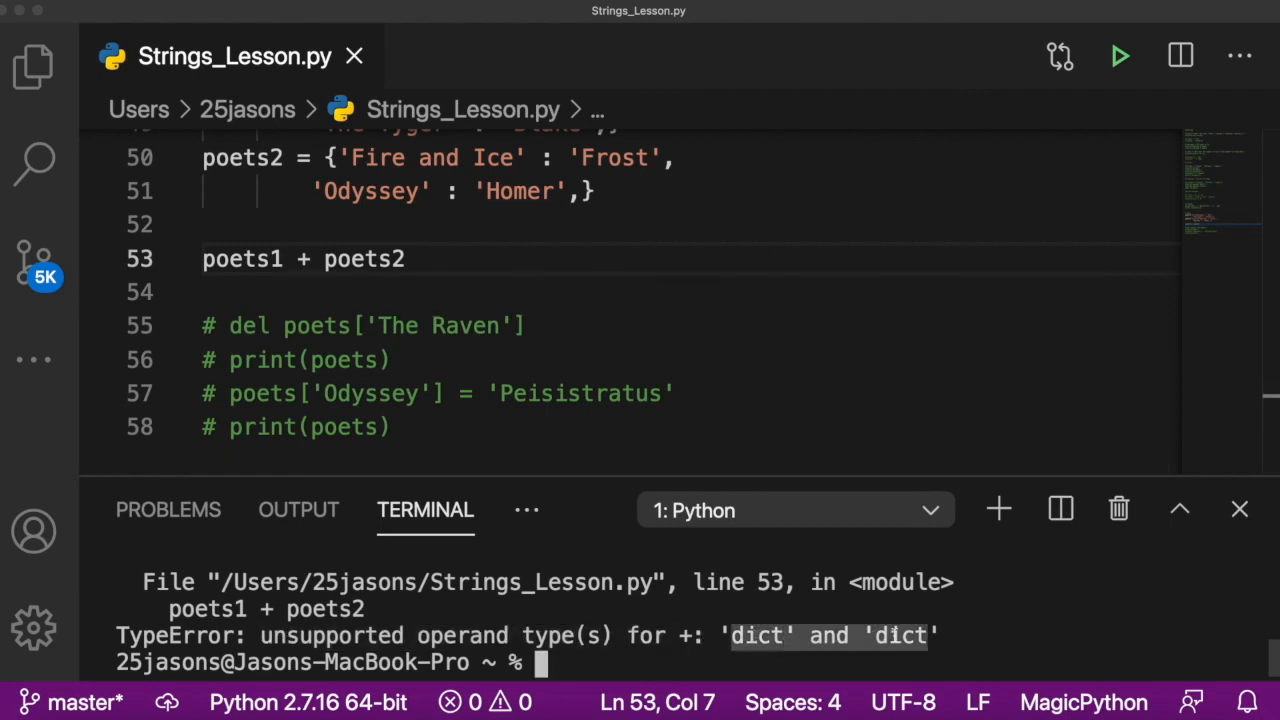
{"action": "scroll", "scroll_direction": "up", "scroll_amount": 3}
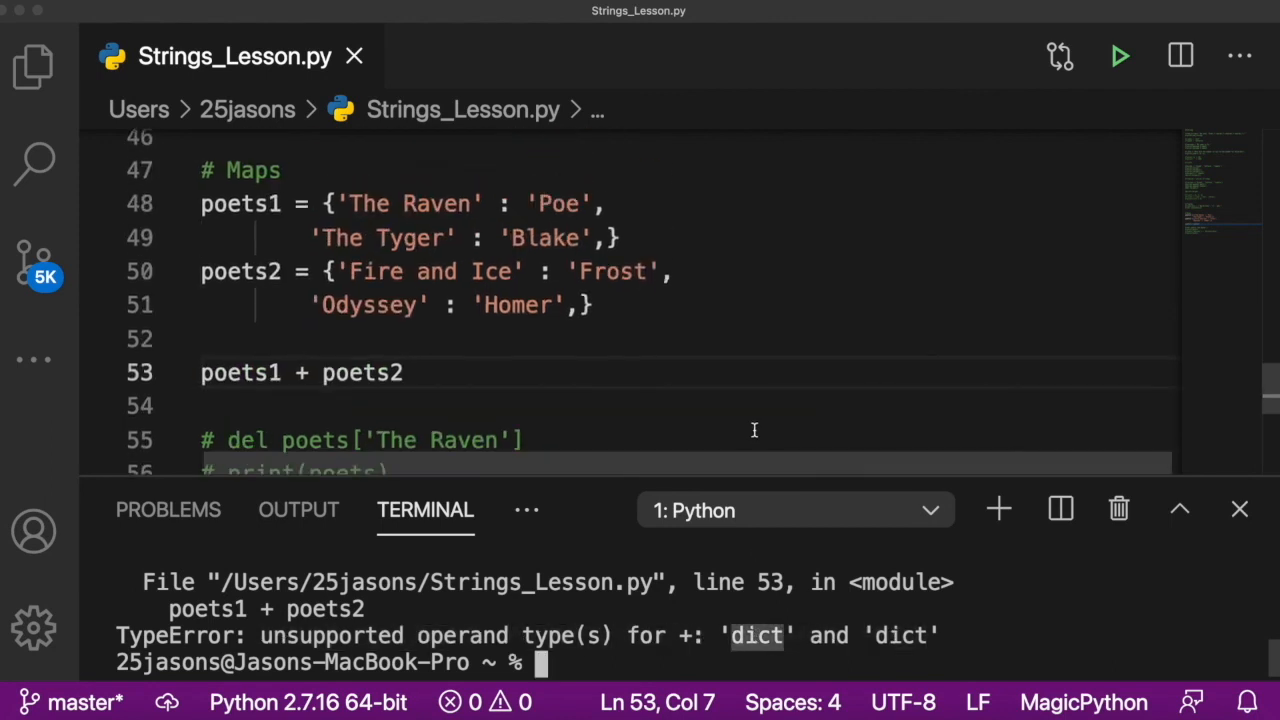
{"action": "scroll", "scroll_direction": "down", "scroll_amount": 3}
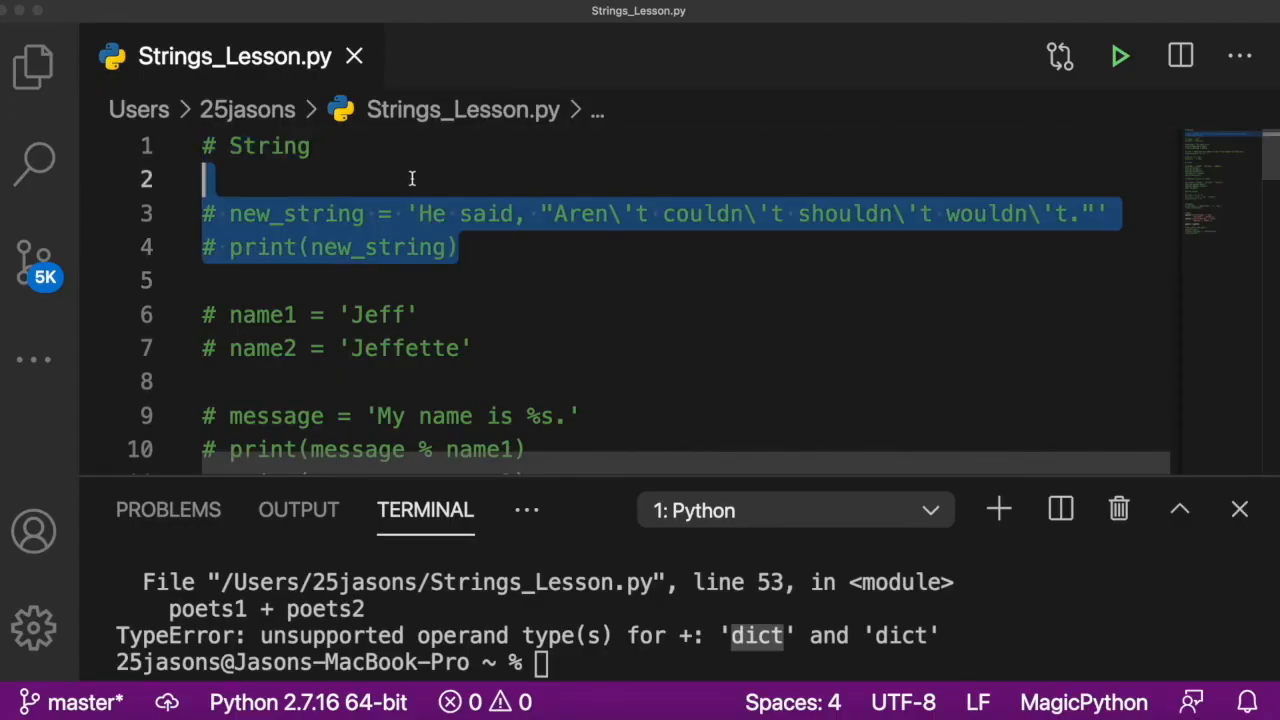
Step: Select the lesson code from line 2 down through the Maps poets dictionaries
{"action": "left_click", "coordinate": [408, 178]}
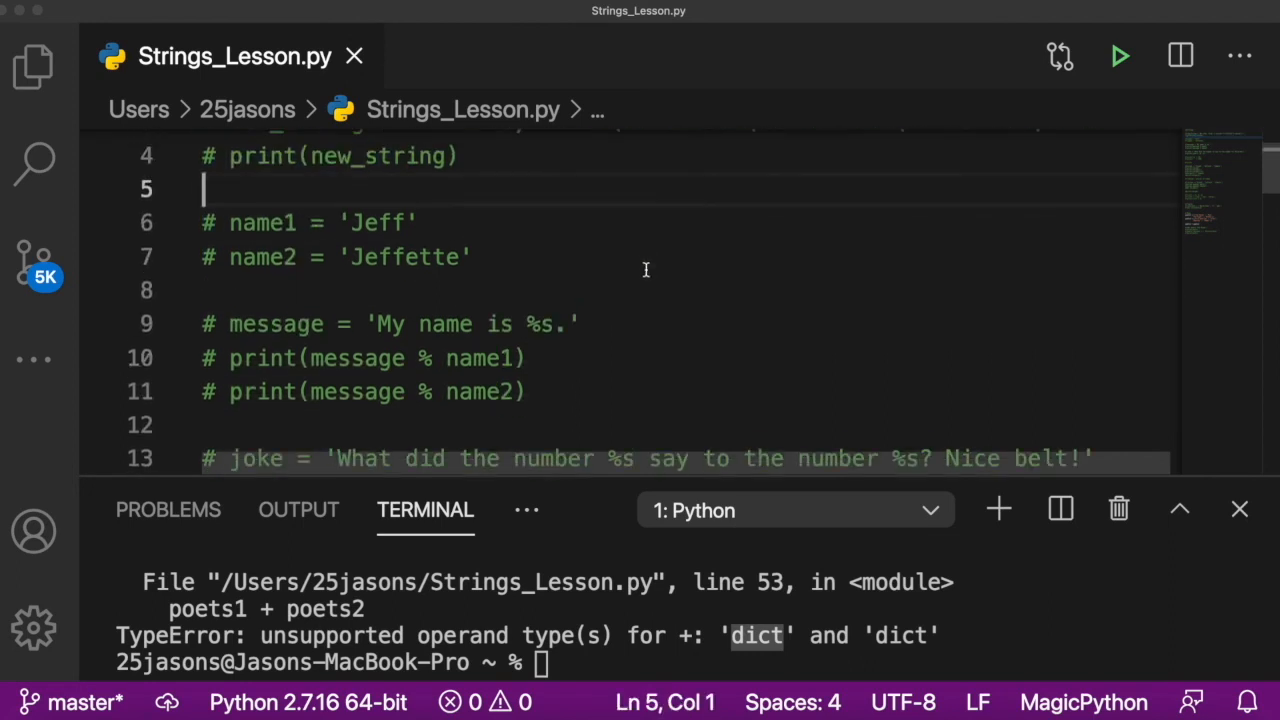
{"action": "left_click_drag", "start_coordinate": [205, 189], "coordinate": [525, 391]}
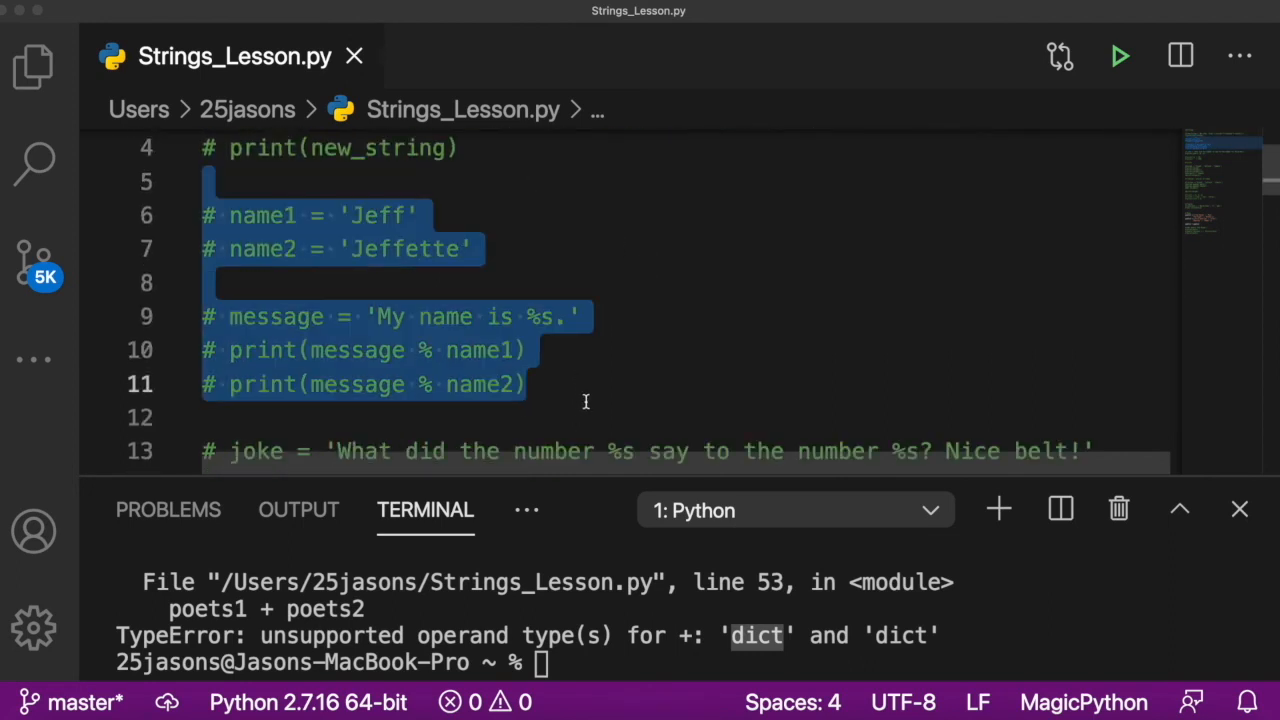
{"action": "scroll", "scroll_direction": "down", "scroll_amount": 3}
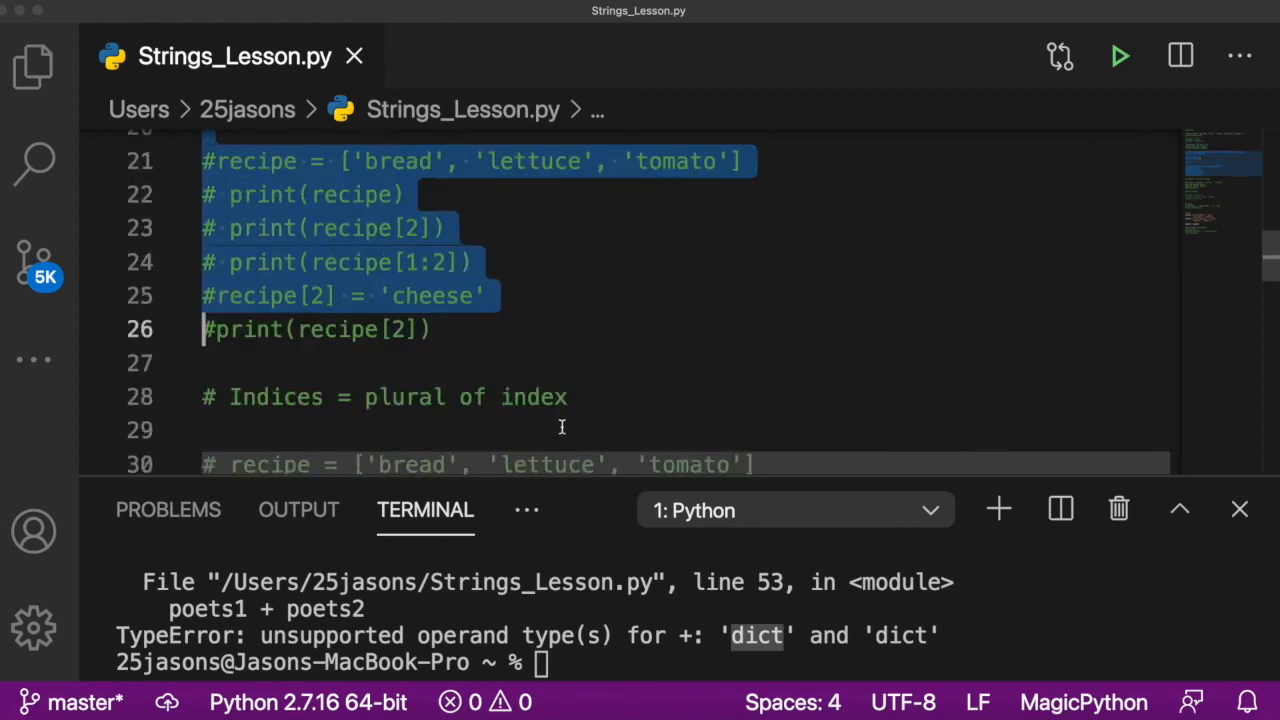
{"action": "scroll", "scroll_direction": "up", "scroll_amount": 3}
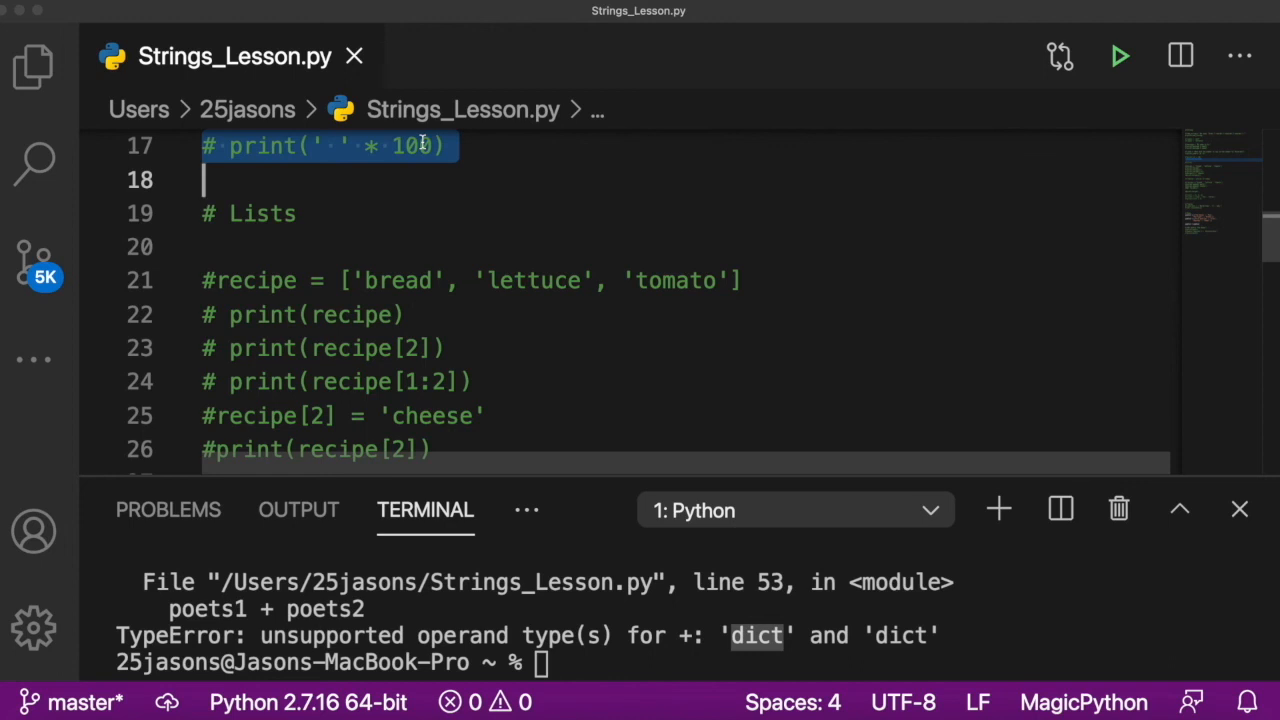
{"action": "key", "text": "Enter"}
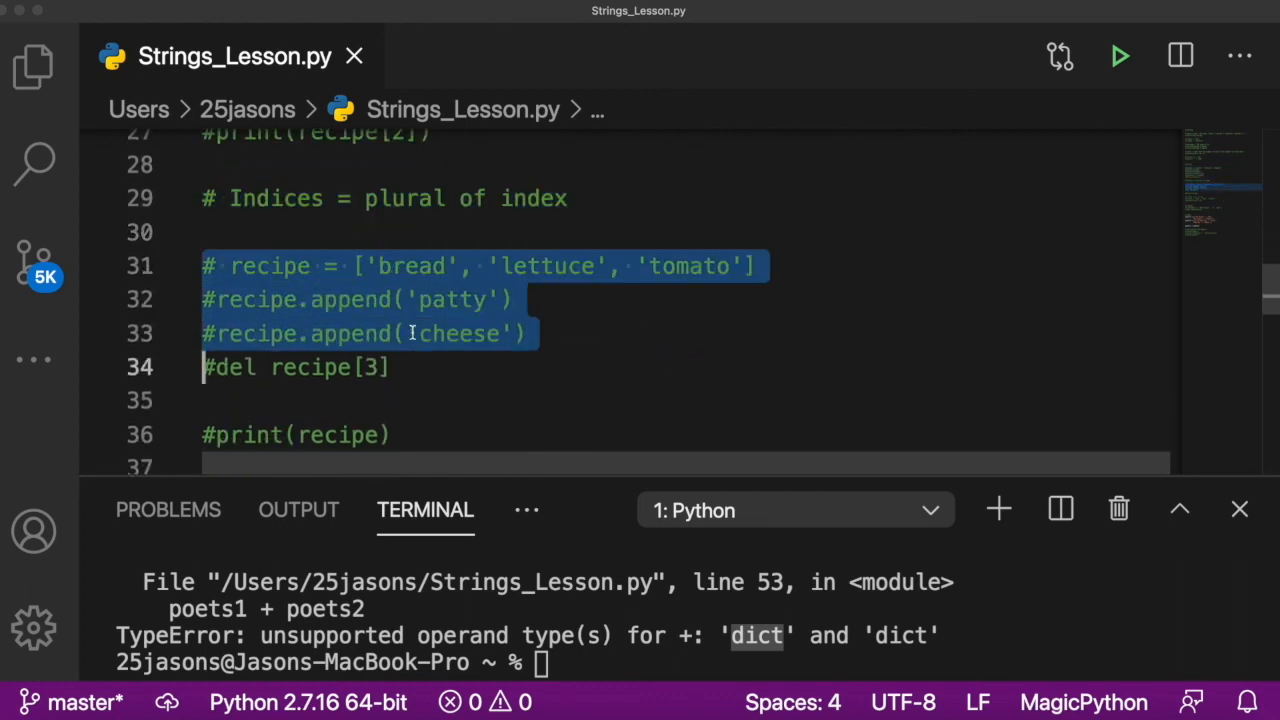
{"action": "scroll", "scroll_direction": "down", "scroll_amount": 3}
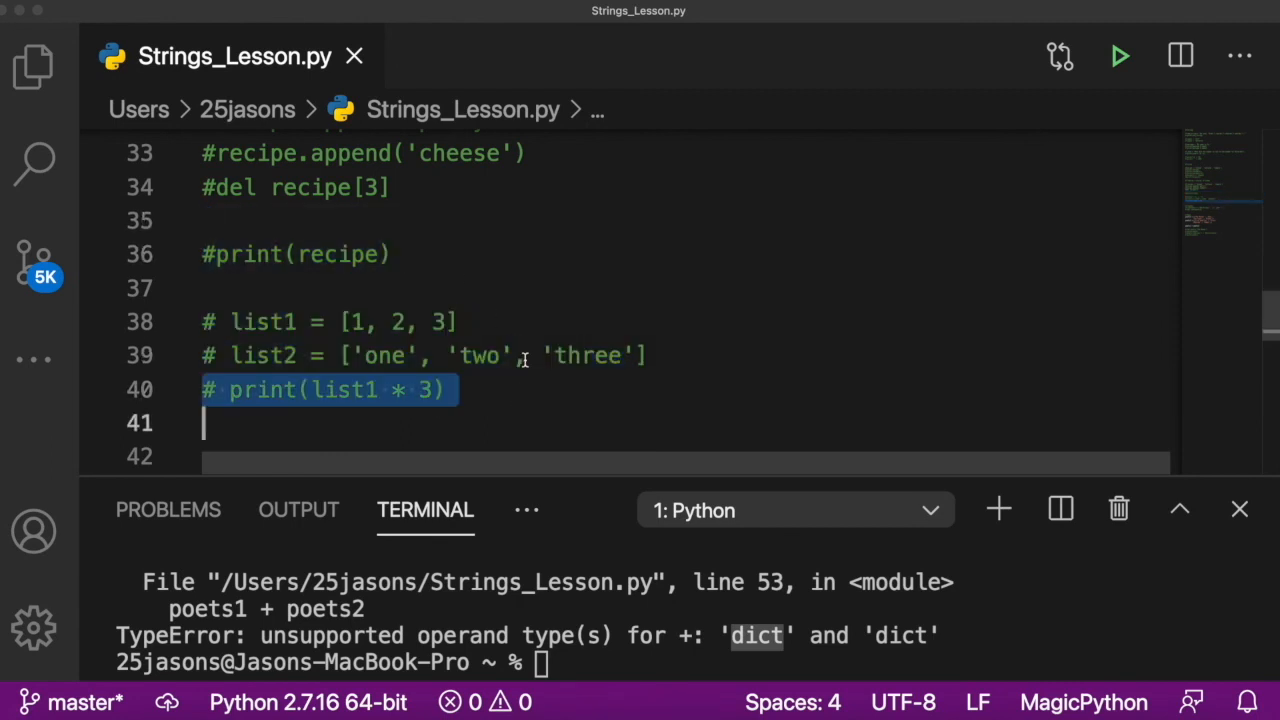
{"action": "scroll", "scroll_direction": "down", "scroll_amount": 3}
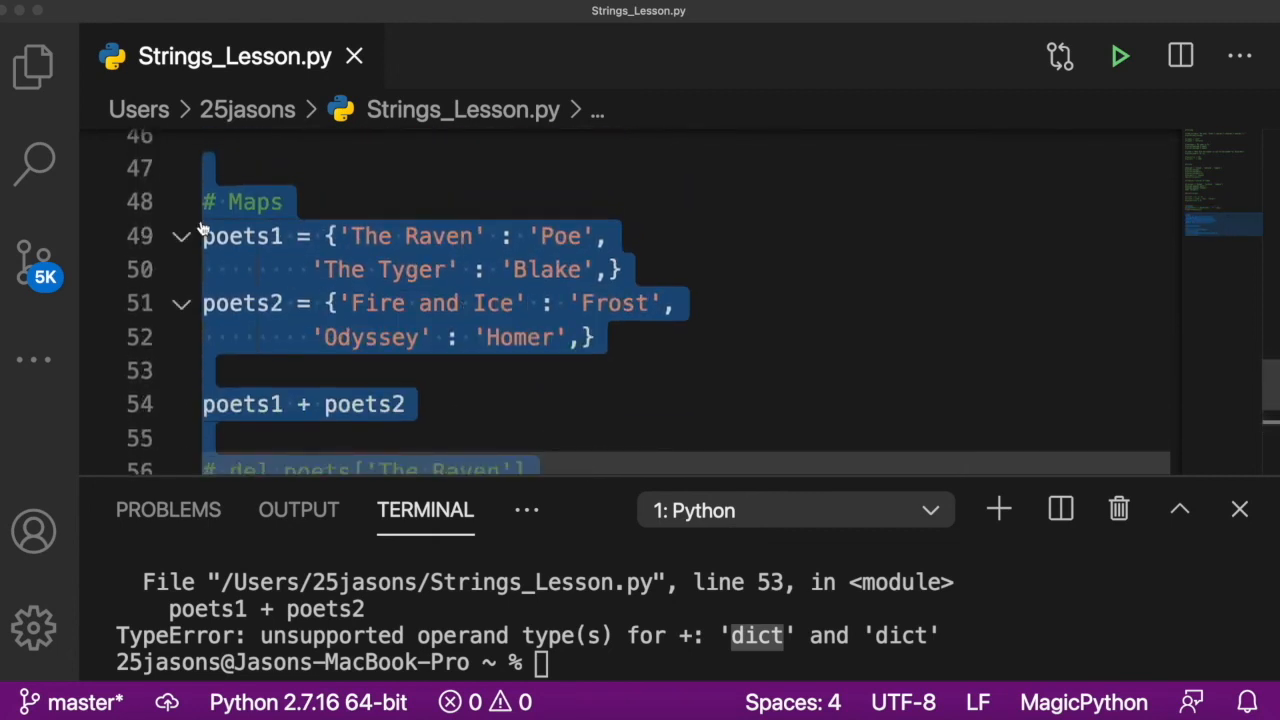
Step: Extend the selection through the final poets lines to comment out the entire Maps section
{"action": "left_click", "coordinate": [203, 236]}
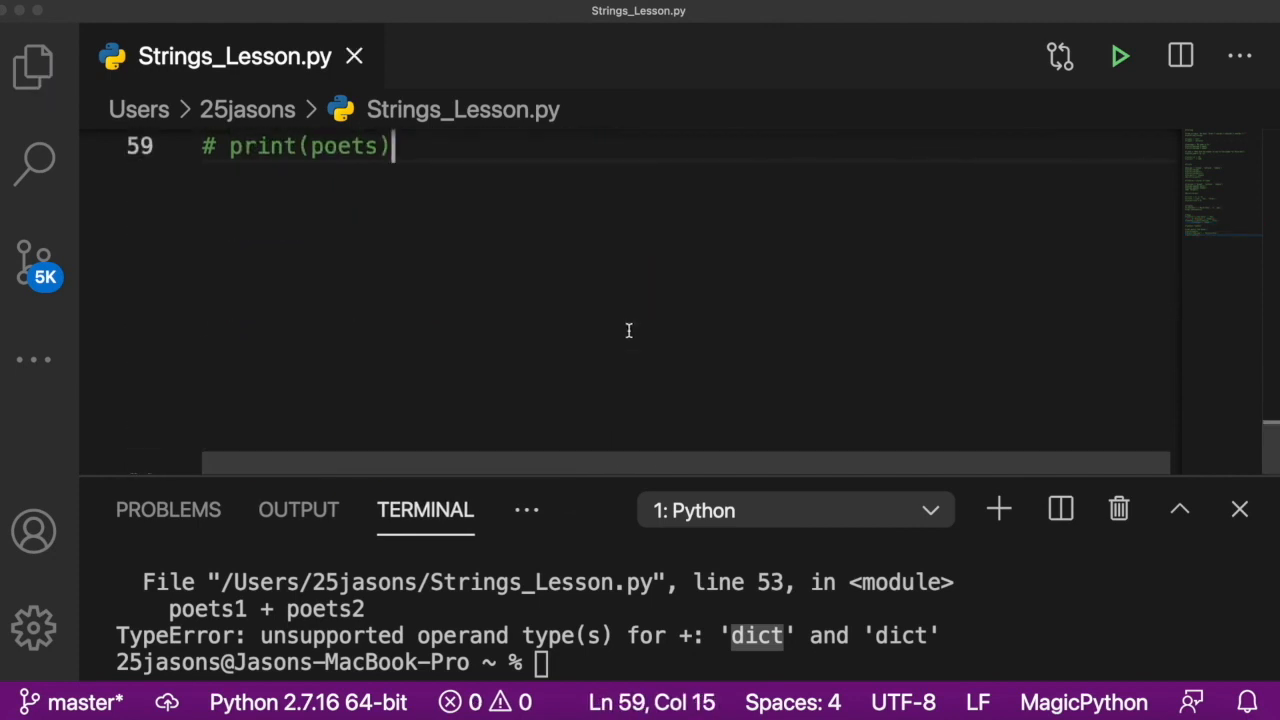
{"action": "scroll", "scroll_direction": "up", "scroll_amount": 3}
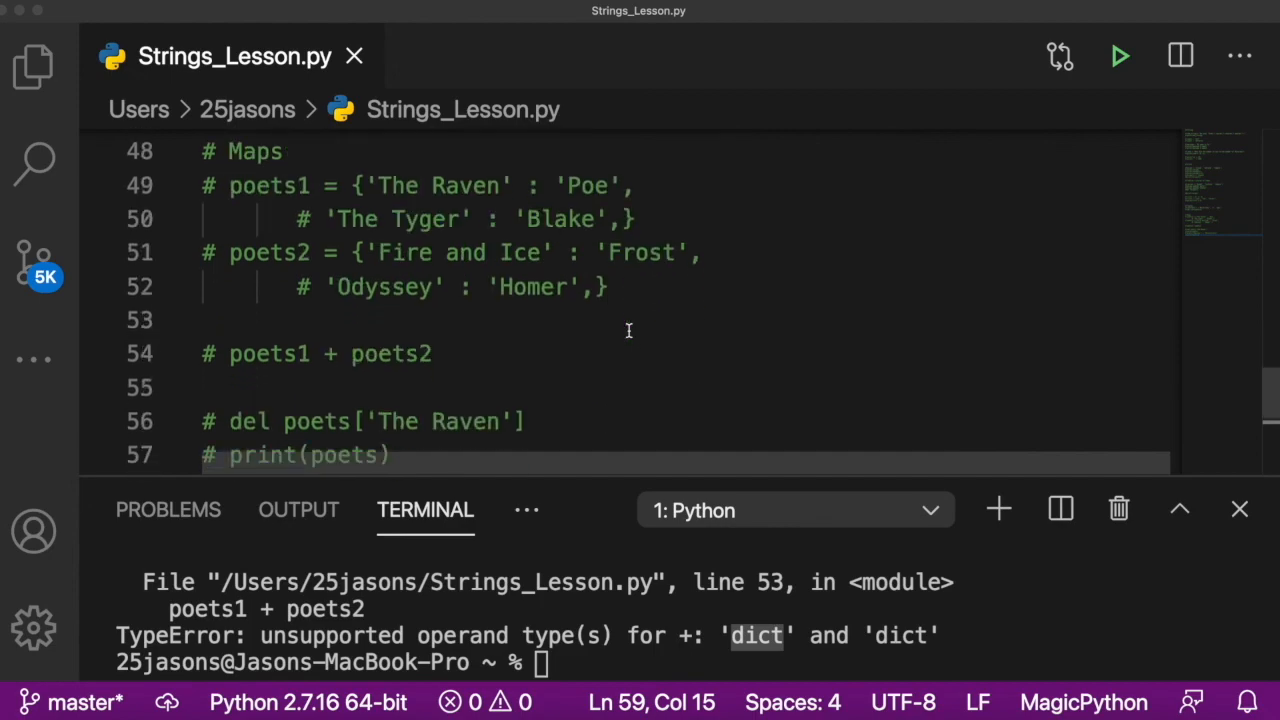